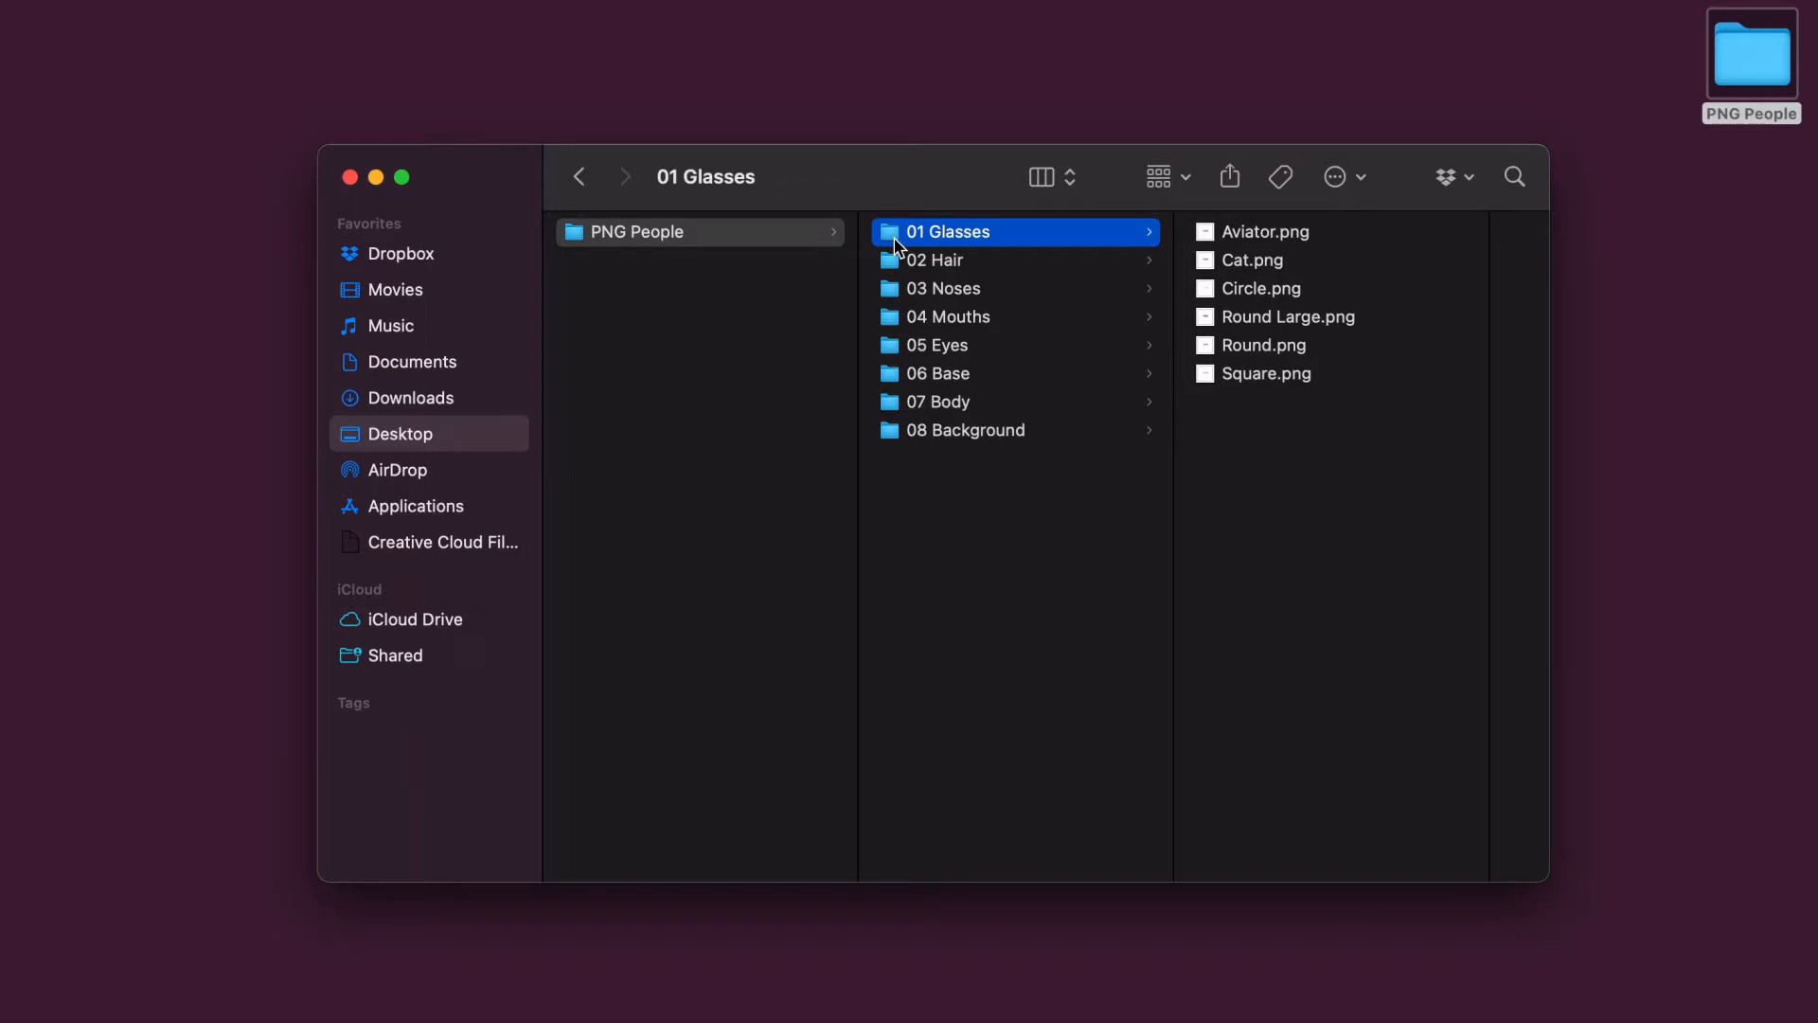
# Preview the Aviator and Square glasses trait images while scrolling the asset canvas.
pyautogui.click(1266, 231)
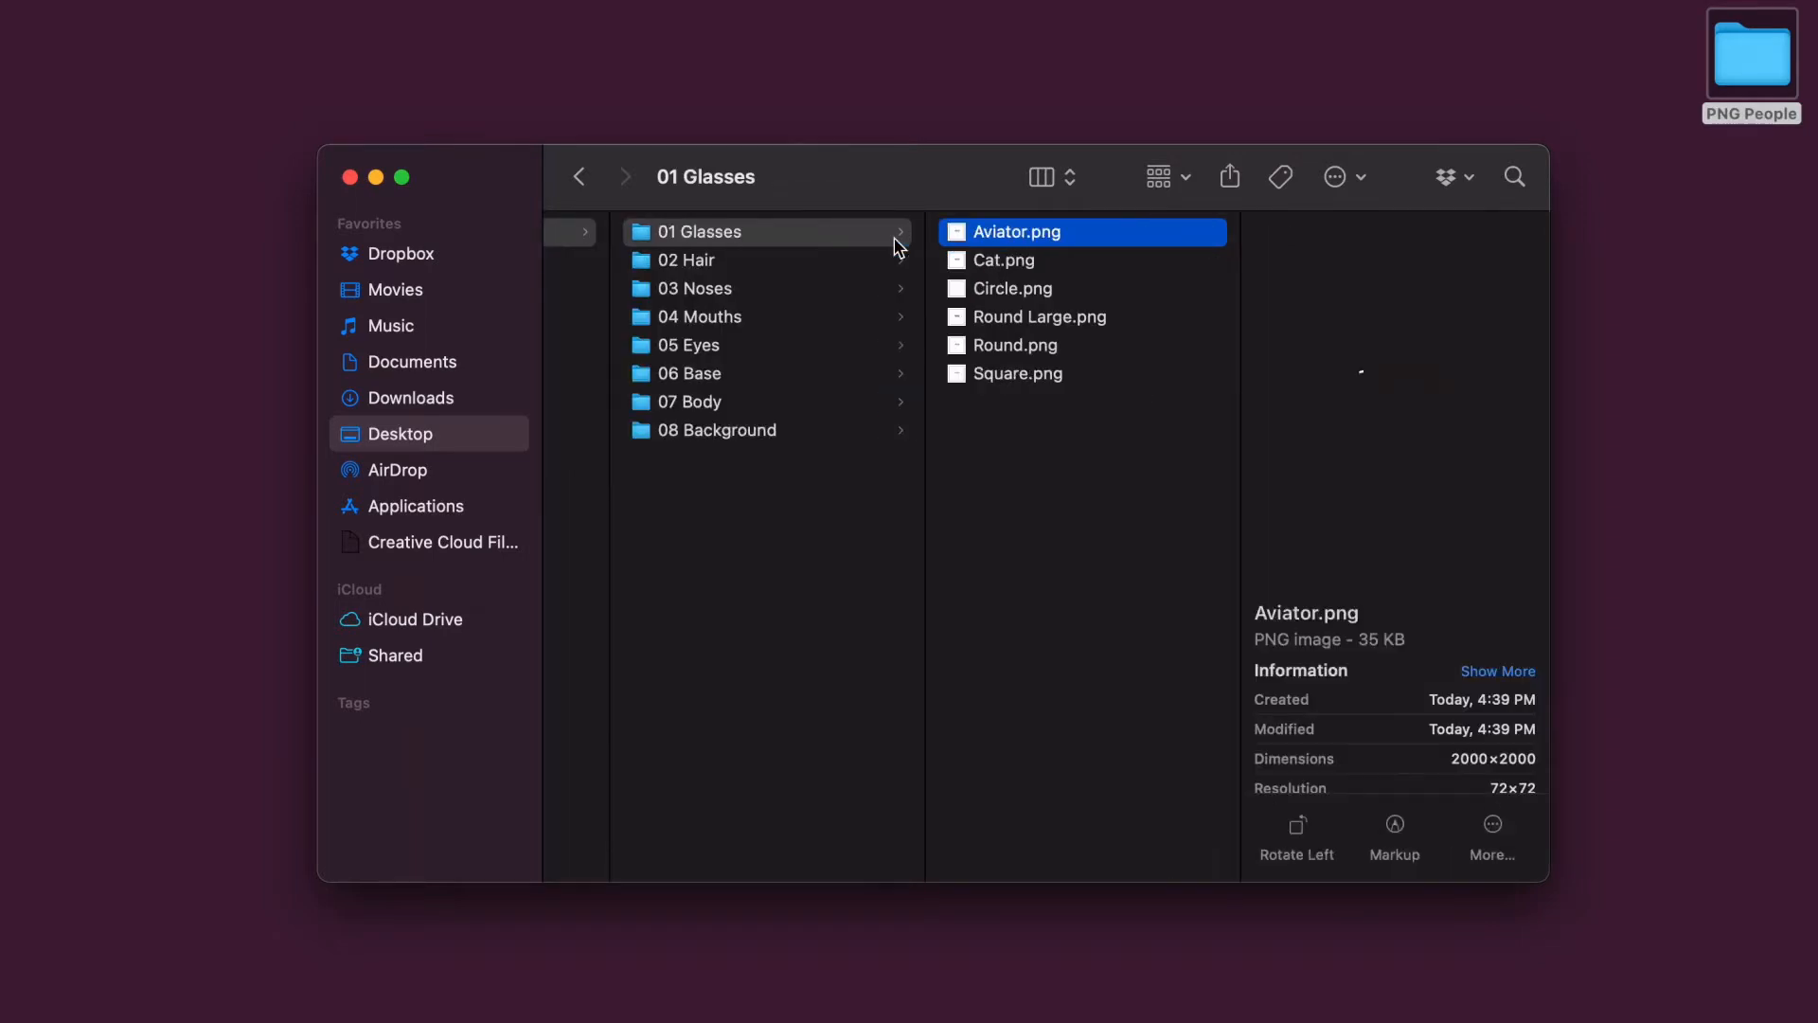
pyautogui.click(1017, 374)
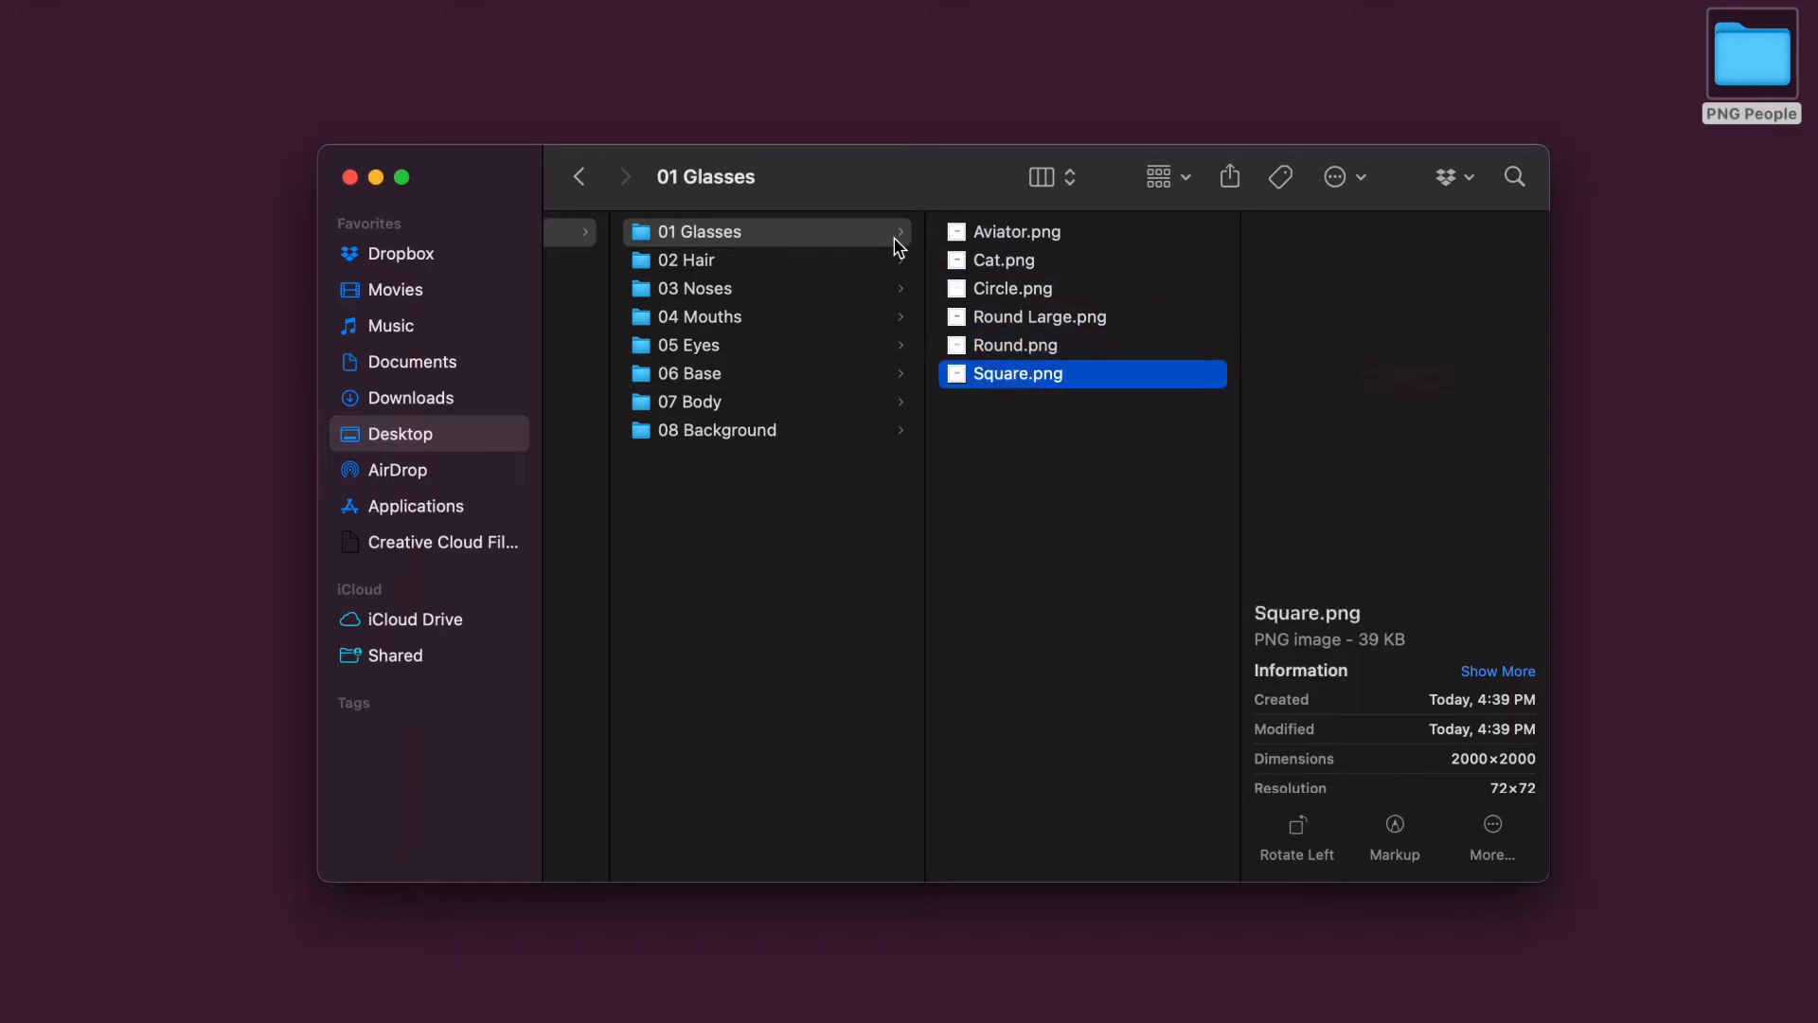
pyautogui.click(698, 259)
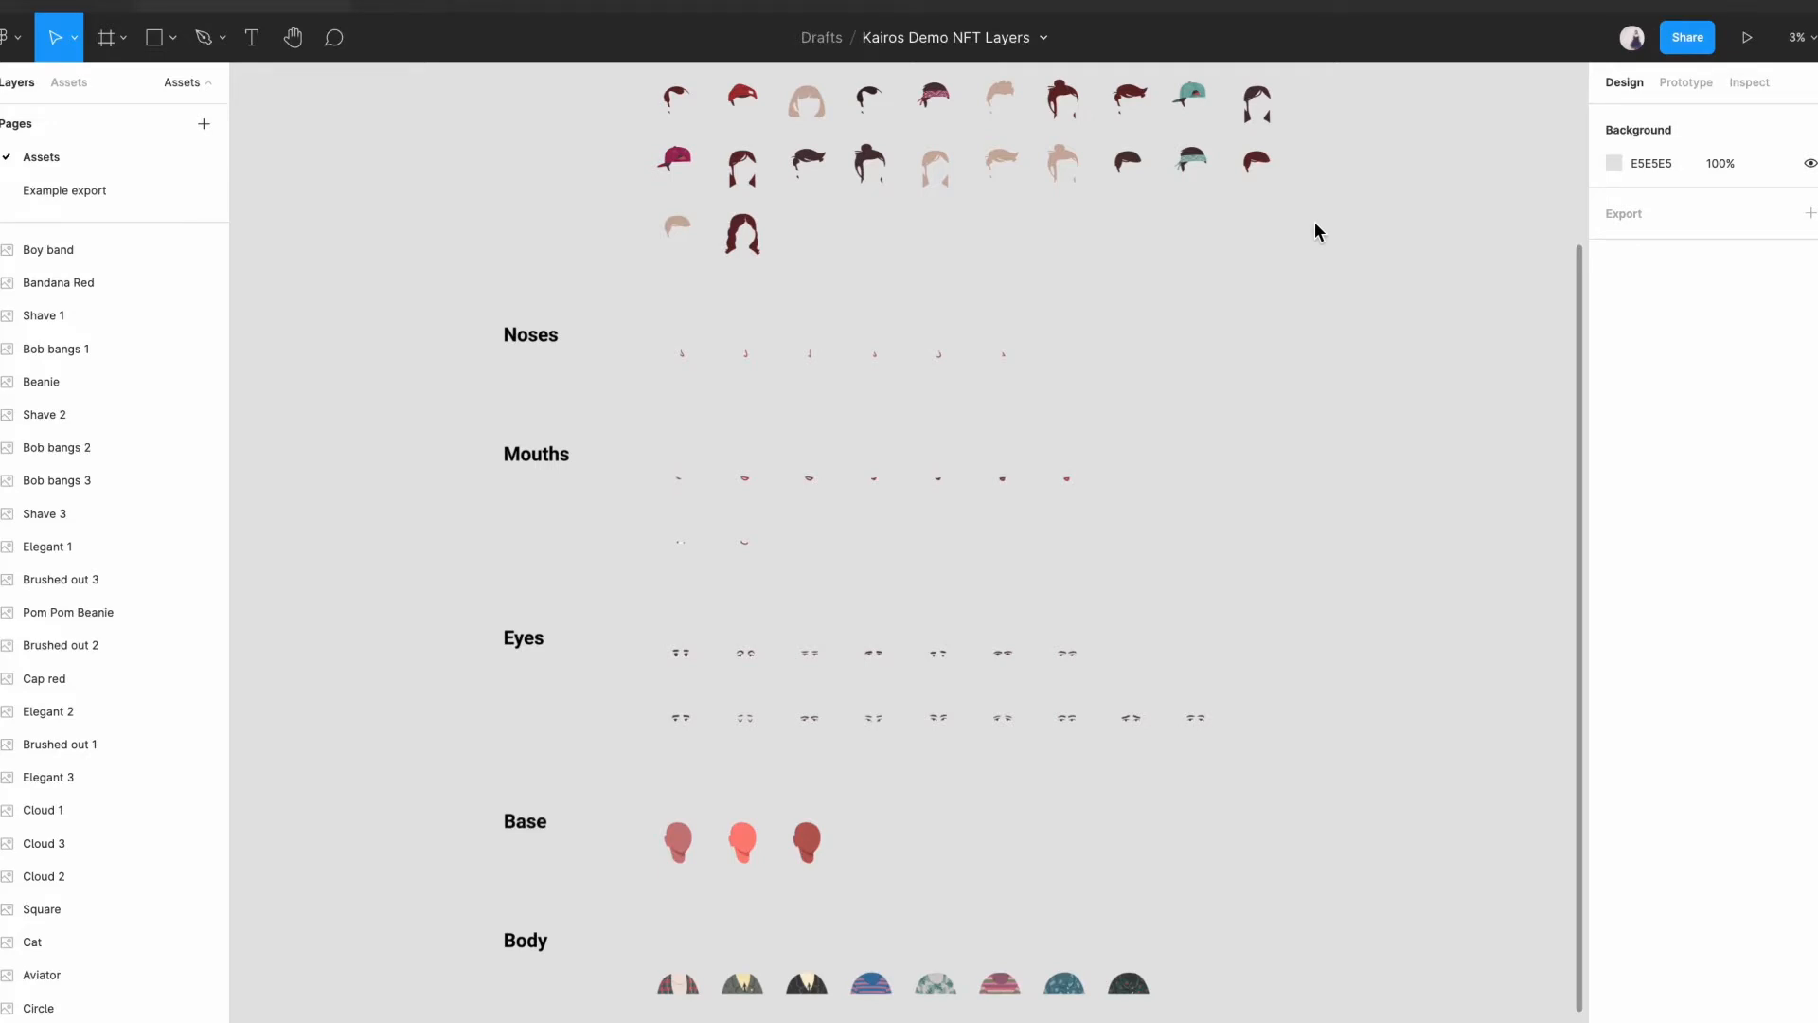
pyautogui.scroll(-3)
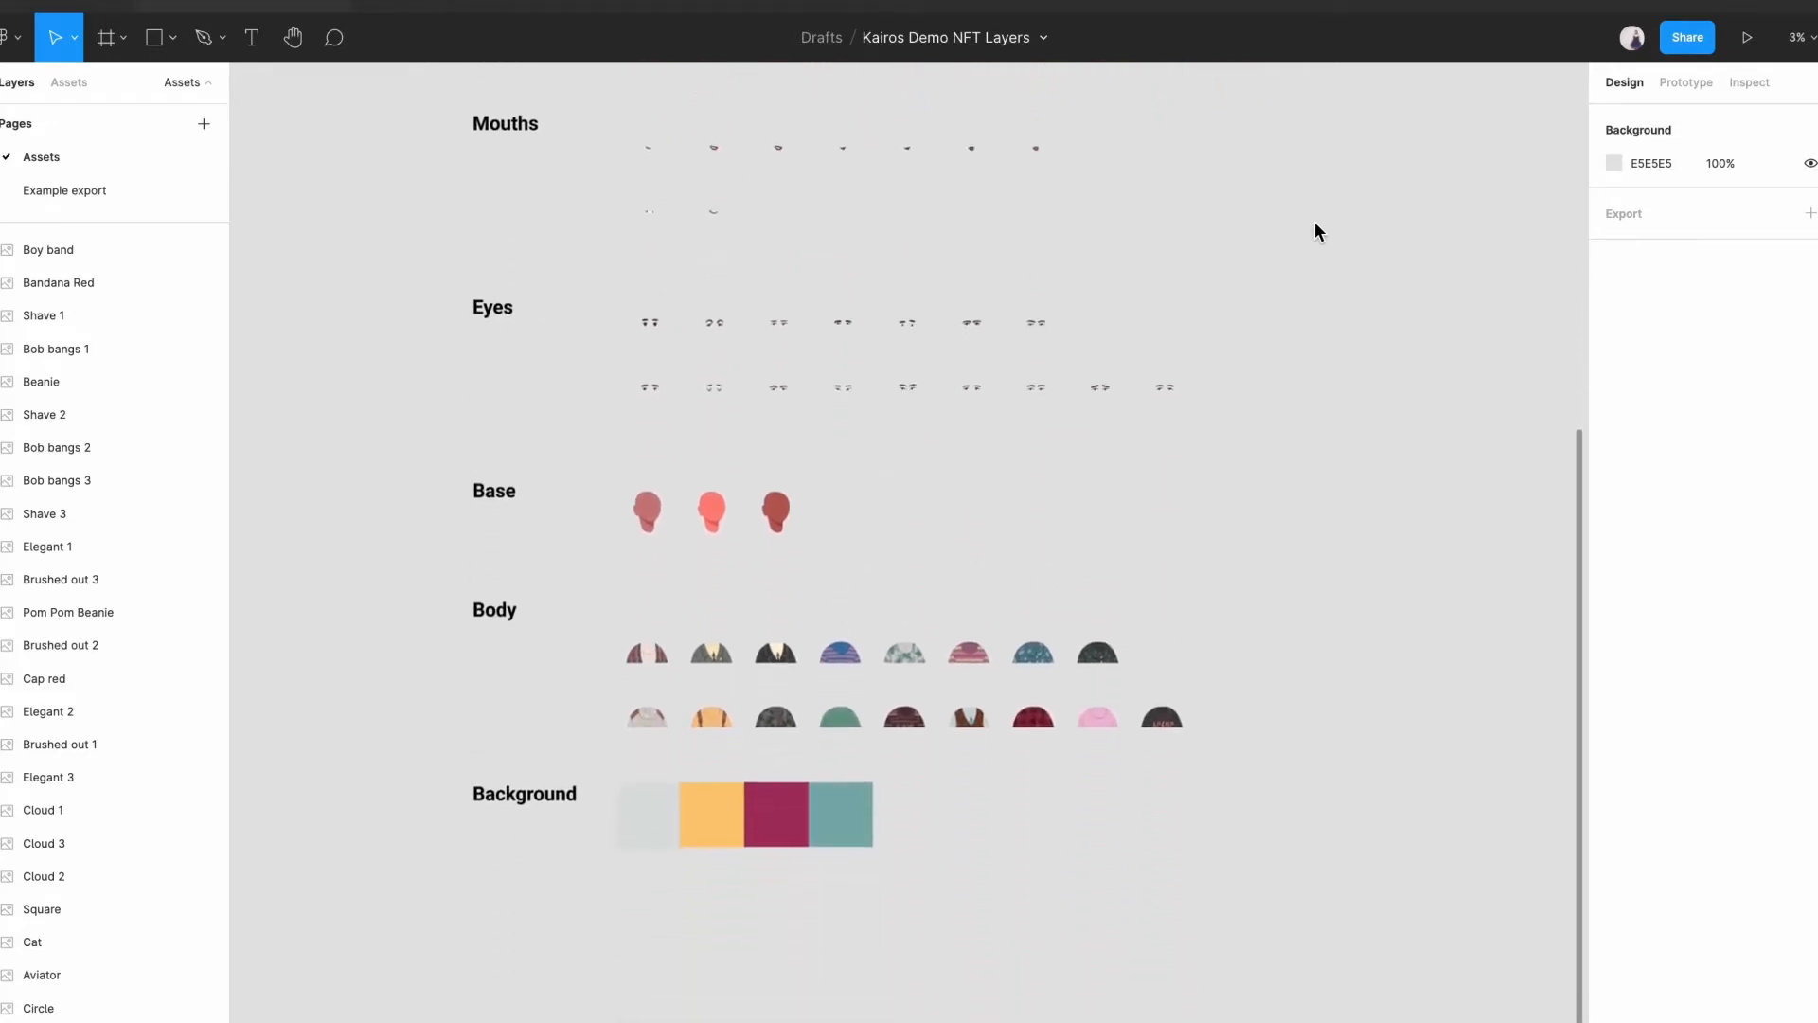
pyautogui.scroll(3)
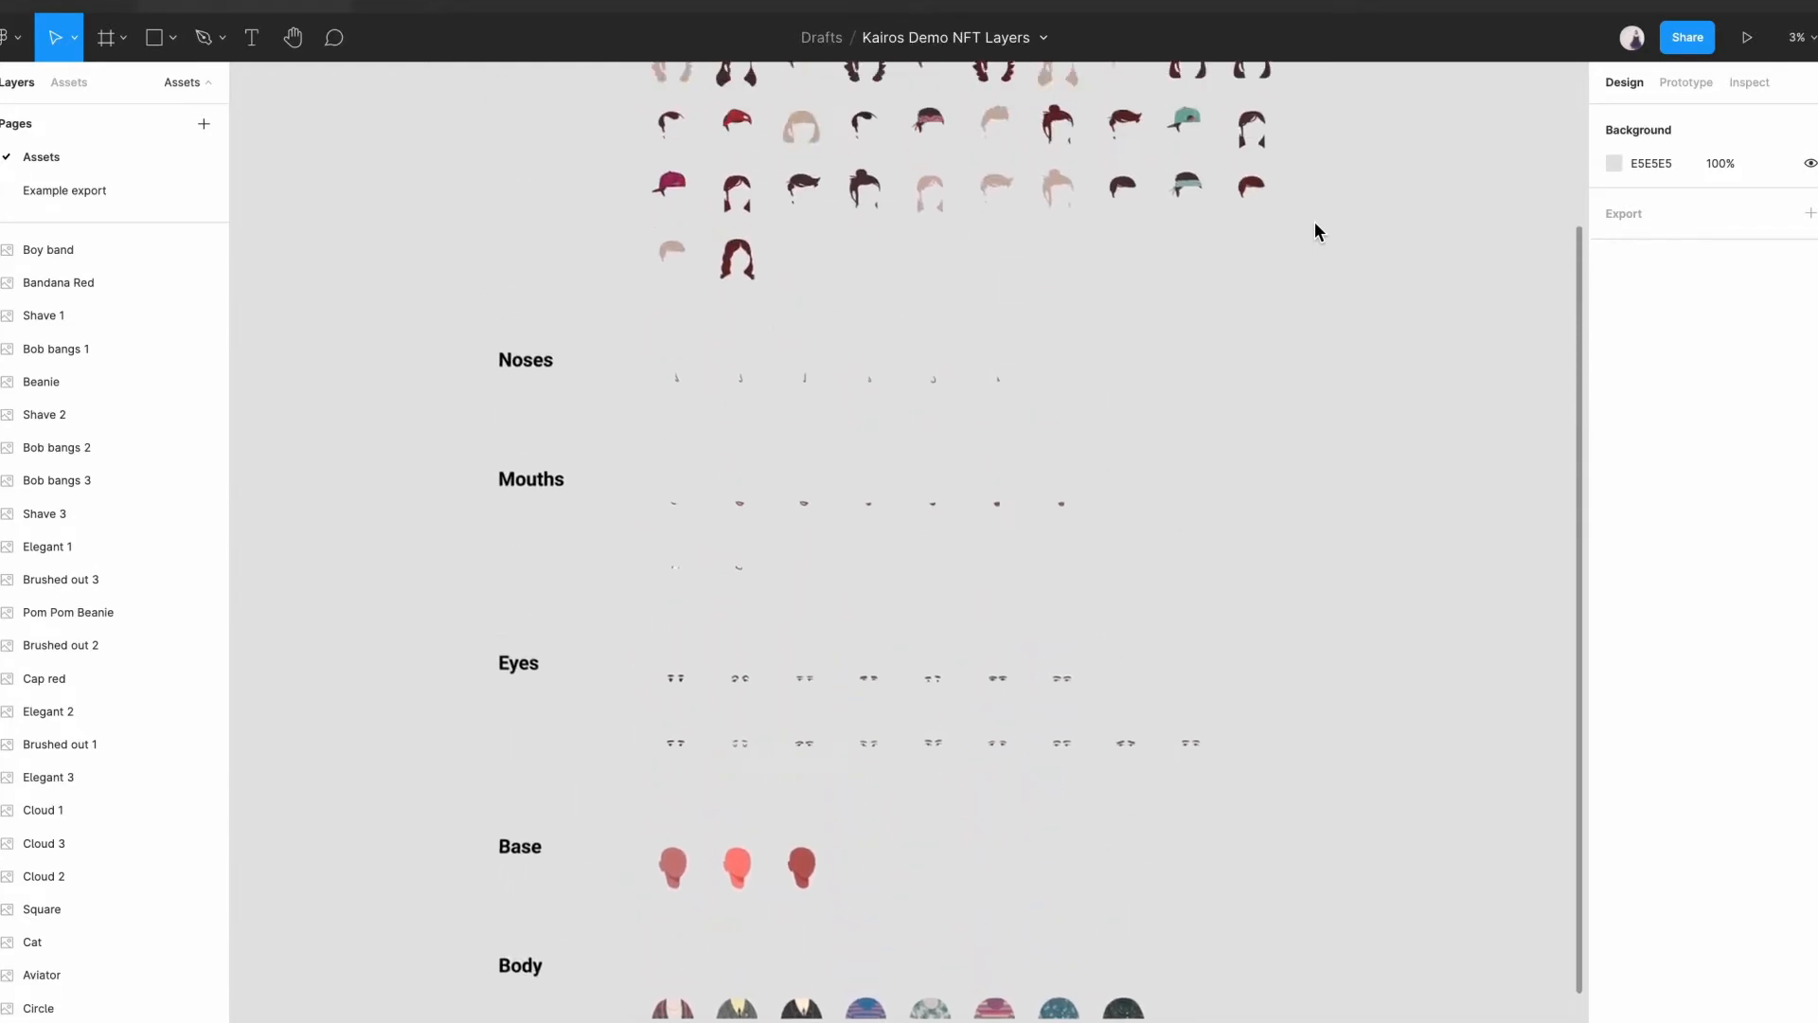
pyautogui.scroll(3)
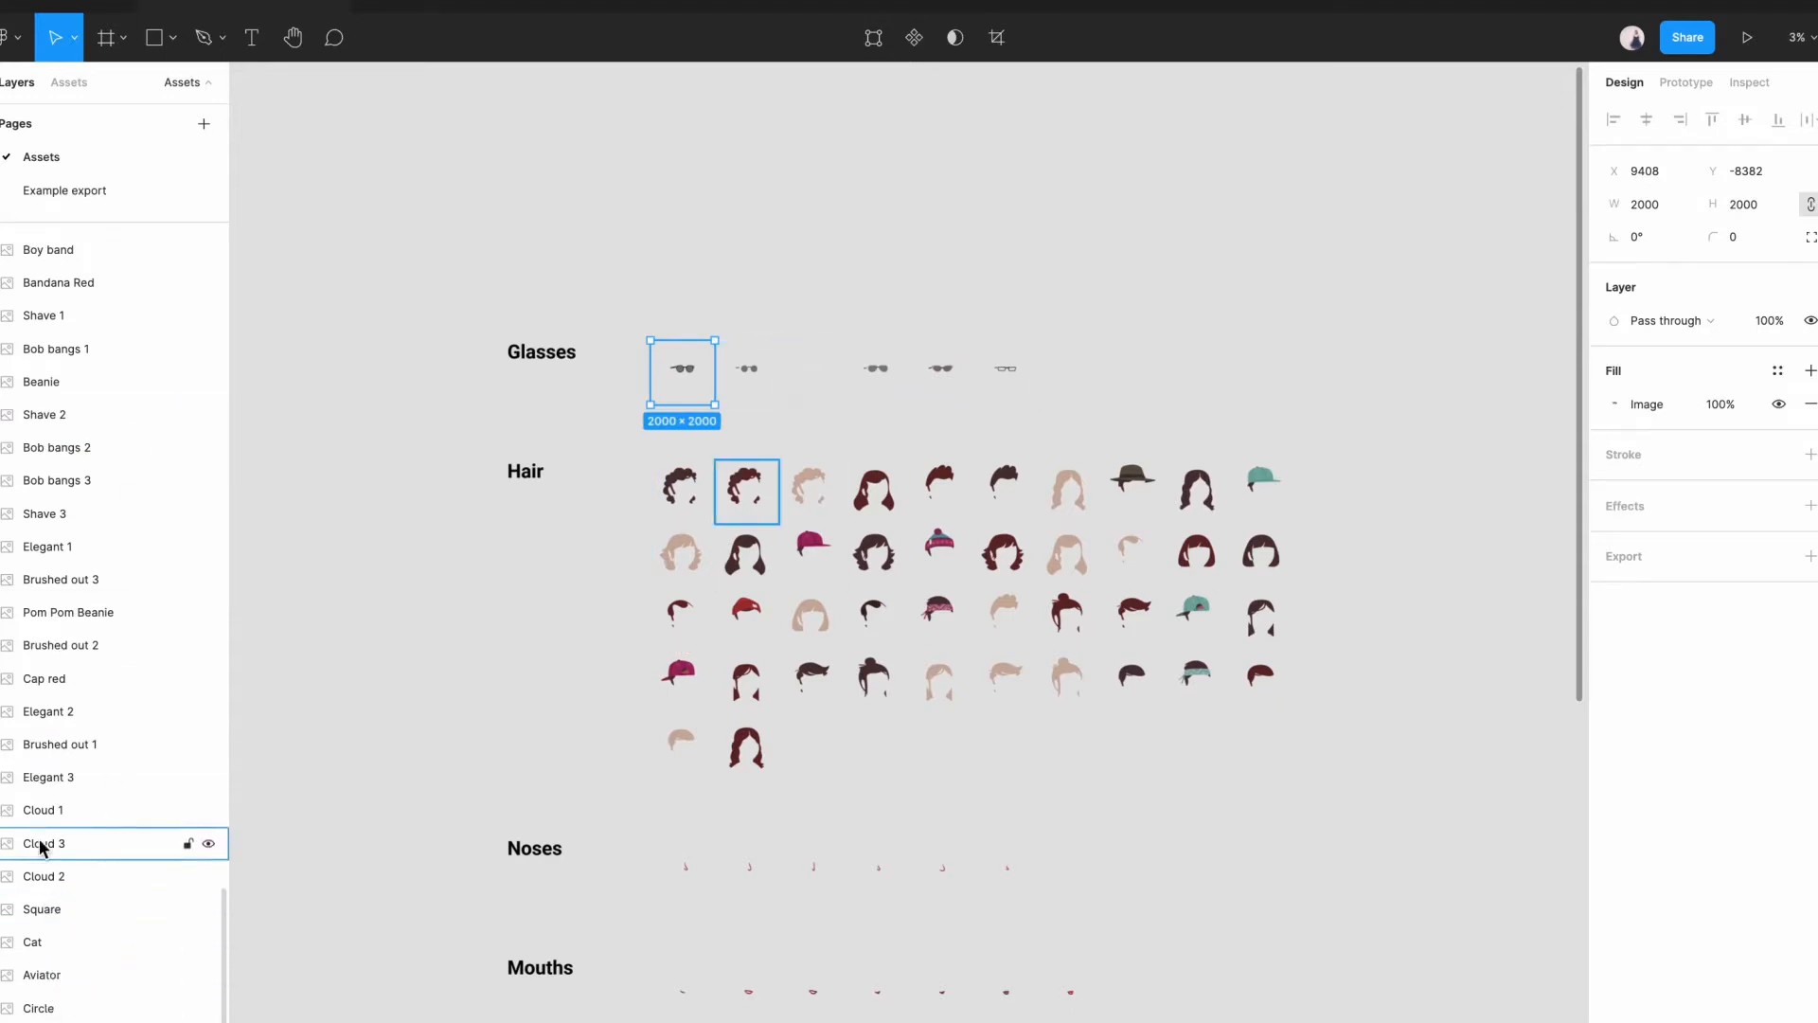
# Inspect the Kairos demo file's layers, such as Cloud 3 and prefixed hair layers.
pyautogui.click(45, 414)
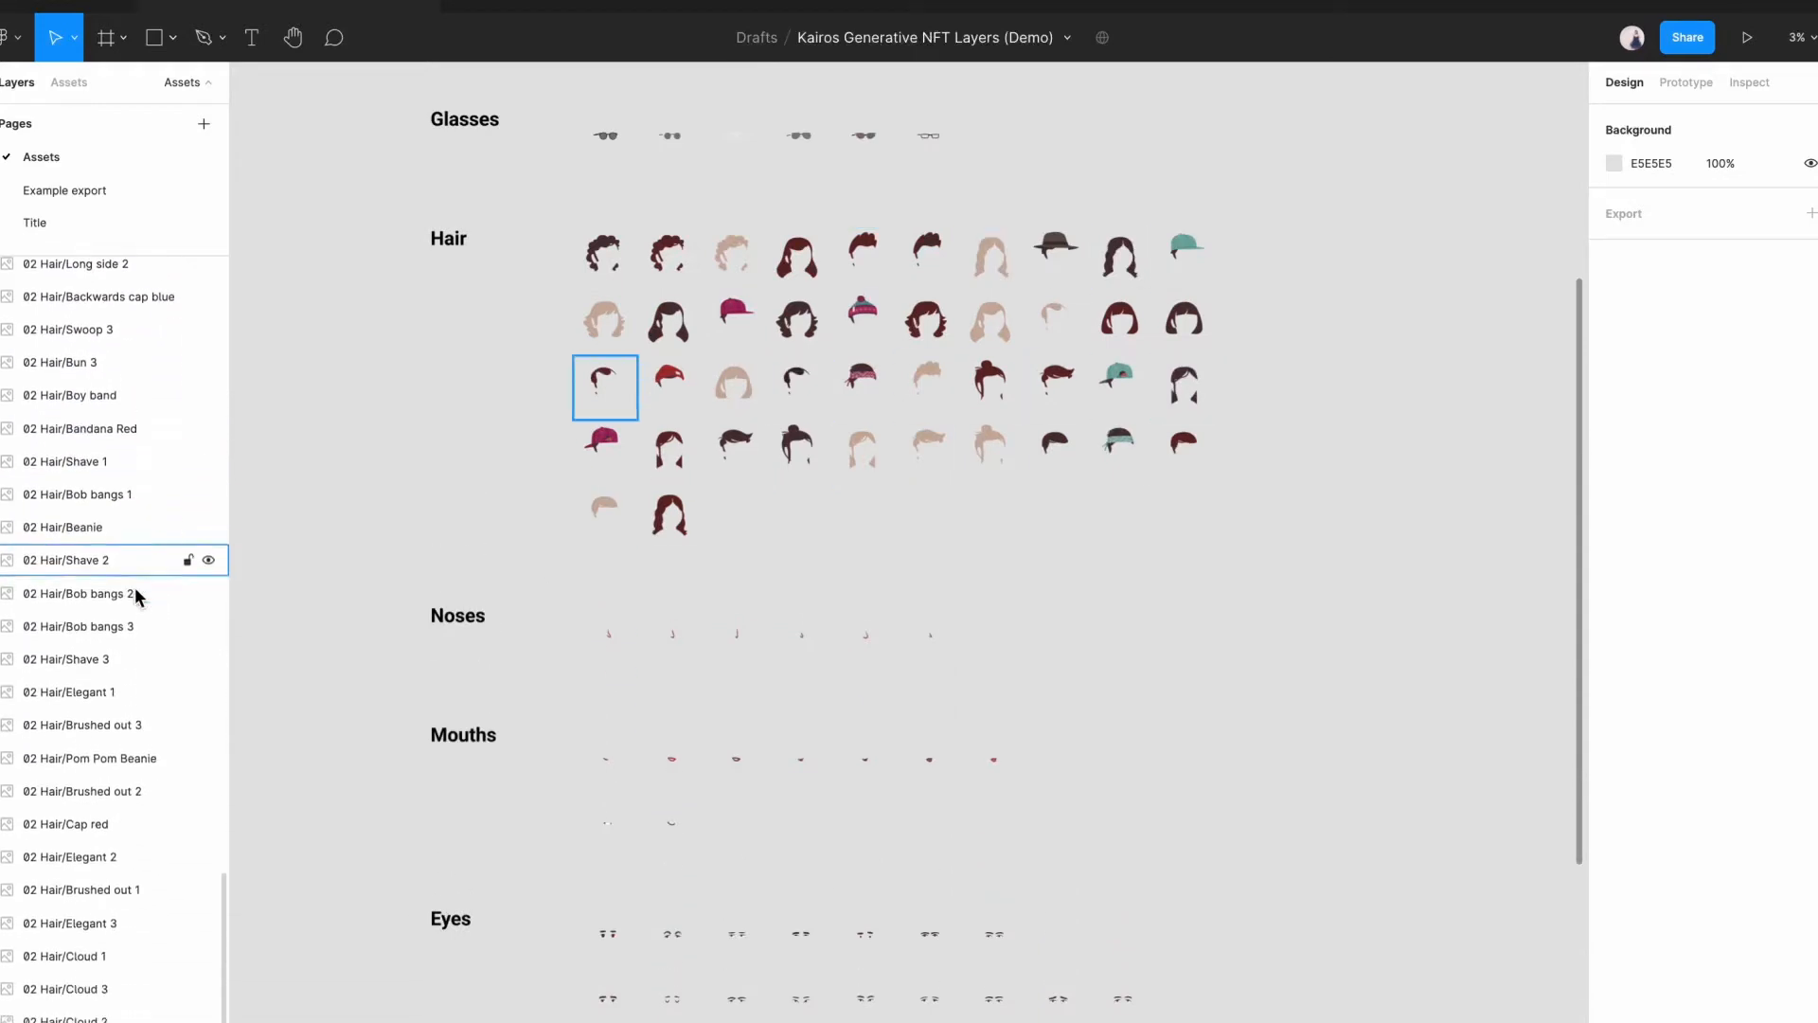
pyautogui.click(1183, 451)
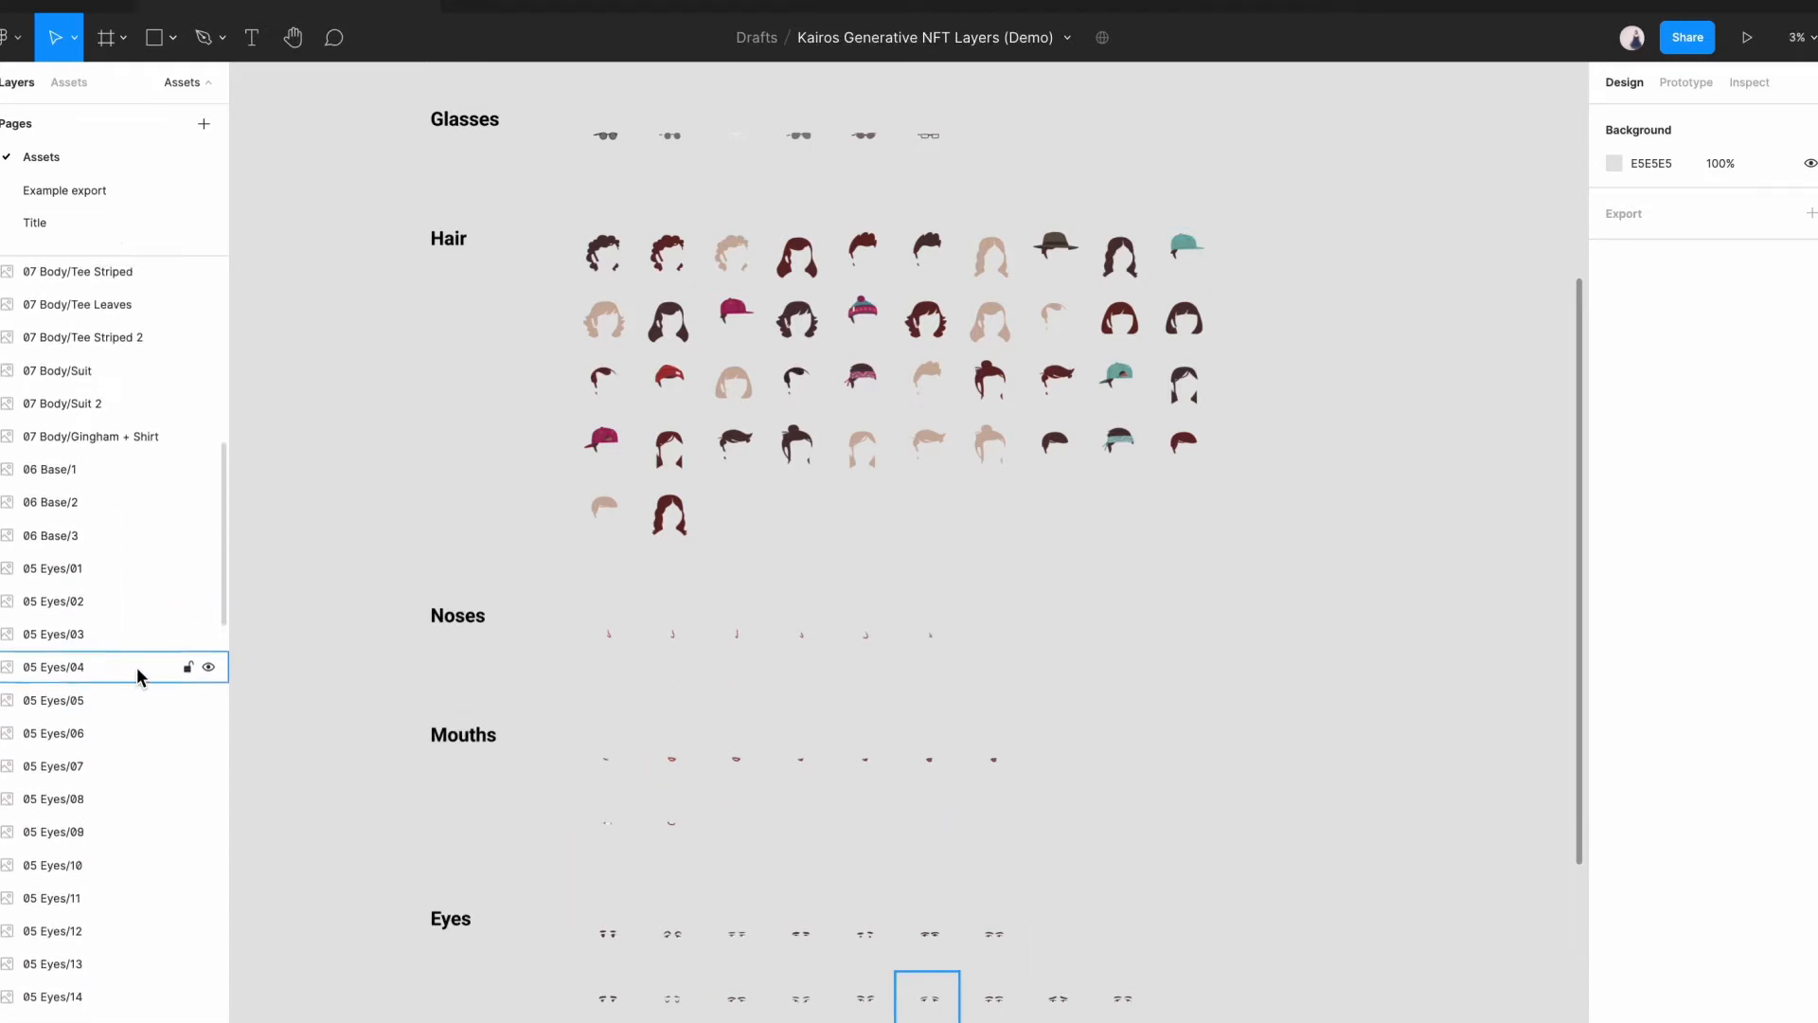
pyautogui.scroll(3)
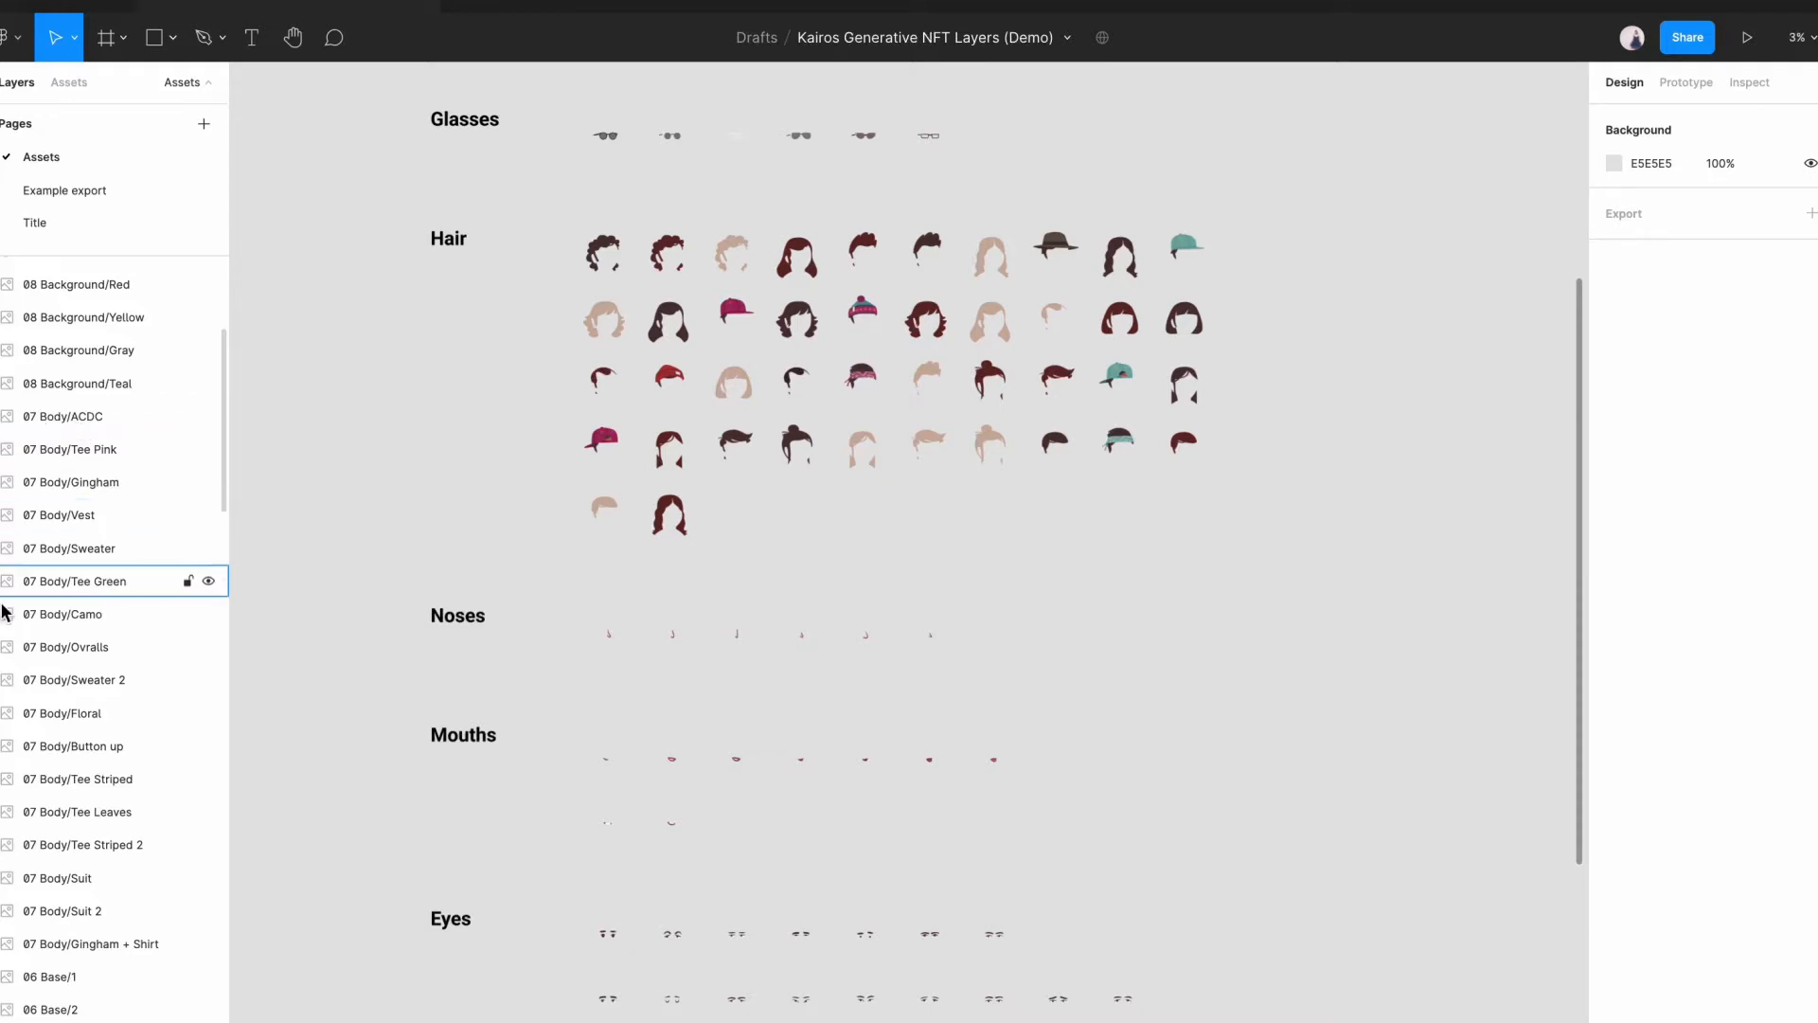
pyautogui.moveTo(209, 486)
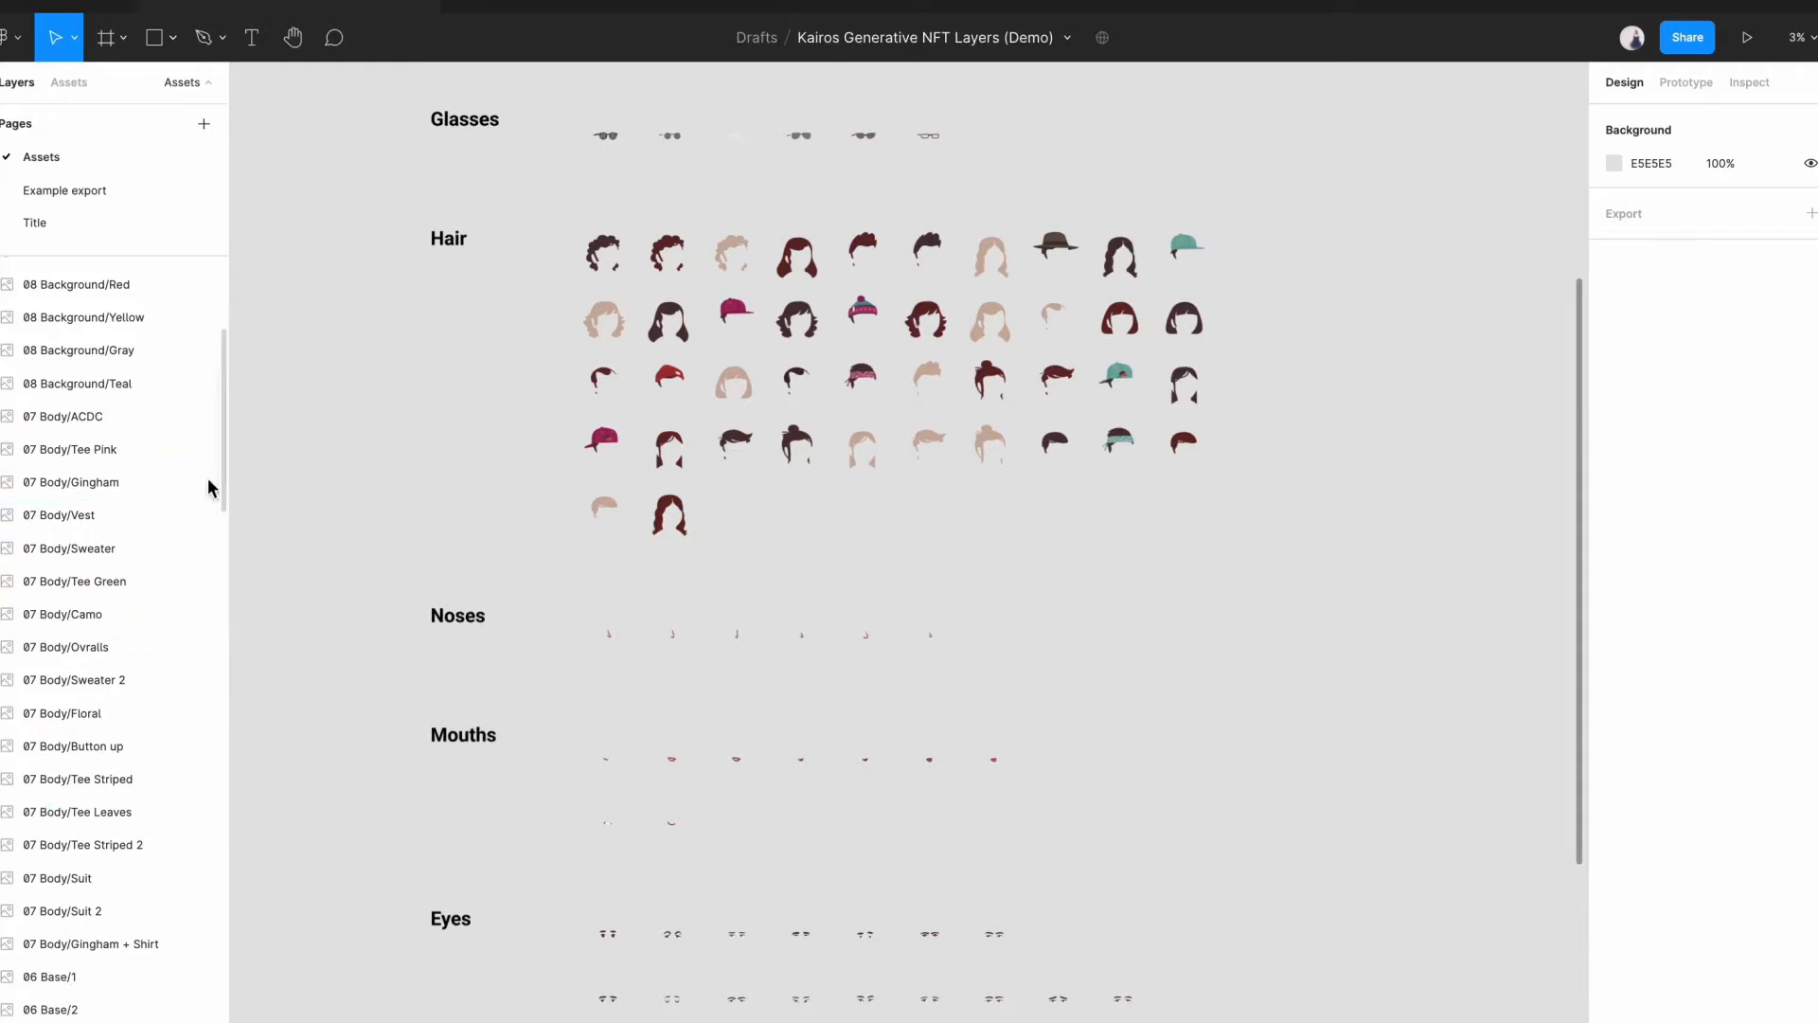
pyautogui.moveTo(135, 415)
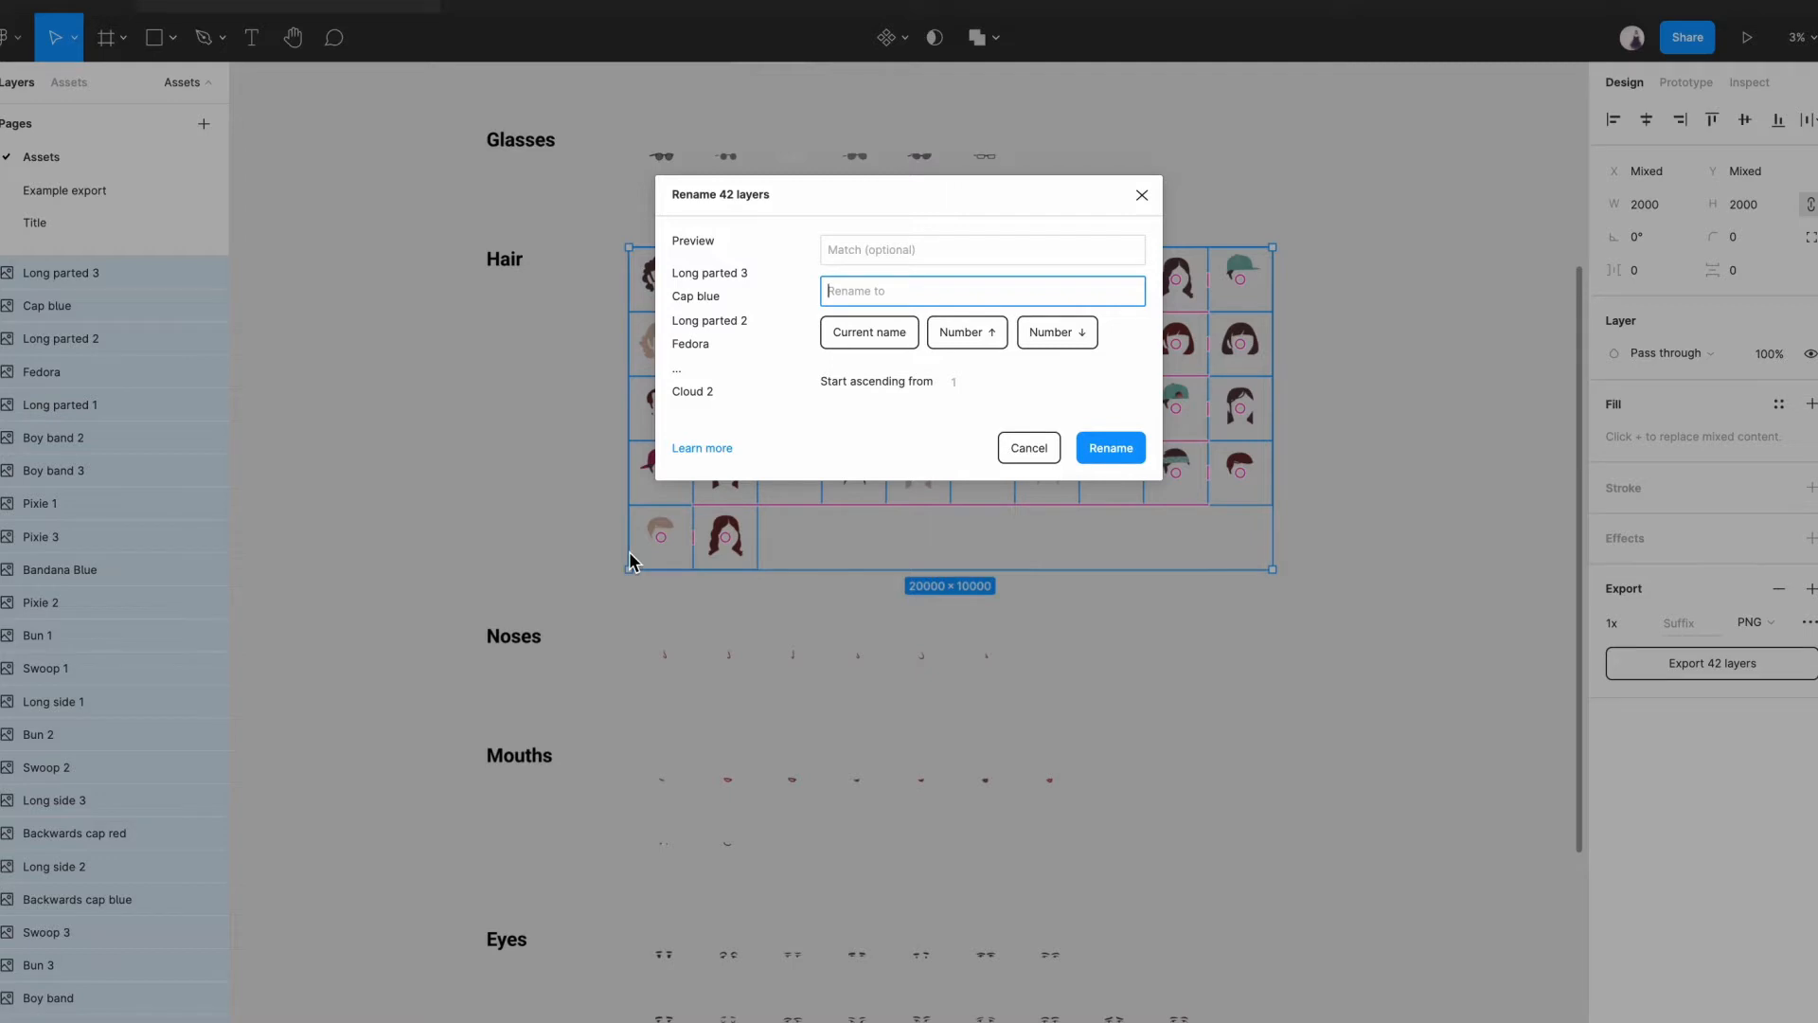
# Batch-rename the 42 hair layers to '02 Hair/' followed by their current names.
pyautogui.write('02 H')
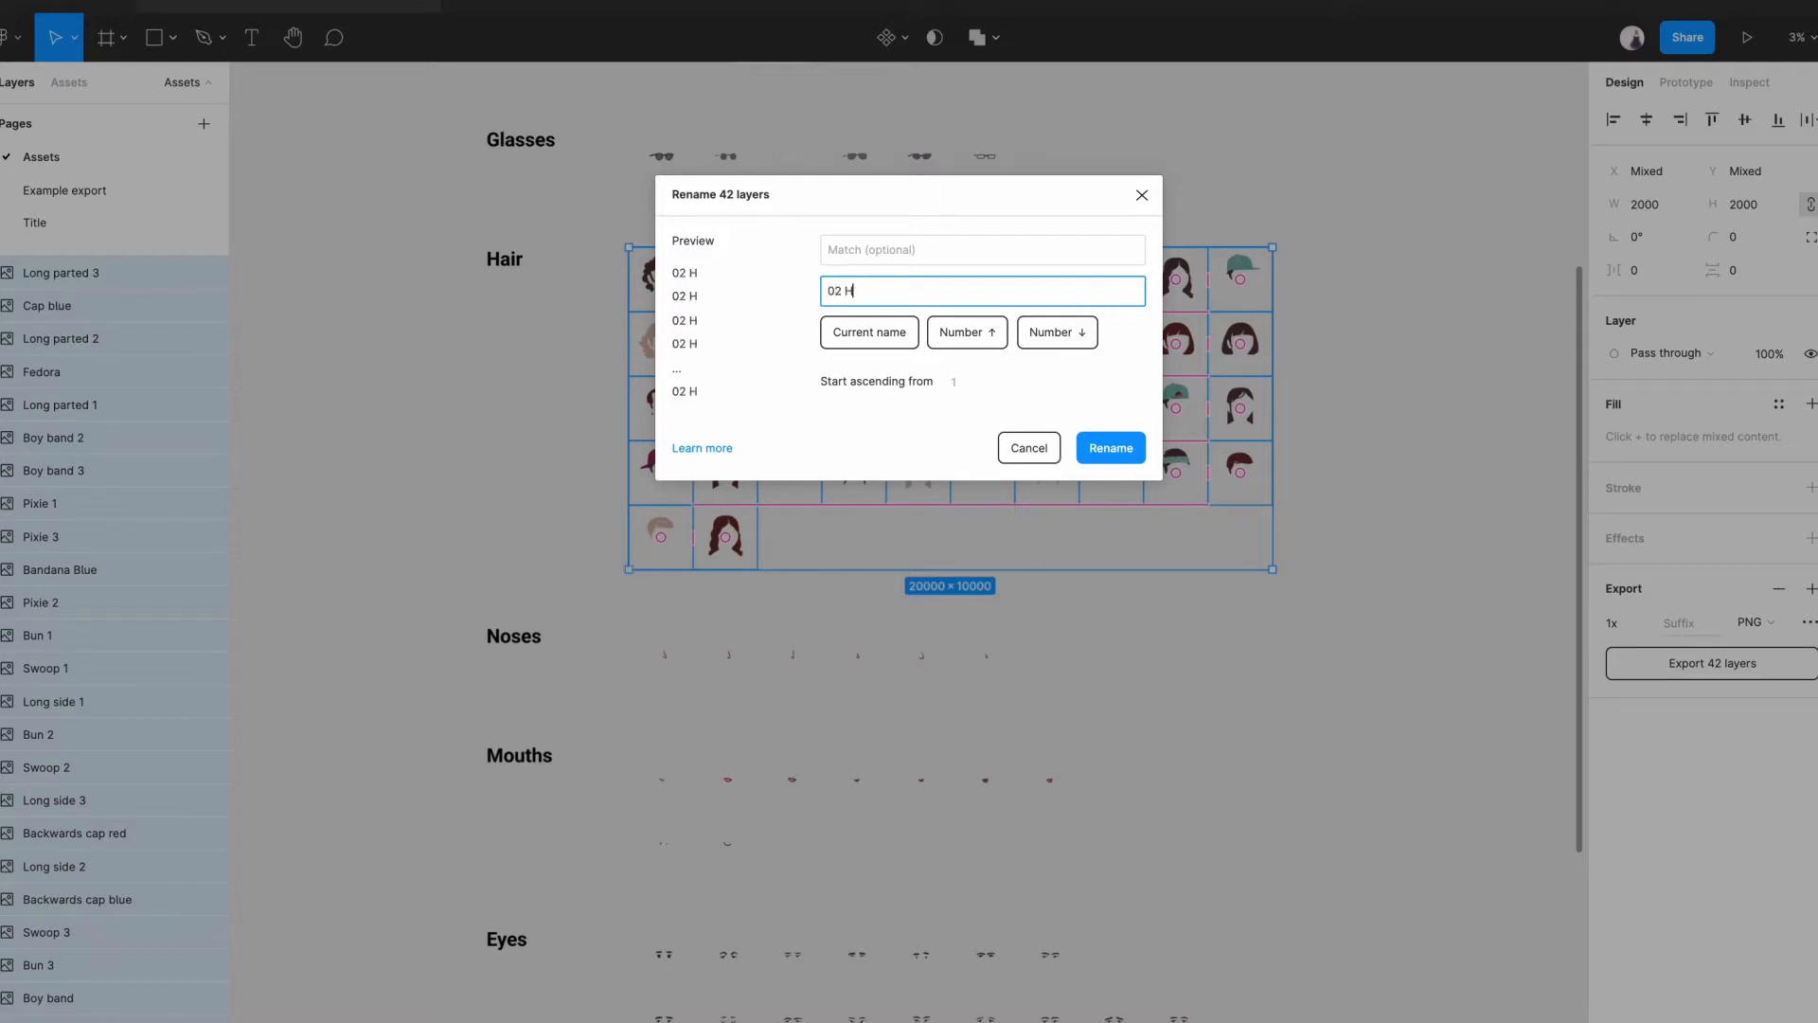
pyautogui.write('air/')
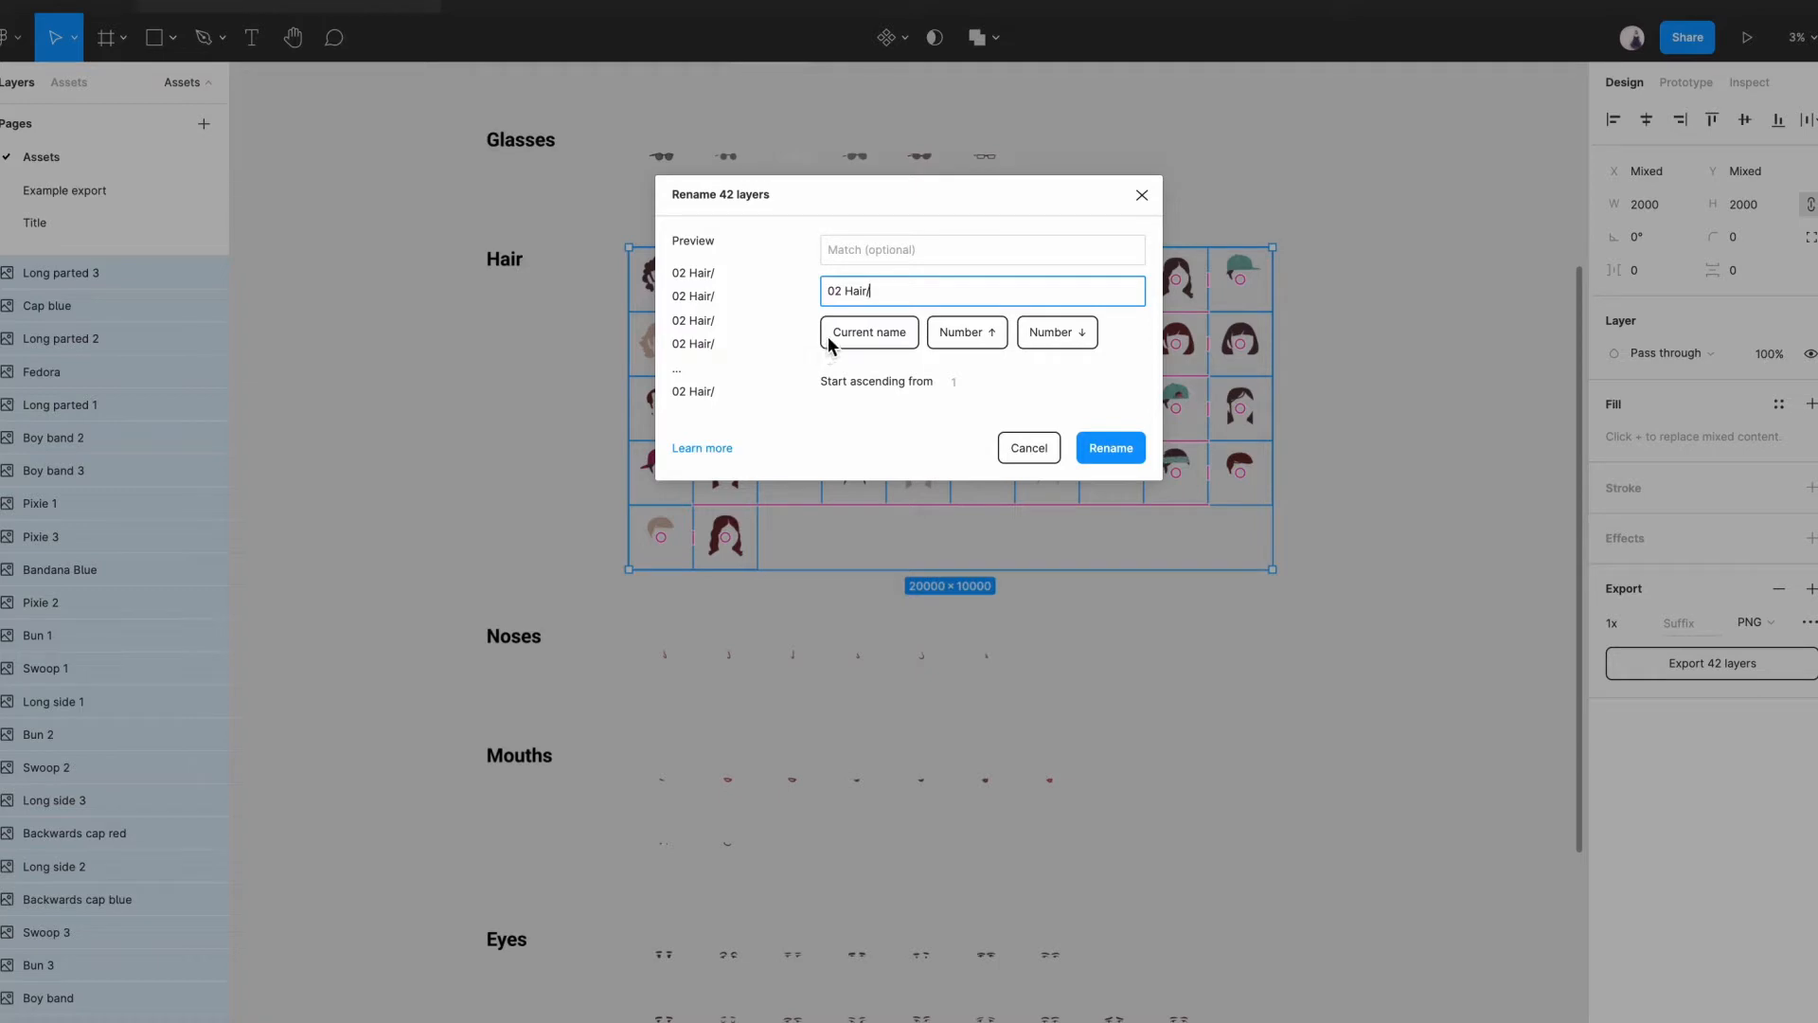
pyautogui.click(868, 332)
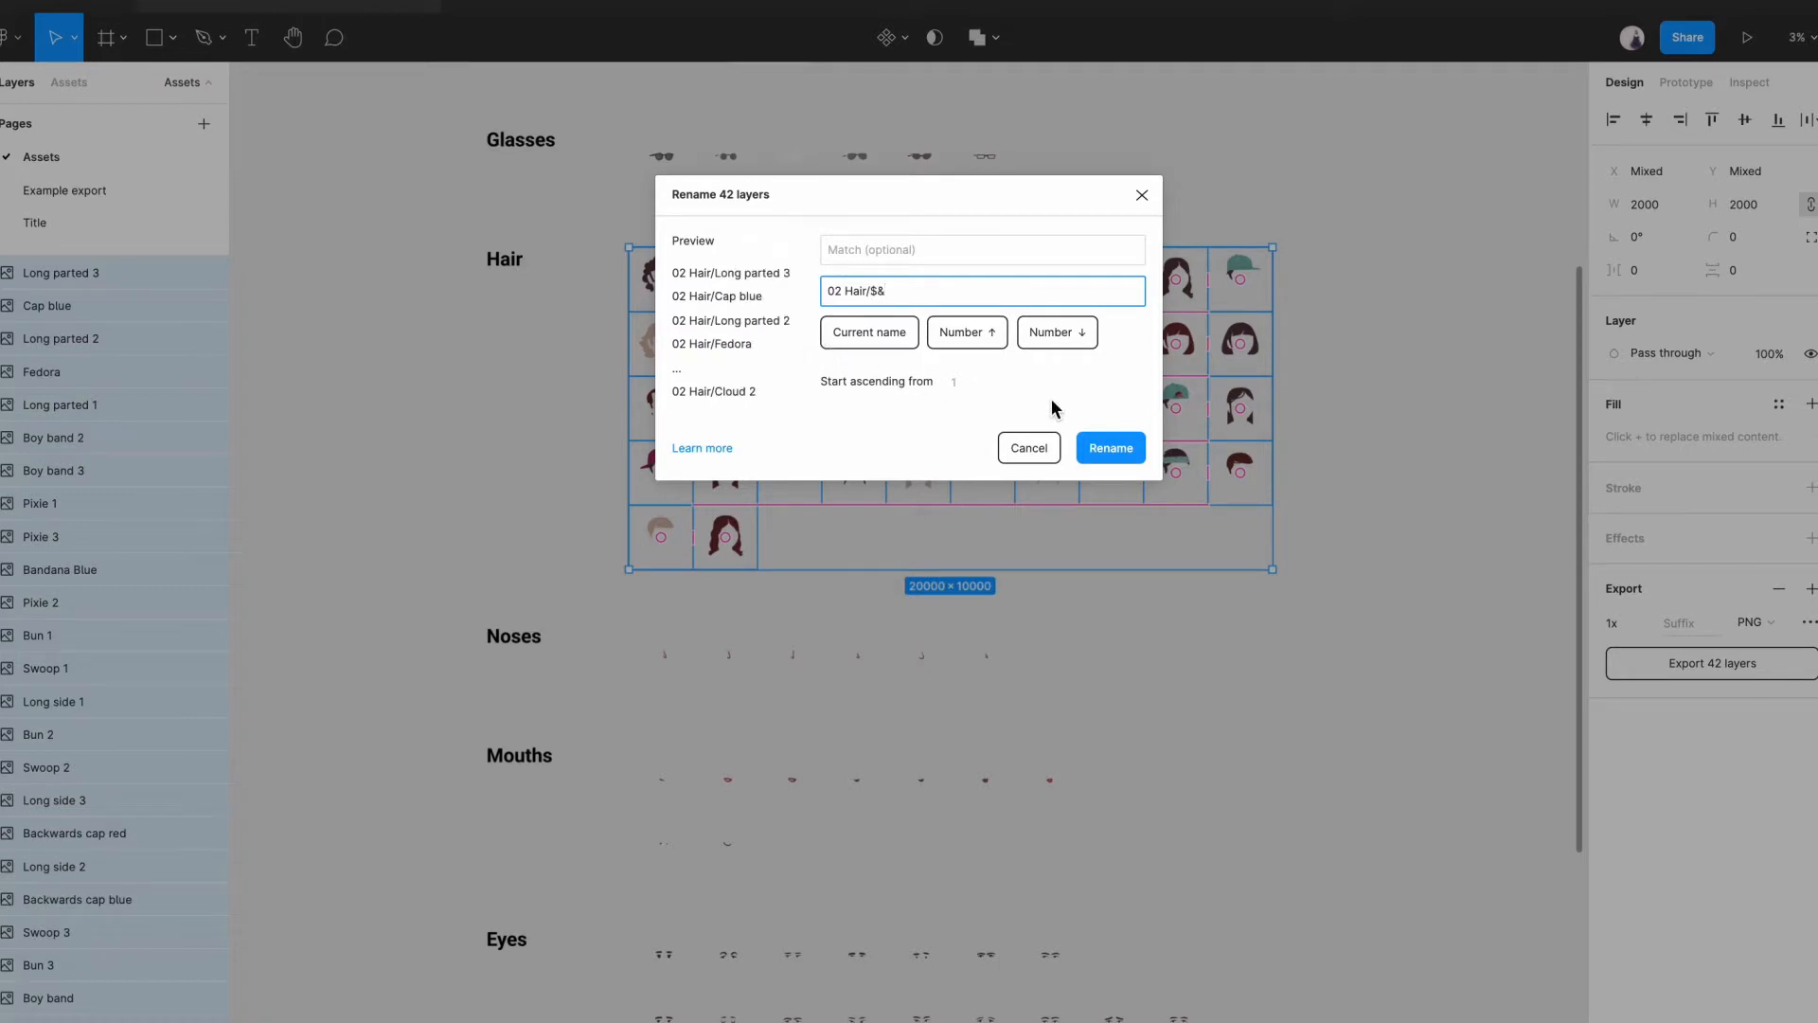
pyautogui.click(1107, 447)
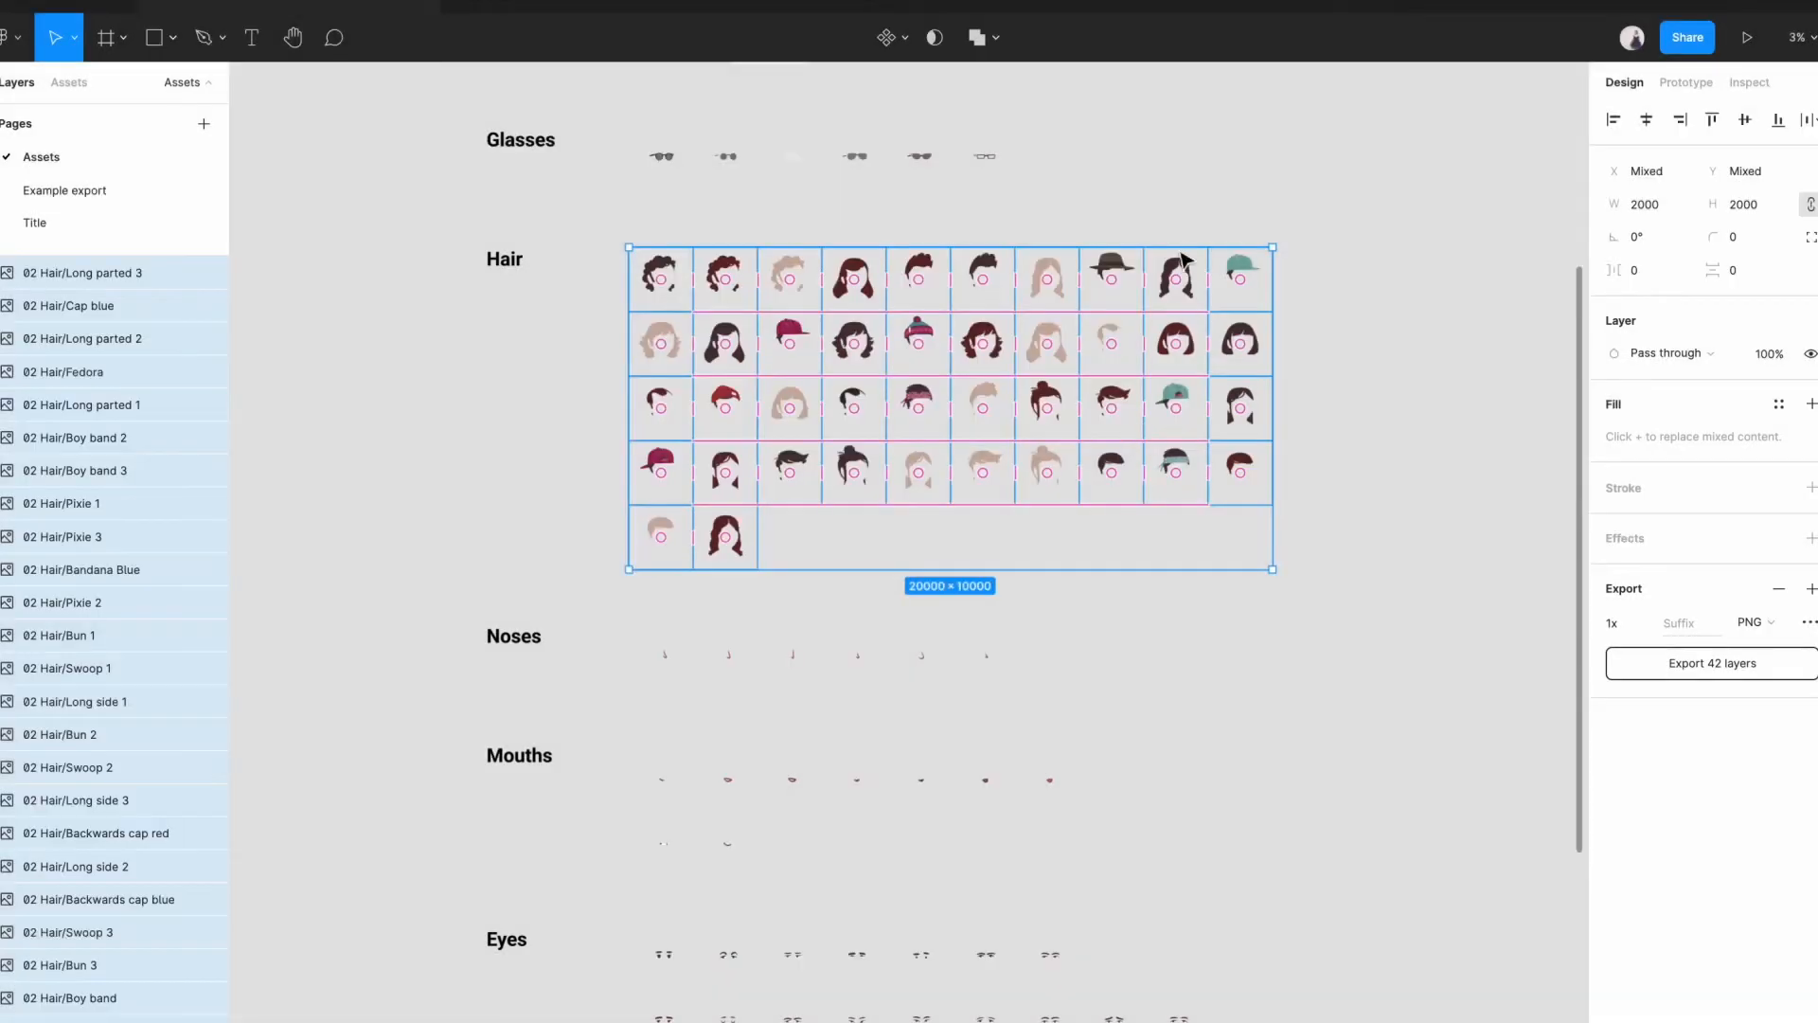
# Apply the remaining trait prefixes through 08 Background/ and select all 103 layers.
pyautogui.click(1142, 108)
pyautogui.write('05 Eyes')
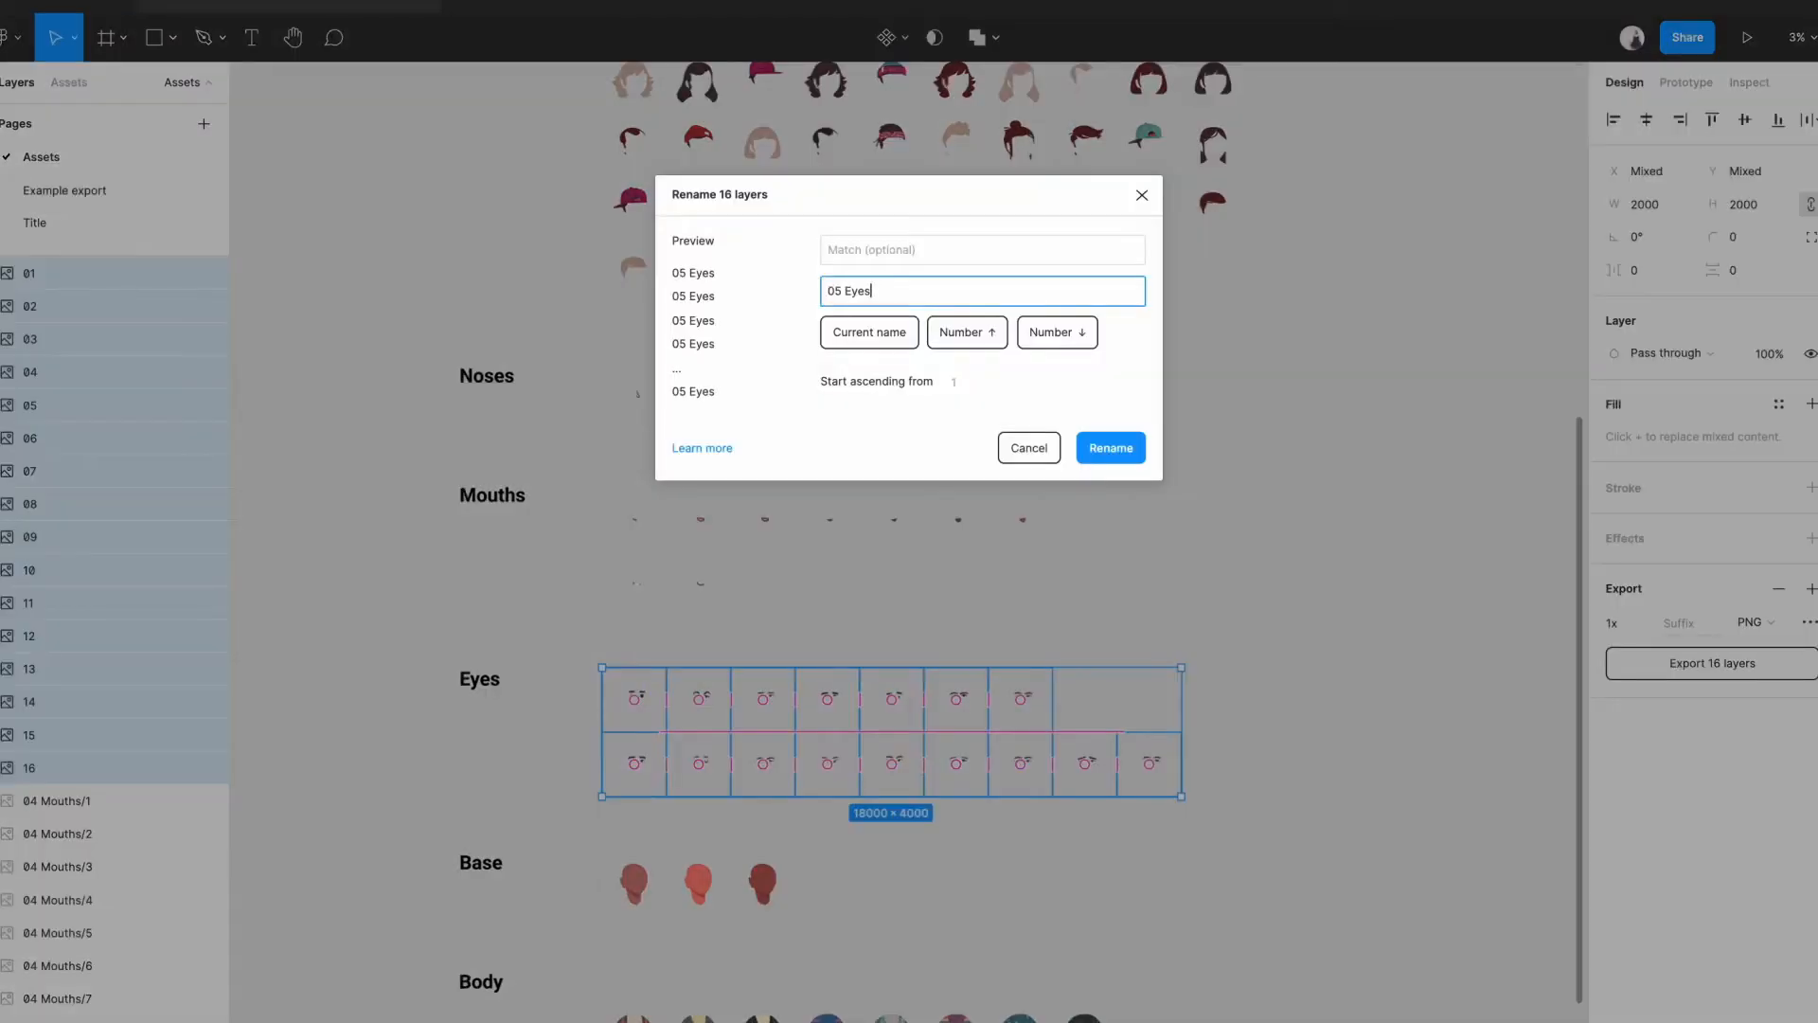
pyautogui.click(1107, 448)
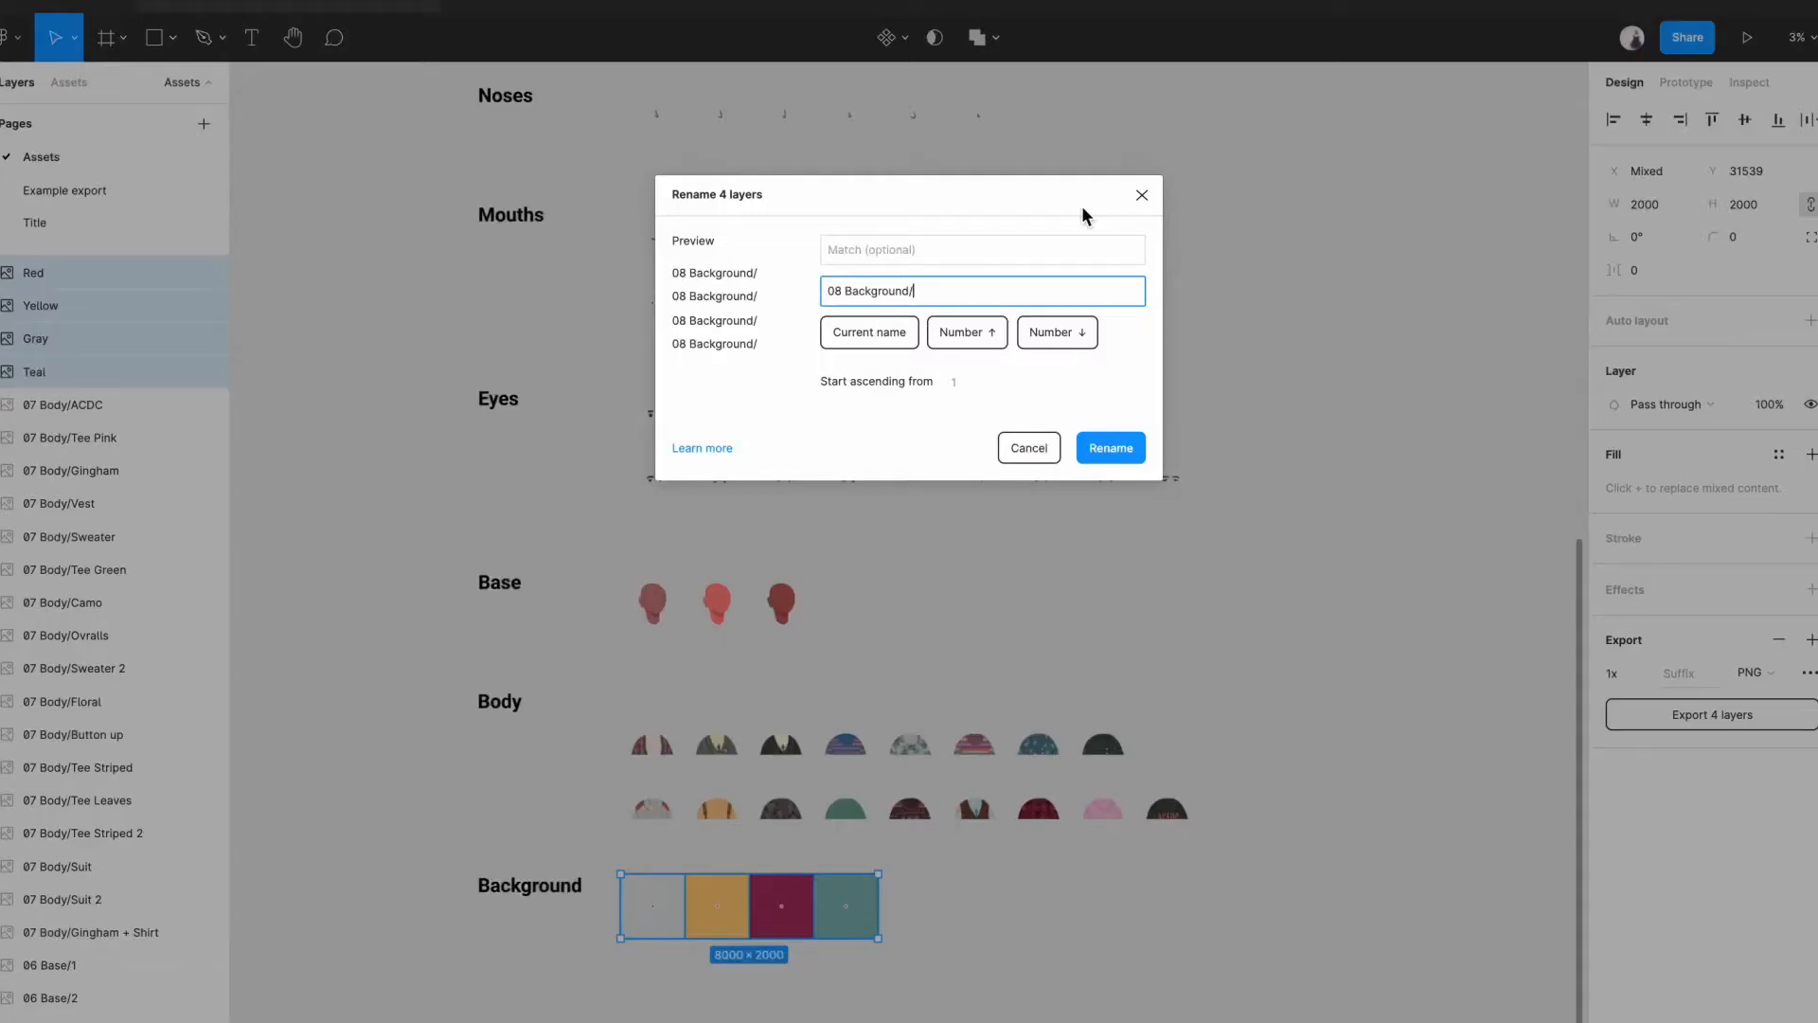
pyautogui.click(1109, 448)
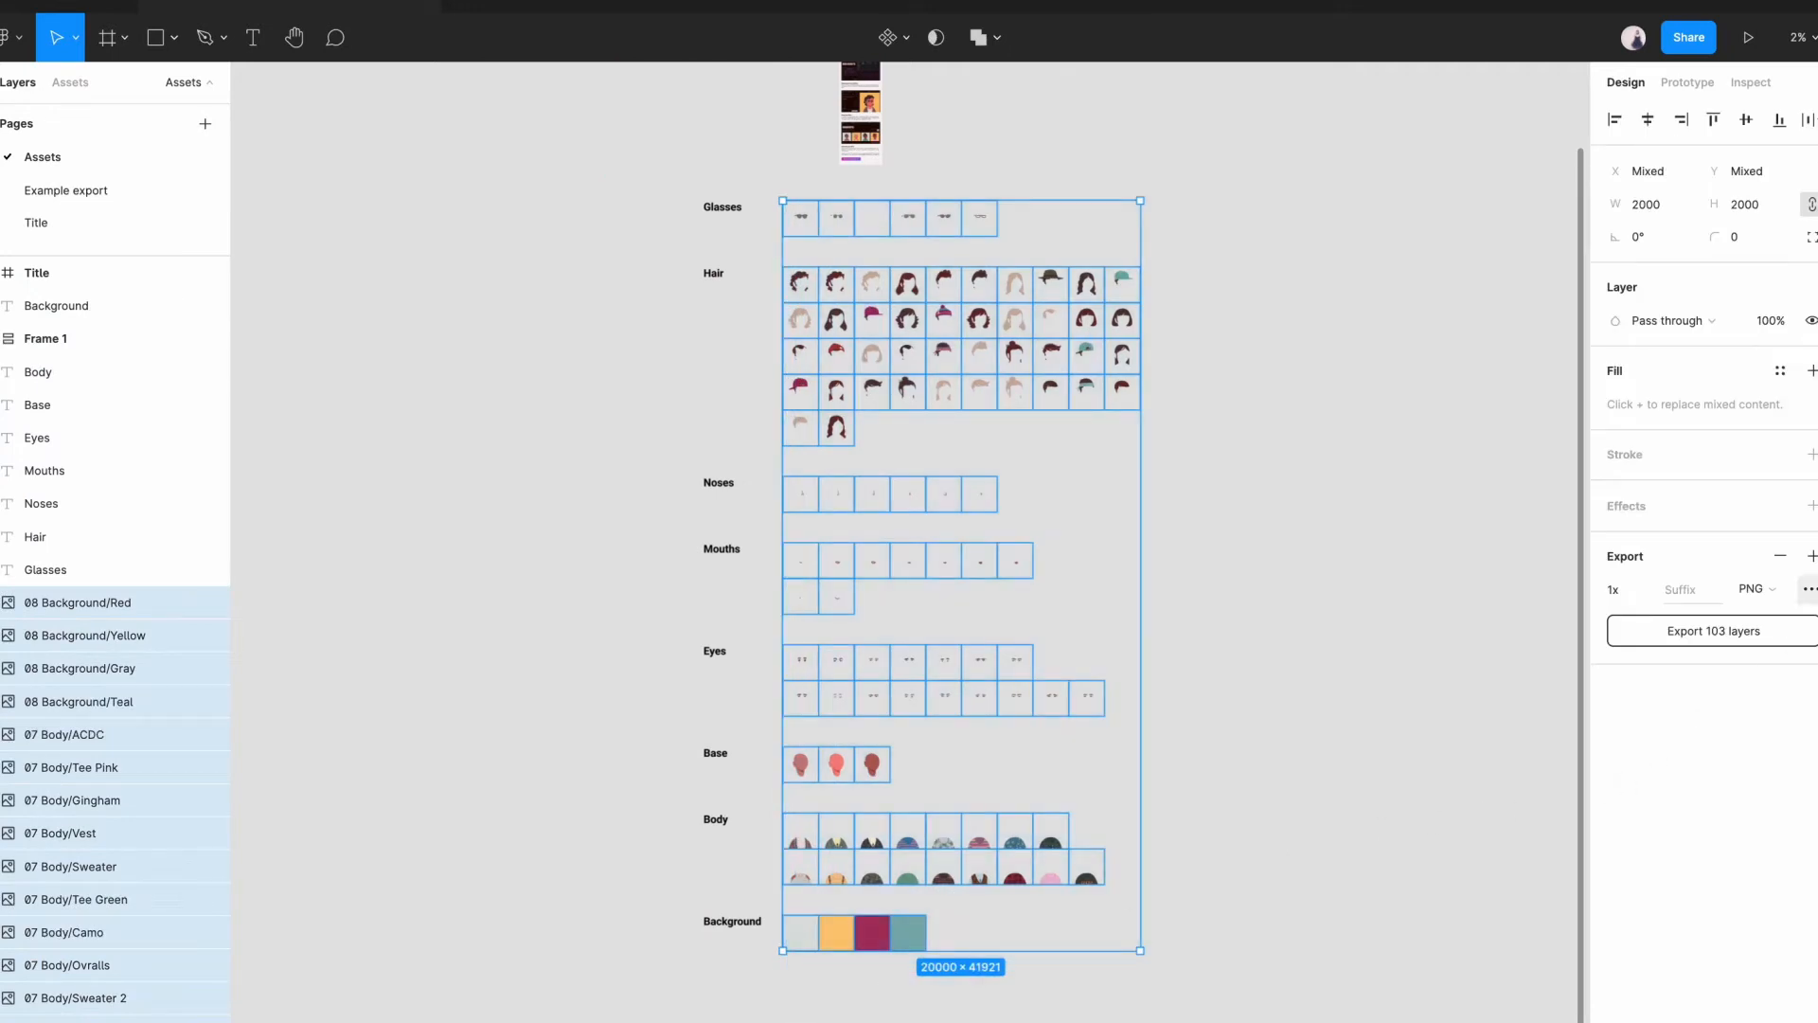
pyautogui.moveTo(1767, 632)
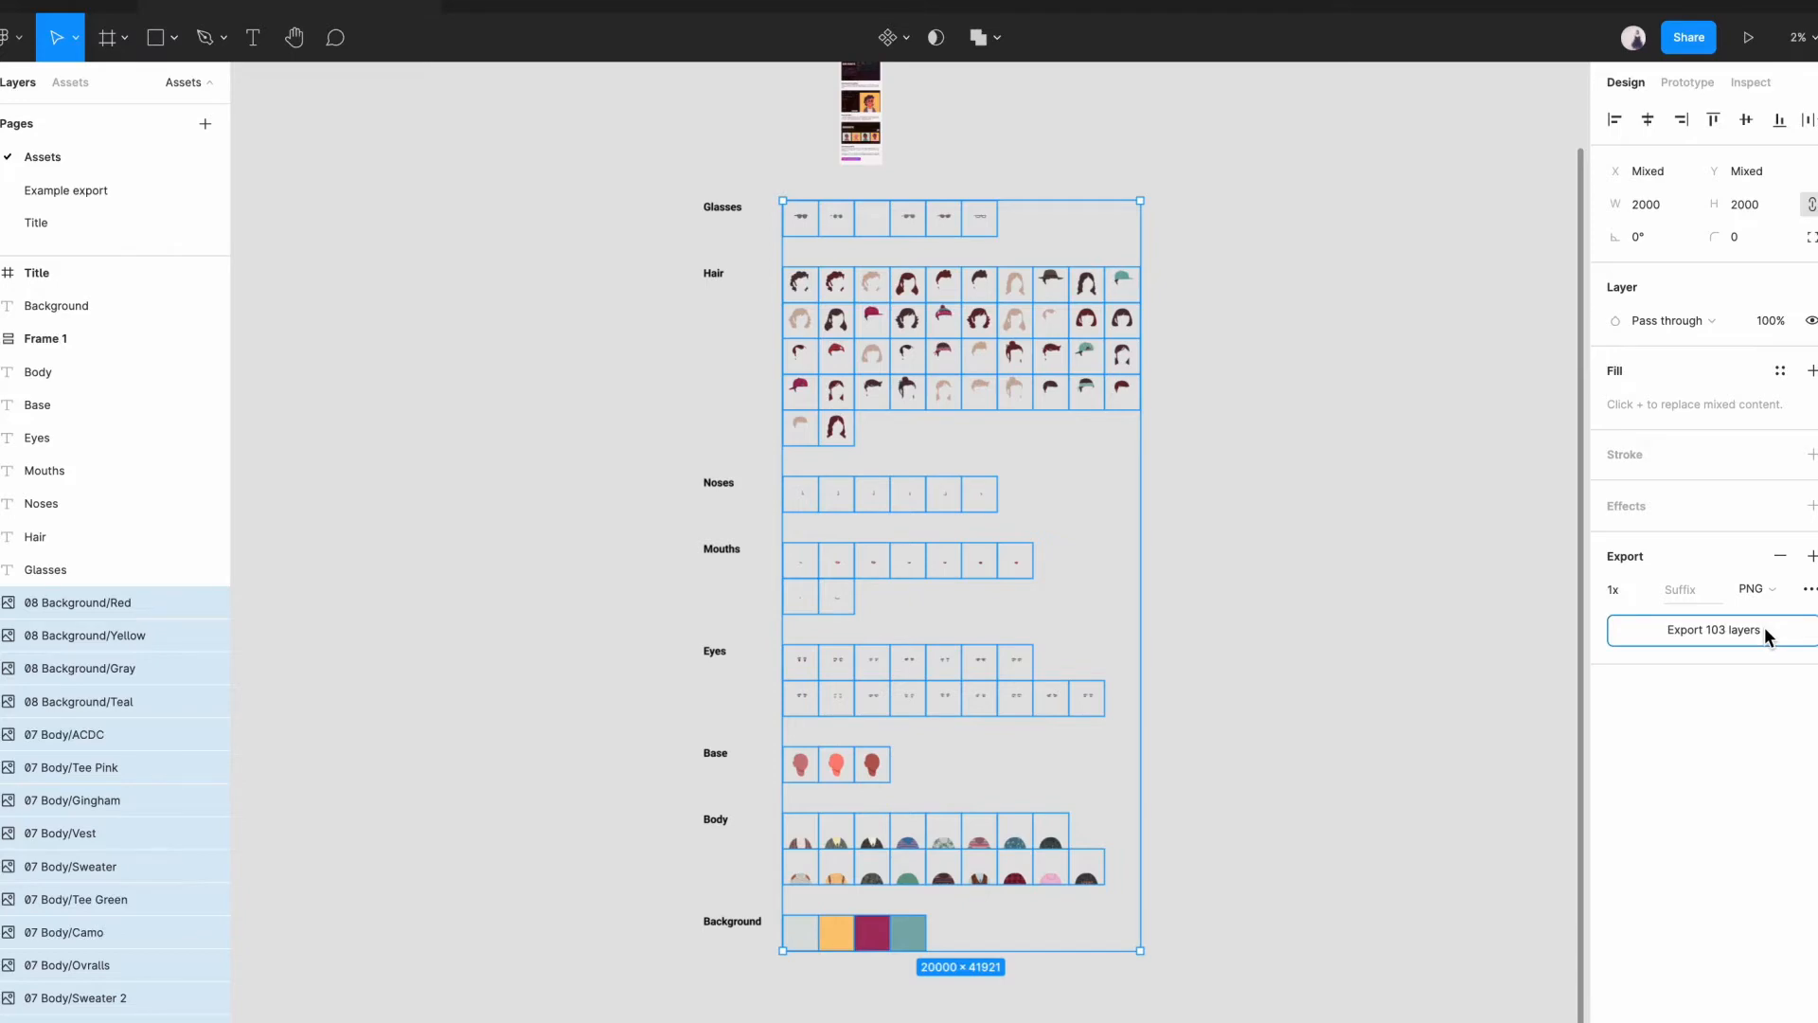
# Export the 103 selected layers as PNGs into a new Desktop folder, PNG People.
pyautogui.click(1708, 630)
pyautogui.write('PNG P')
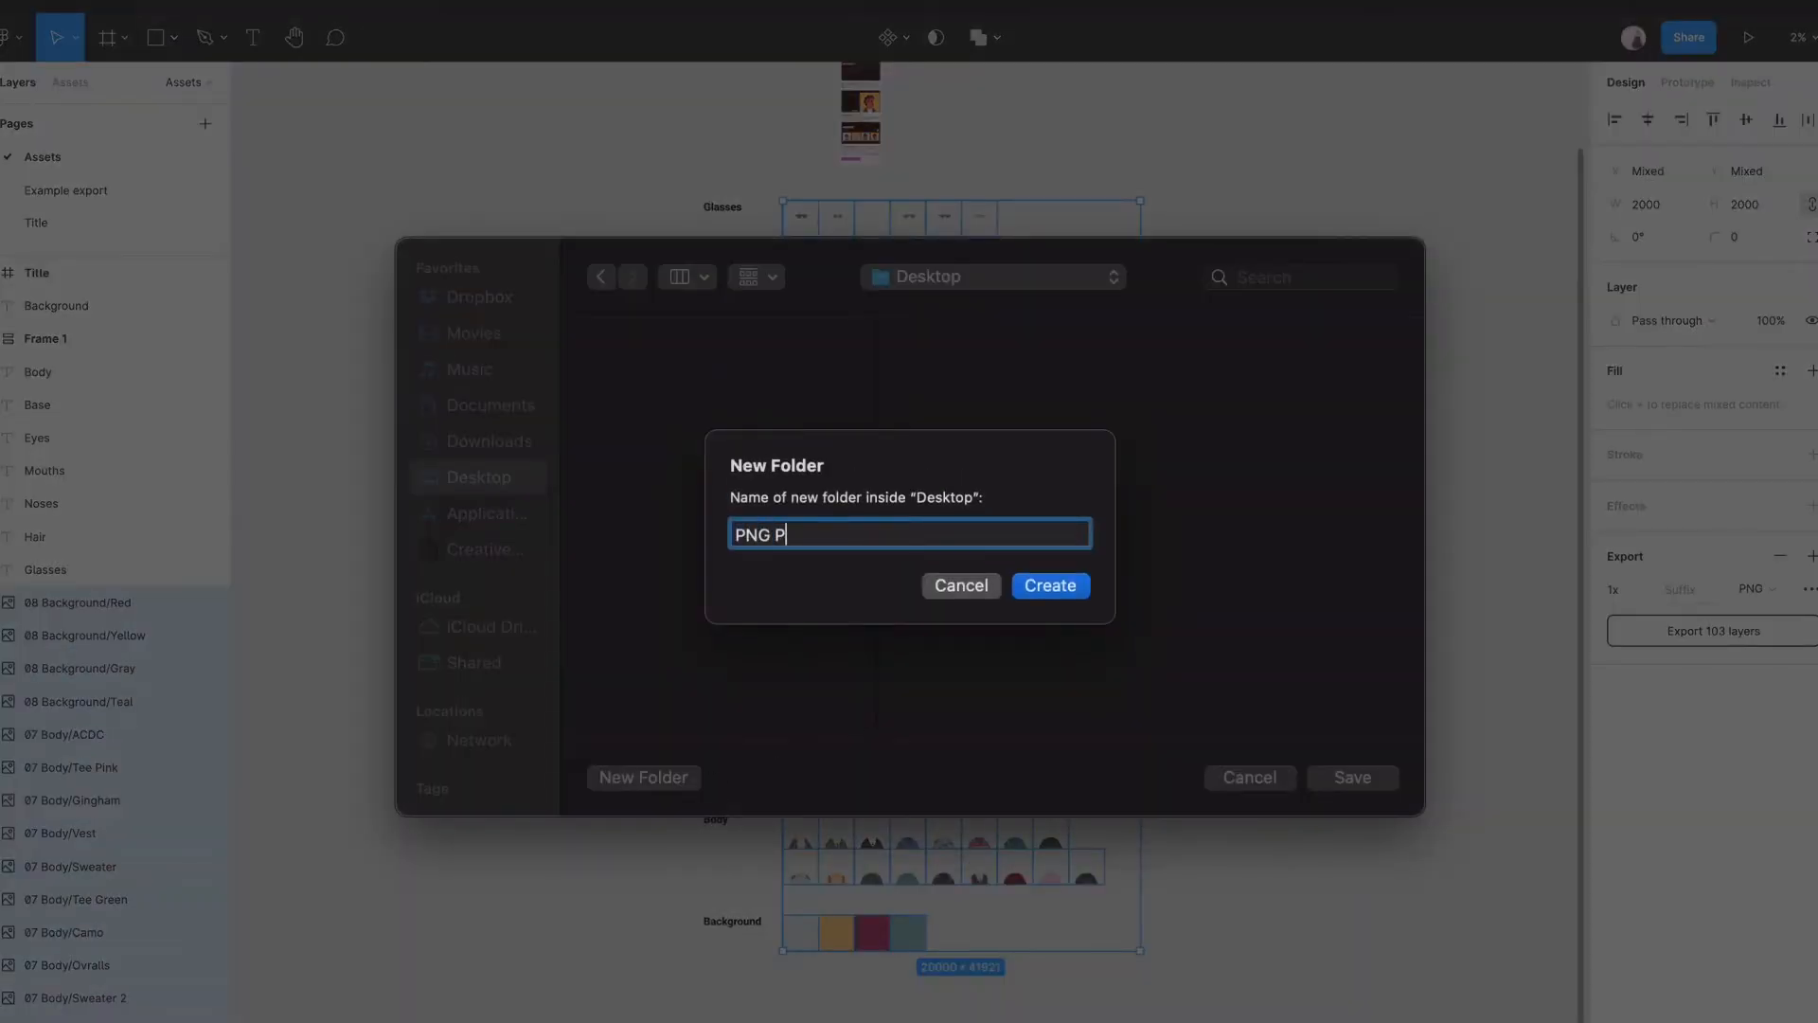
pyautogui.click(1049, 585)
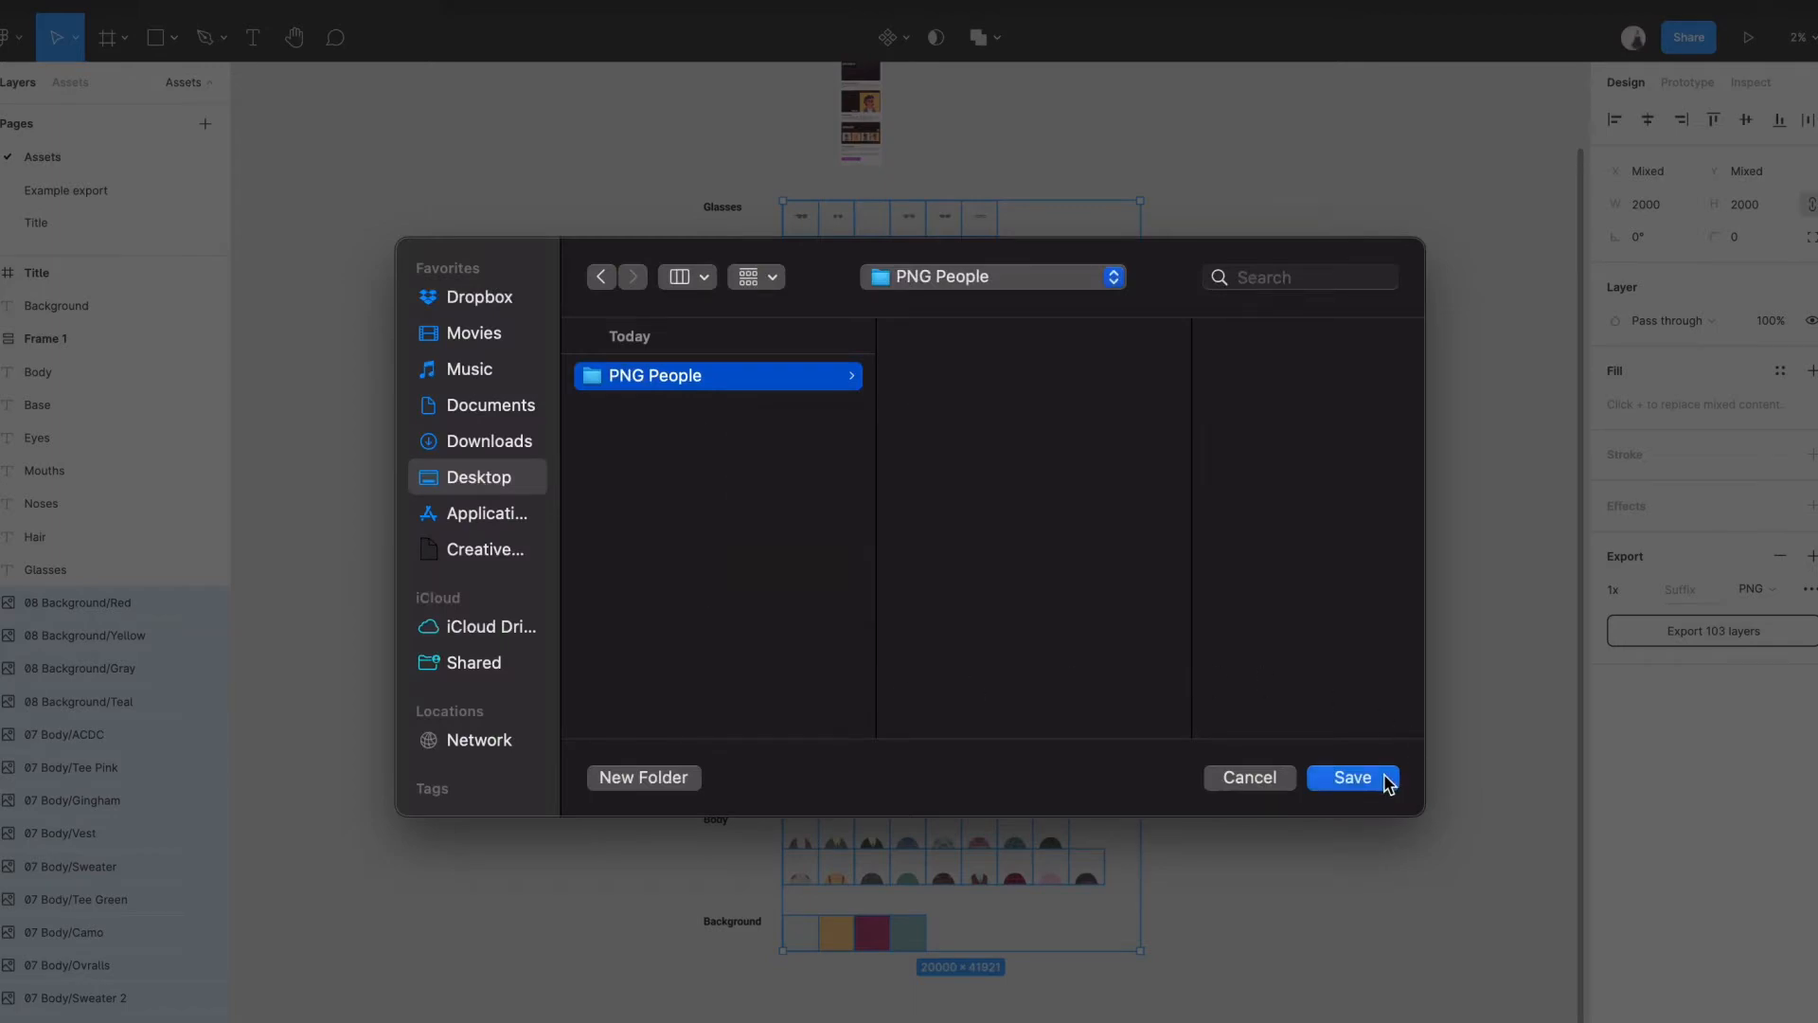
pyautogui.click(1351, 777)
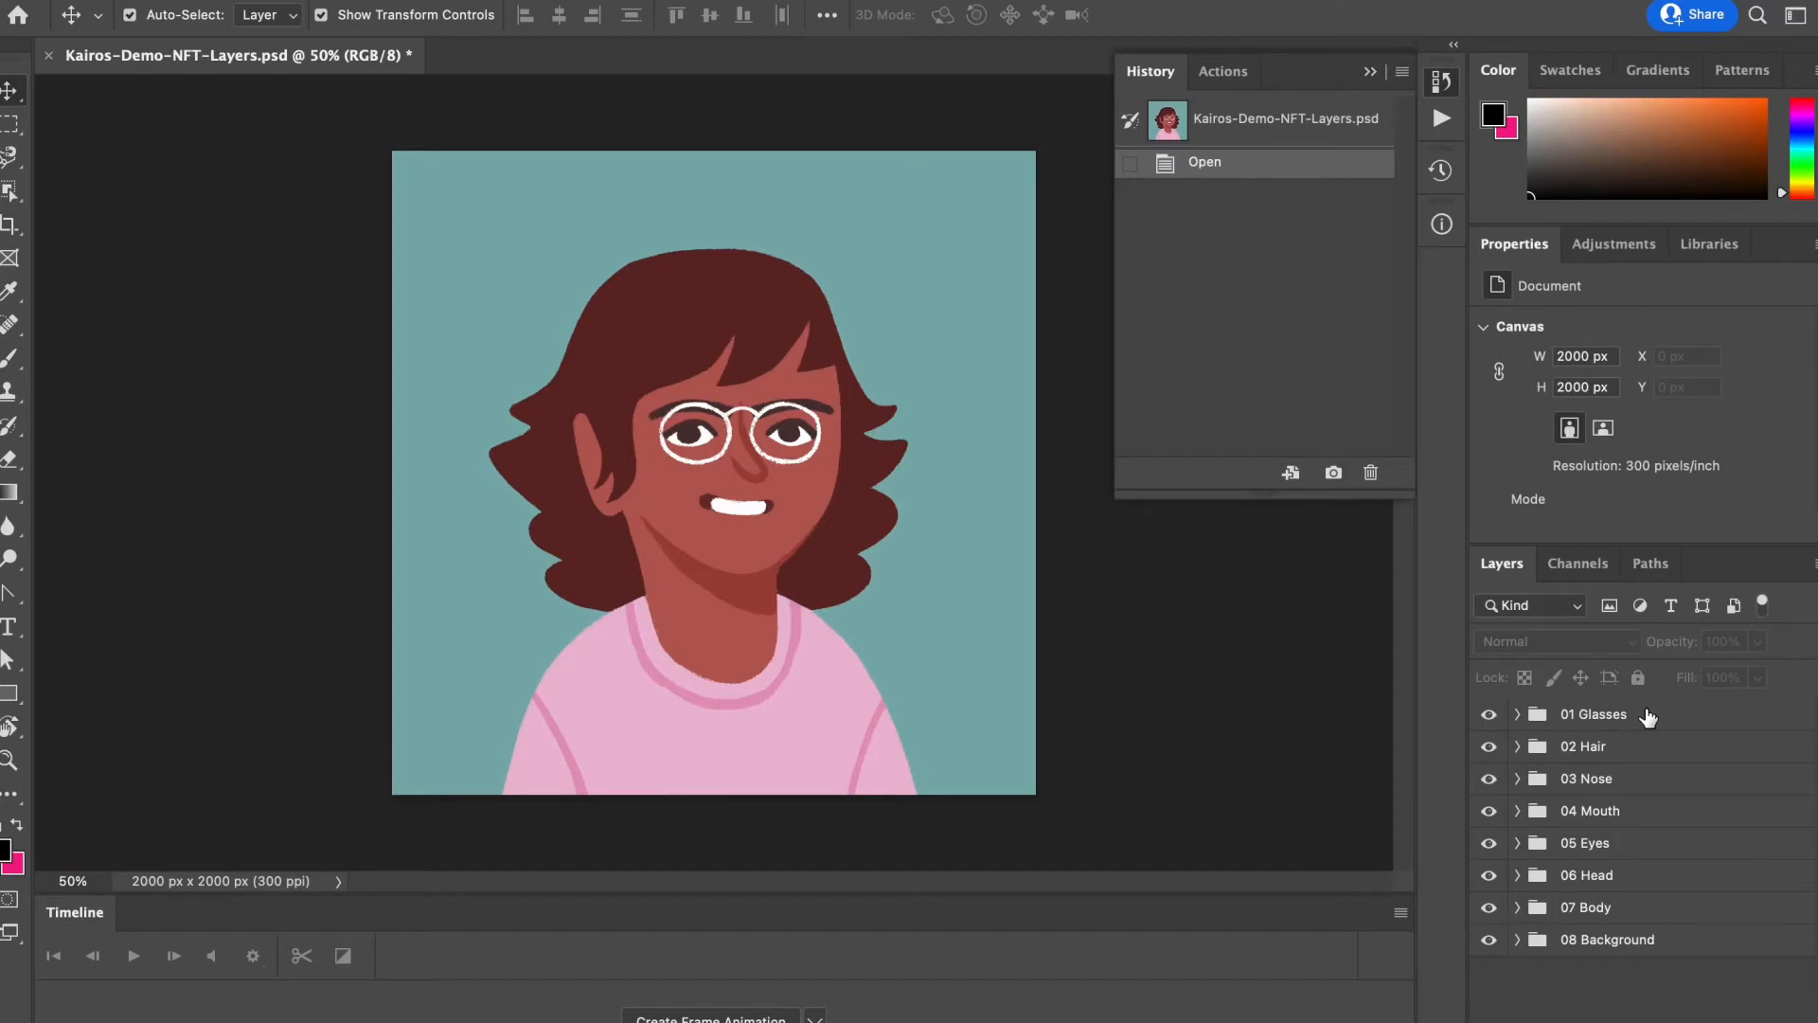
# Expand the 01 Glasses group and scroll through its layers down to 02 Hair.
pyautogui.click(1519, 715)
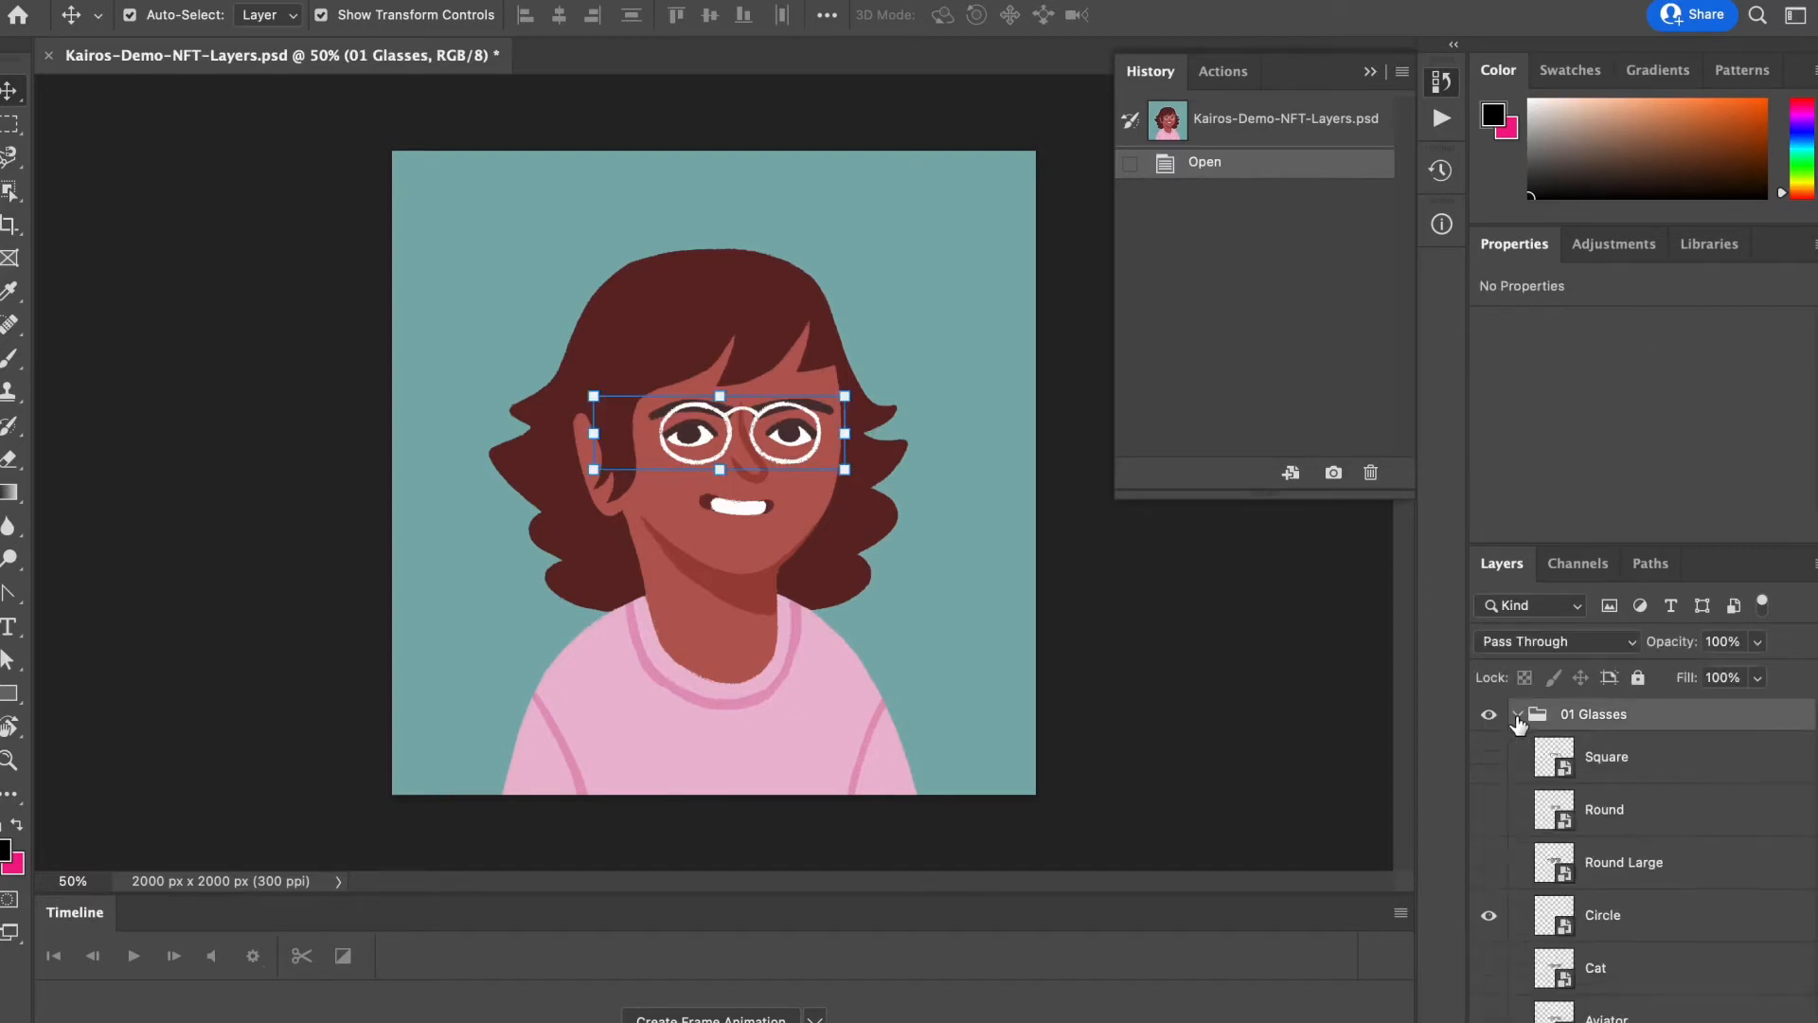
pyautogui.scroll(-3)
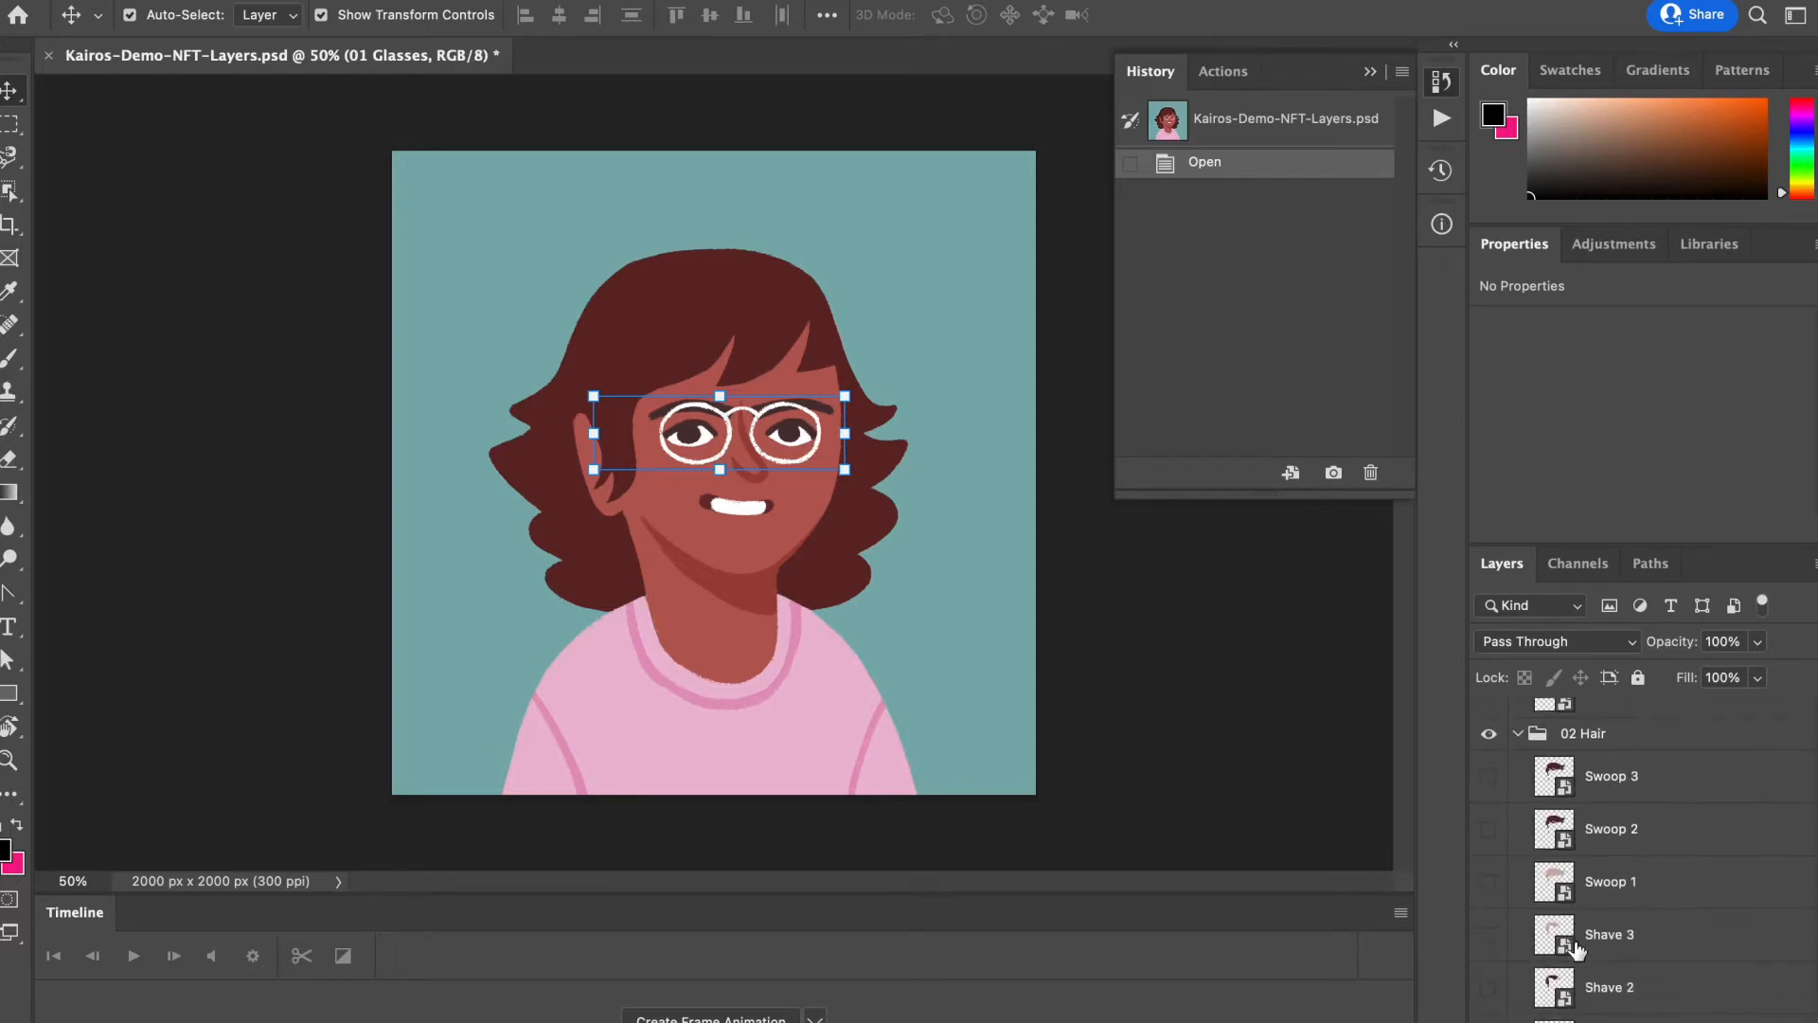
pyautogui.scroll(-3)
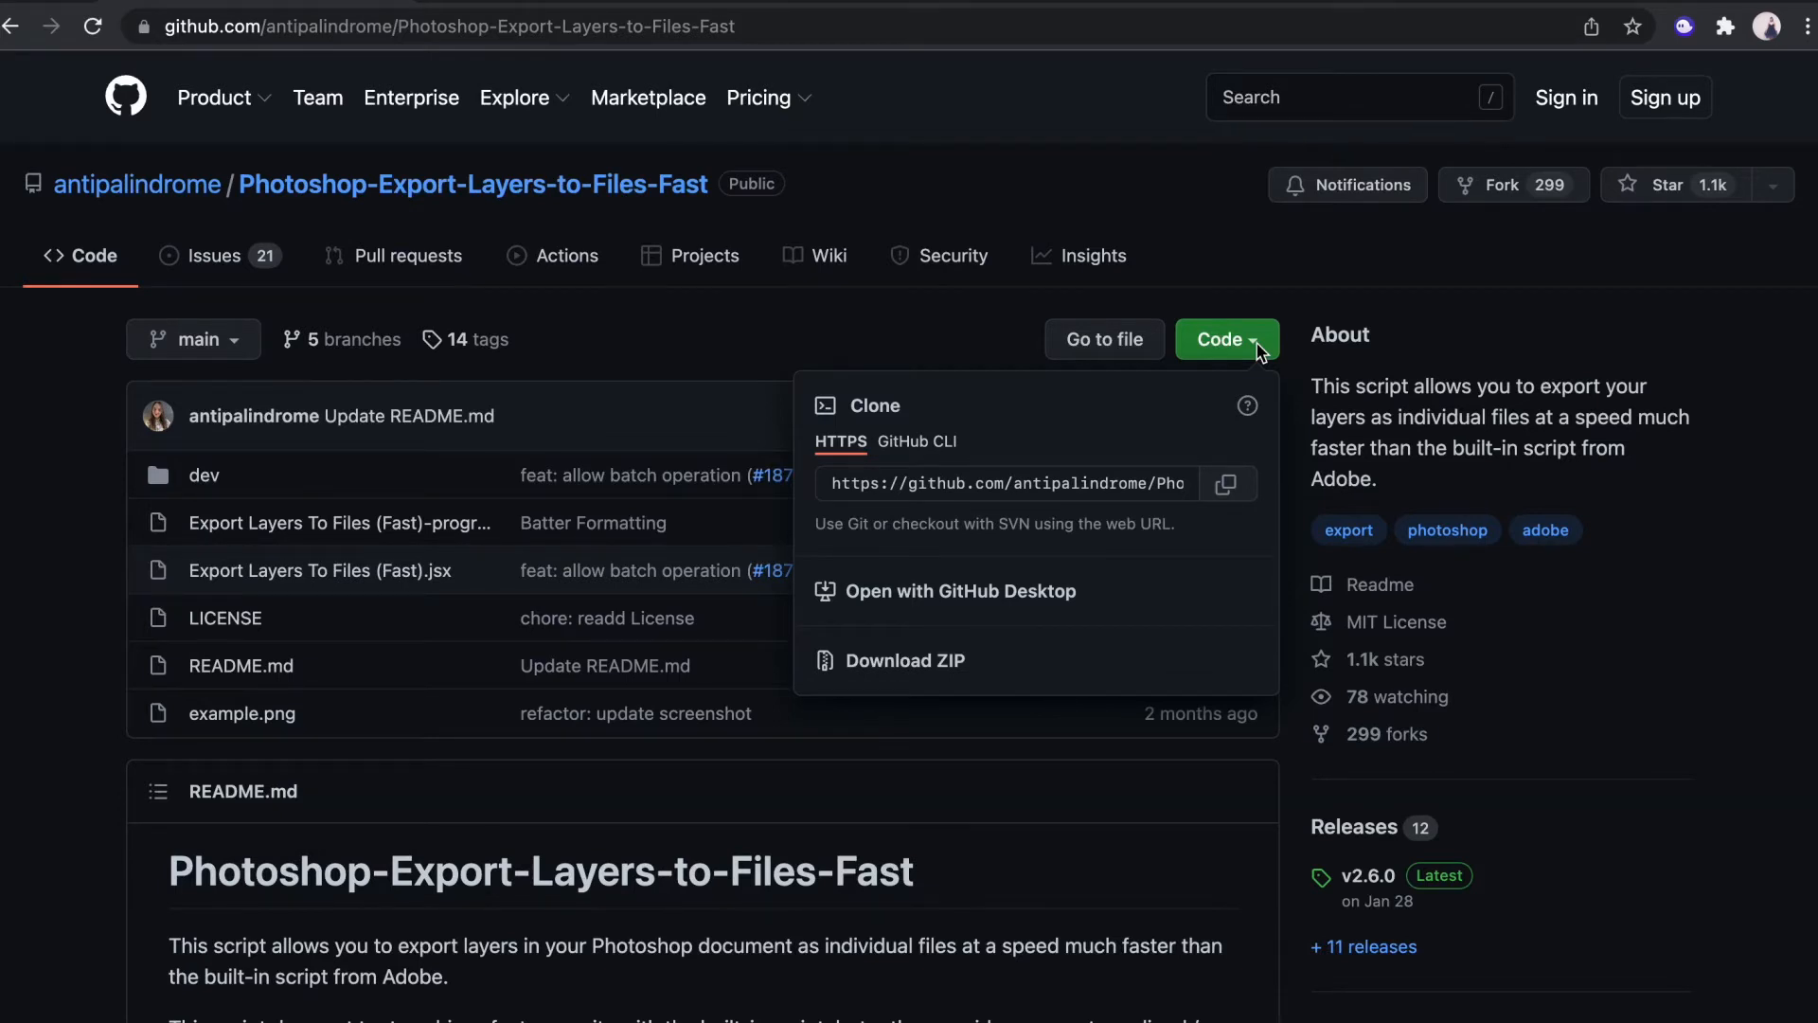
pyautogui.moveTo(919, 682)
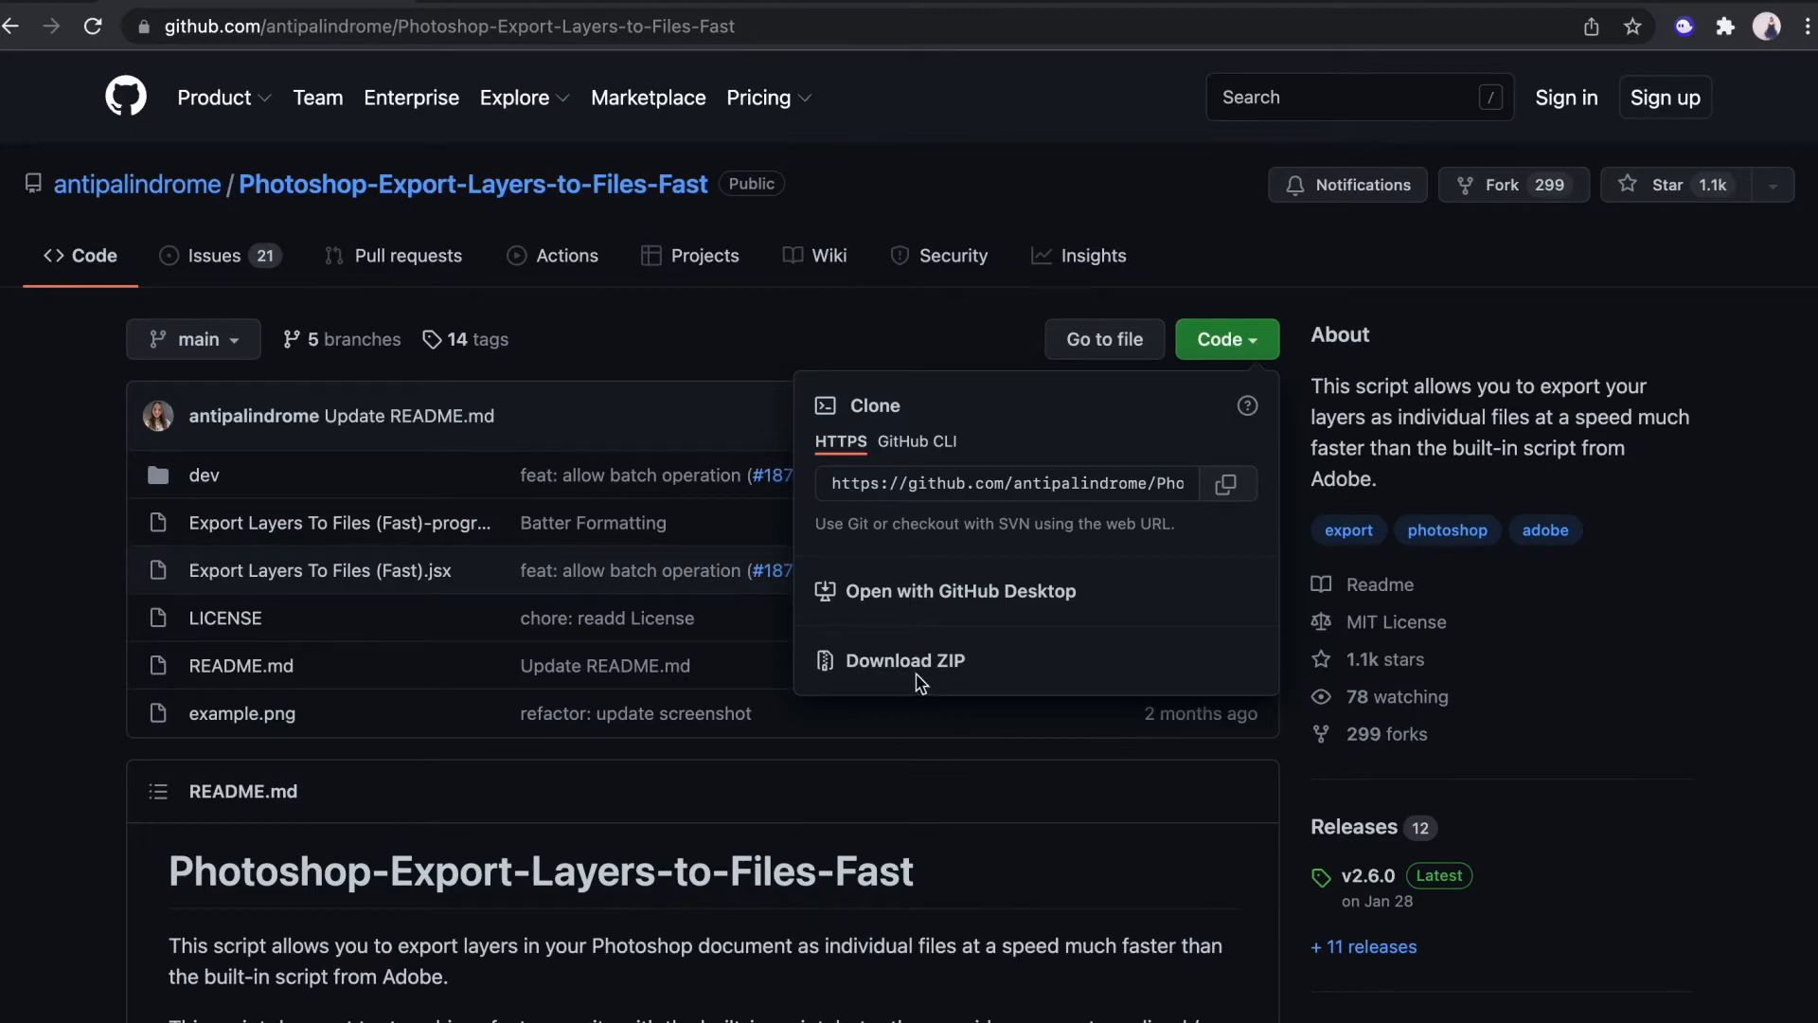
# Download the Photoshop-Export-Layers-to-Files-Fast repository as a ZIP archive.
pyautogui.click(906, 660)
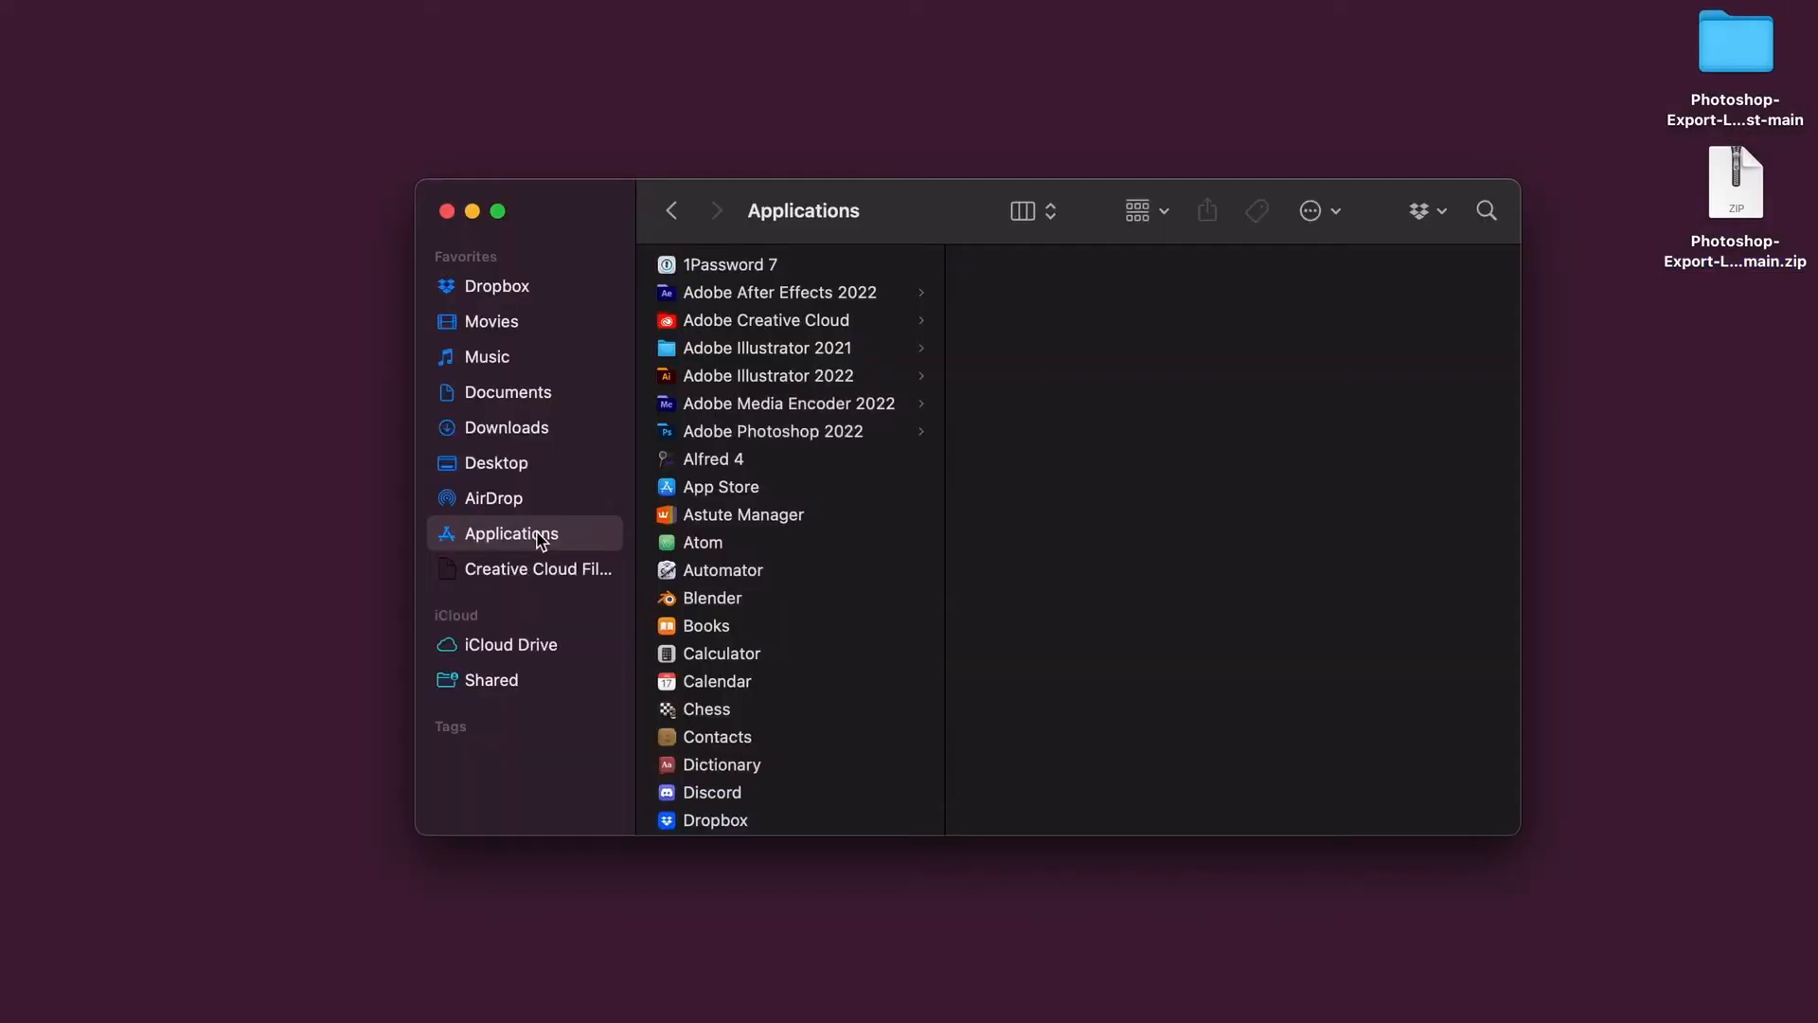
# Navigate in Finder to Adobe Photoshop 2022 > Presets > Scripts.
pyautogui.click(771, 430)
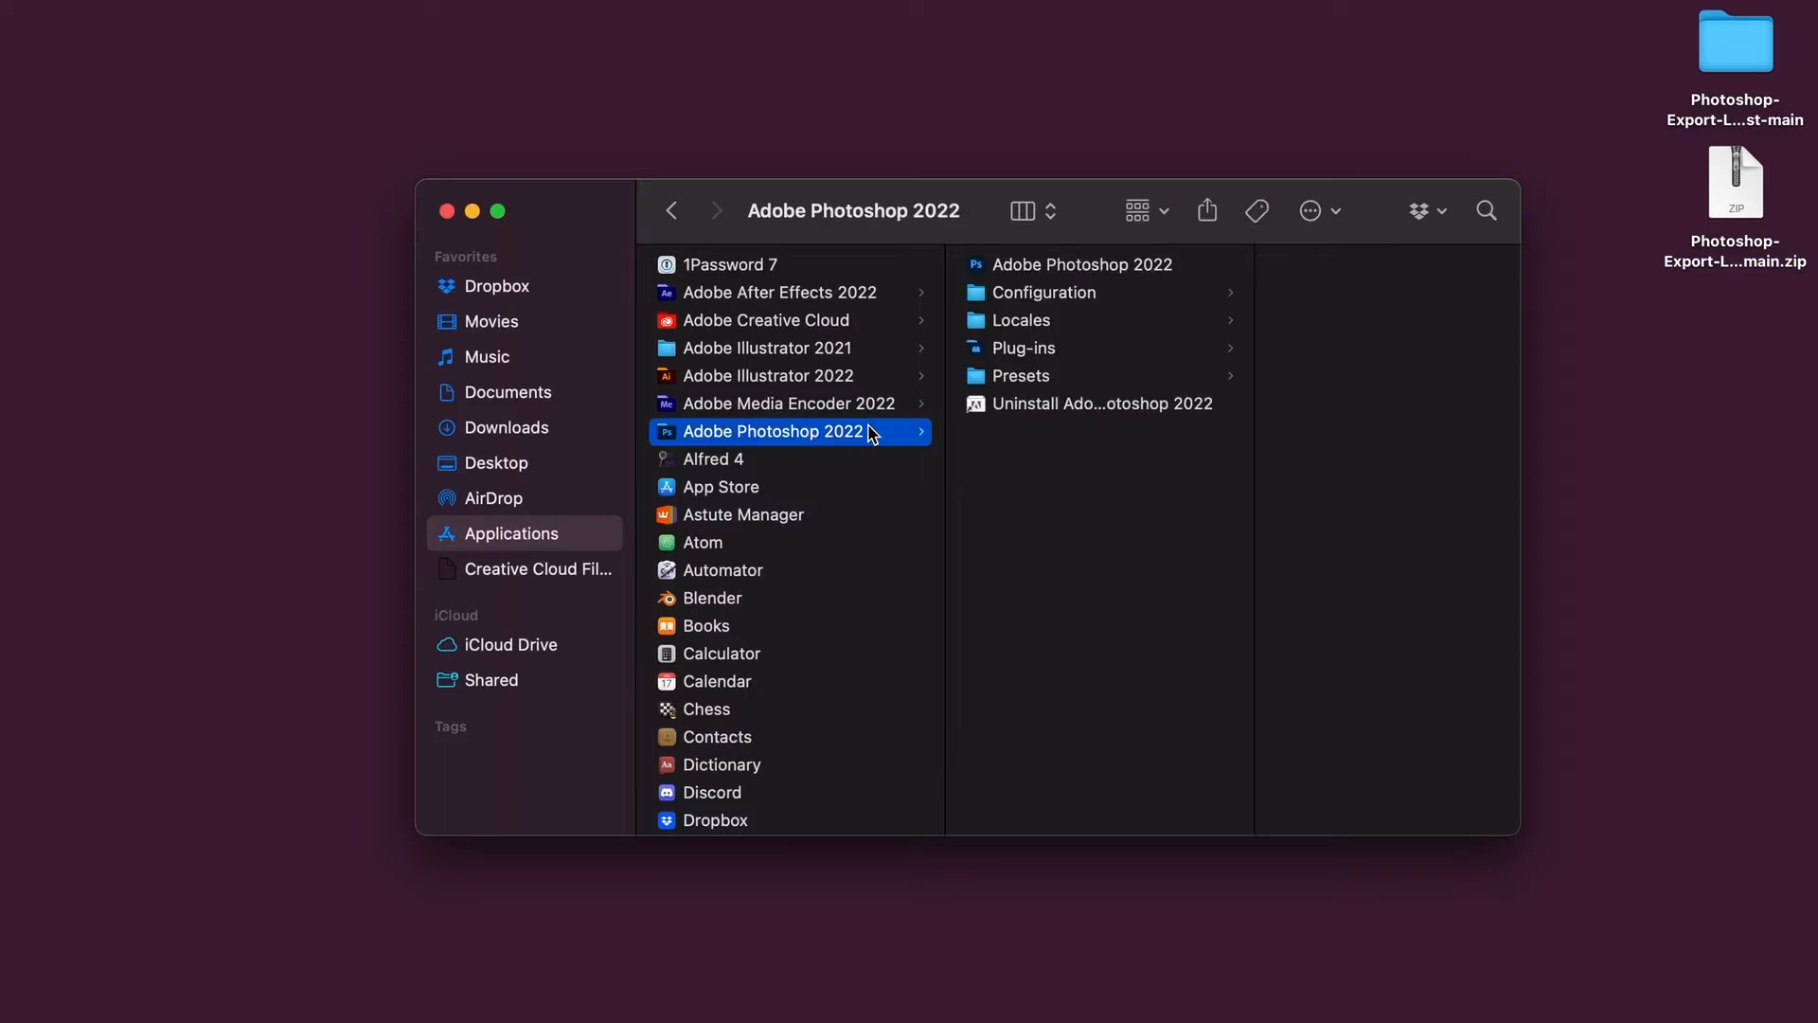
pyautogui.click(1021, 375)
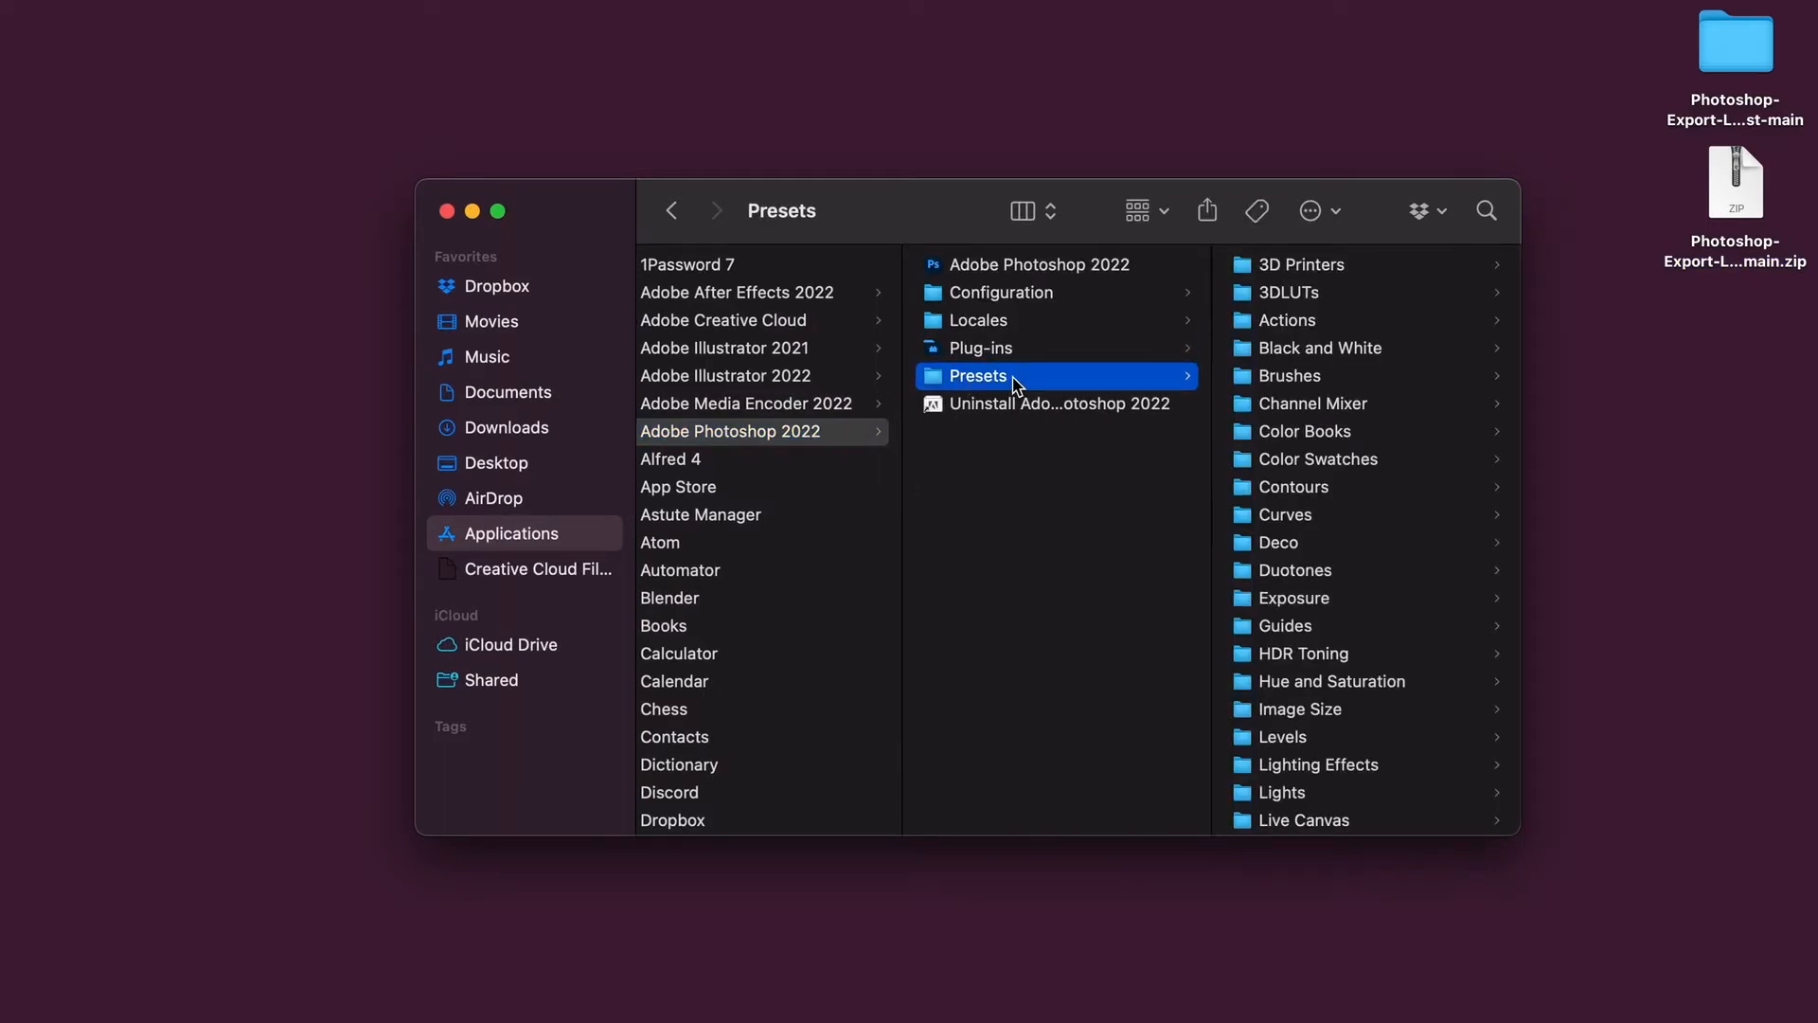
pyautogui.scroll(-3)
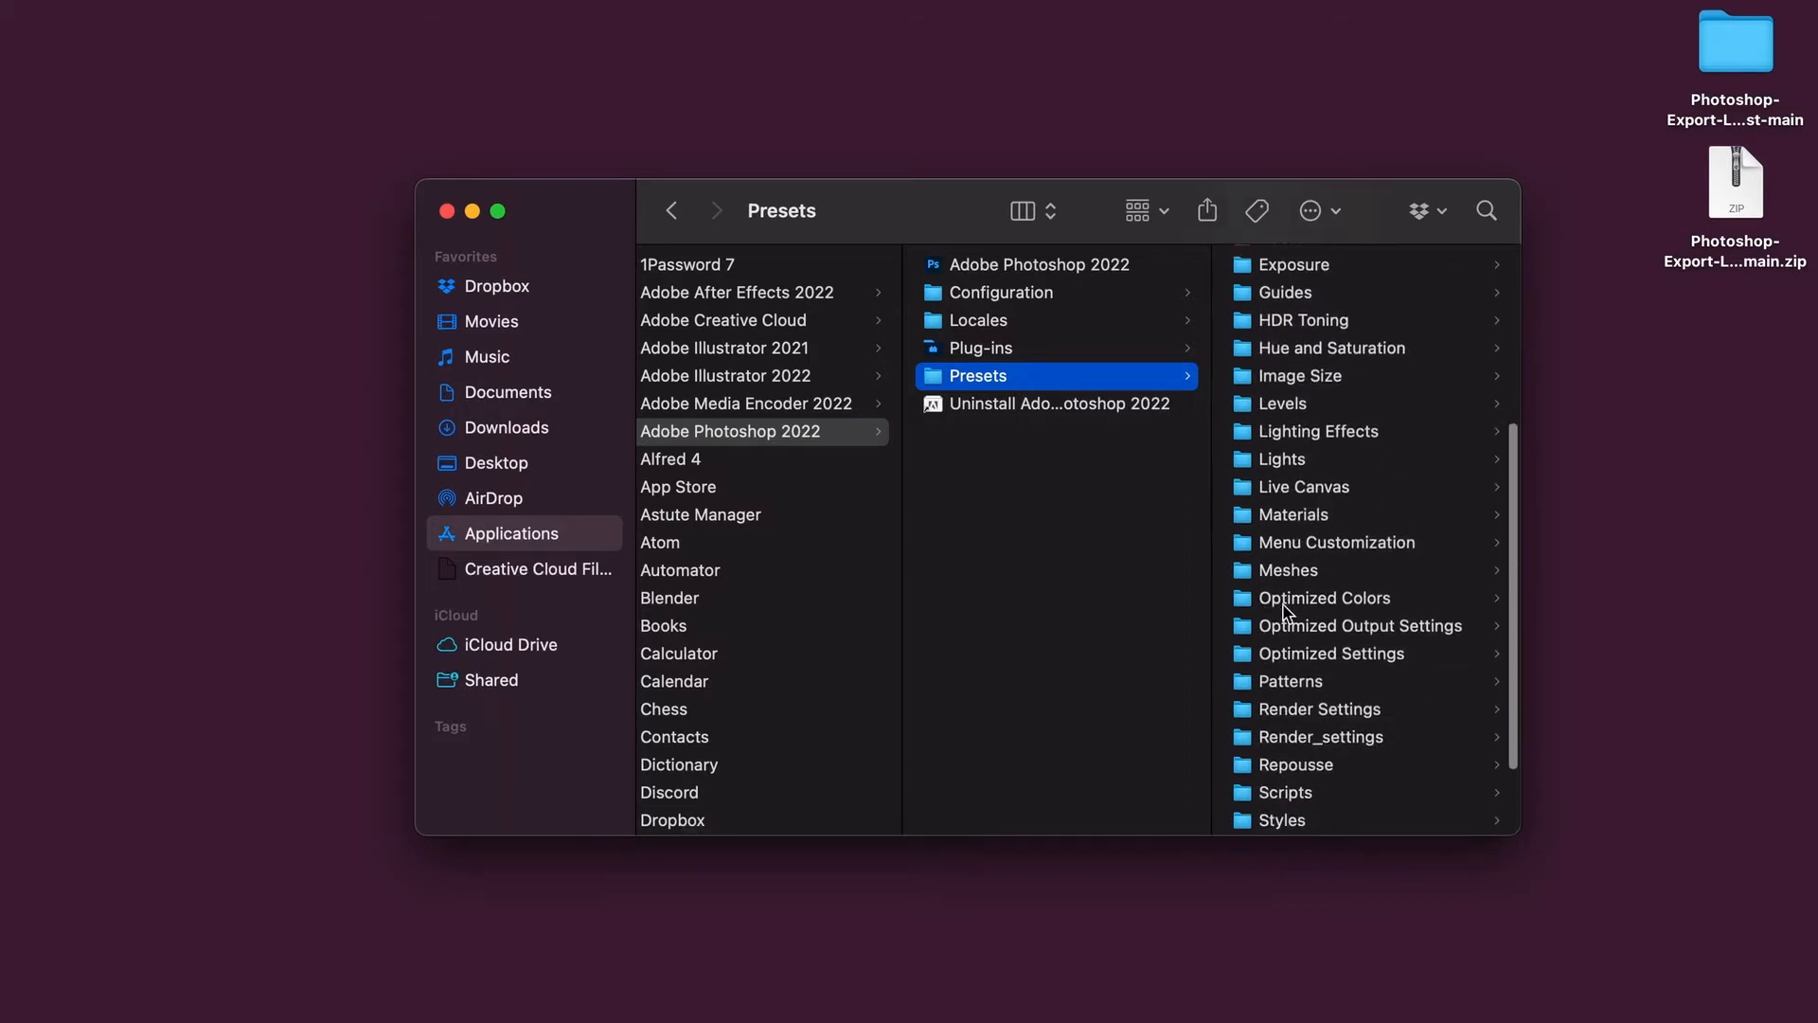
pyautogui.click(1283, 791)
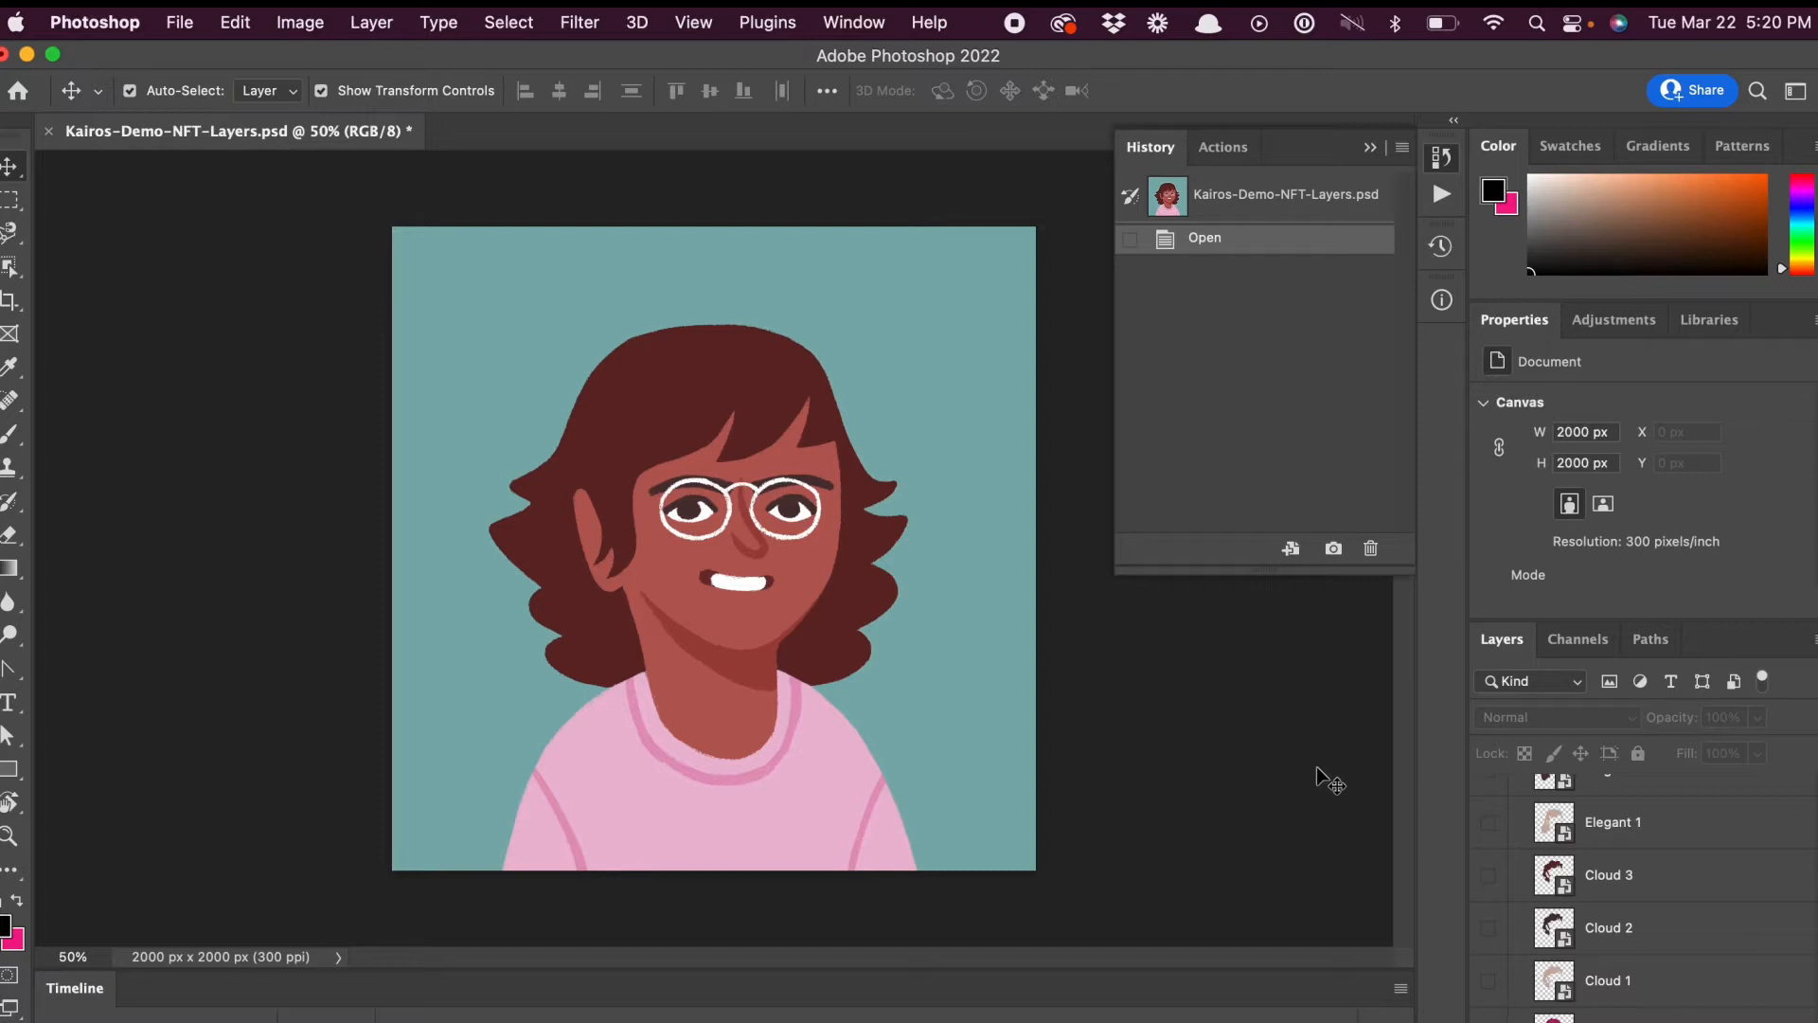
pyautogui.moveTo(413, 871)
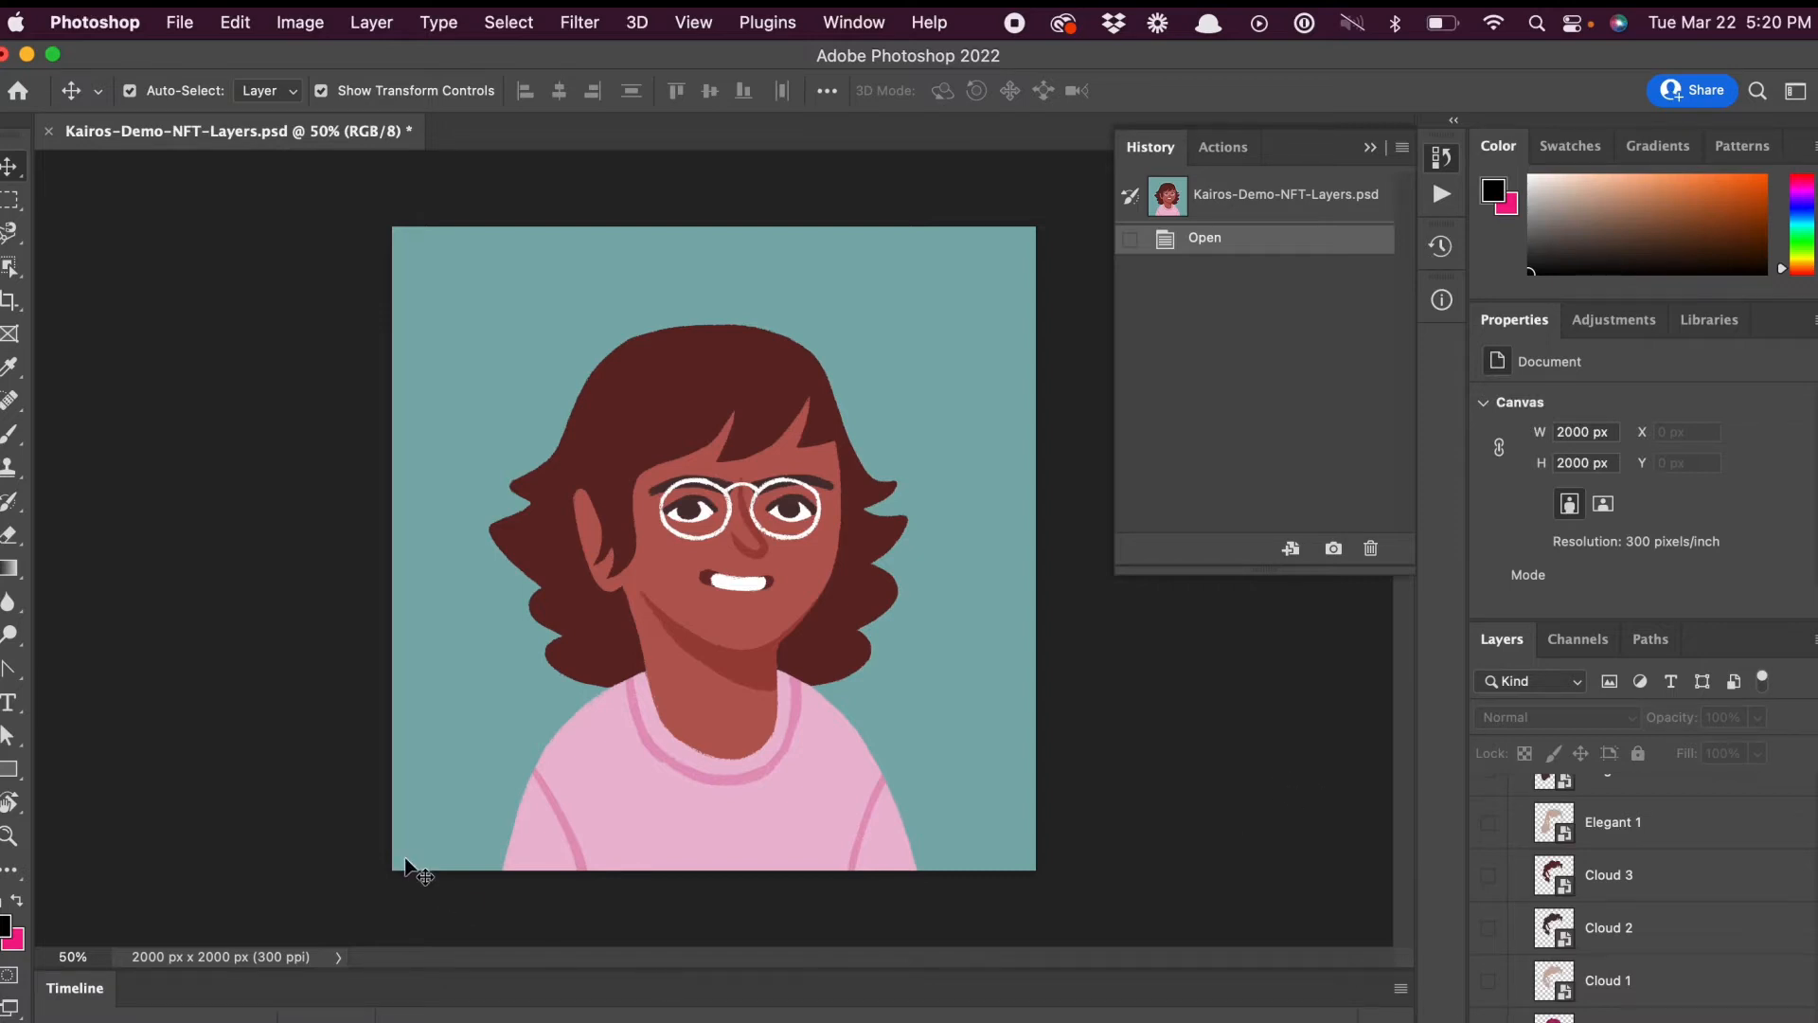
# Launch Export Layers To Files (Fast) and bring up its output destination folder chooser.
pyautogui.click(179, 22)
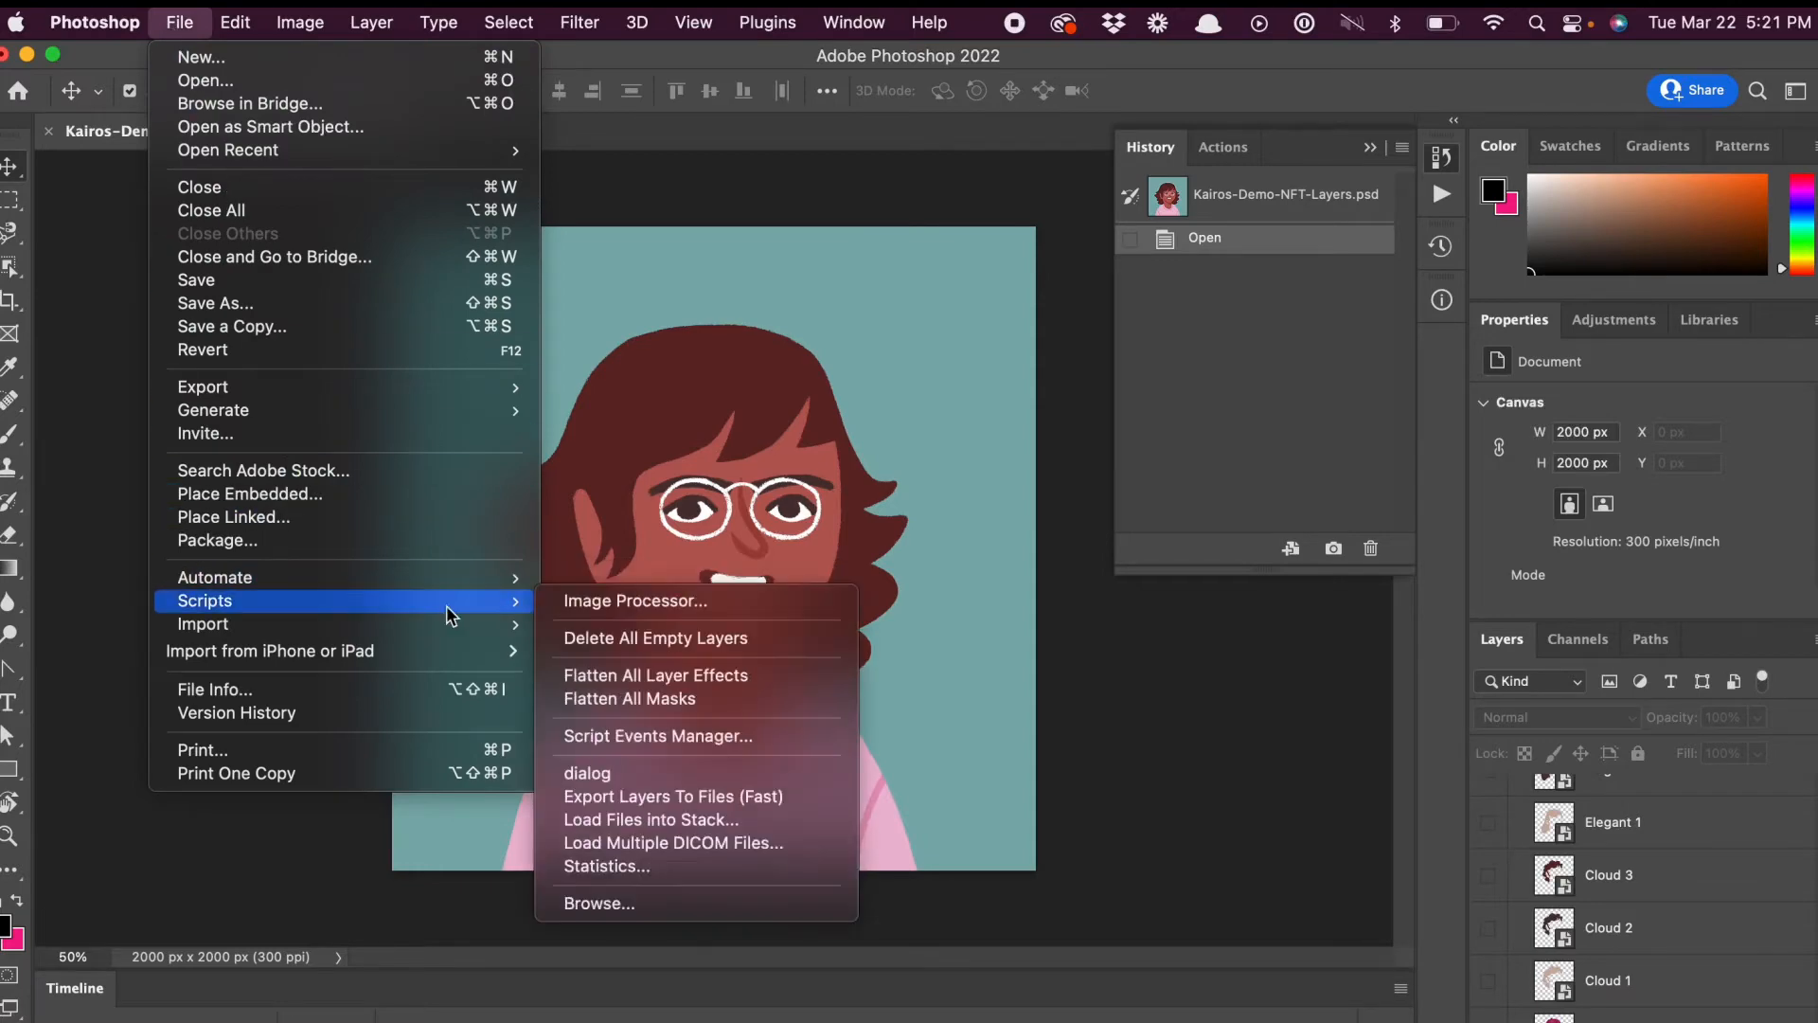
pyautogui.click(672, 795)
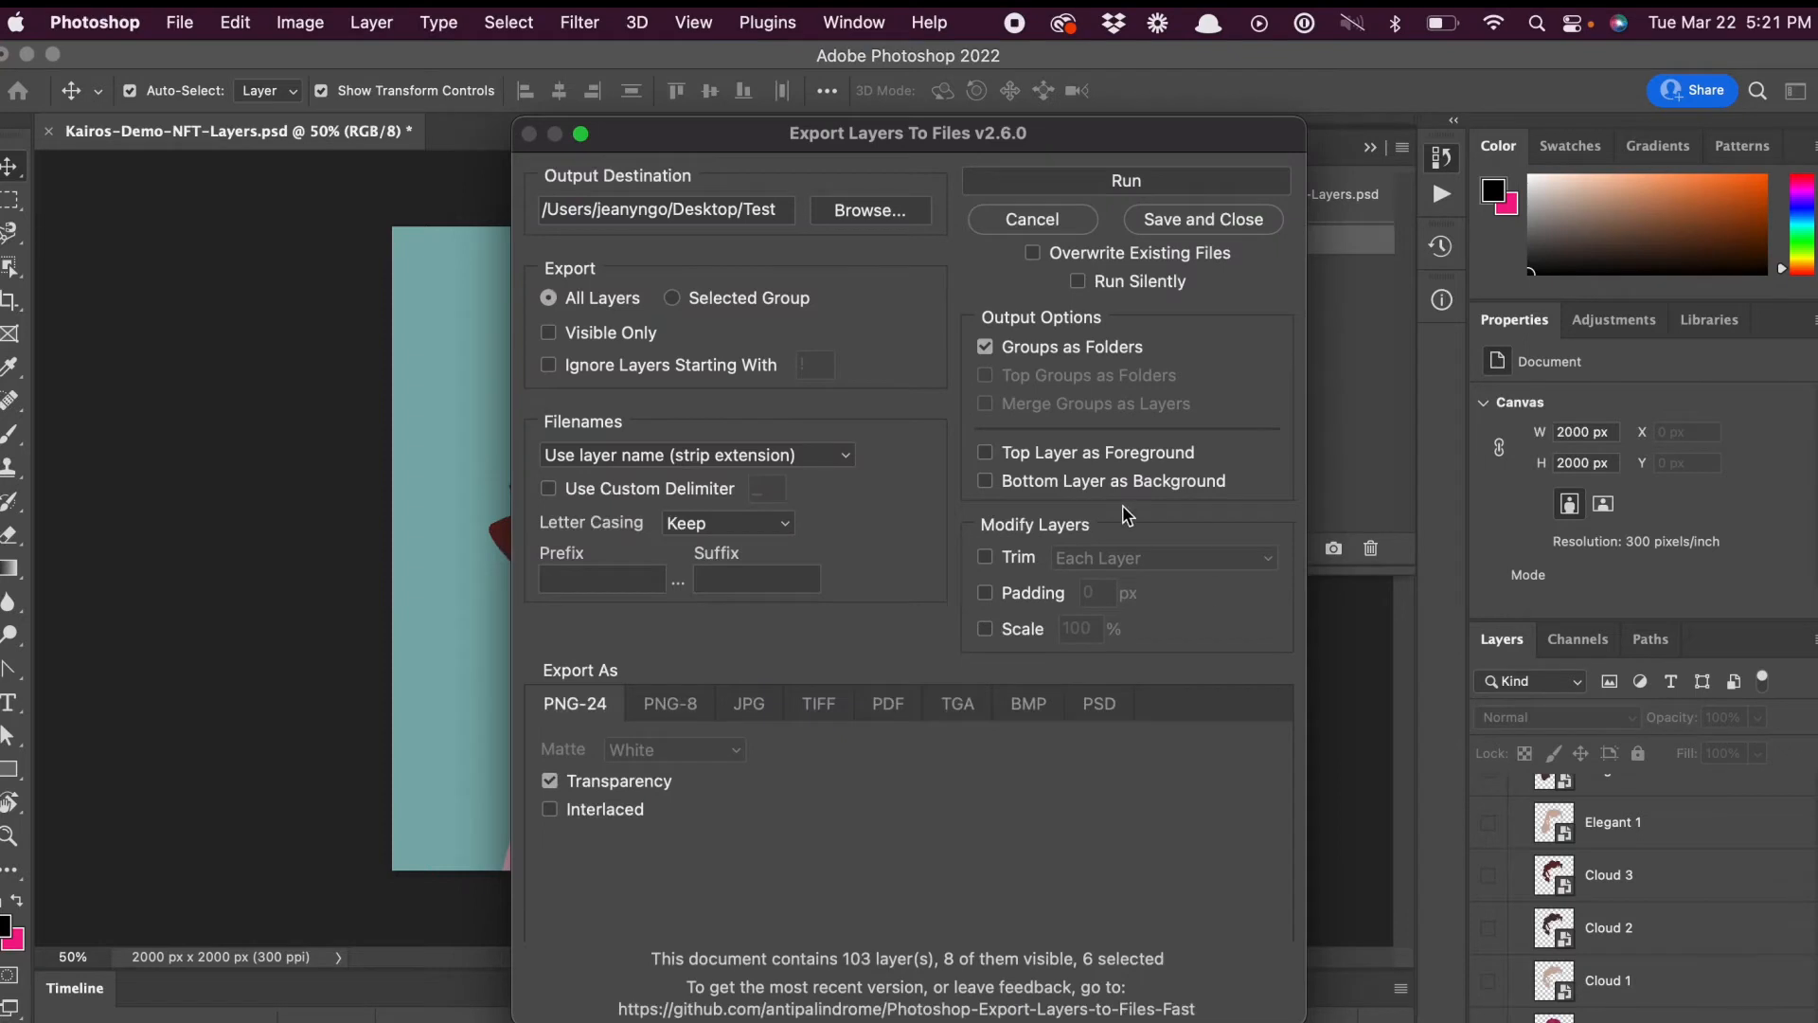
pyautogui.moveTo(868, 226)
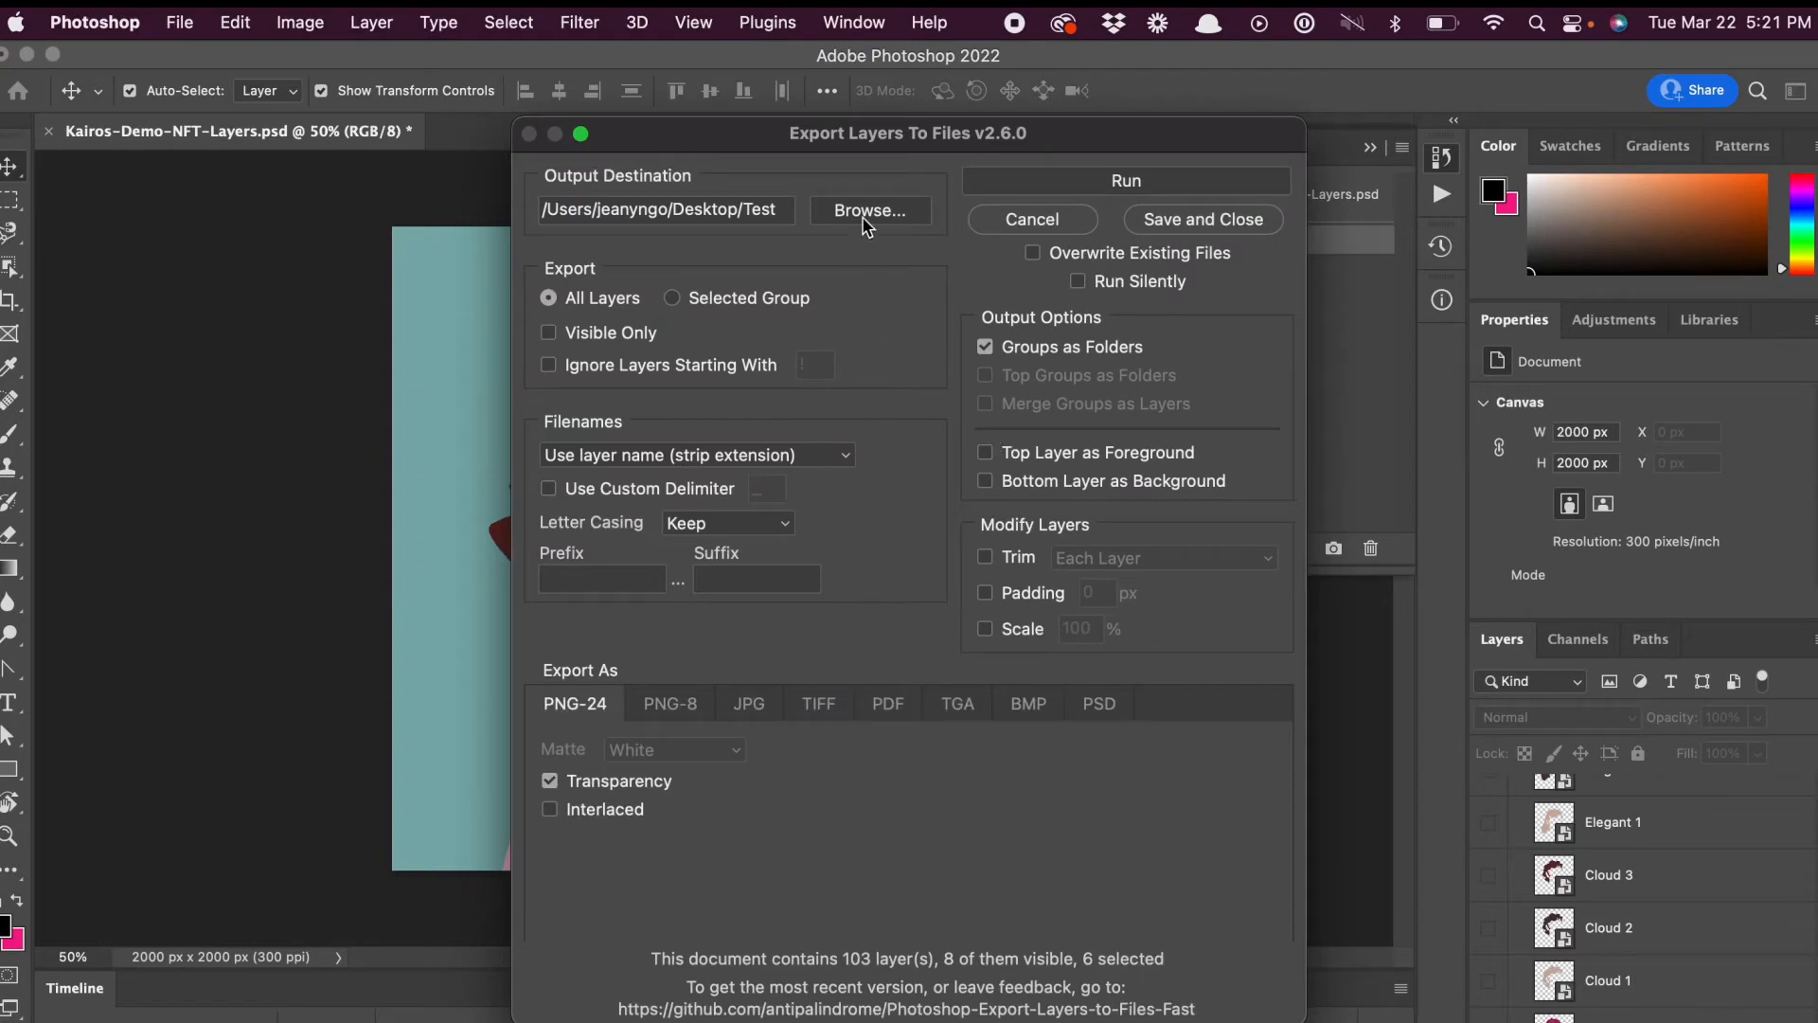
pyautogui.click(868, 211)
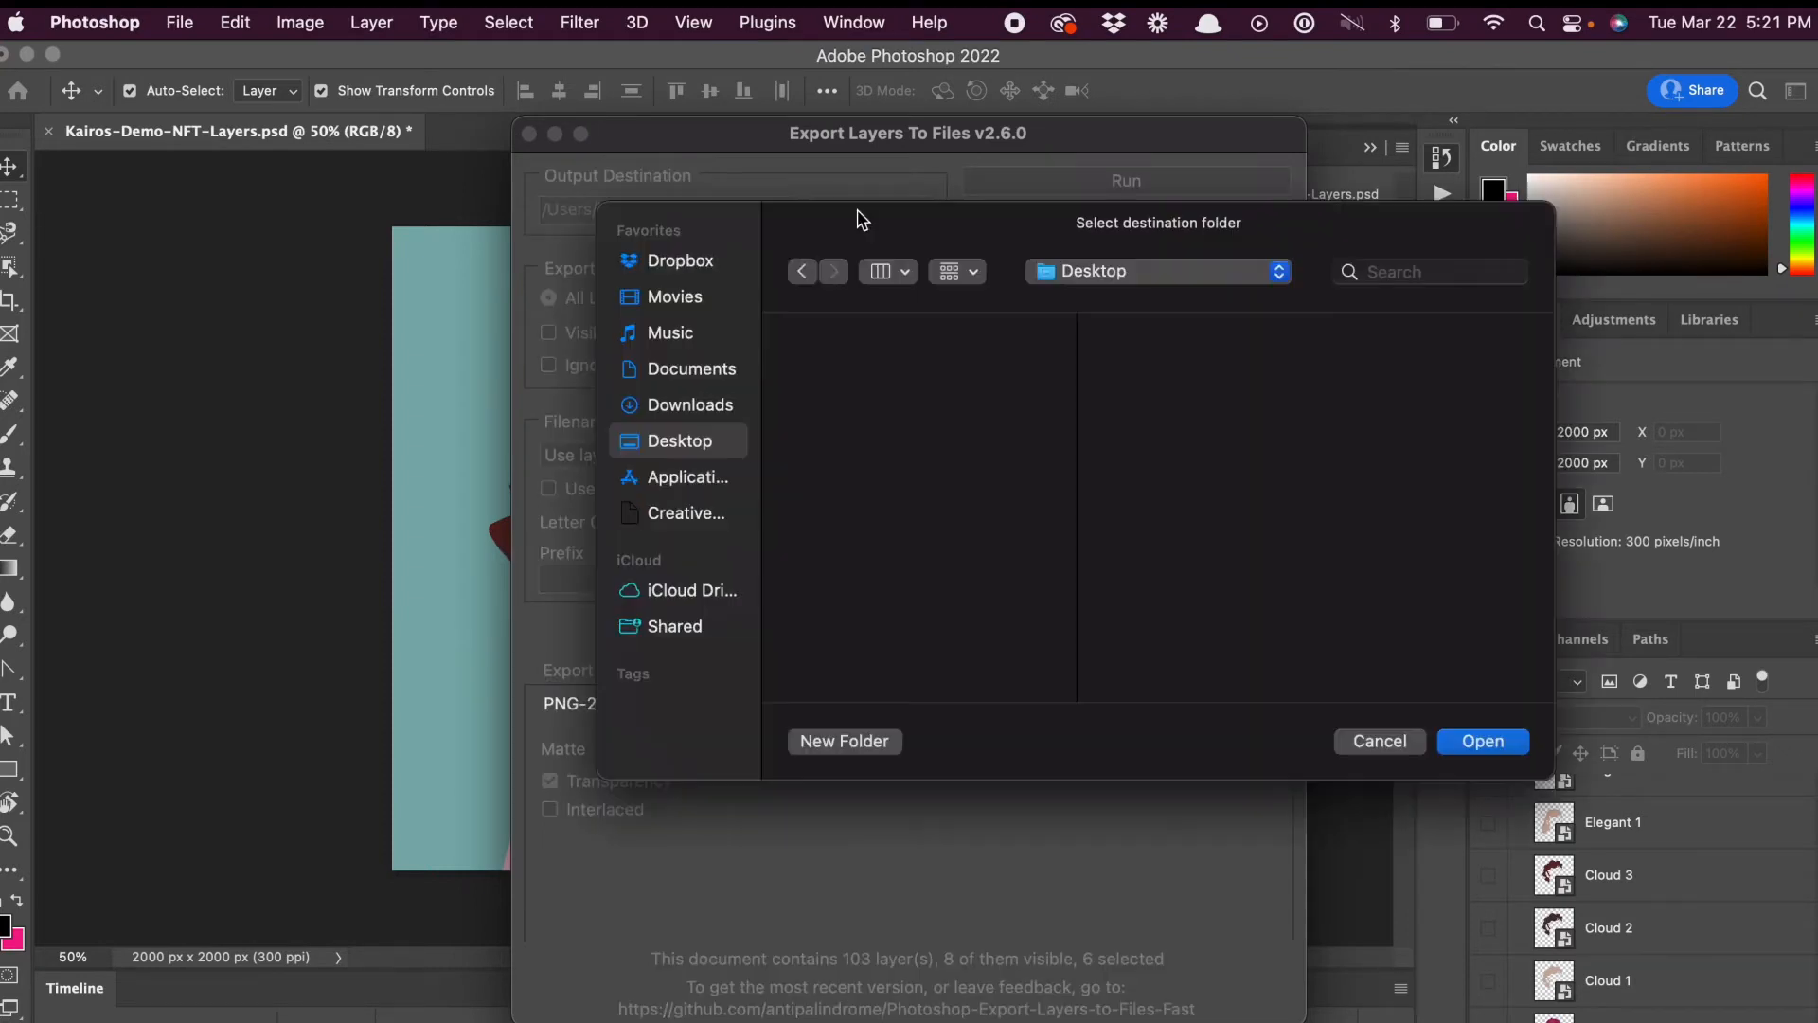
pyautogui.moveTo(832, 763)
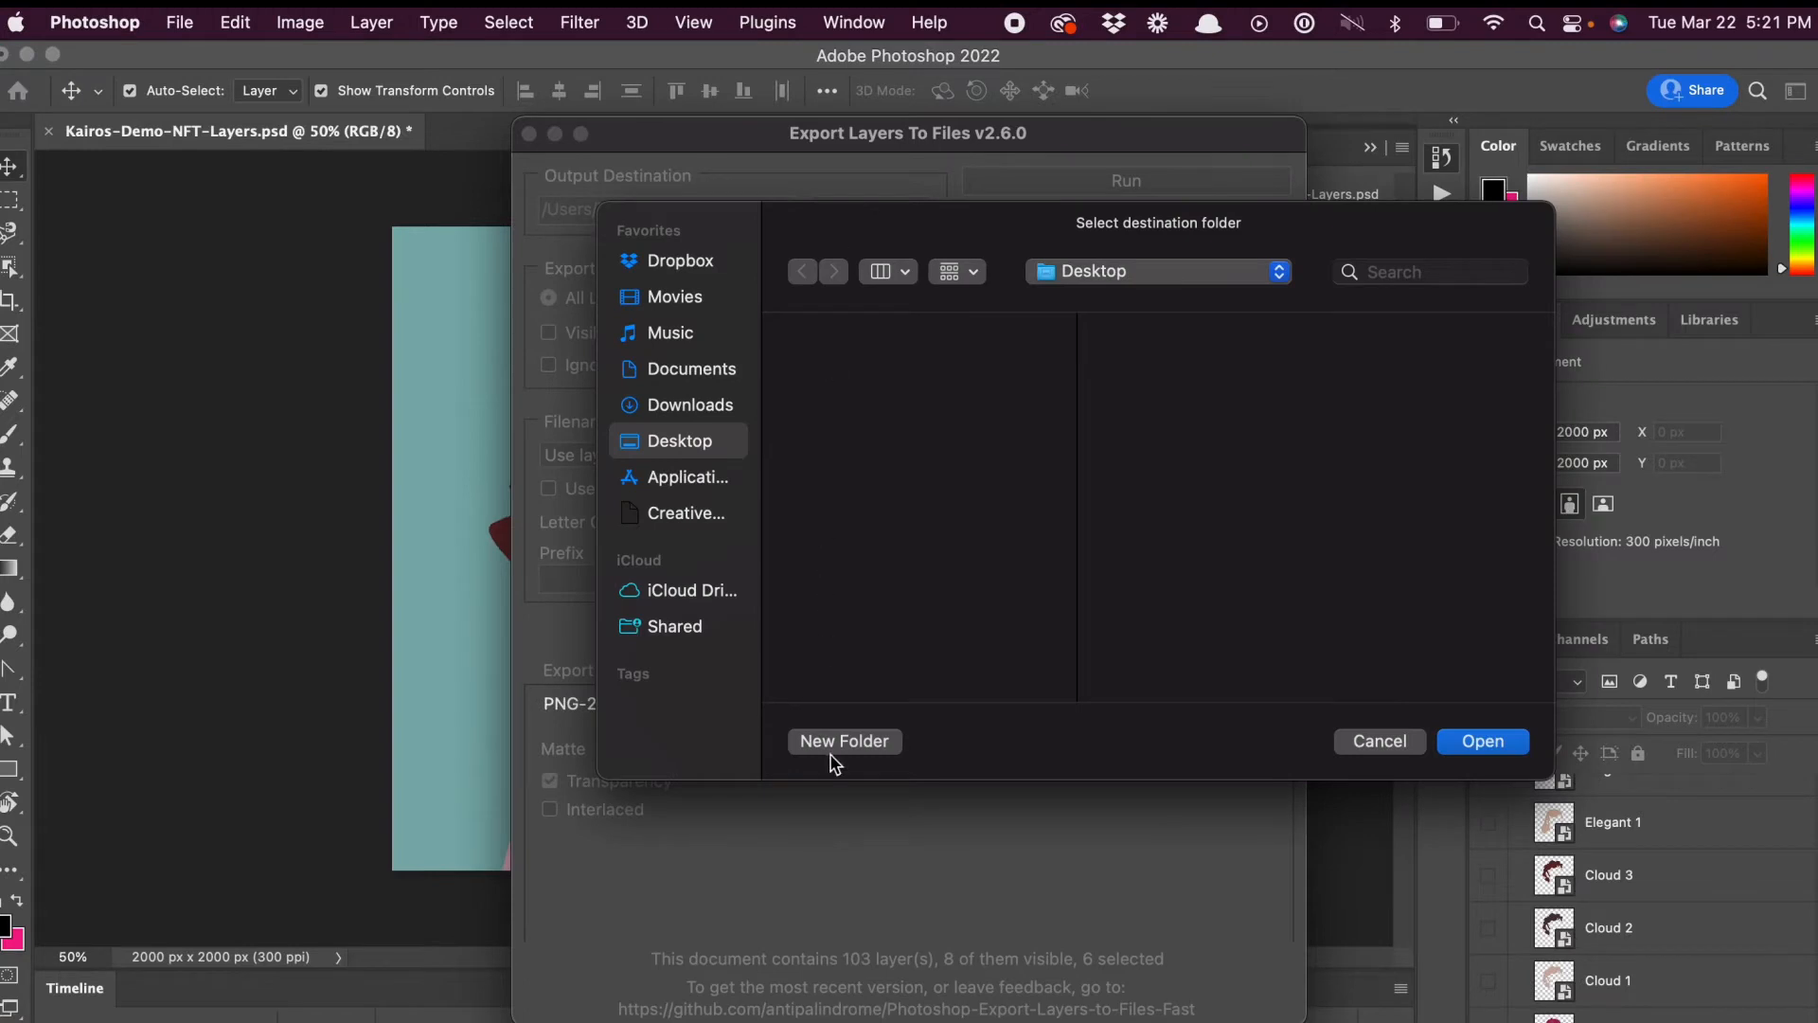
# Create a new Desktop folder and choose it as the script's output destination.
pyautogui.click(844, 741)
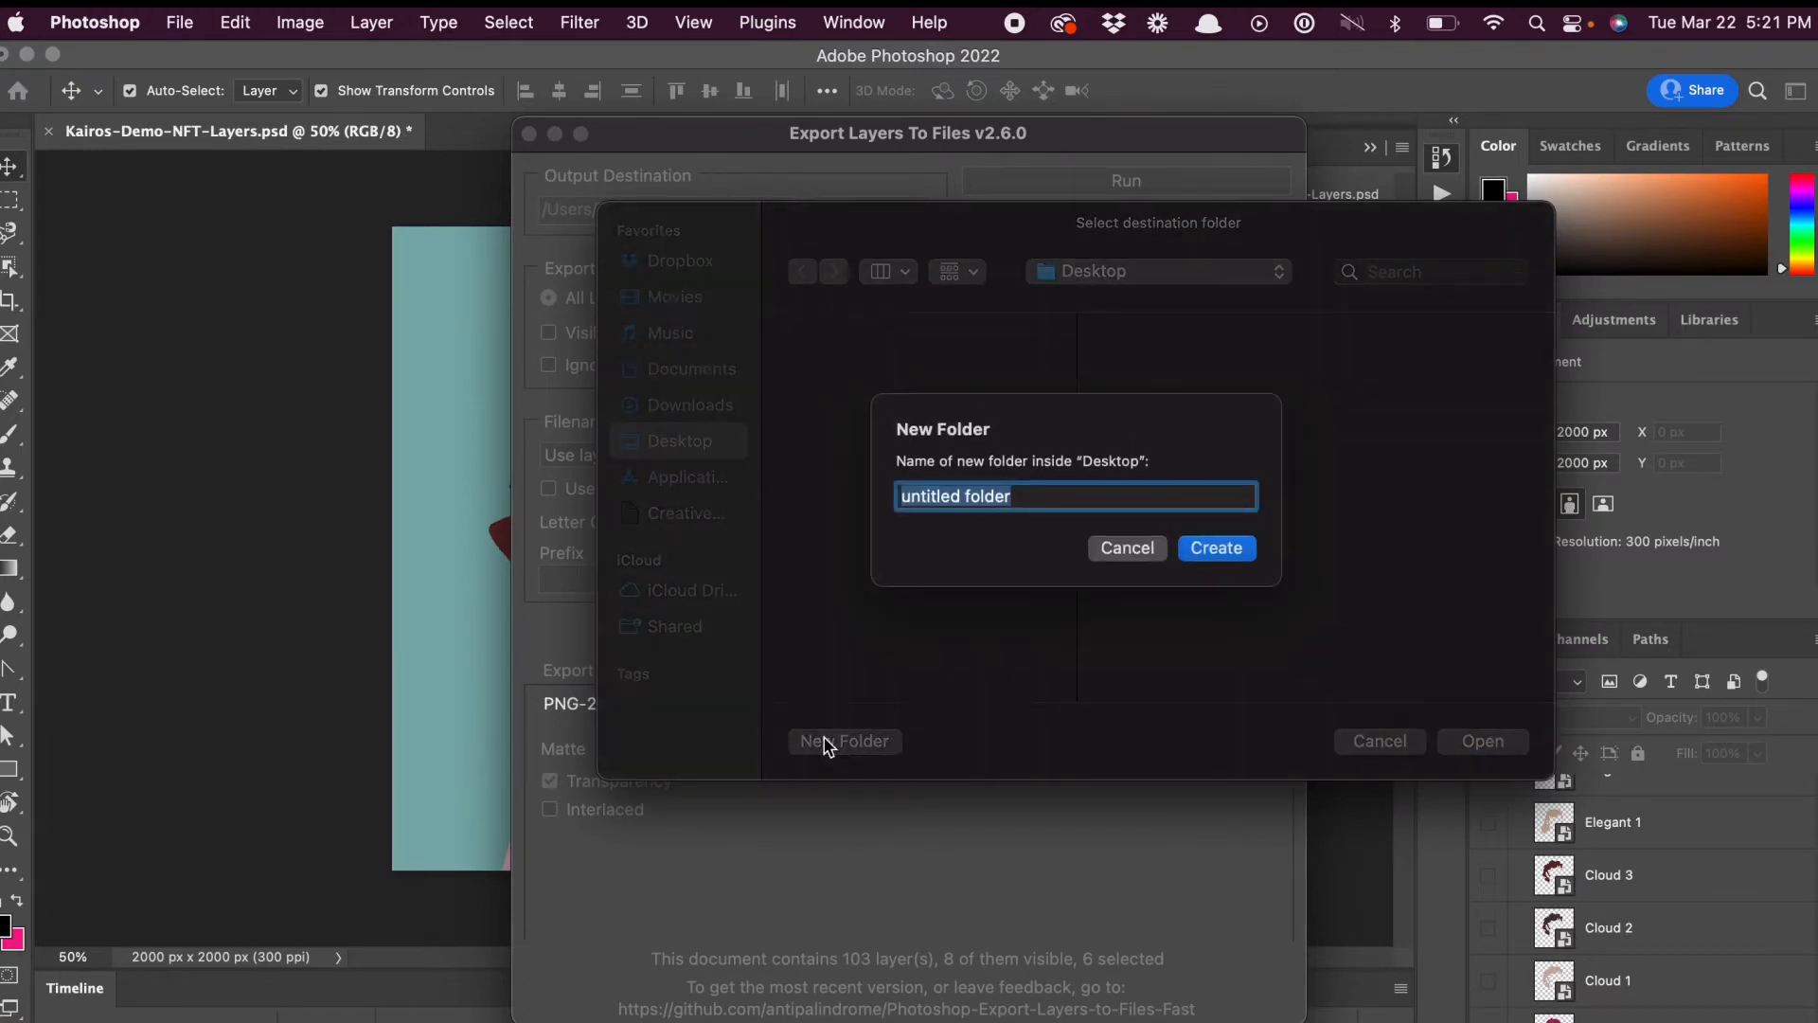
pyautogui.click(1215, 548)
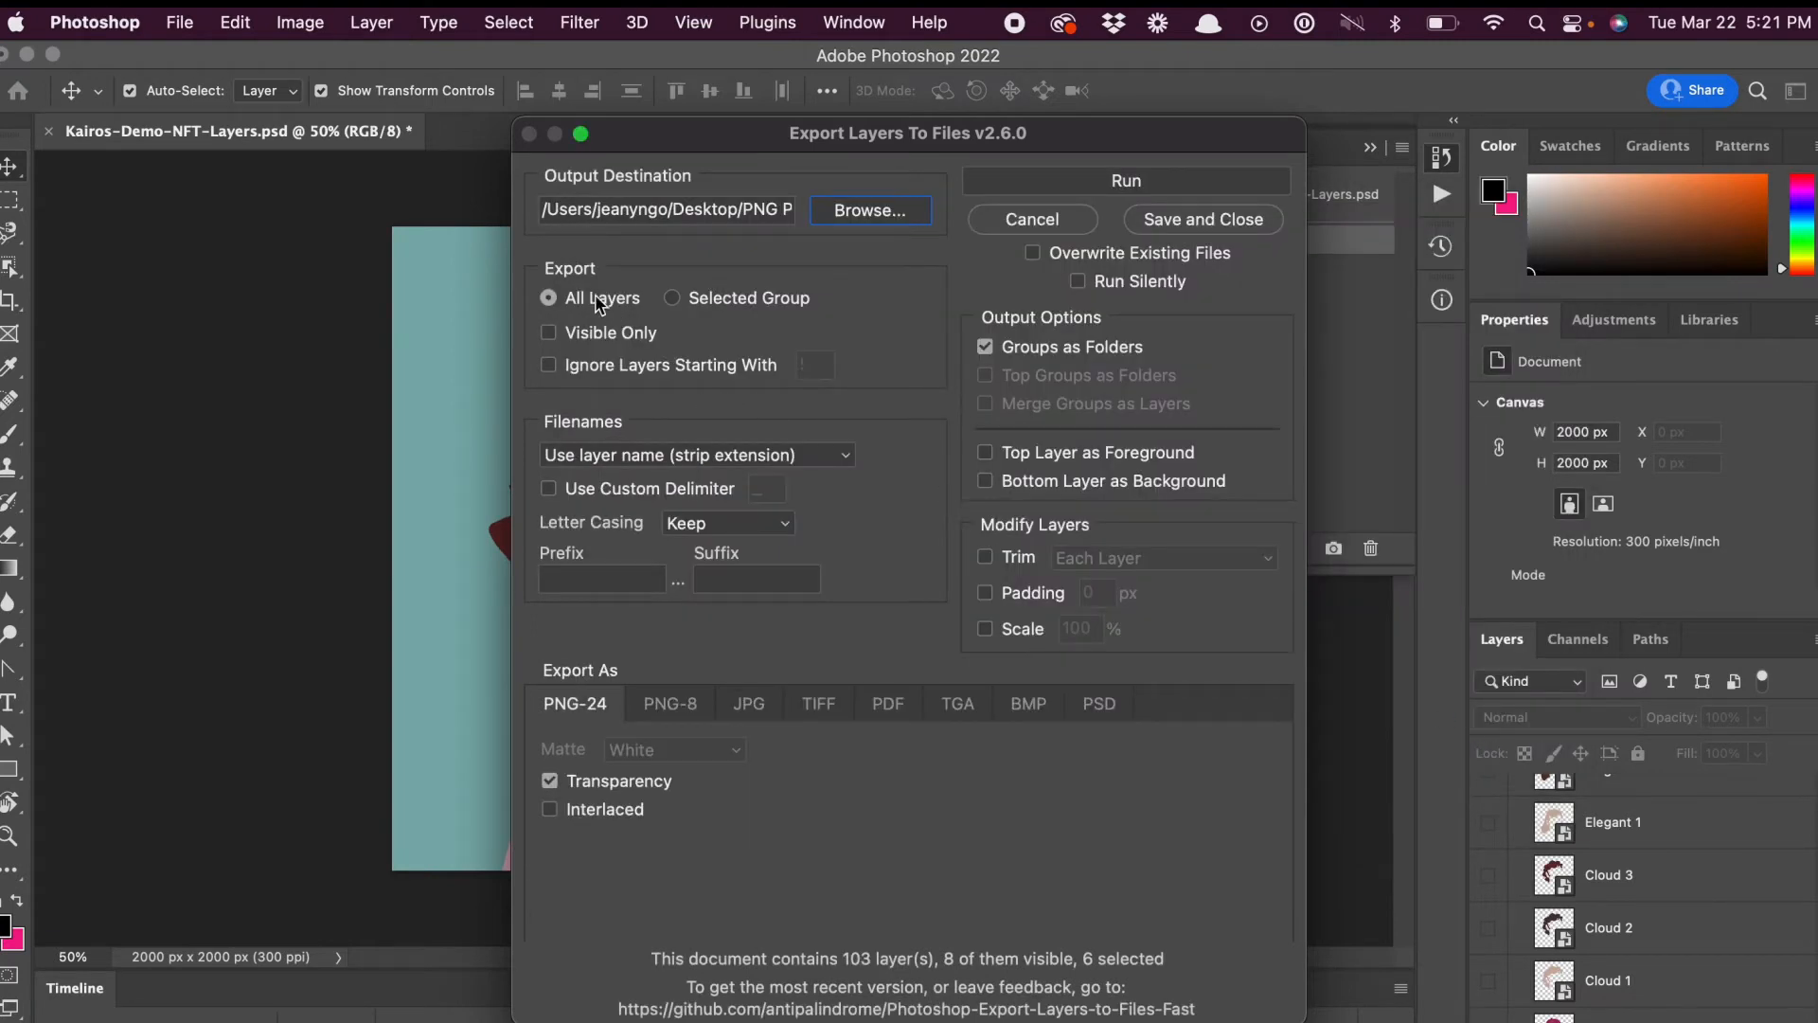
pyautogui.moveTo(842, 324)
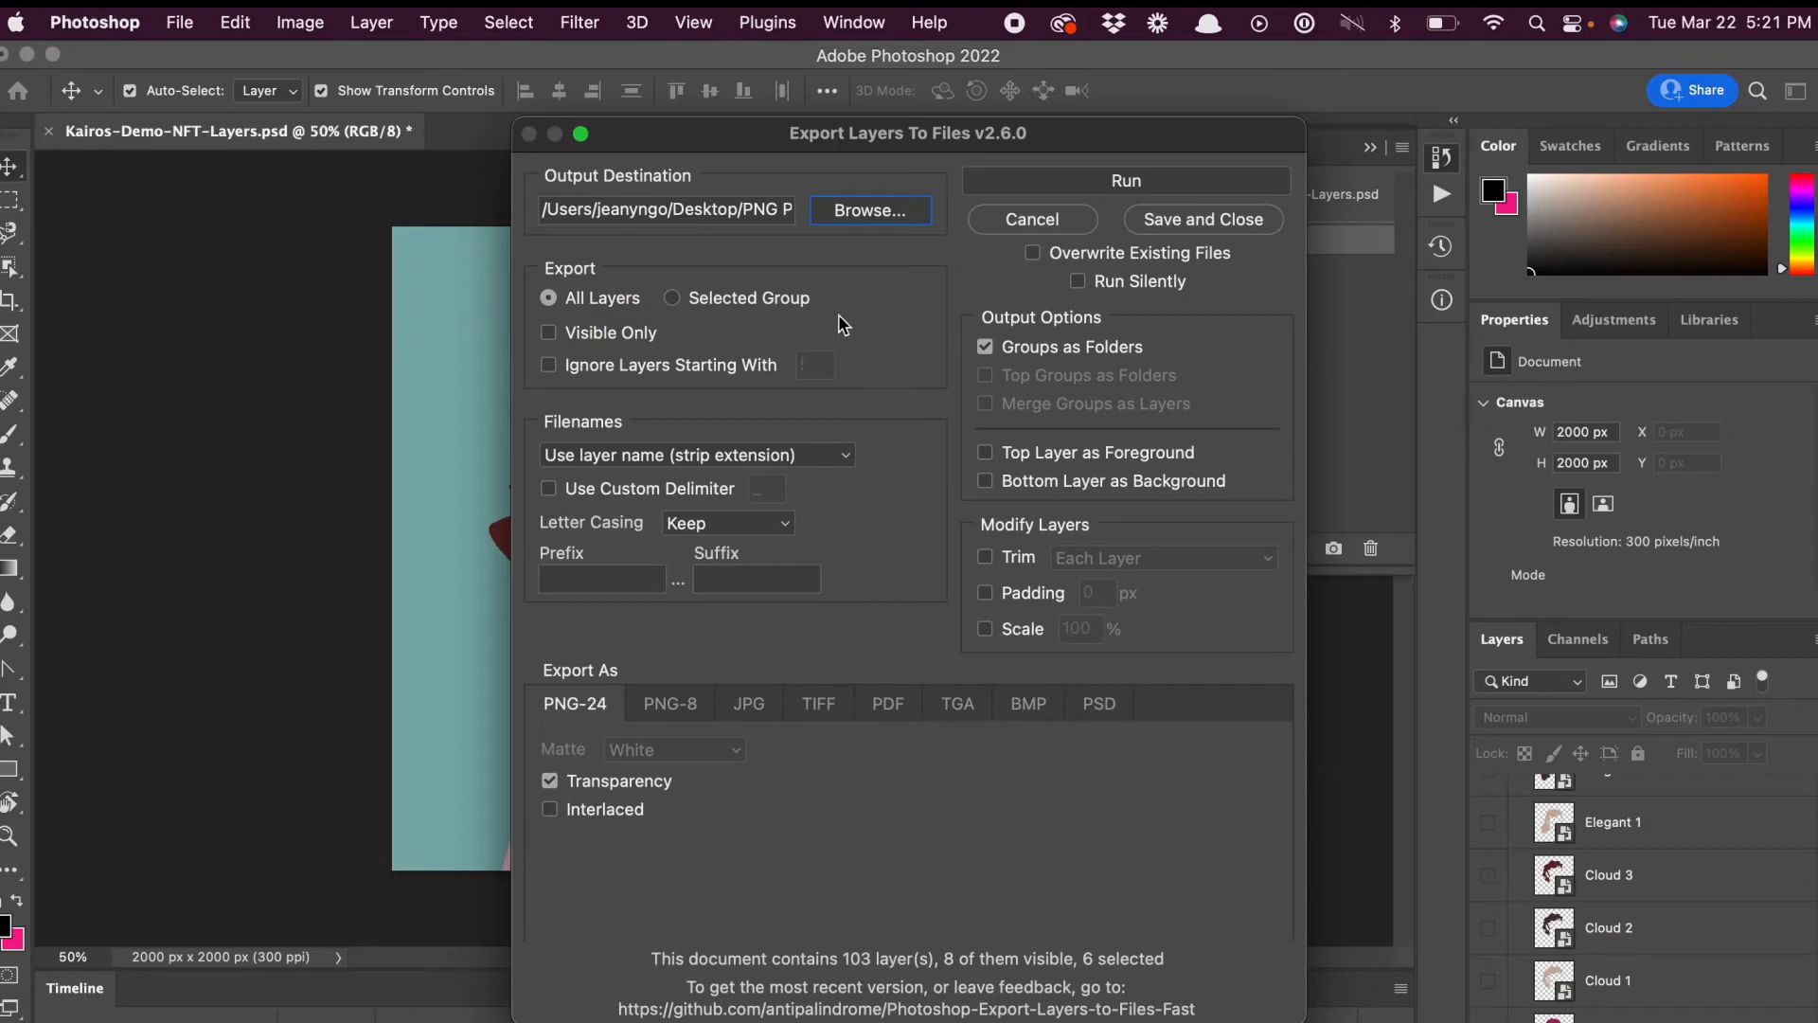
pyautogui.moveTo(897, 313)
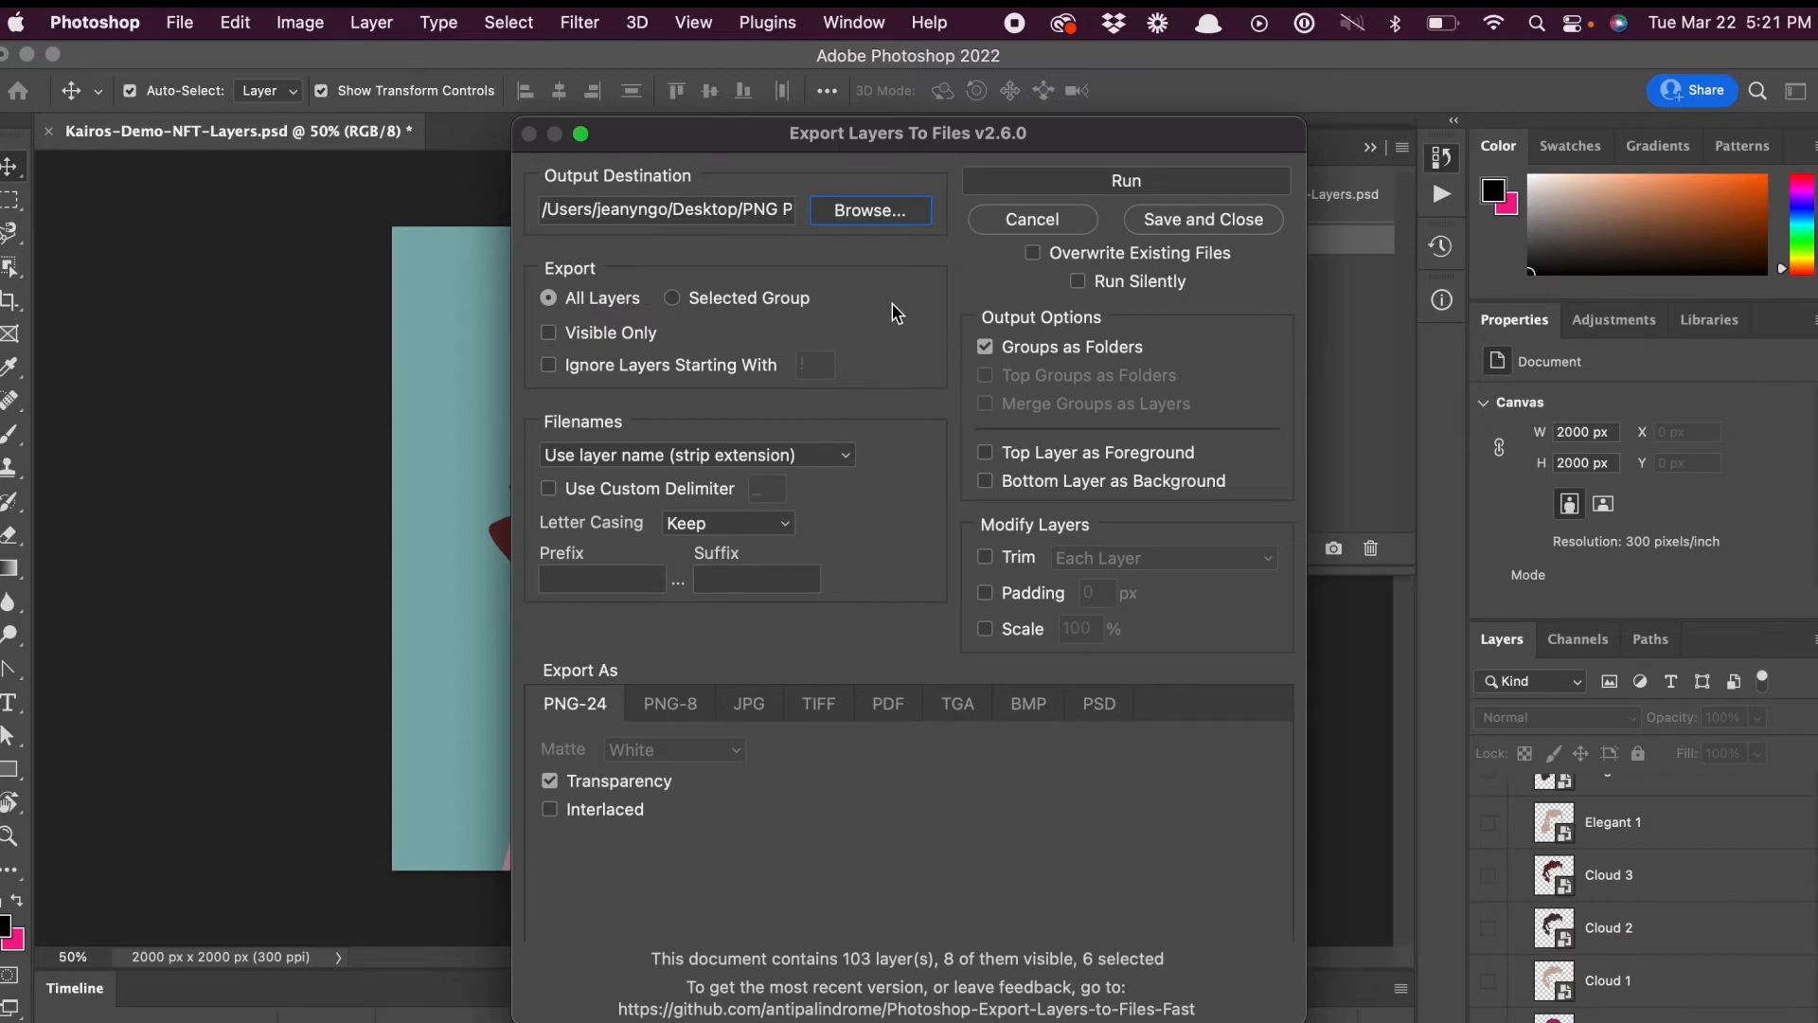
pyautogui.moveTo(1035, 357)
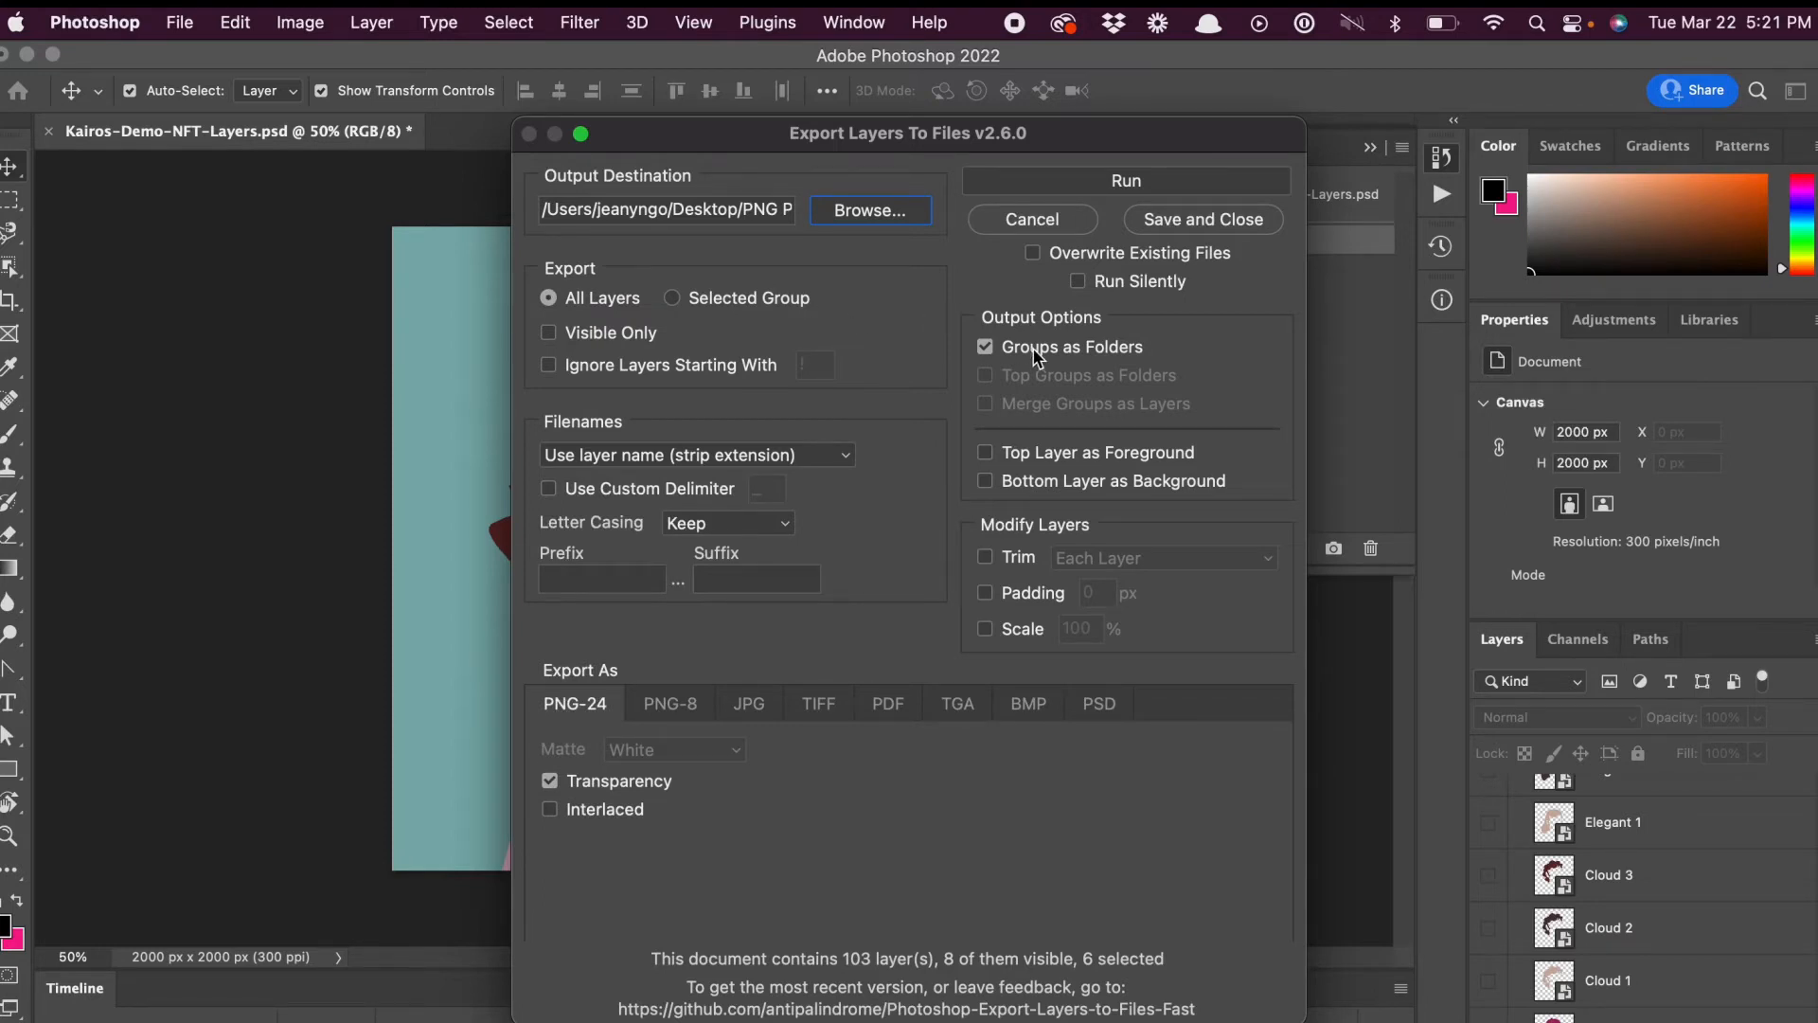
pyautogui.moveTo(1060, 346)
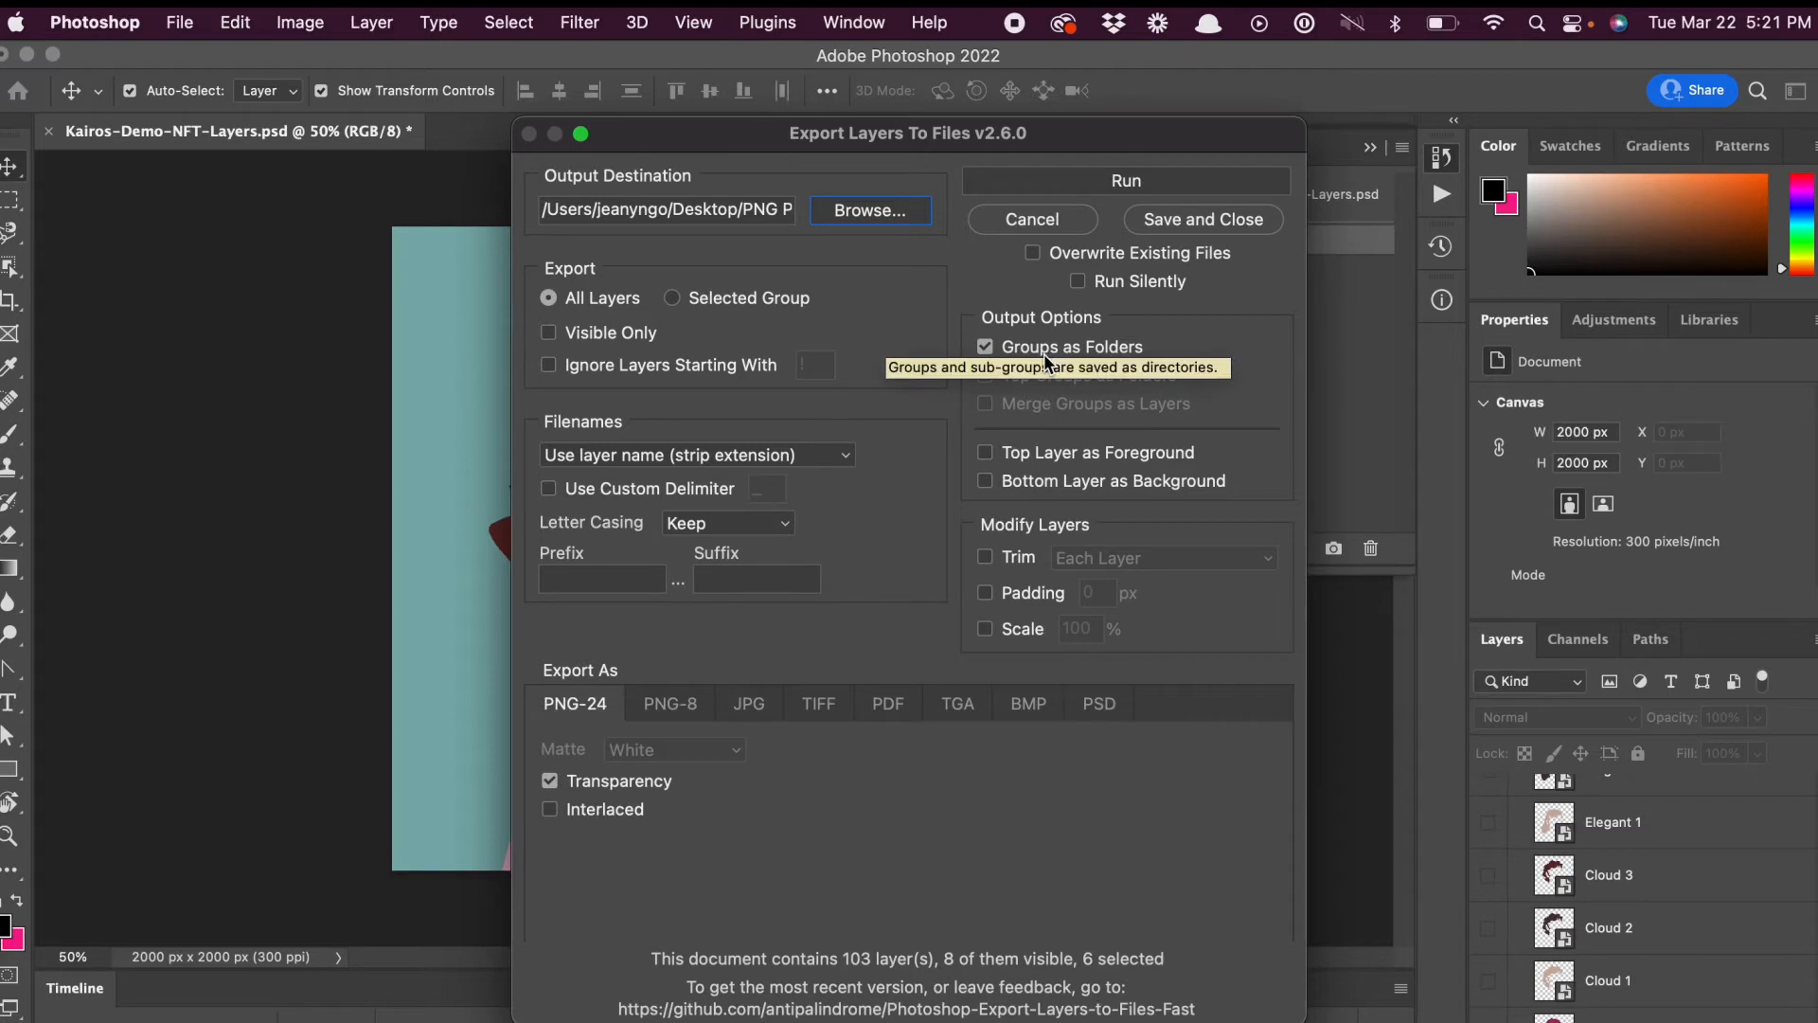
pyautogui.moveTo(805, 459)
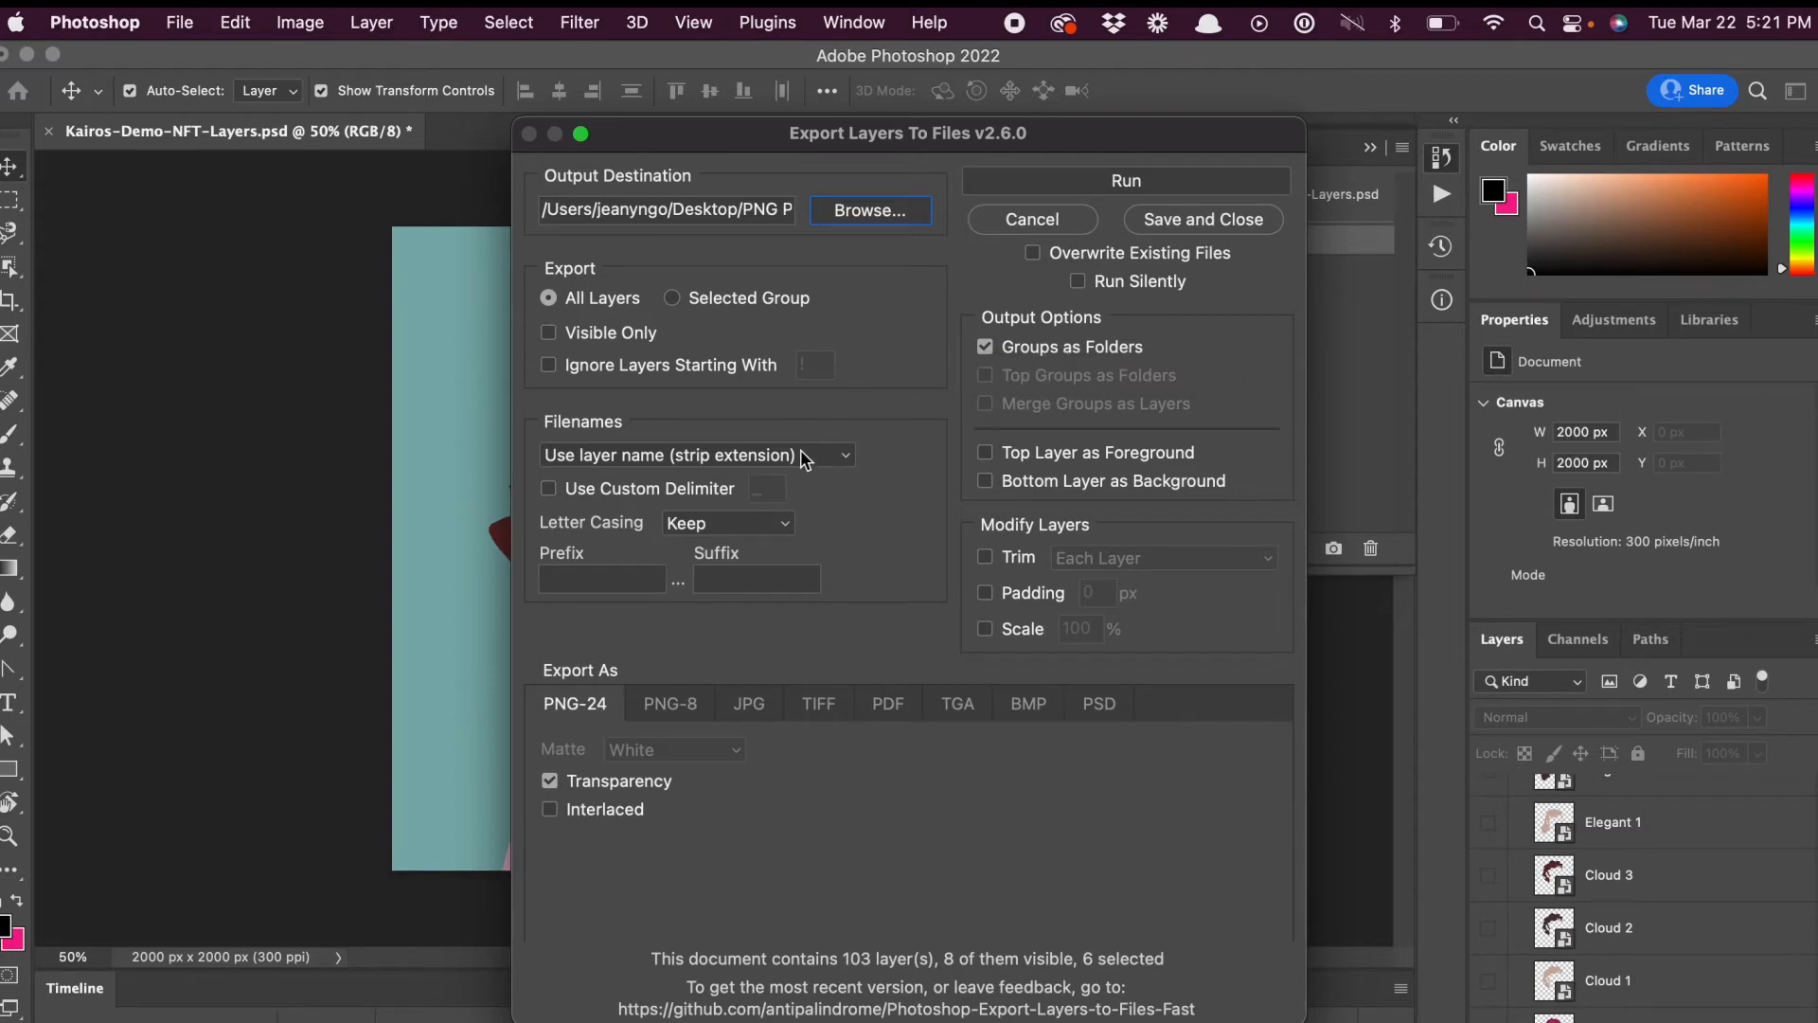
pyautogui.moveTo(806, 458)
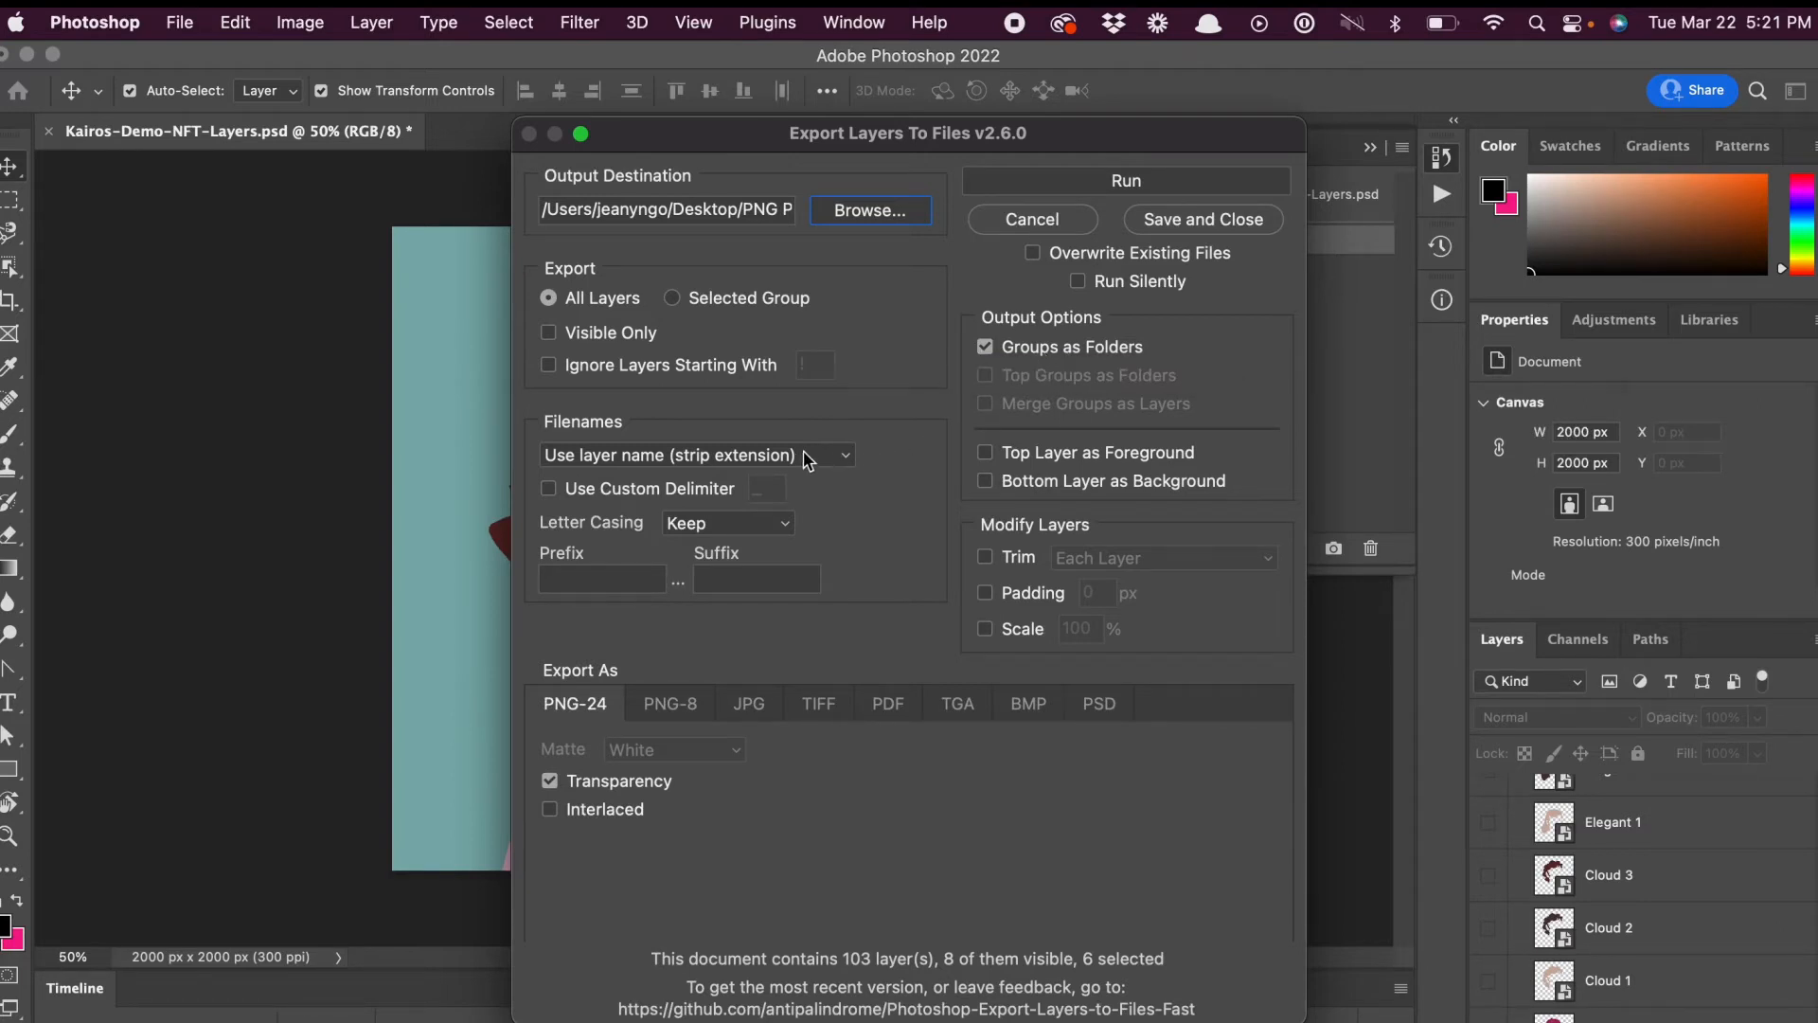
pyautogui.moveTo(885, 513)
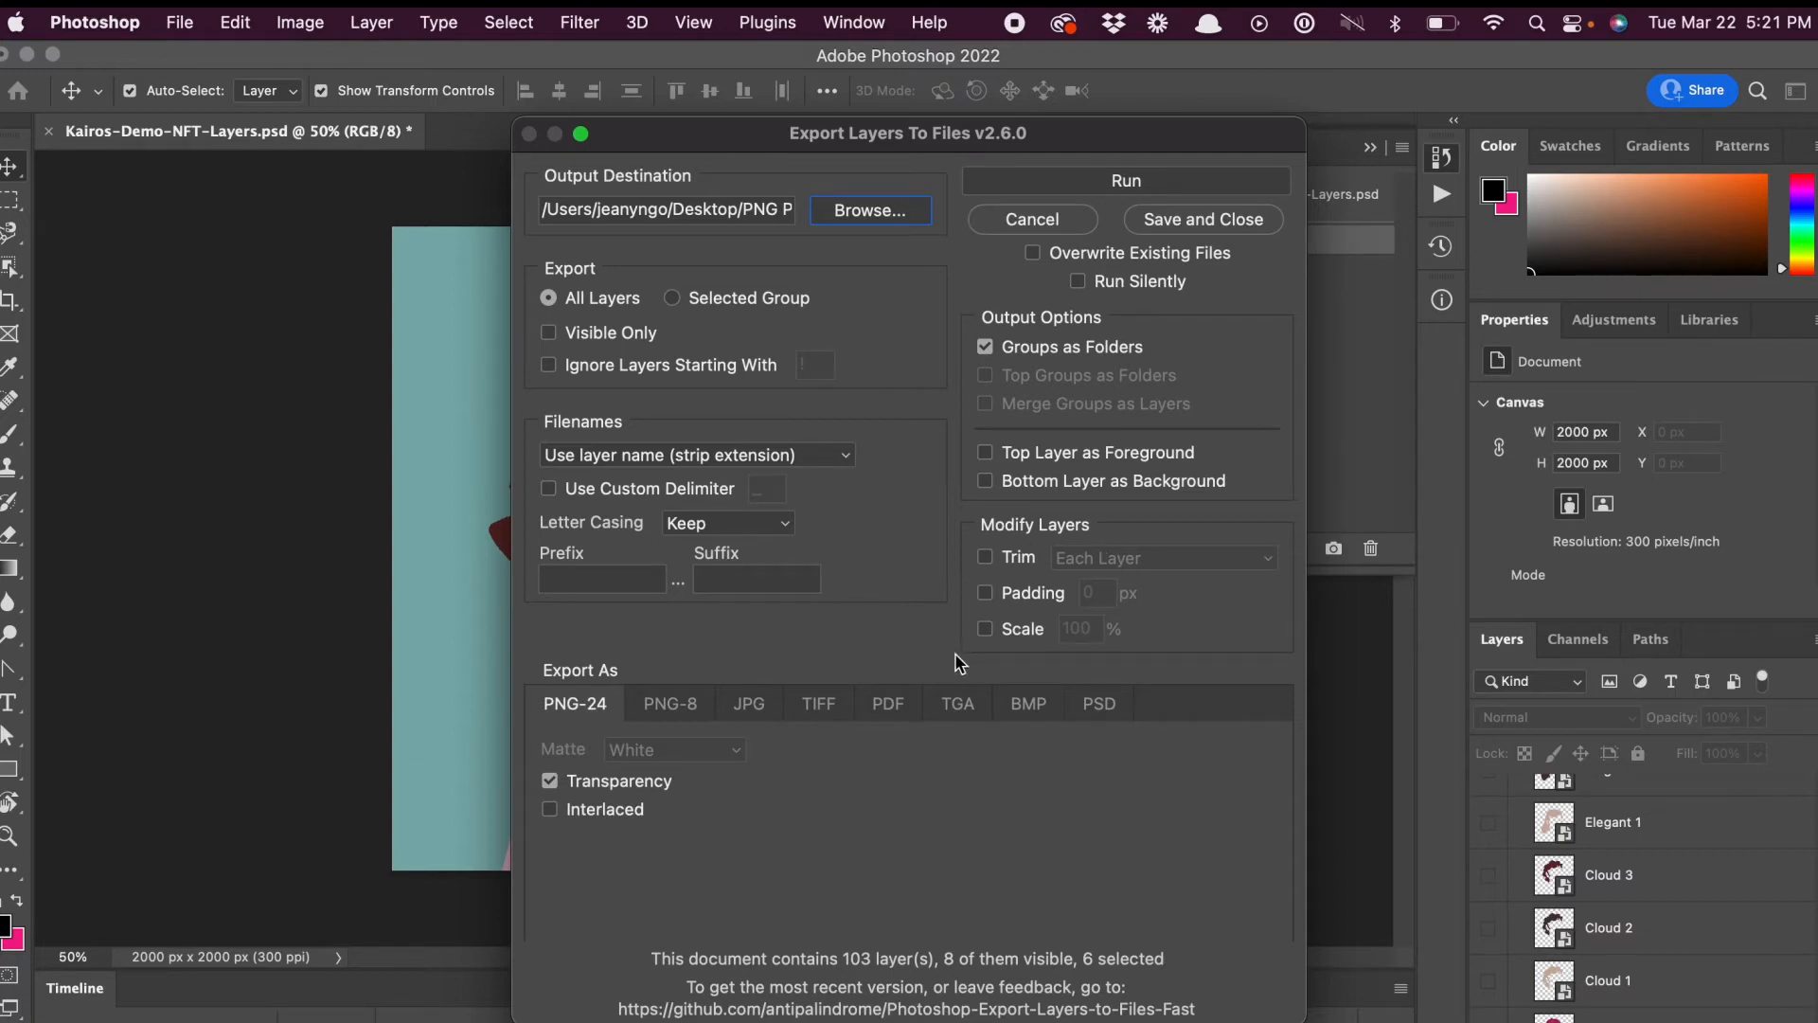
pyautogui.moveTo(1165, 655)
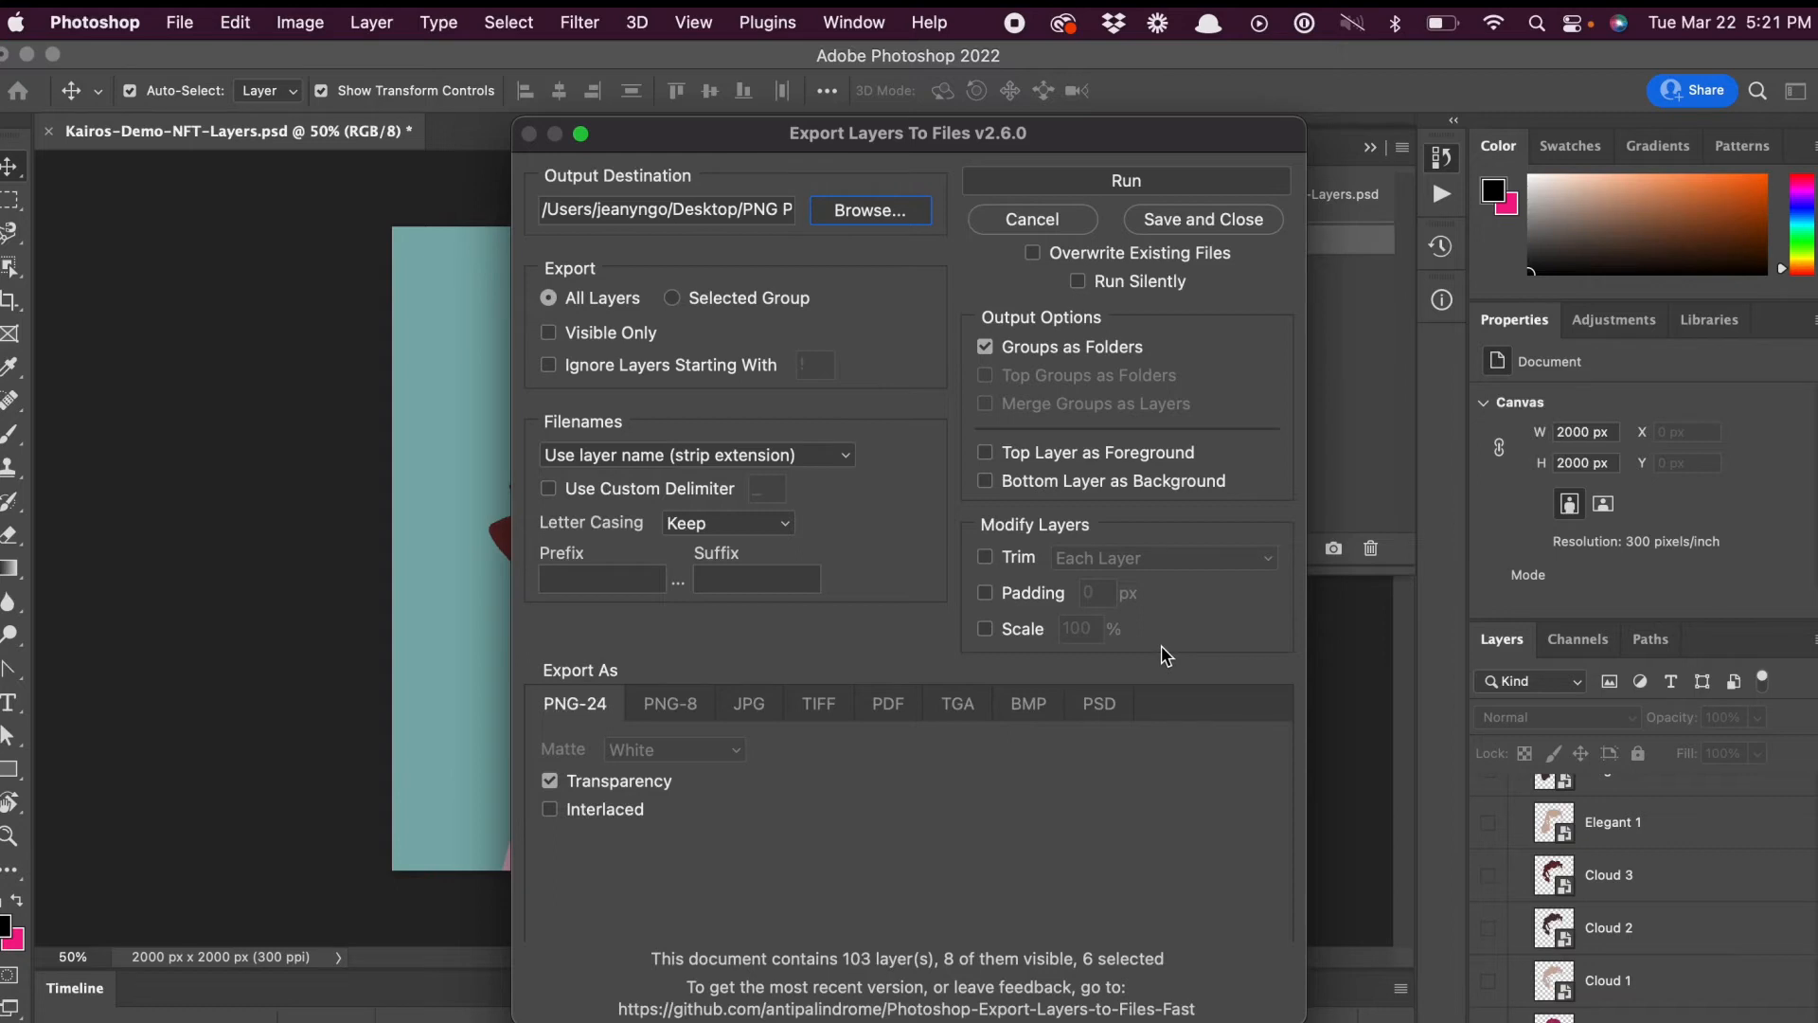
pyautogui.moveTo(548, 748)
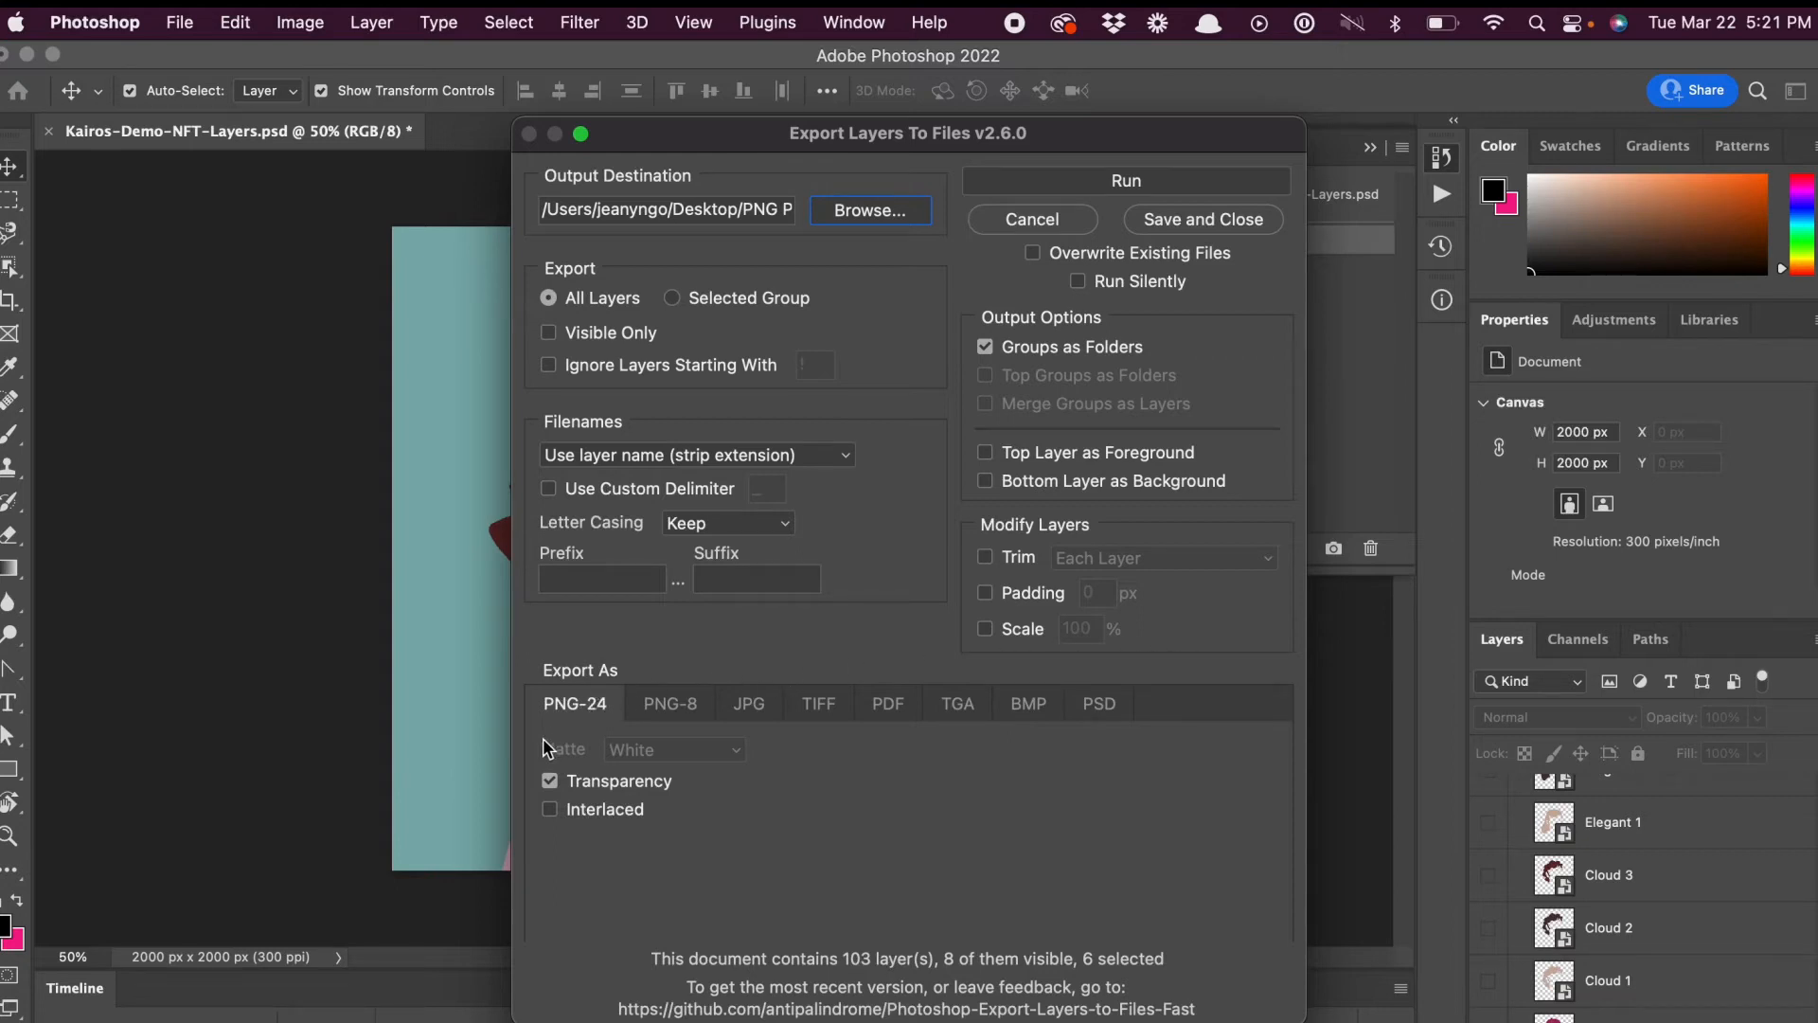
pyautogui.moveTo(600, 795)
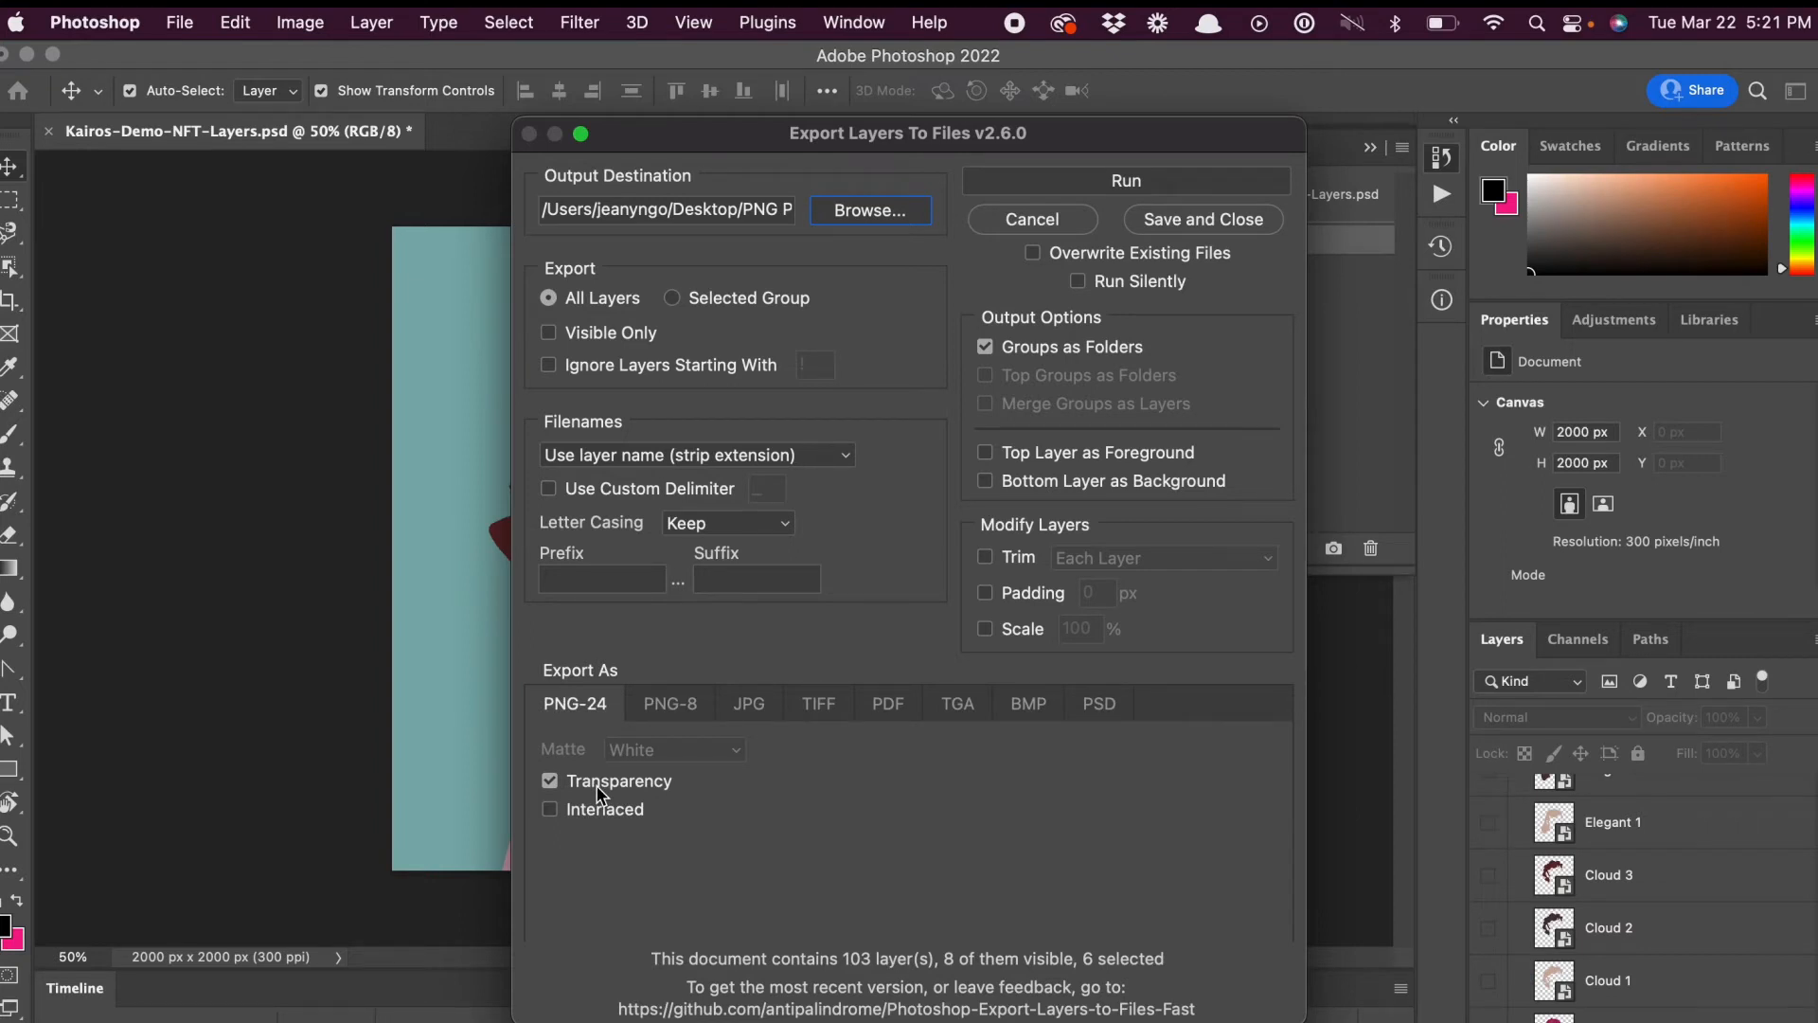
pyautogui.moveTo(1096, 182)
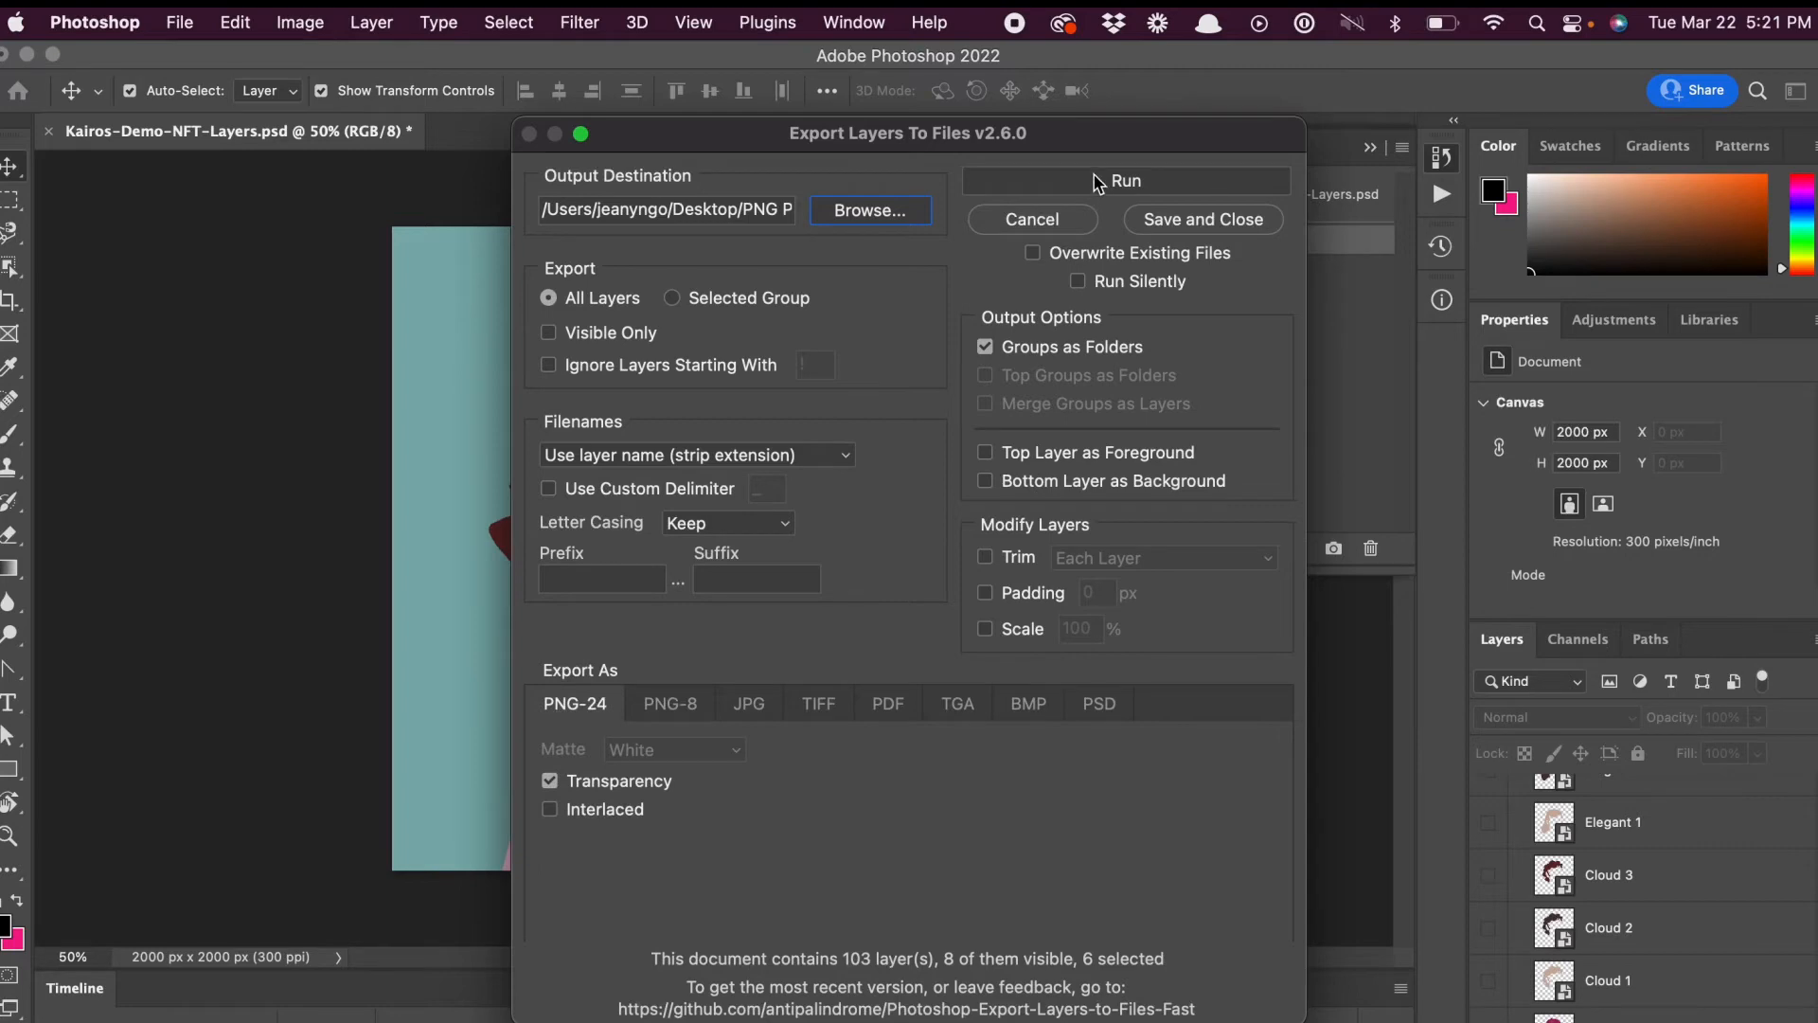
# Run the export to save all 103 layer files, then close the completion alert.
pyautogui.click(1124, 181)
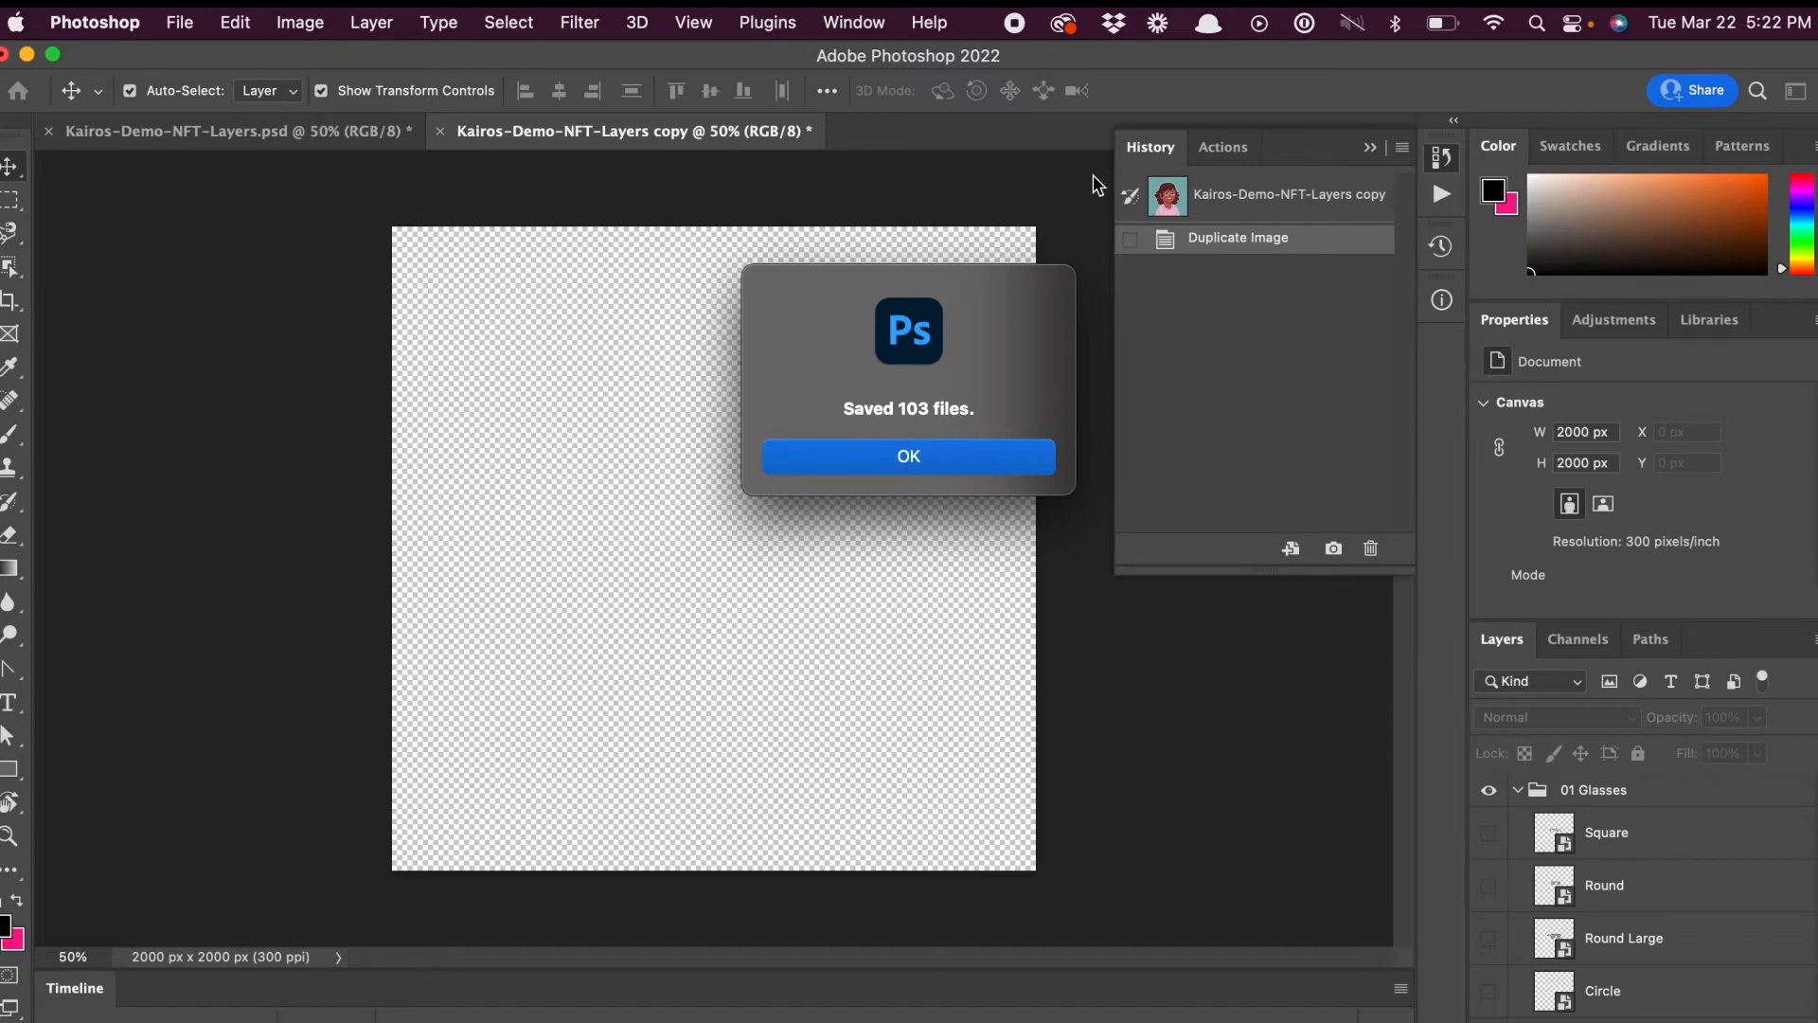
pyautogui.click(909, 455)
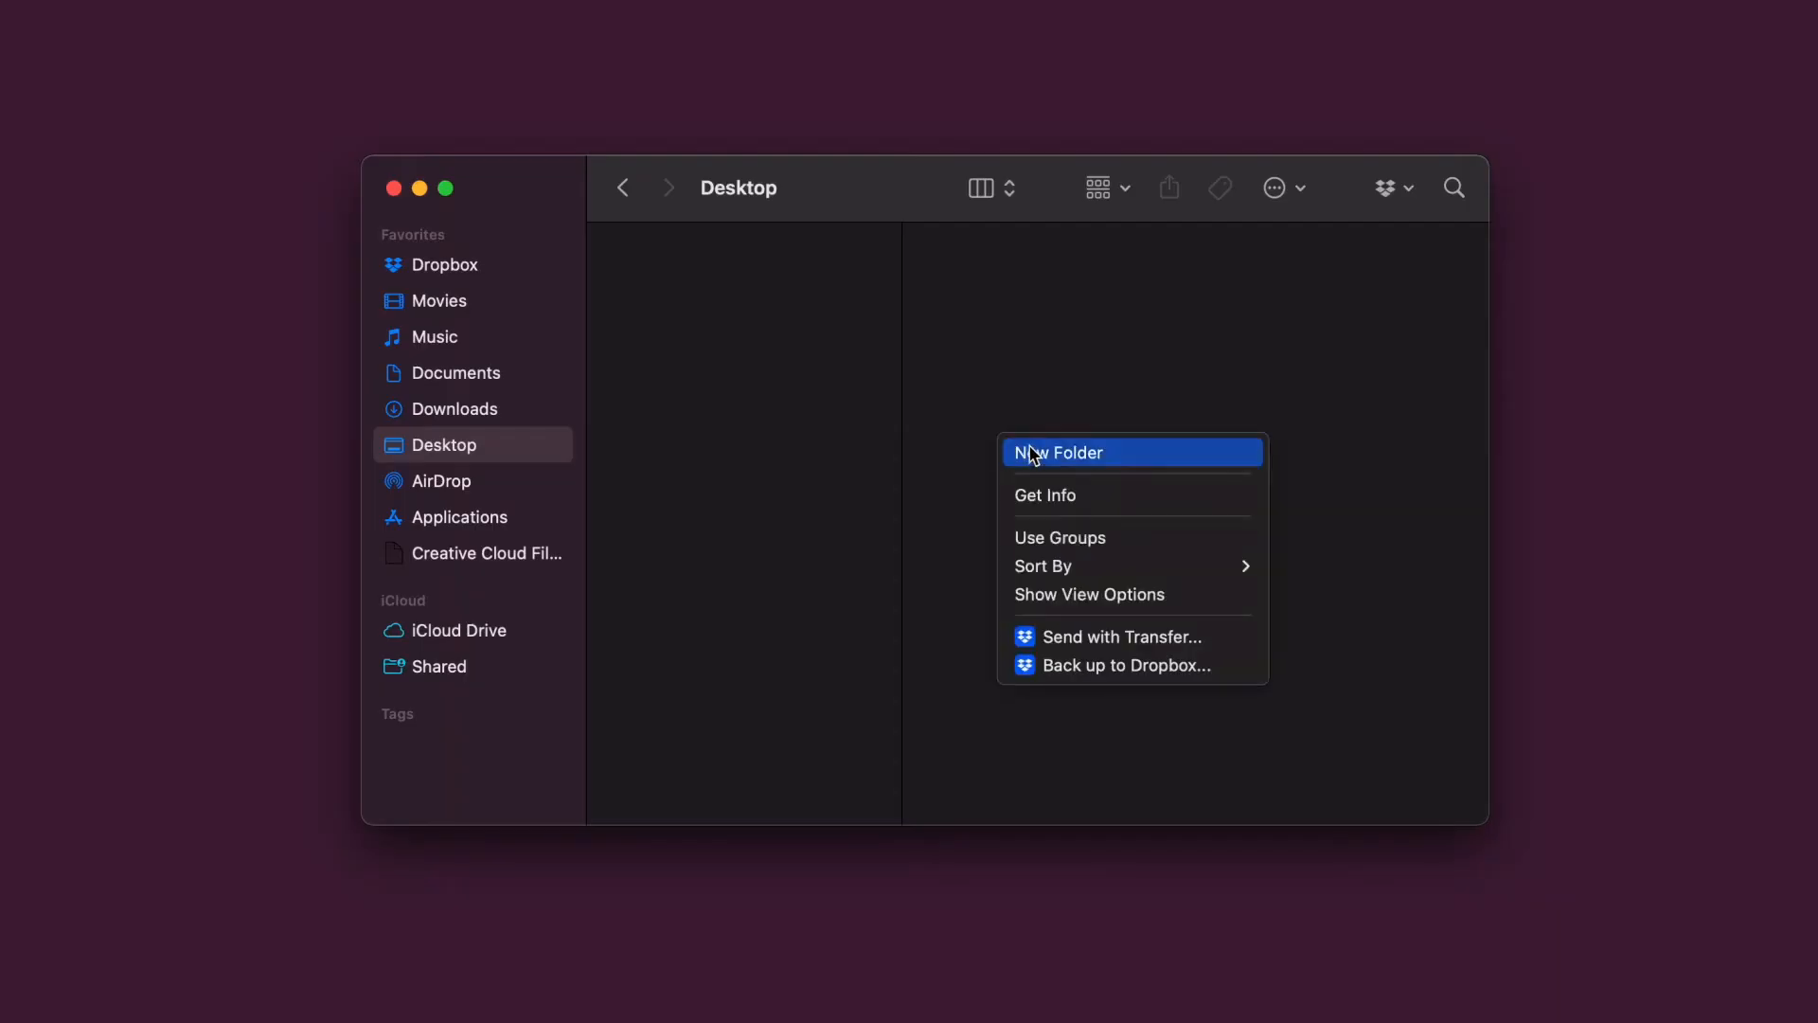
# Create PNG People on the Desktop with numbered trait subfolders like 01 Accessories.
pyautogui.click(1058, 452)
pyautogui.write('PNG People')
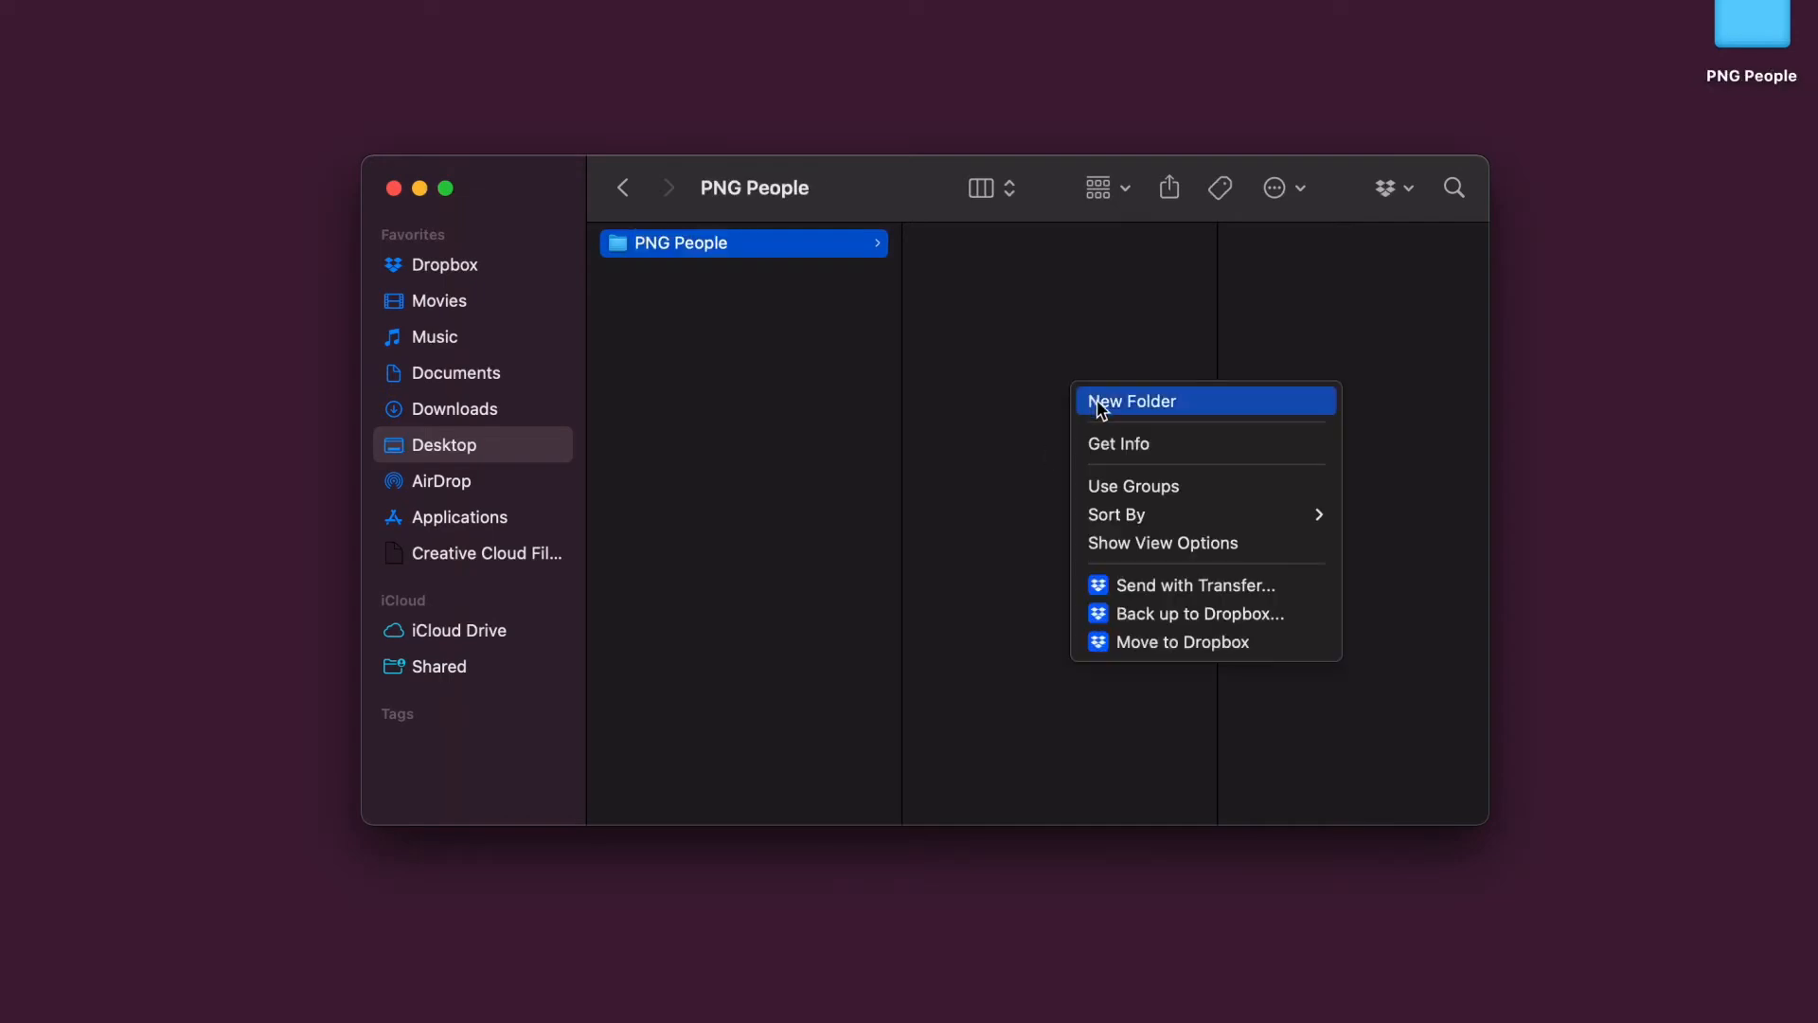
pyautogui.click(1135, 400)
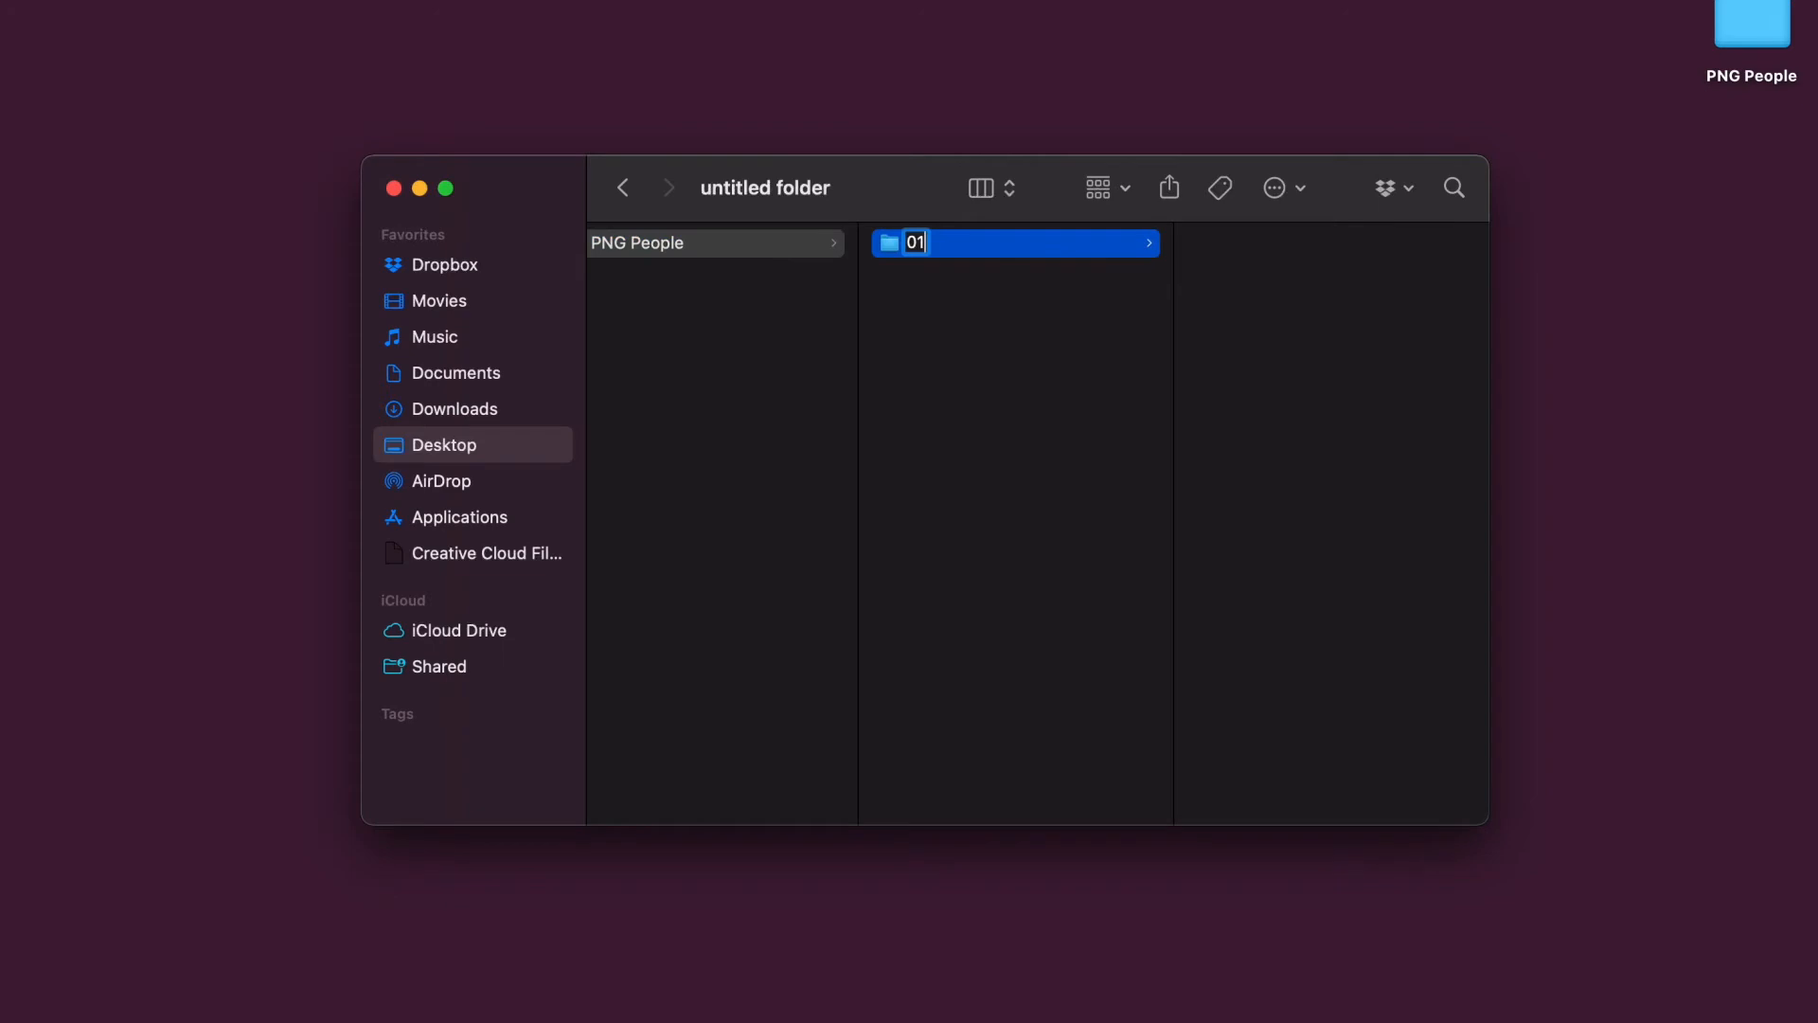
pyautogui.write('Accessories')
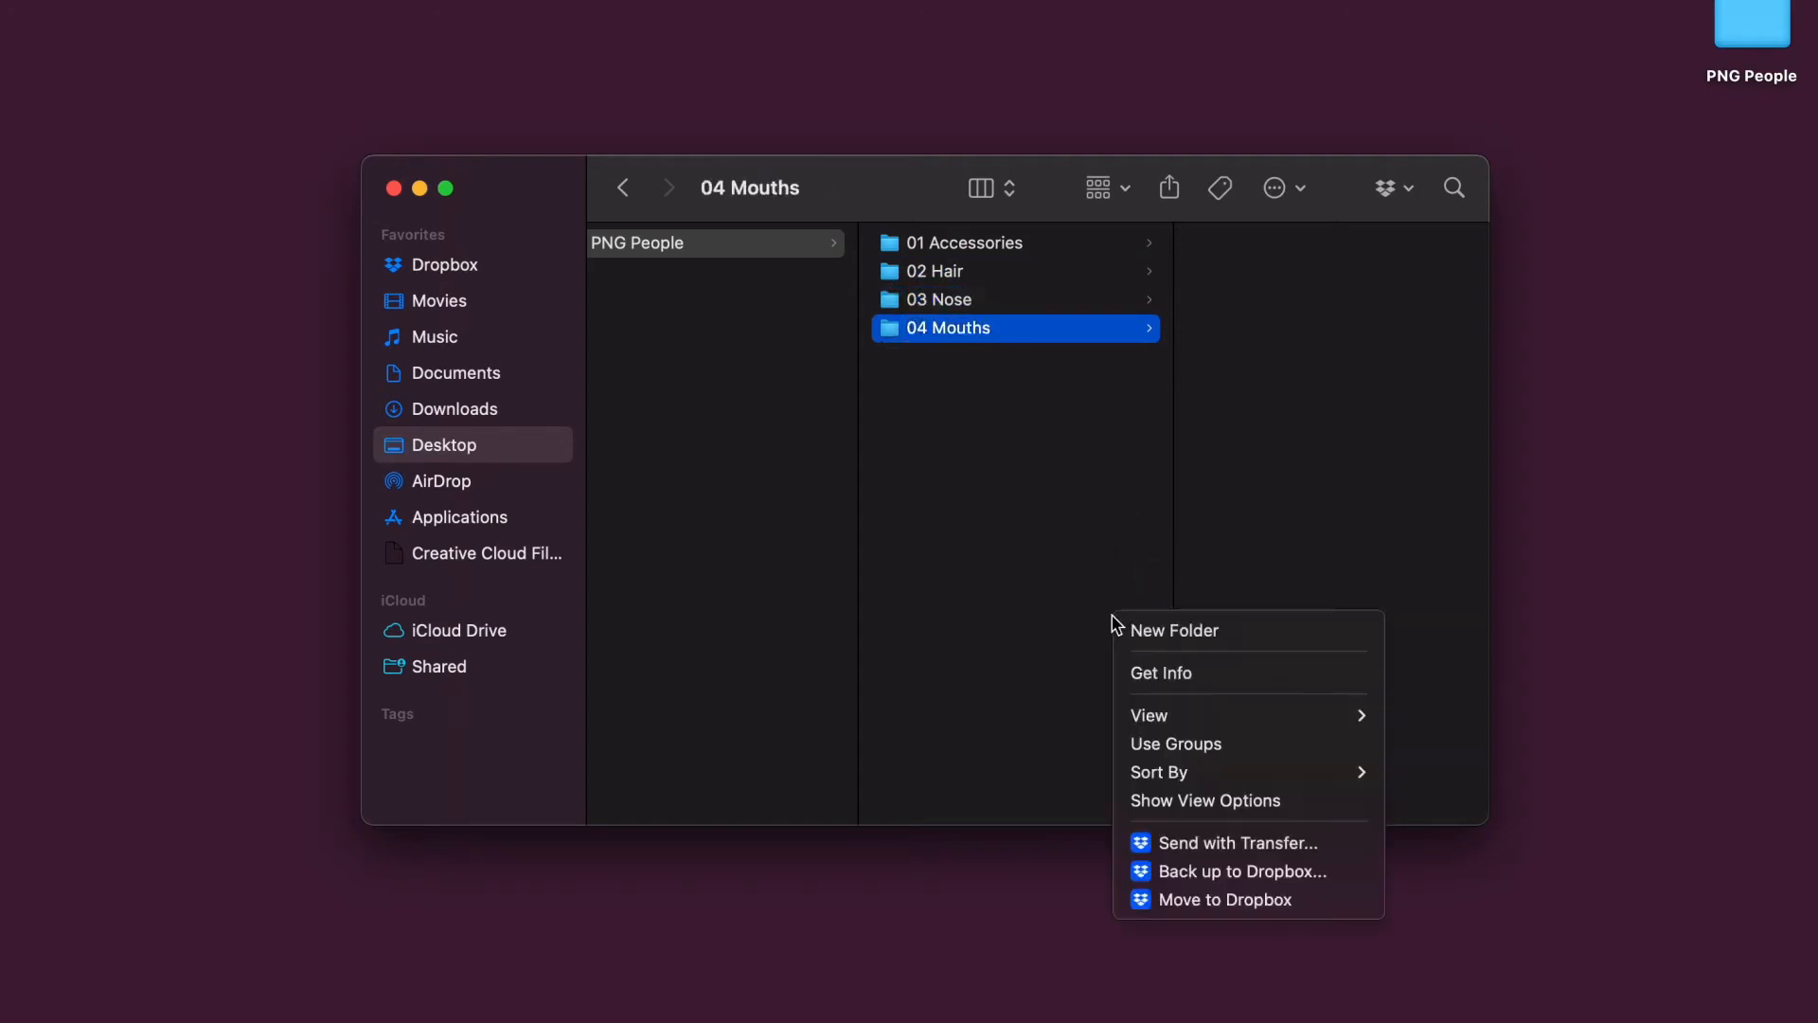
pyautogui.click(1174, 630)
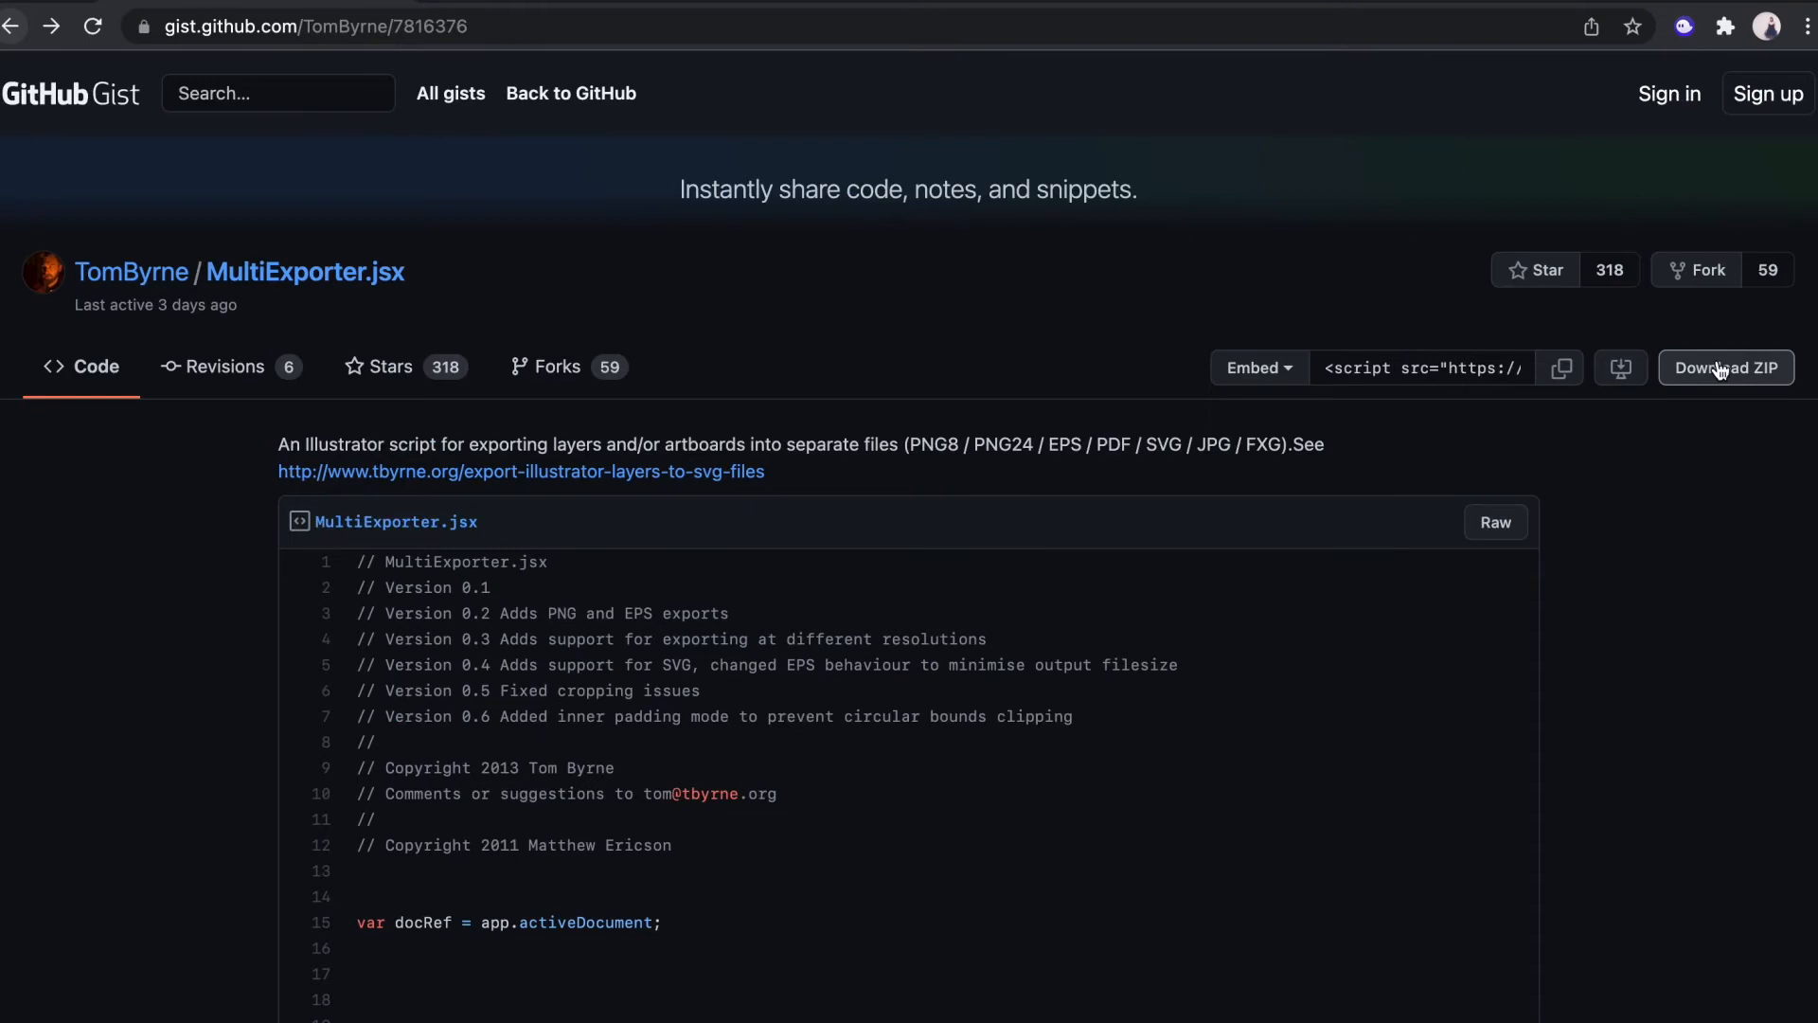
pyautogui.moveTo(1726, 368)
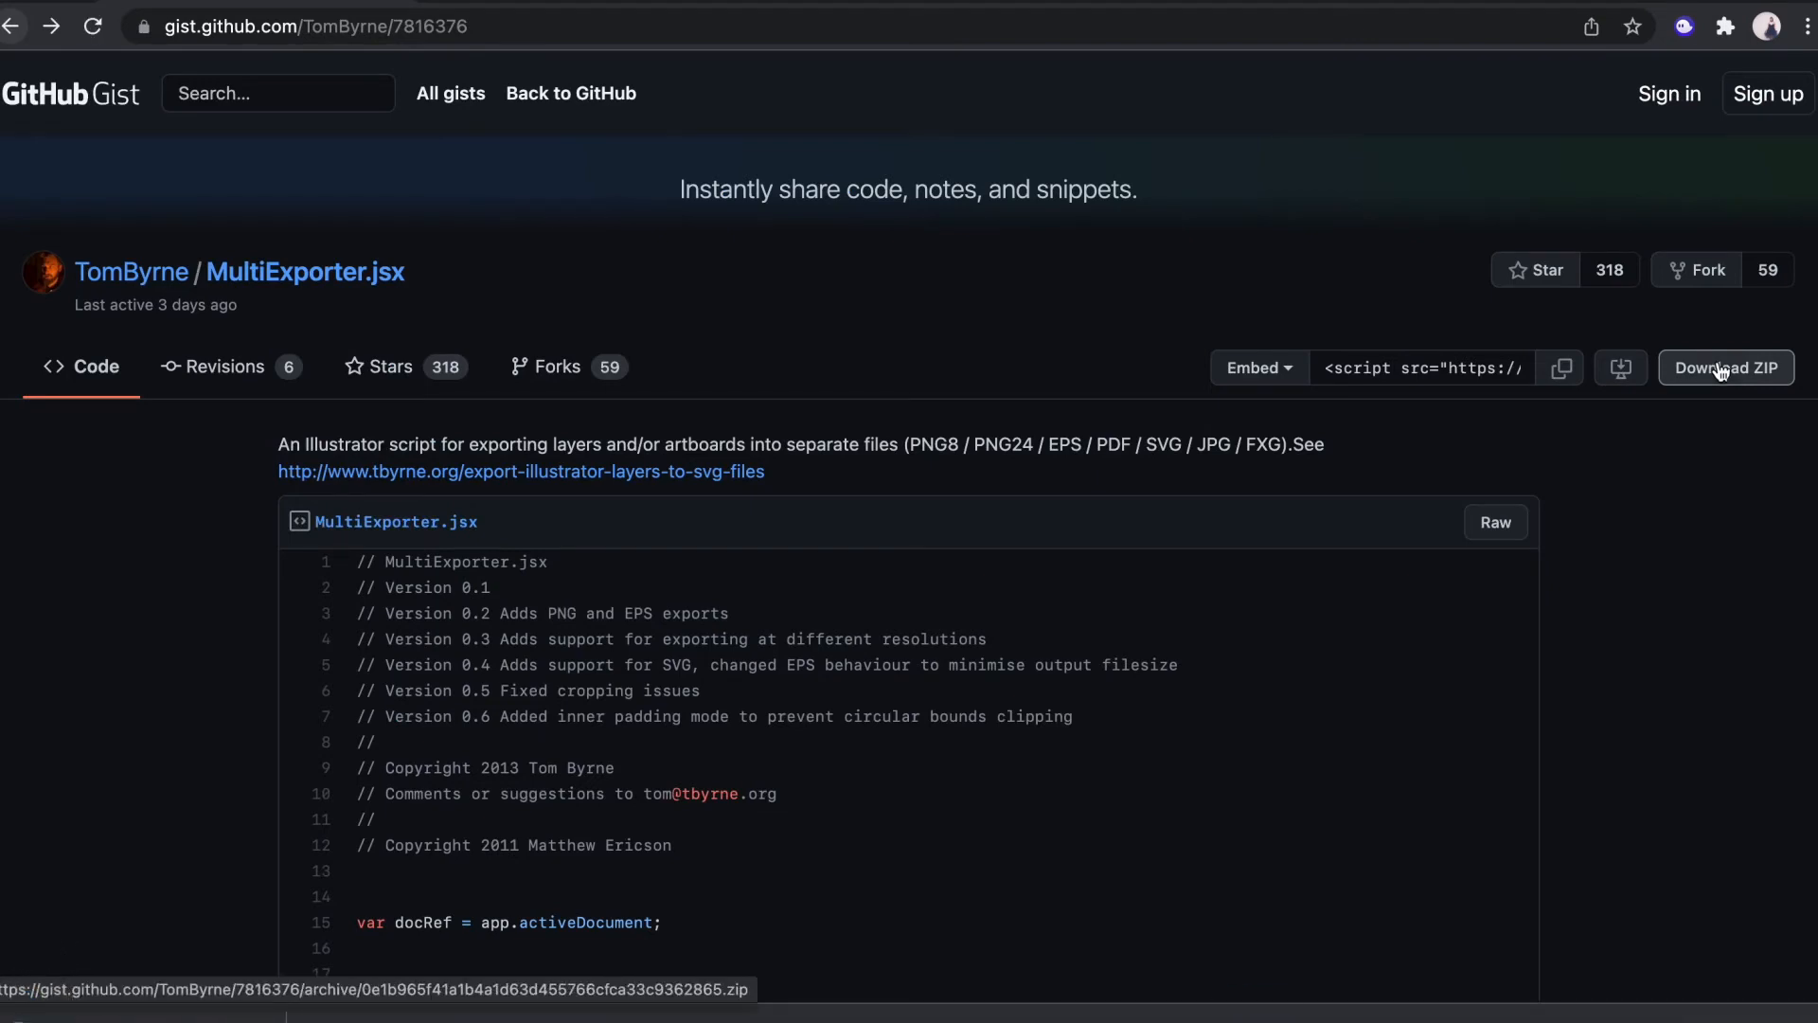
# Download the MultiExporter.jsx gist from GitHub as a ZIP archive.
pyautogui.click(1726, 368)
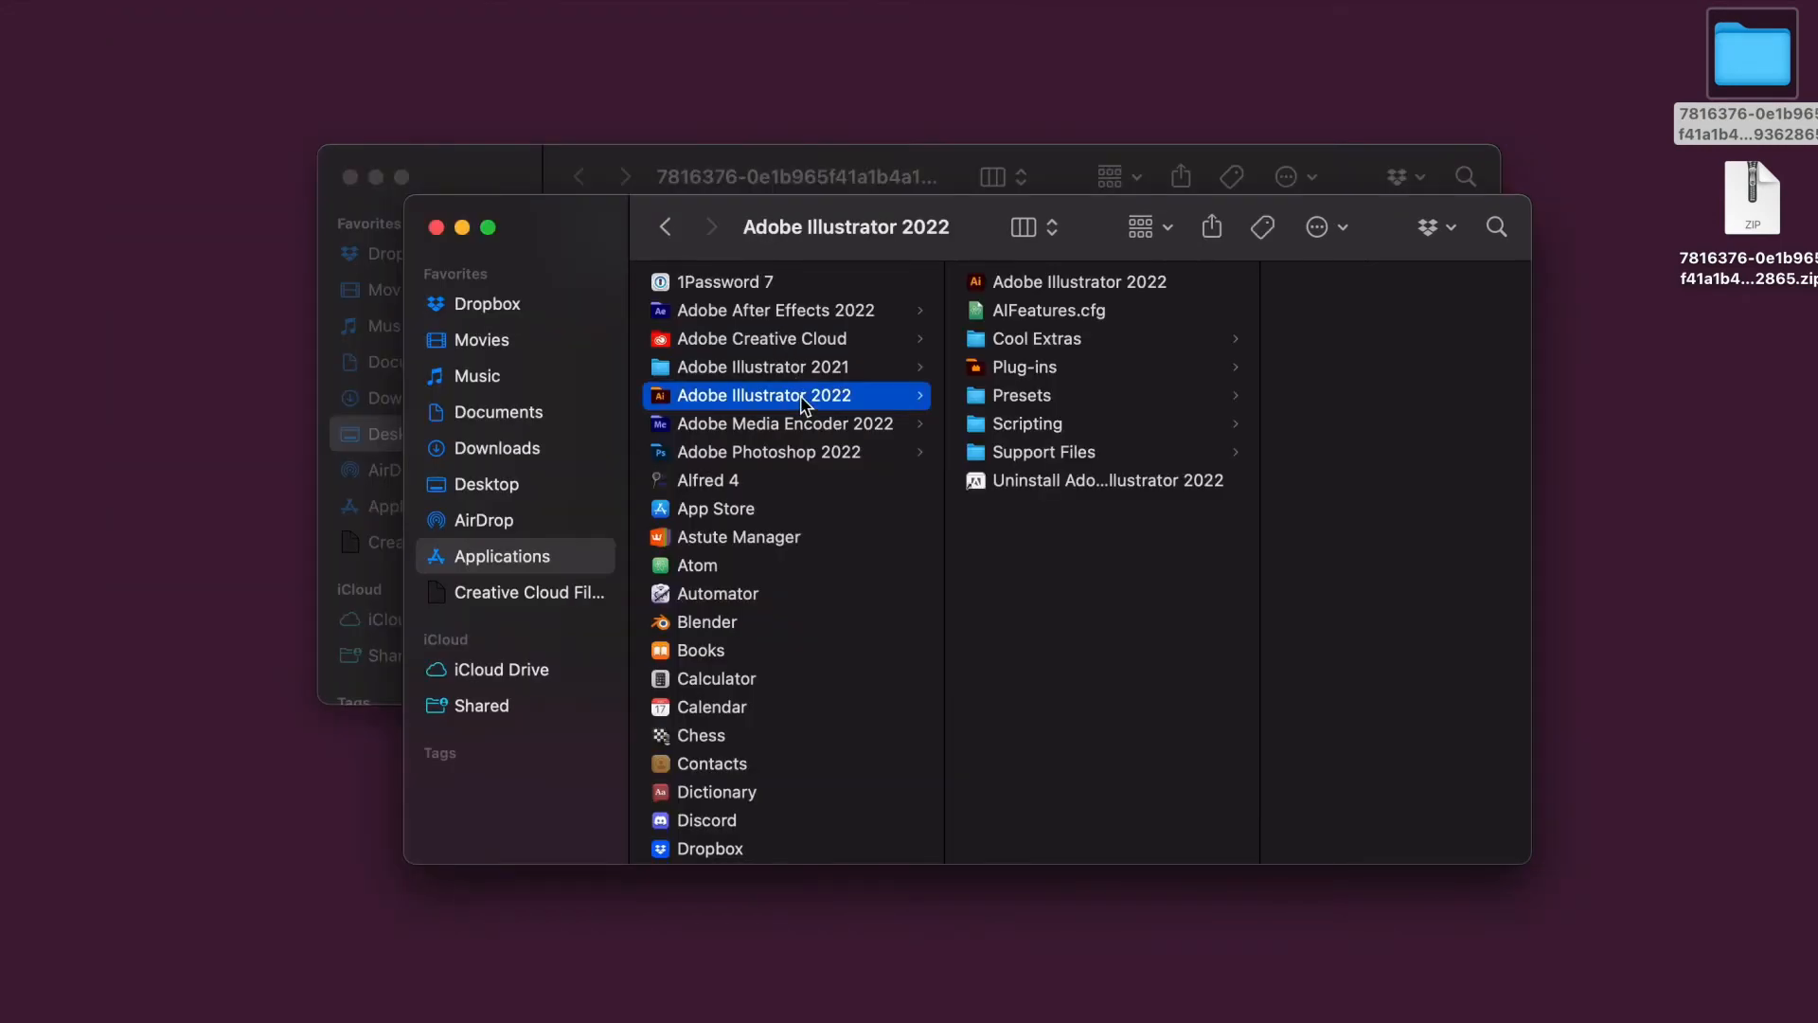
# Navigate Finder to Adobe Illustrator 2022 > Presets > en_US to reveal the Scripts folder.
pyautogui.click(1022, 395)
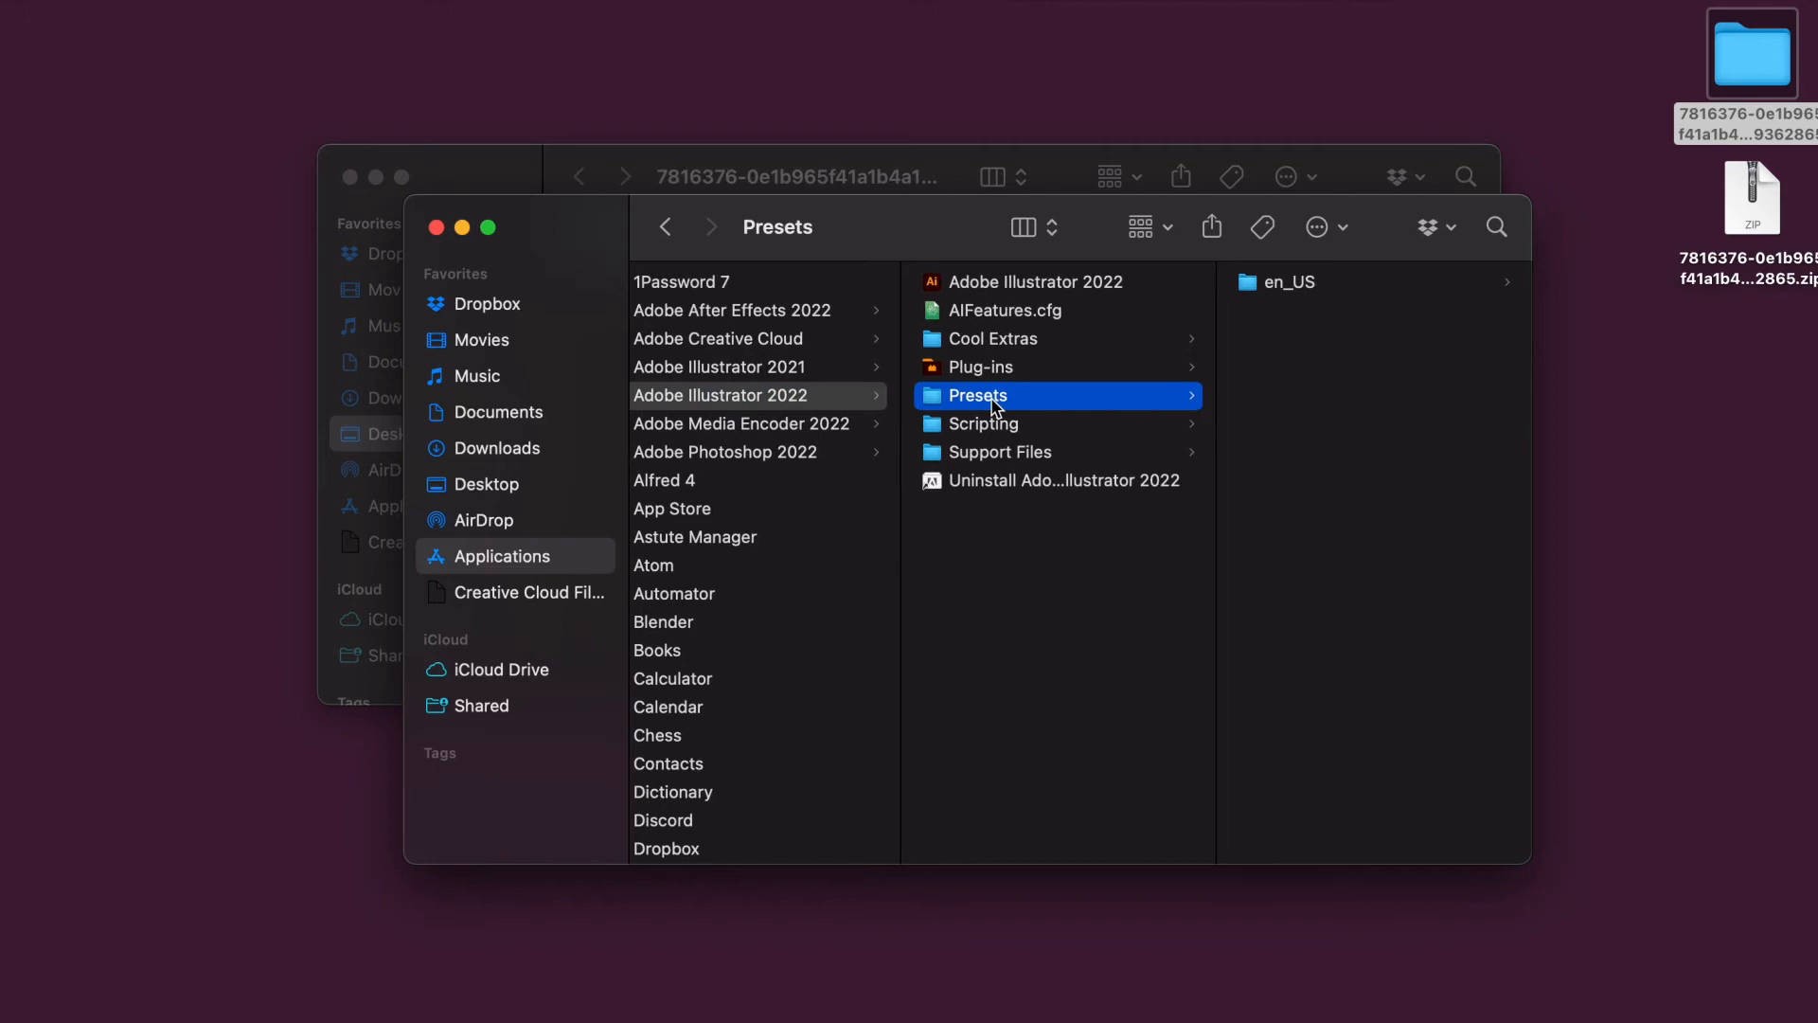
pyautogui.click(1291, 282)
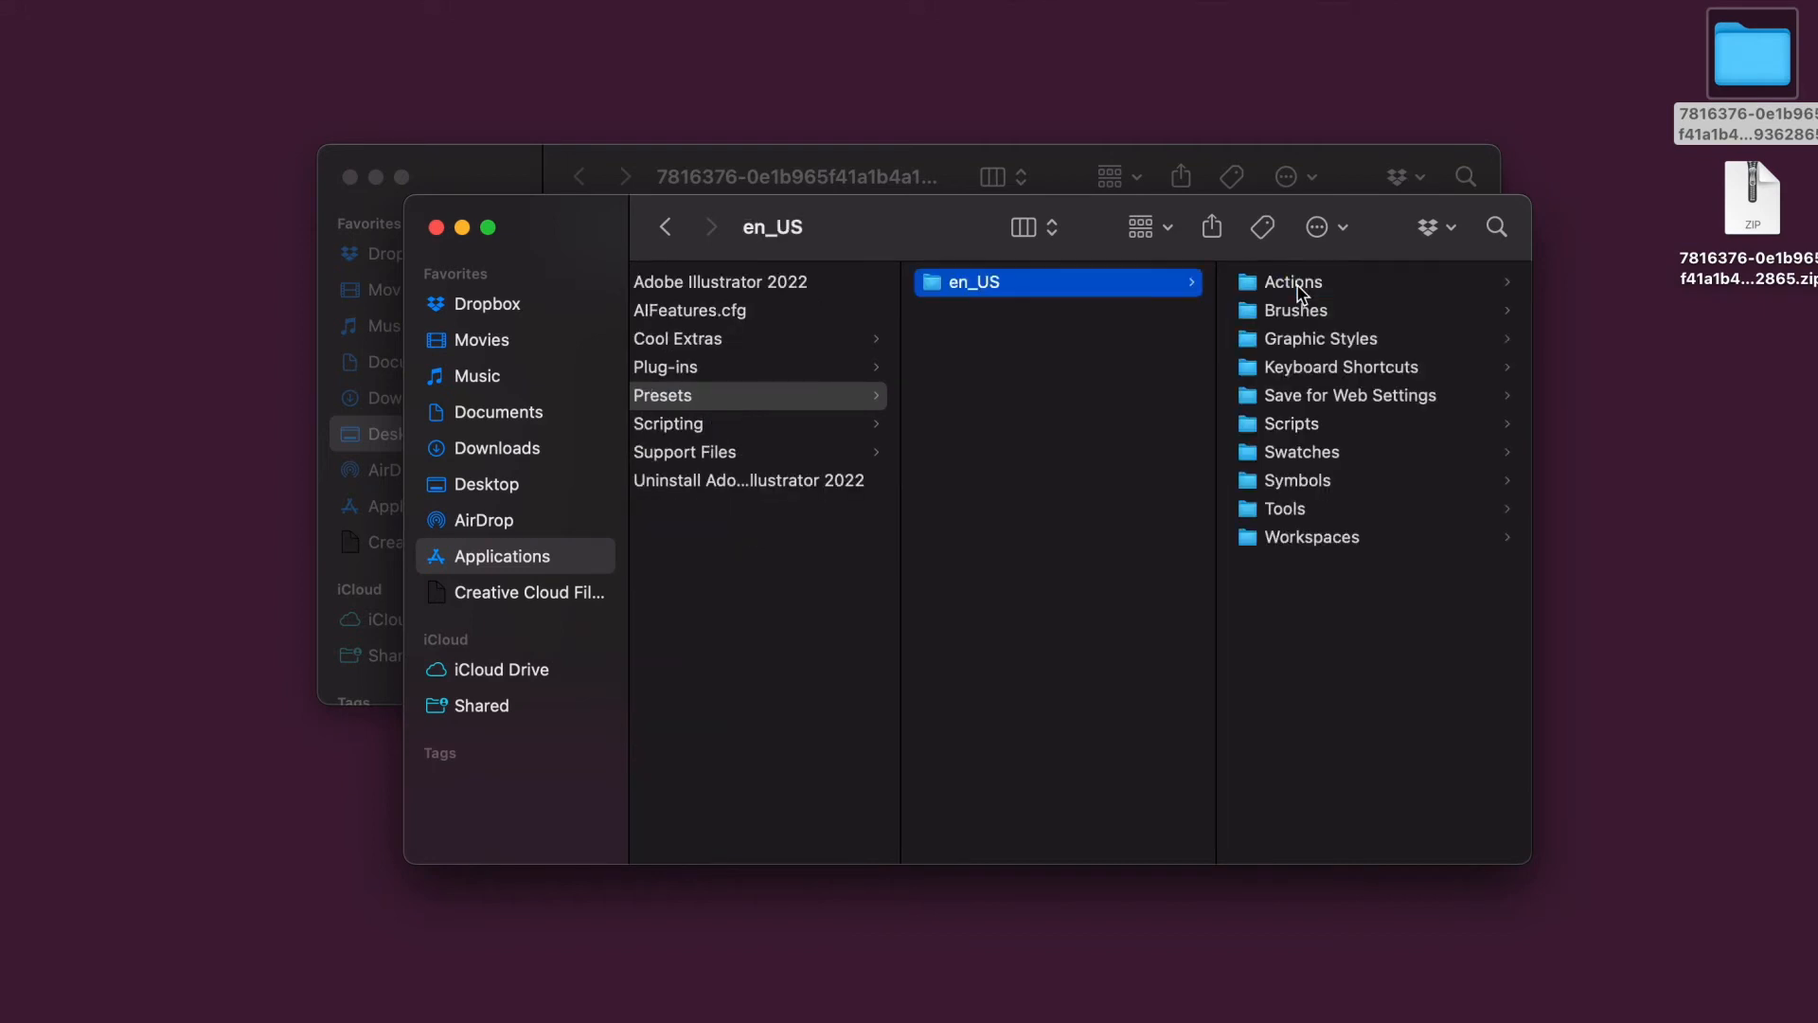
pyautogui.click(1290, 423)
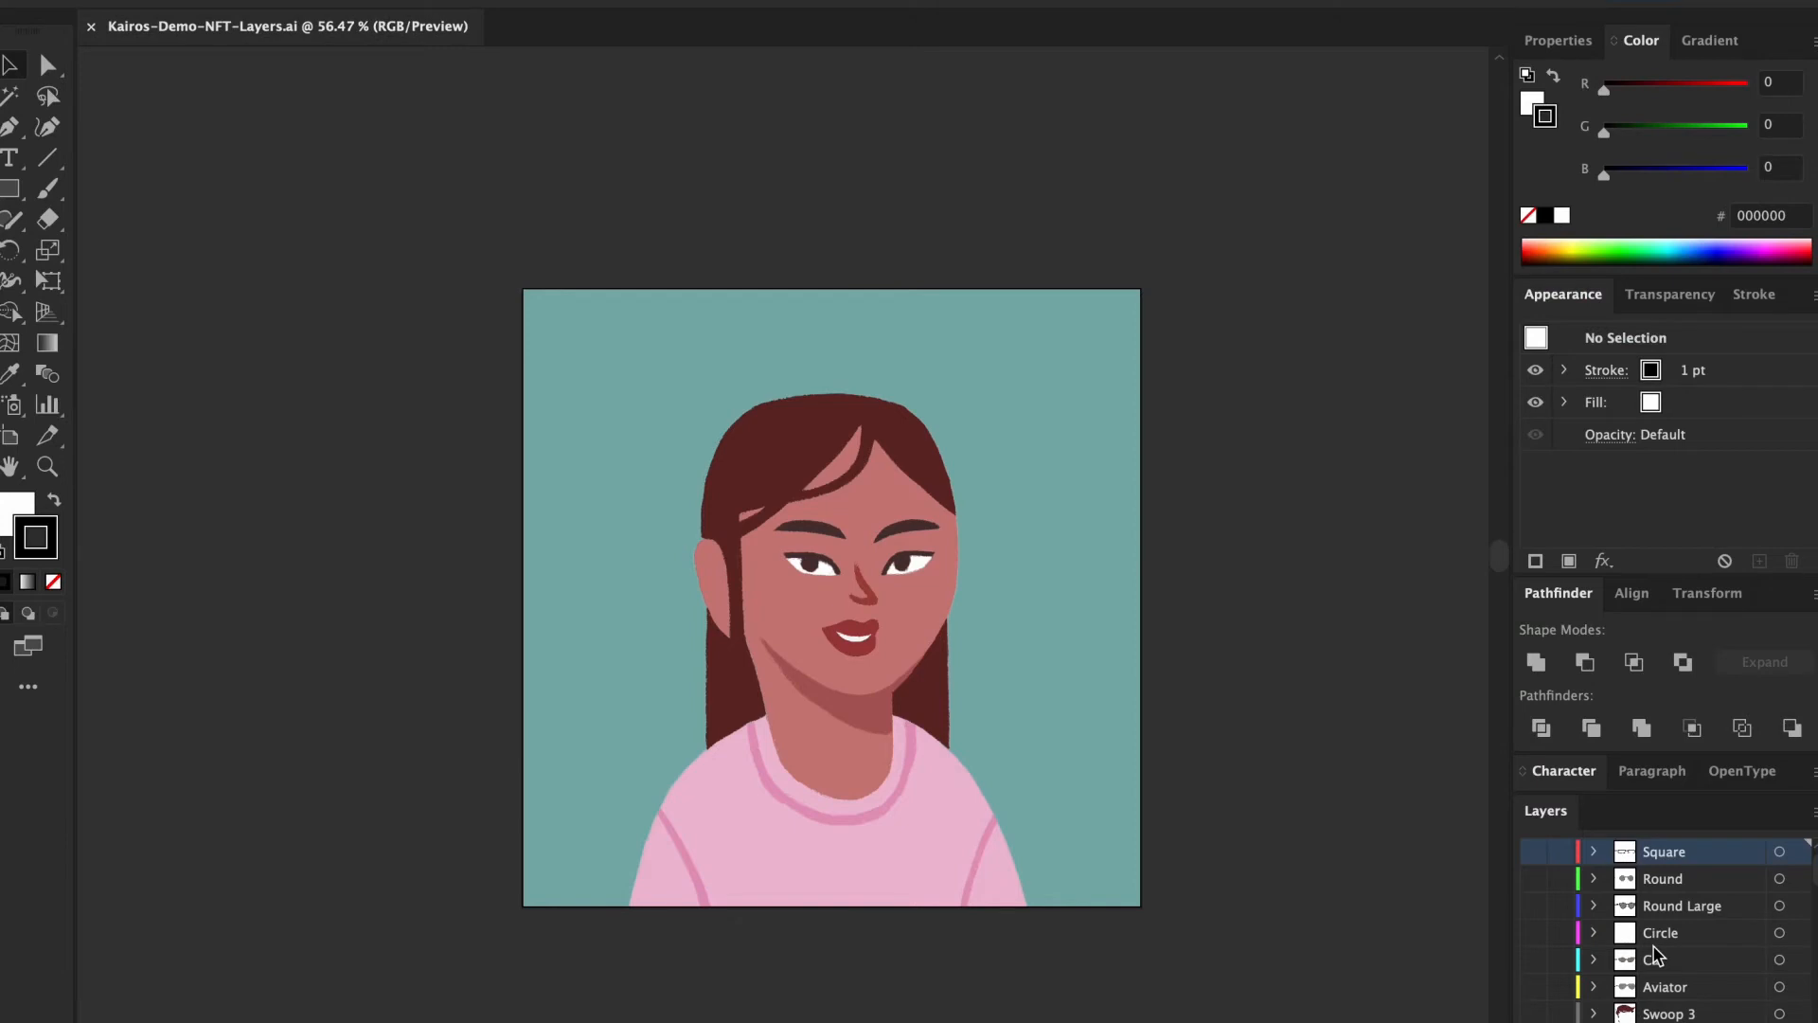
pyautogui.scroll(-3)
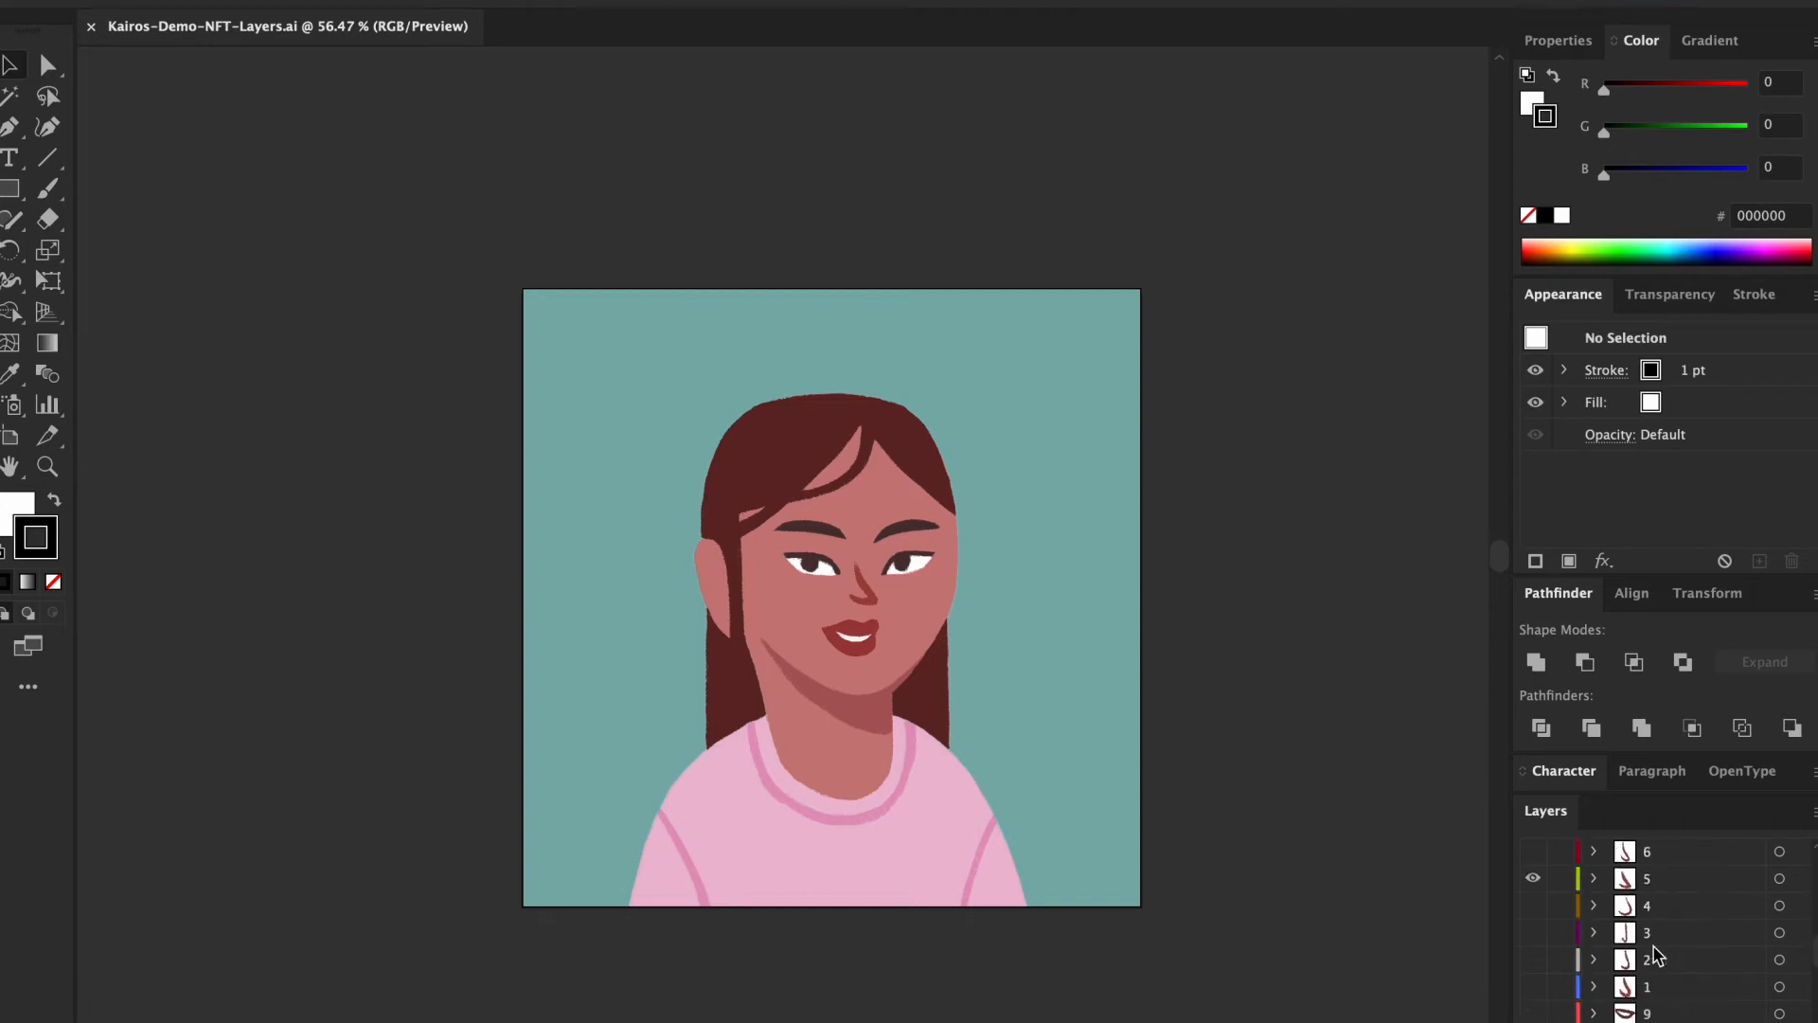
pyautogui.scroll(-3)
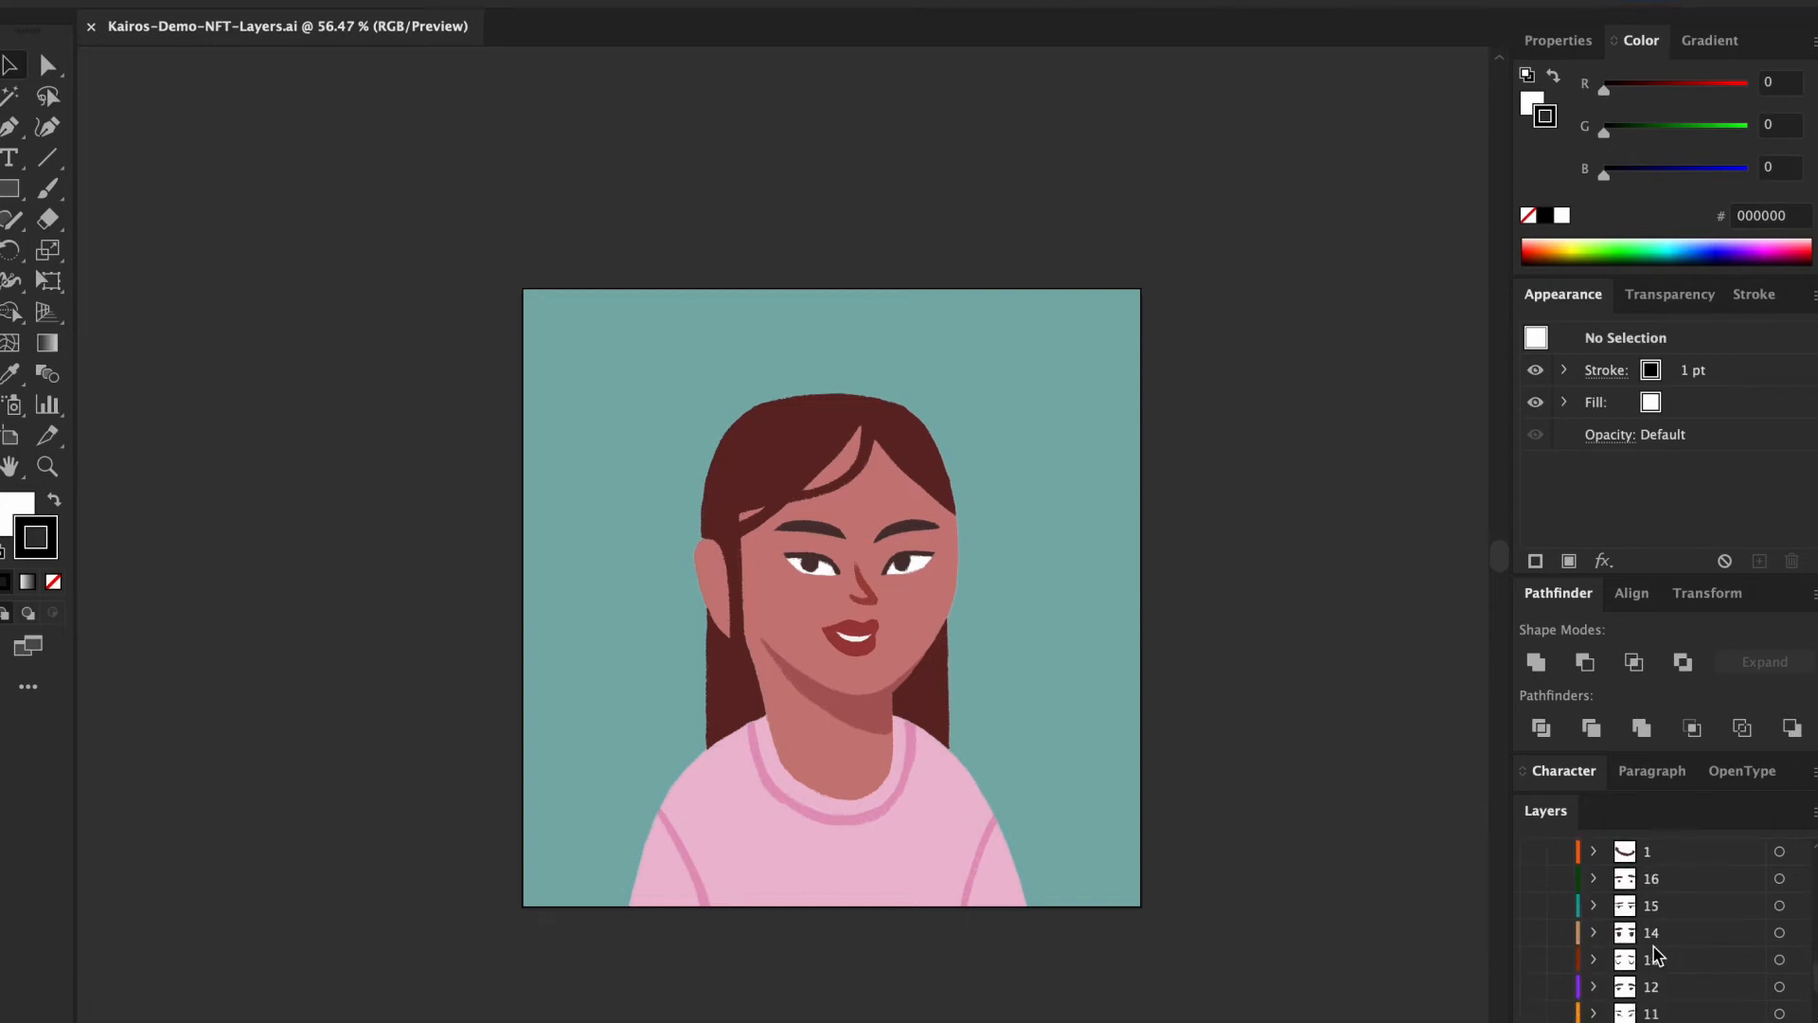
pyautogui.scroll(-3)
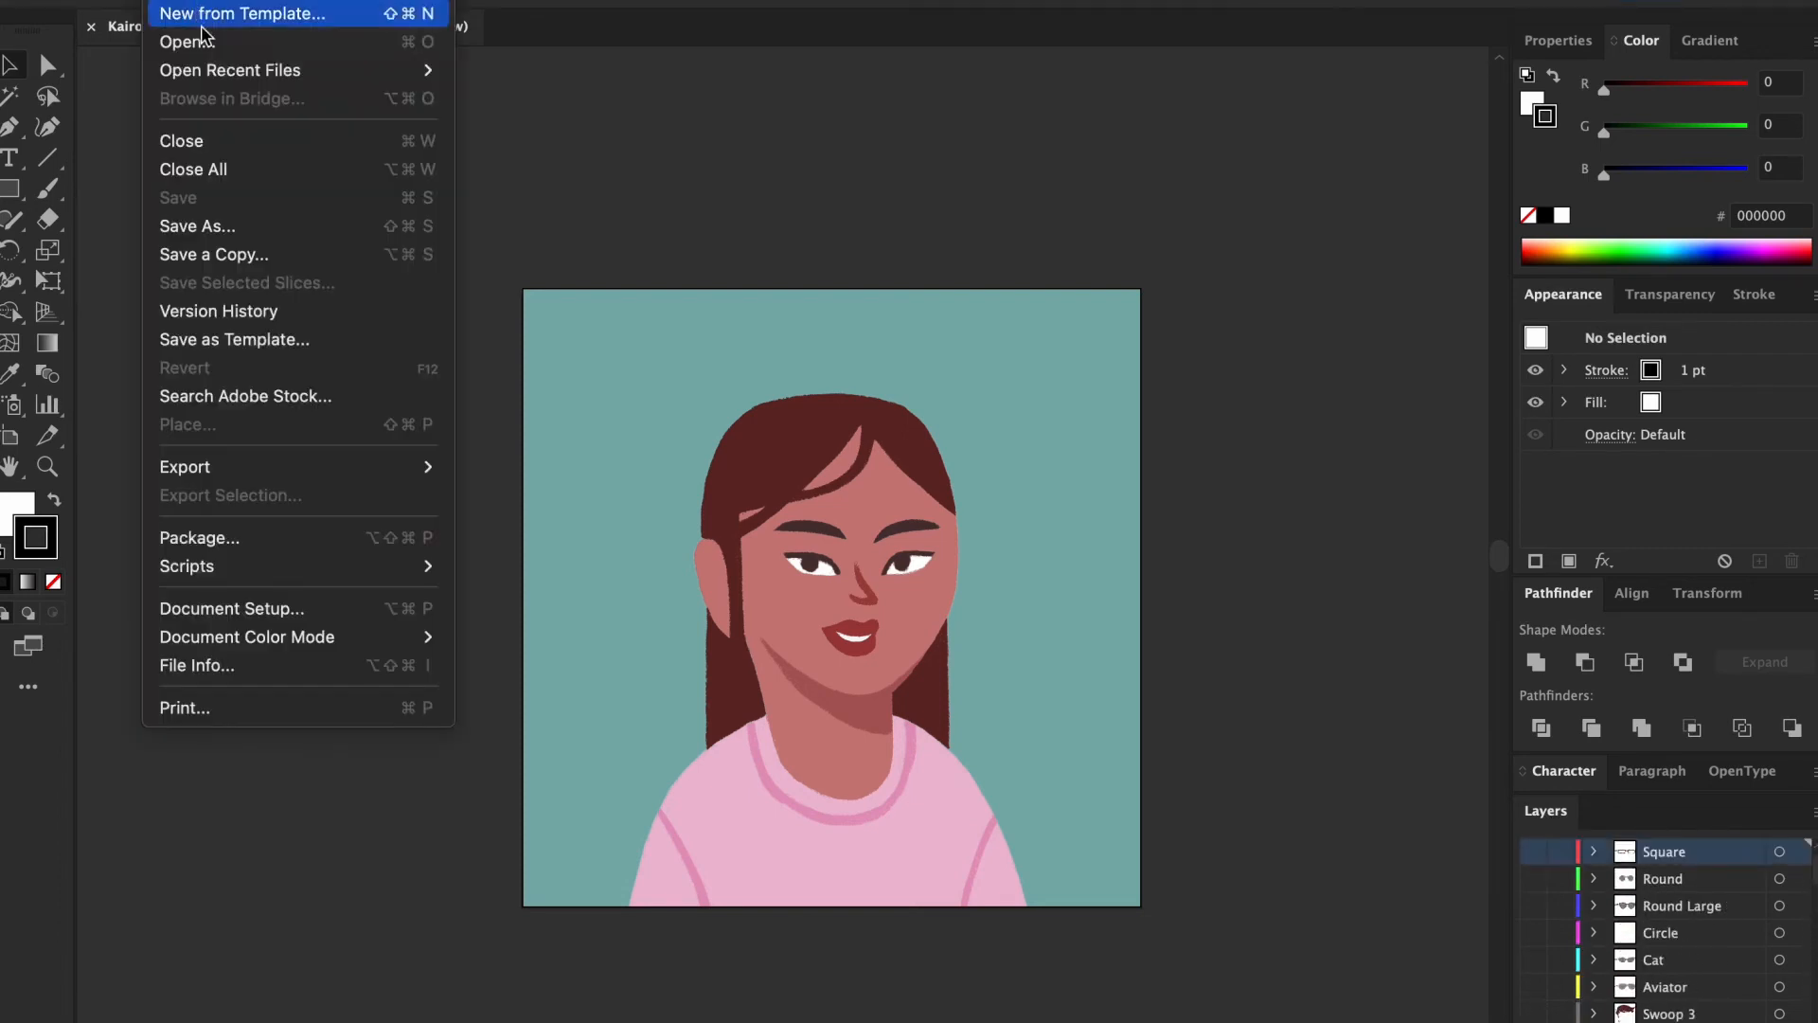
pyautogui.moveTo(249, 243)
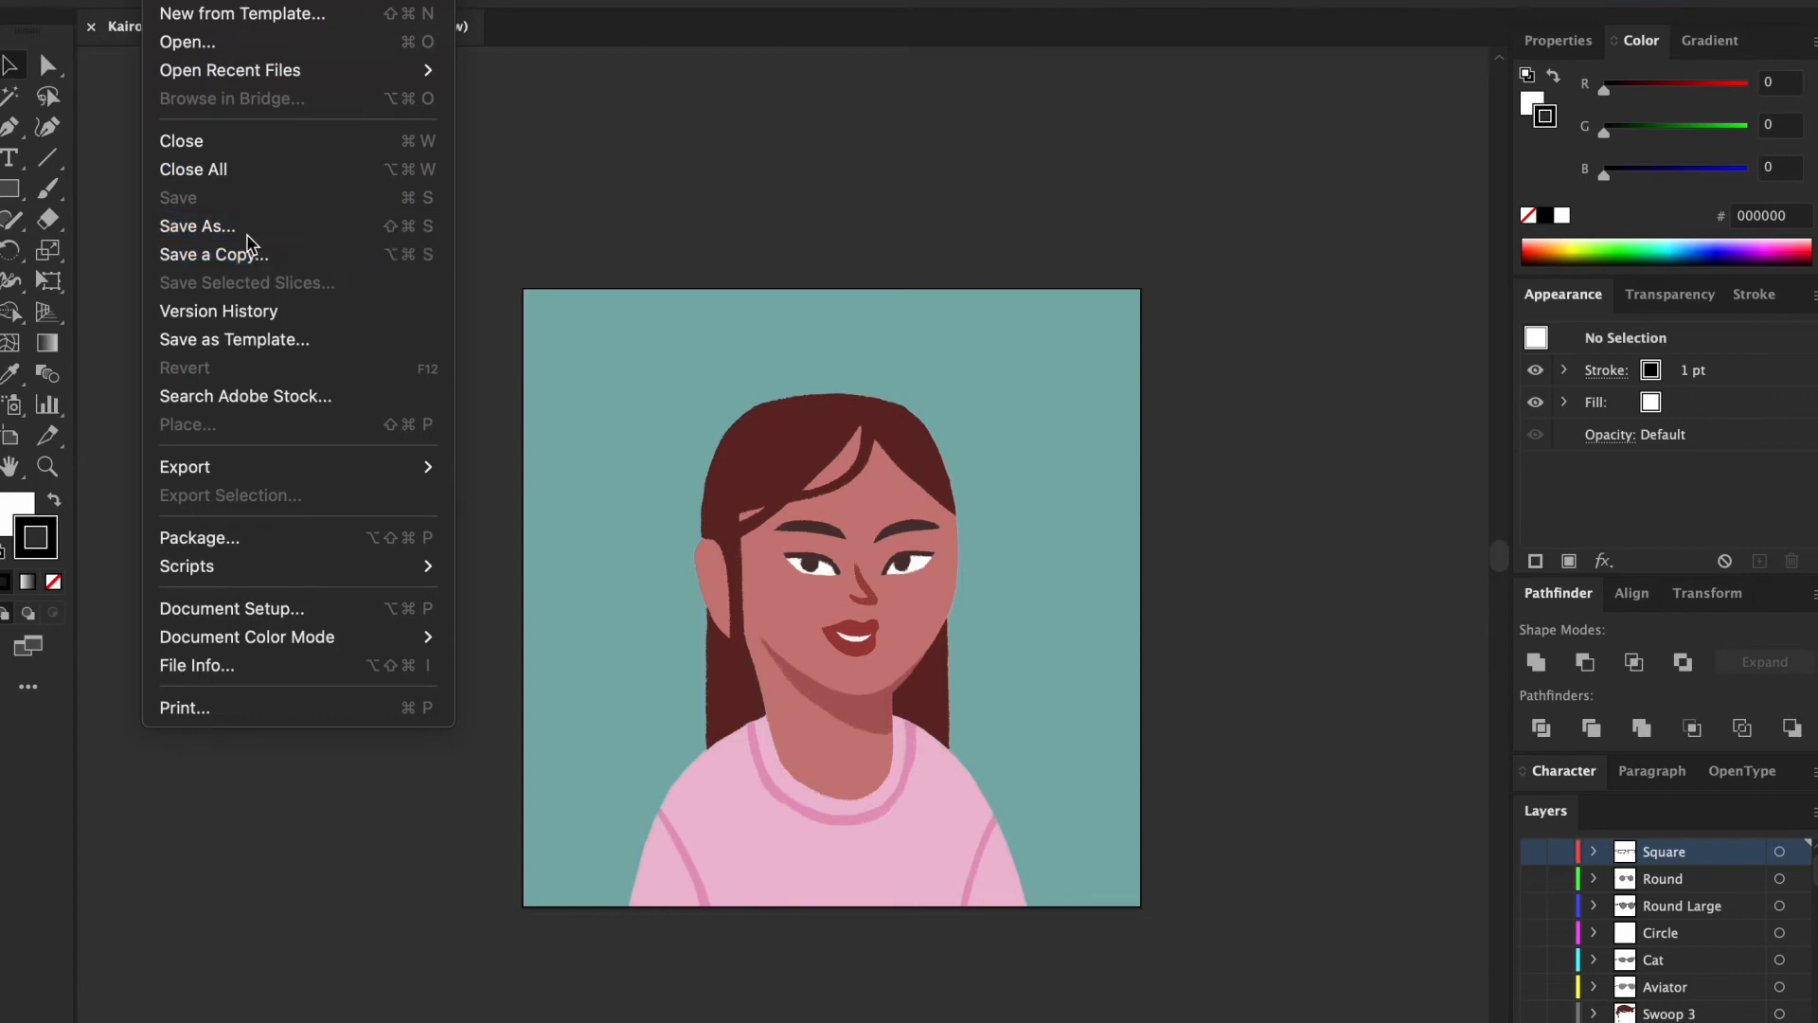
# Save the Kairos demo artwork as EXPORT-Kairos-Demo-NFT-Layers.ai.
pyautogui.click(197, 227)
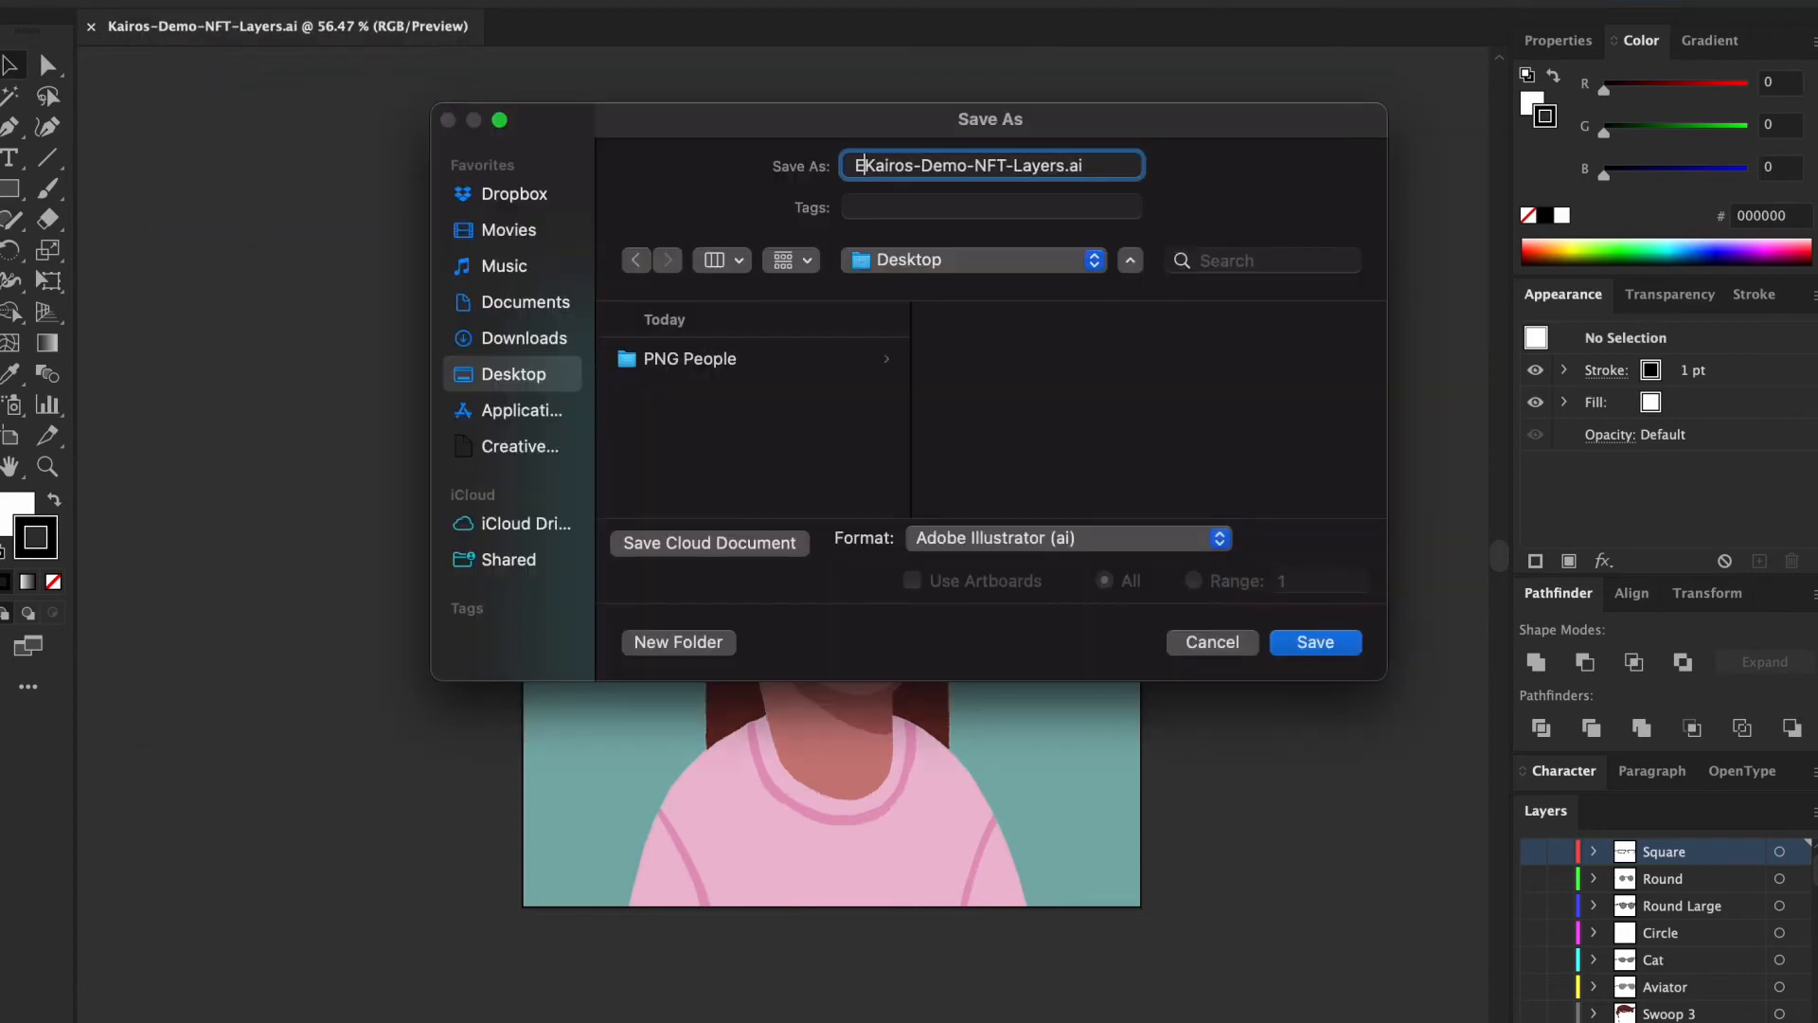
pyautogui.click(1313, 642)
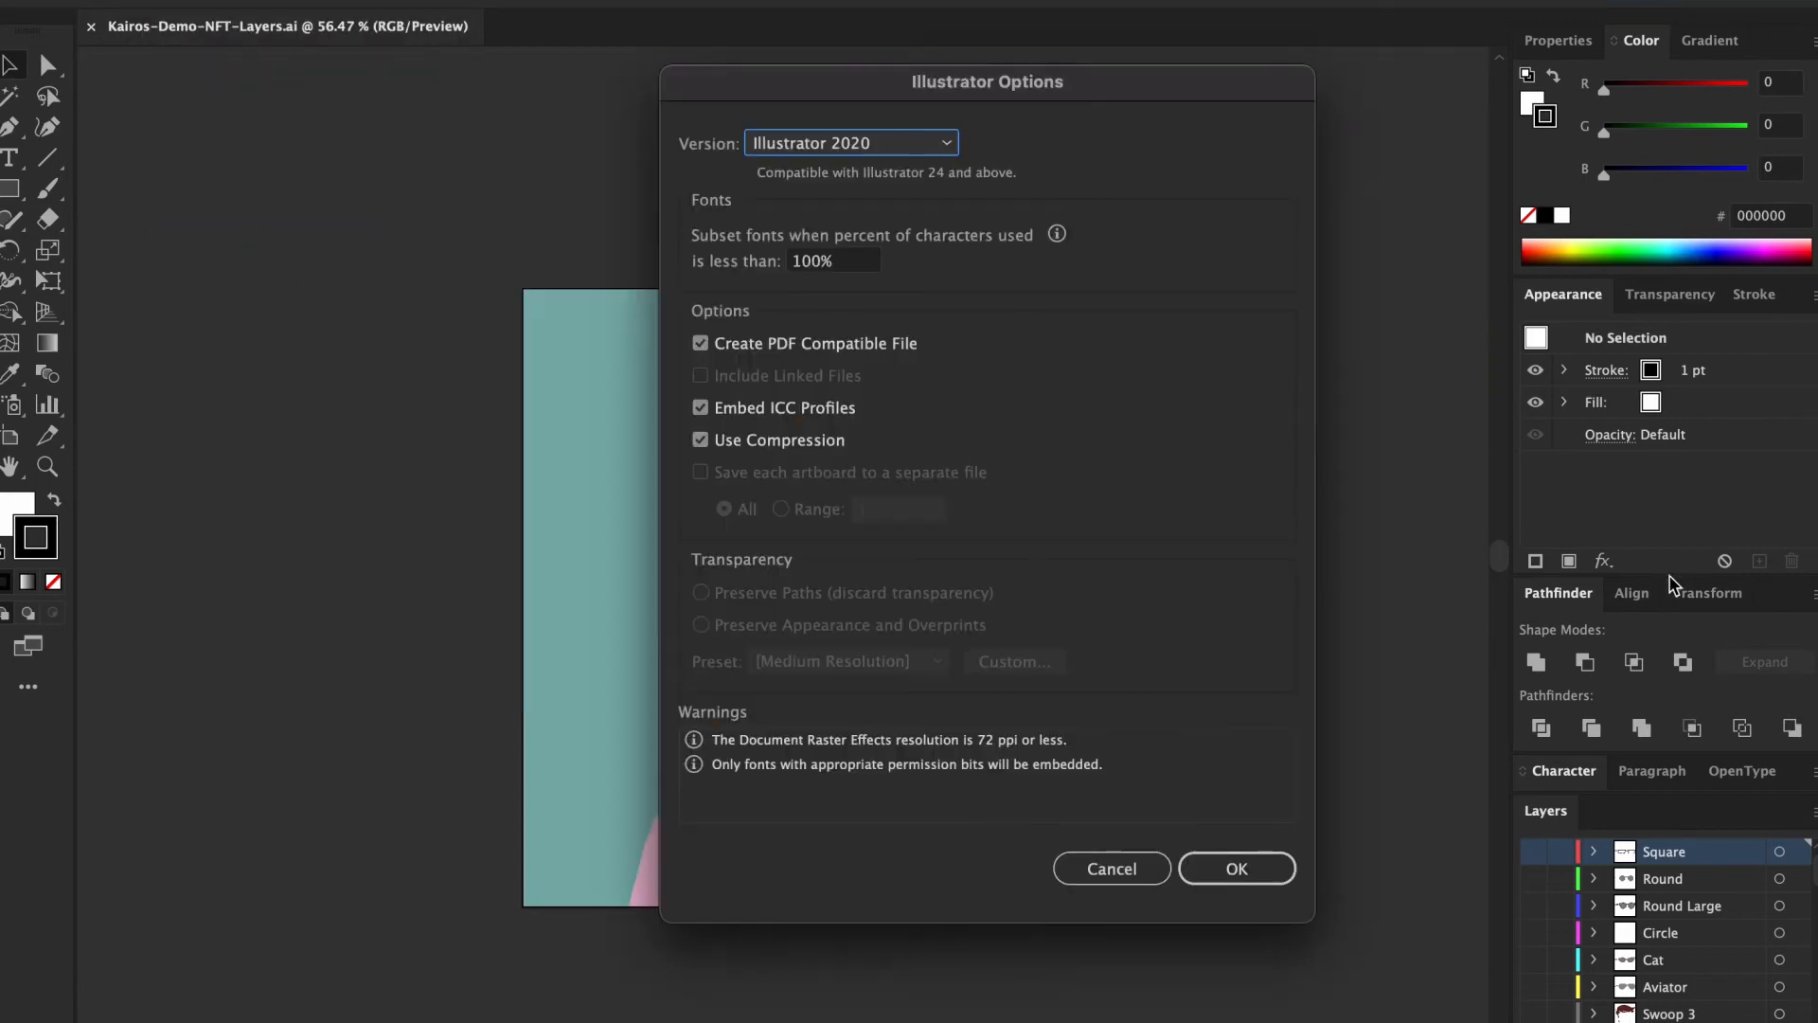
pyautogui.moveTo(1236, 869)
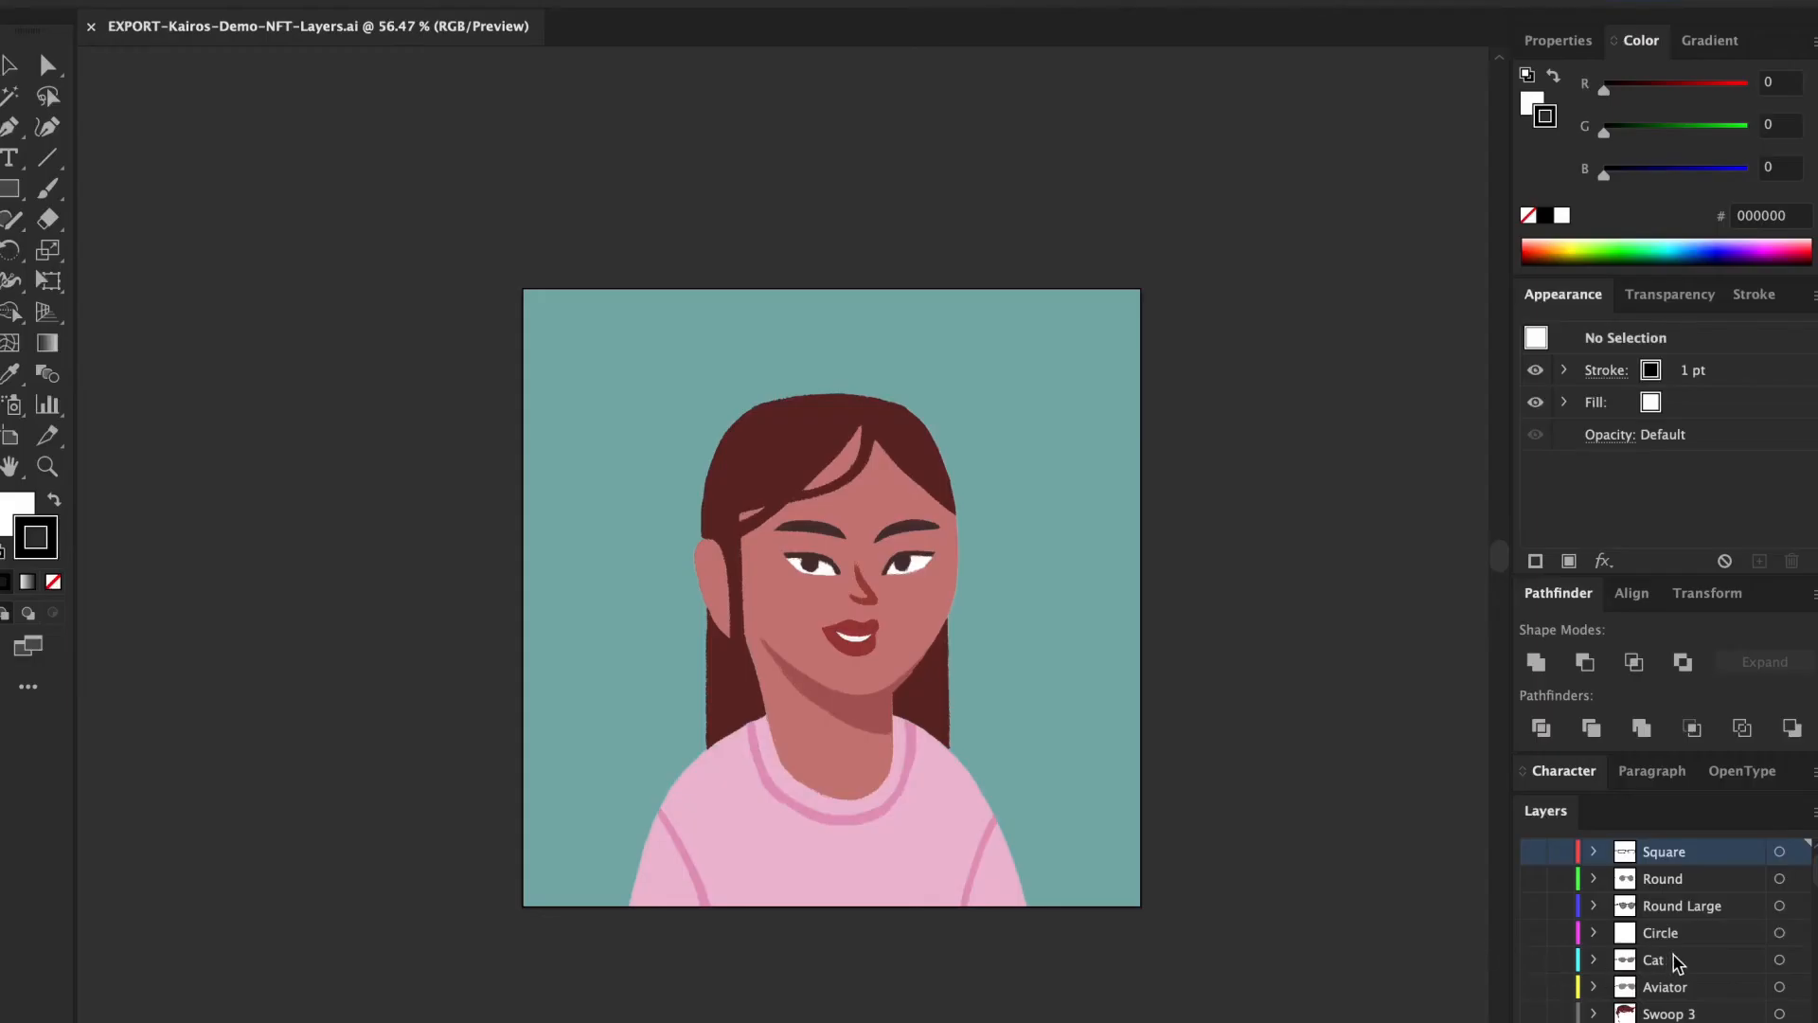
# Select the layers from Swoop 3 to the bottom and delete them, keeping only glasses.
pyautogui.click(1664, 987)
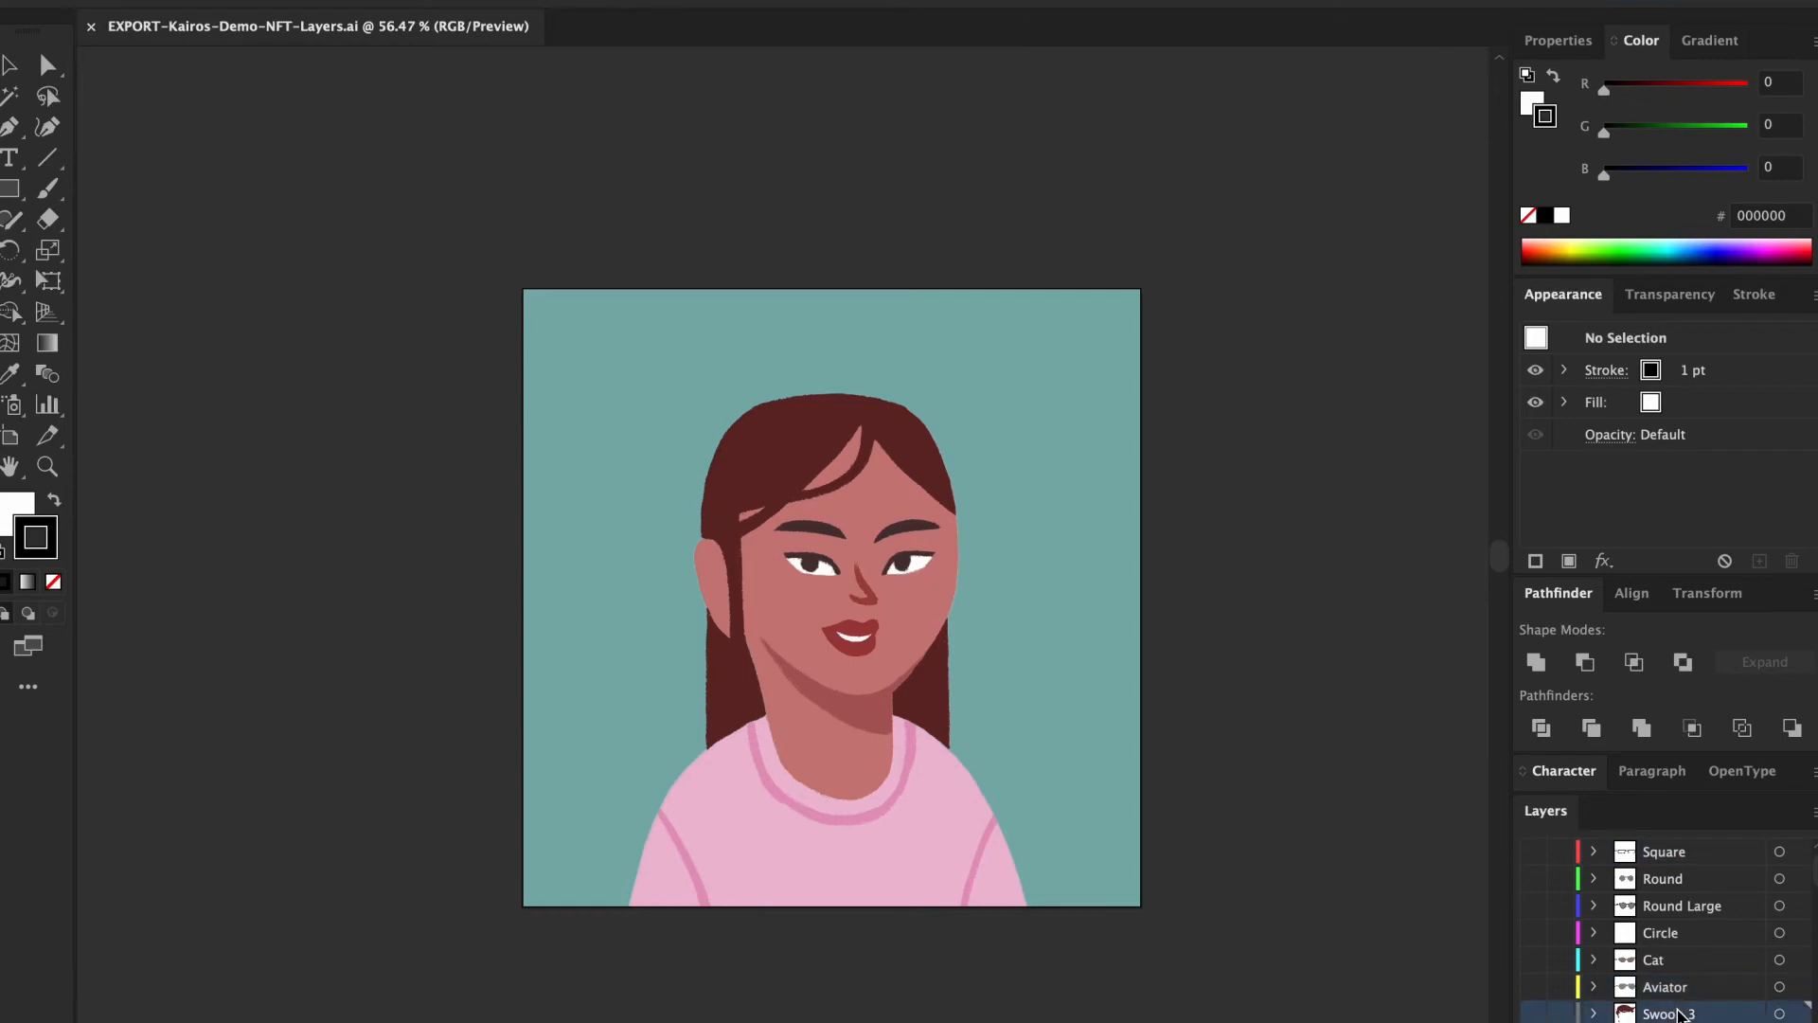
pyautogui.scroll(-3)
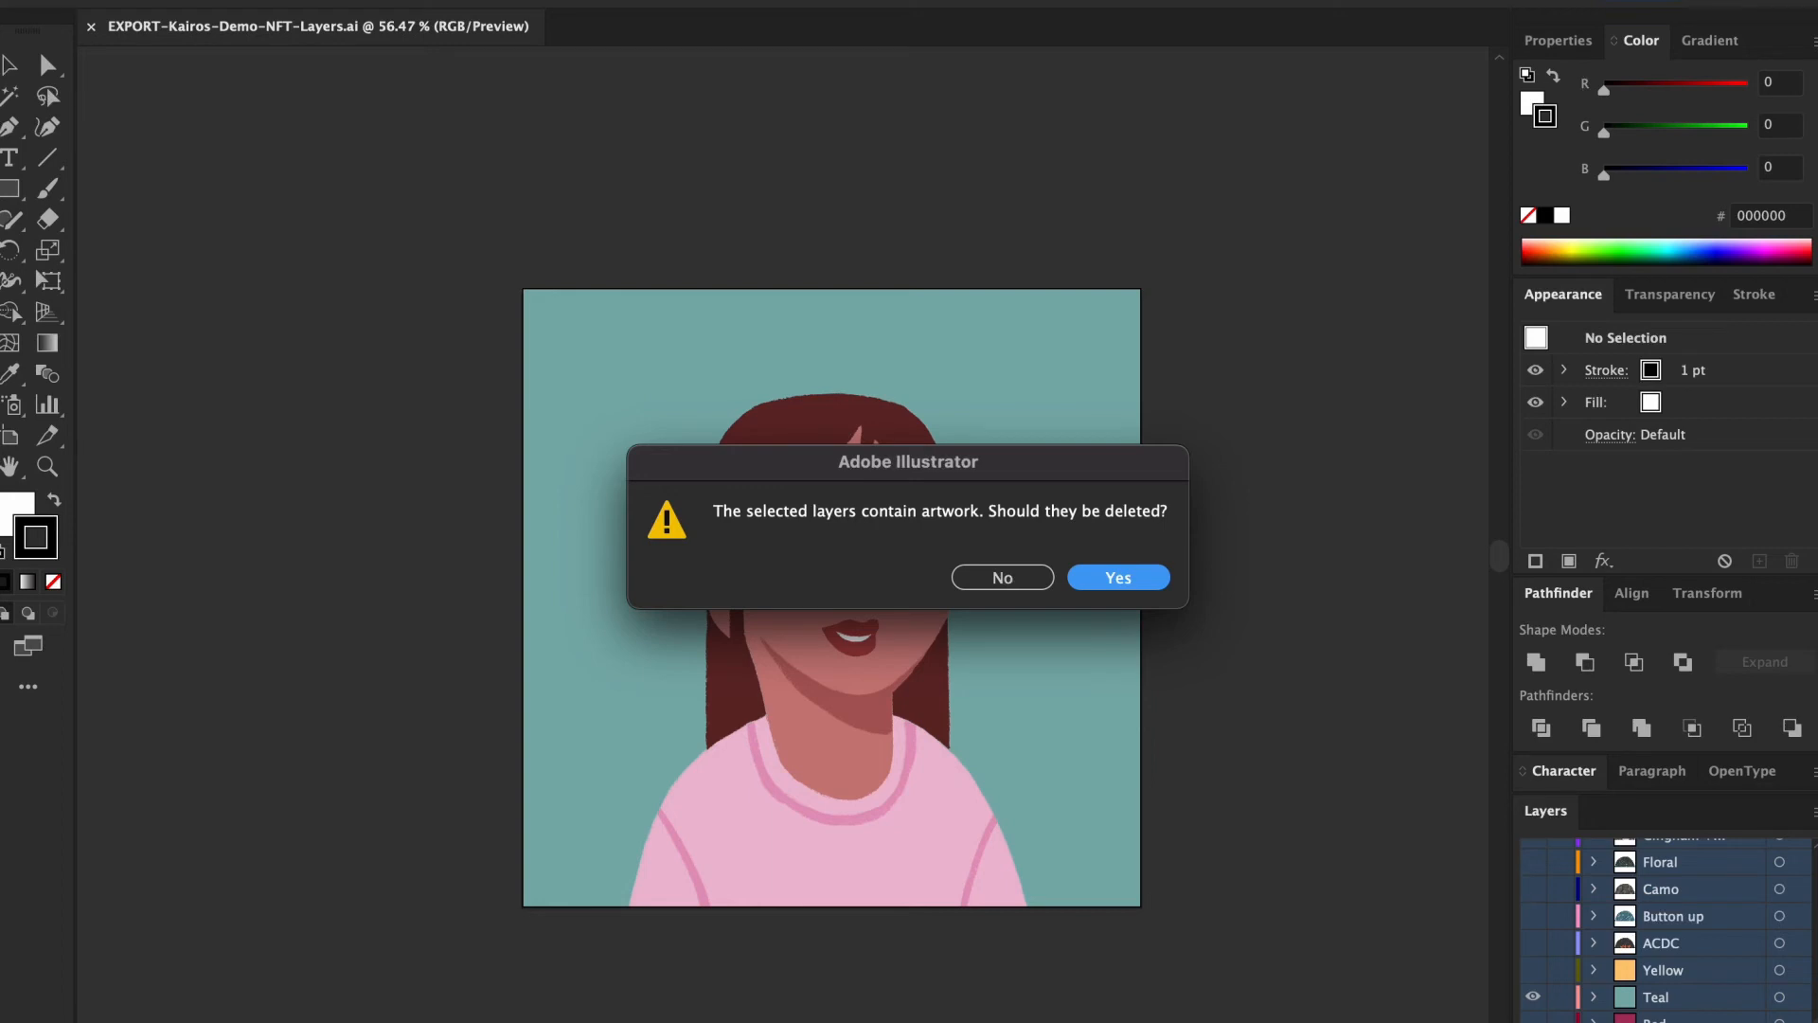
pyautogui.click(1117, 578)
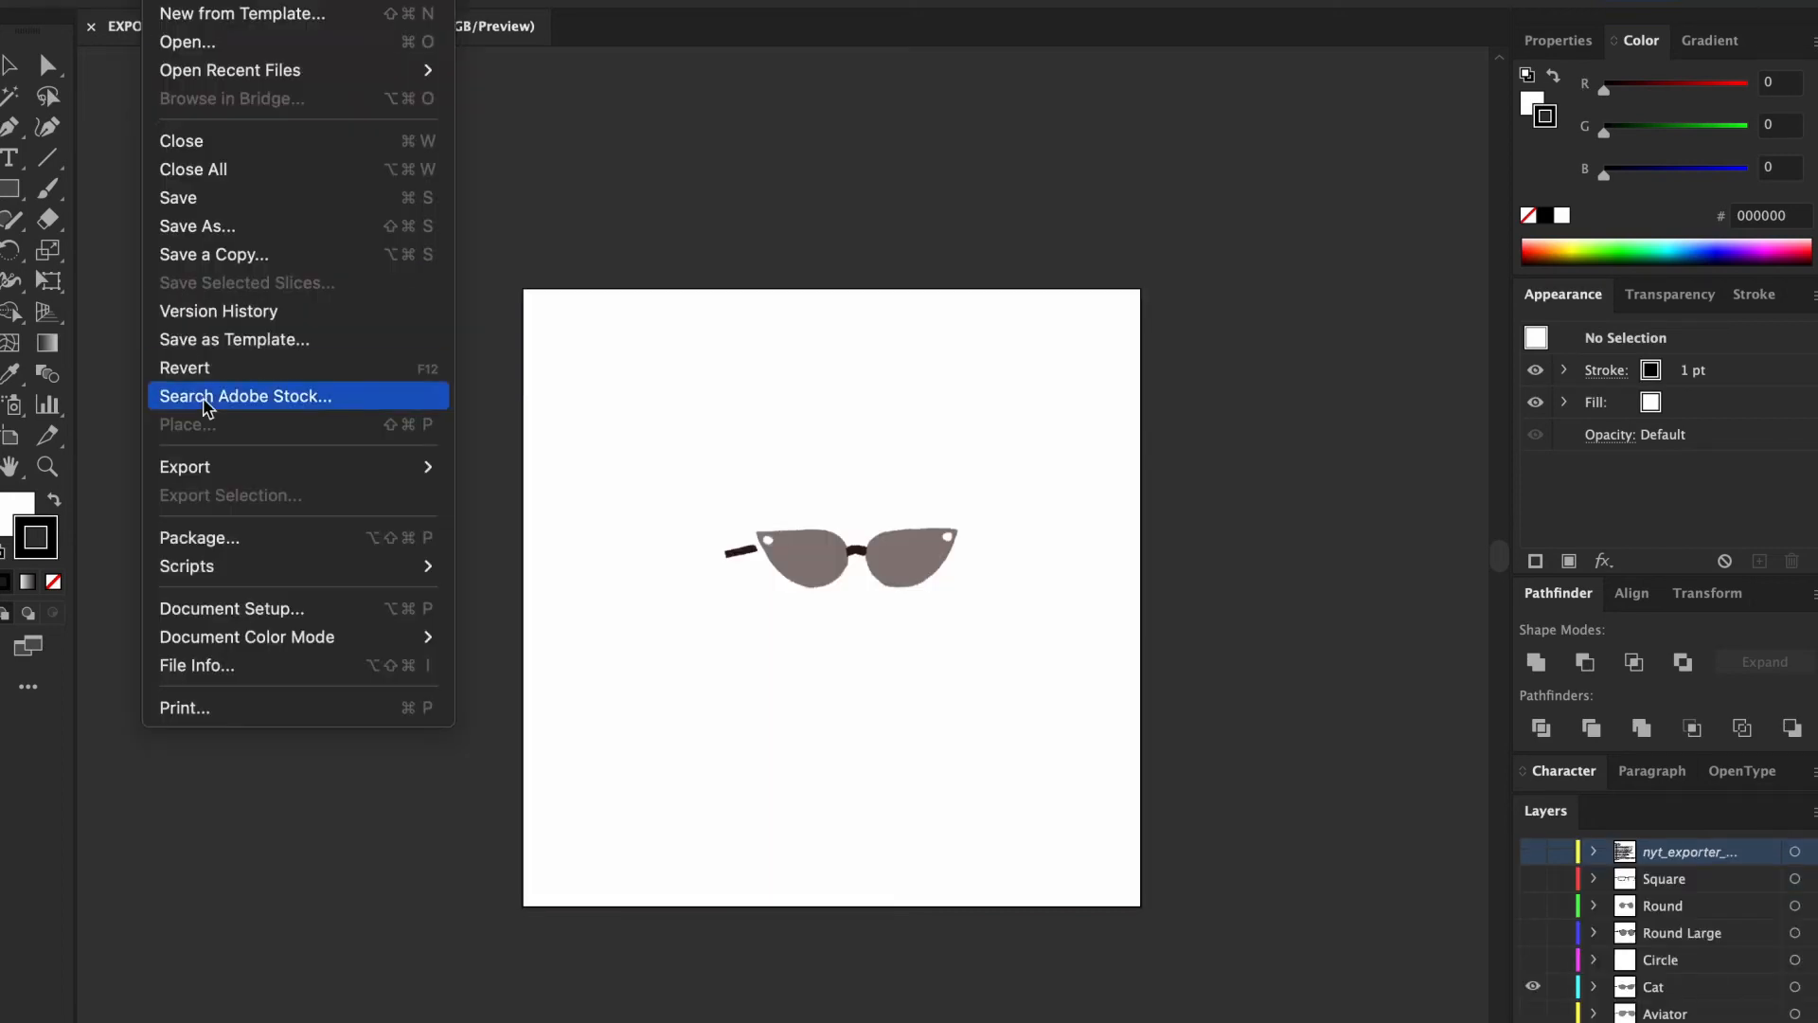
# Run Multi Exporter to export accessory layers as untrimmed PNG-24s into PNG People/01 Accessories.
pyautogui.click(187, 567)
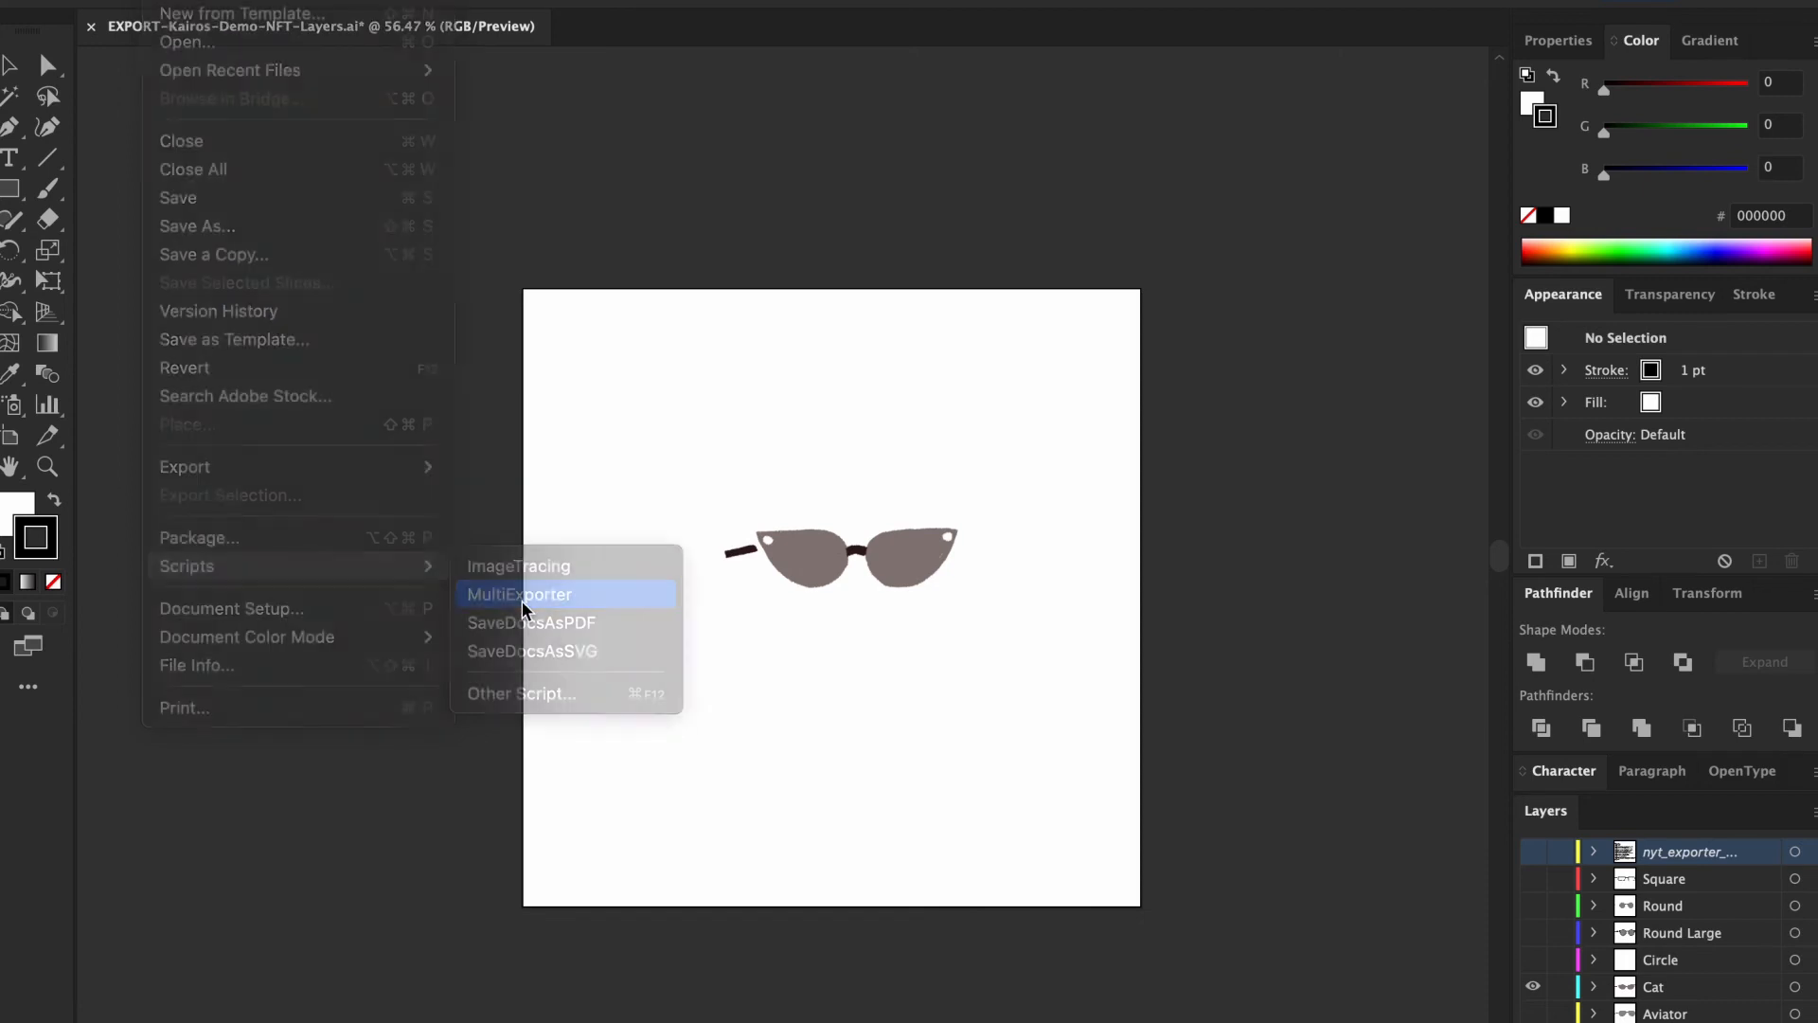
pyautogui.click(520, 594)
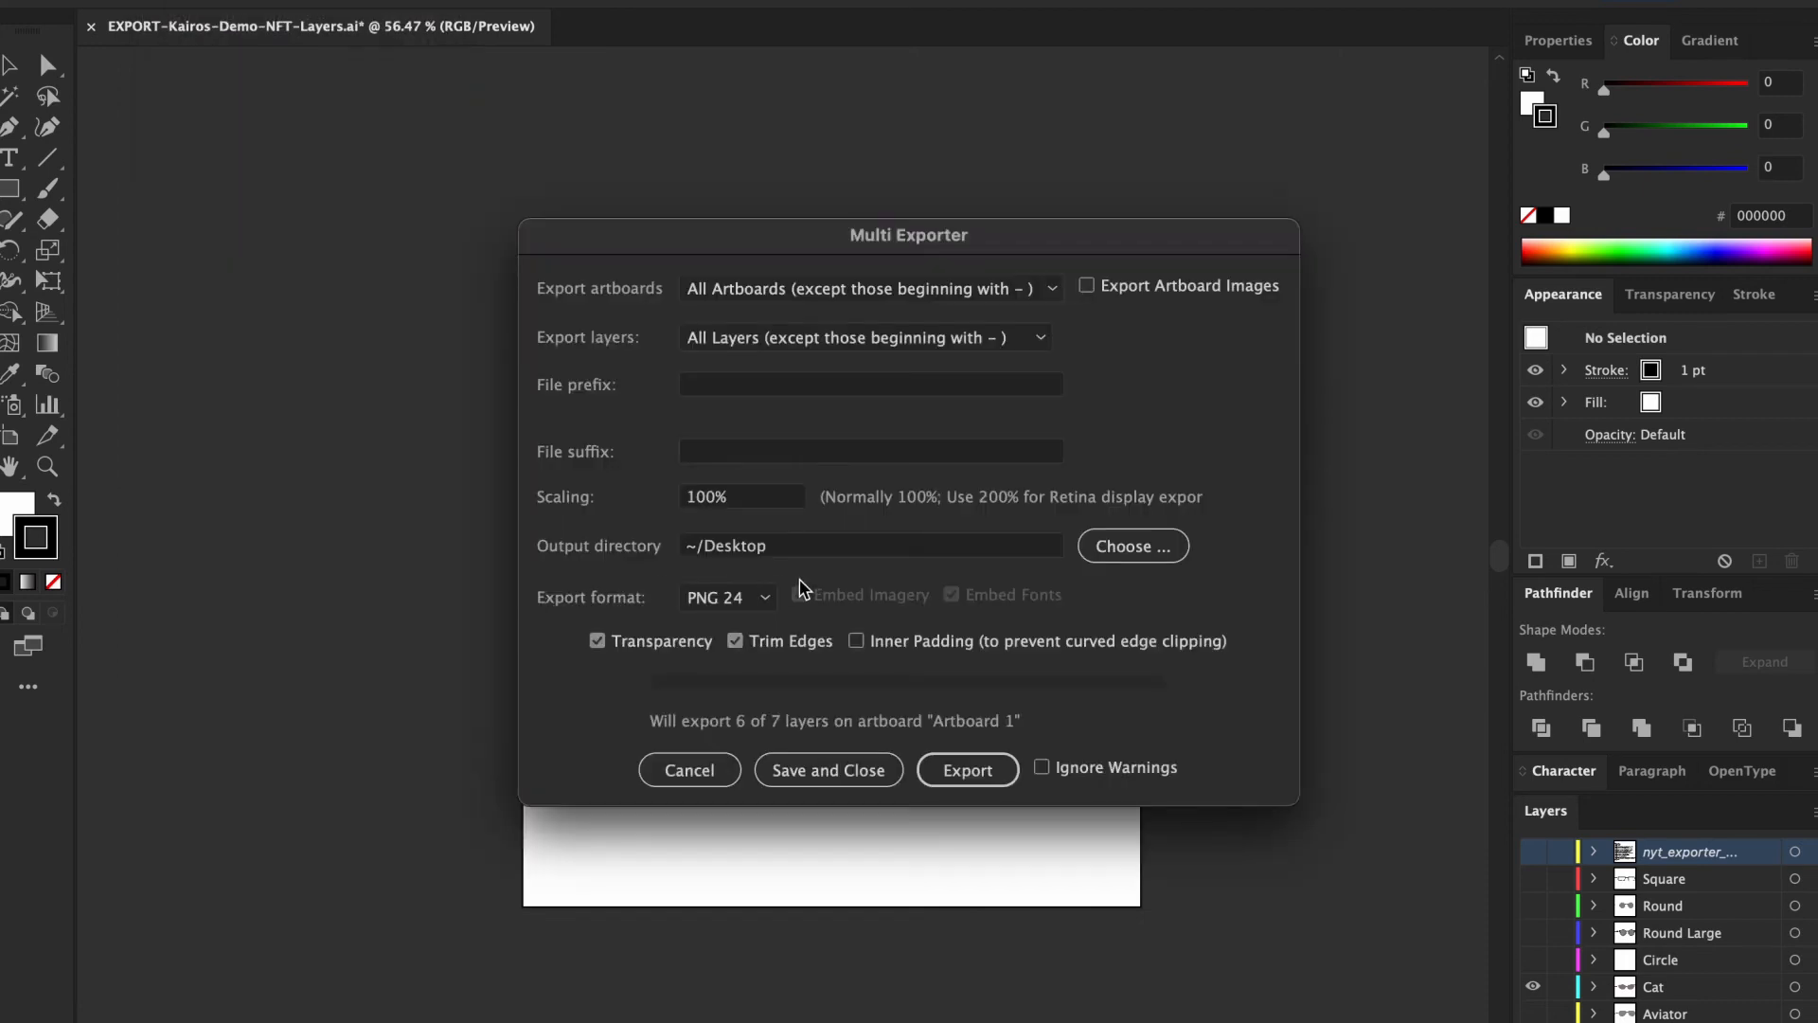
pyautogui.moveTo(915, 573)
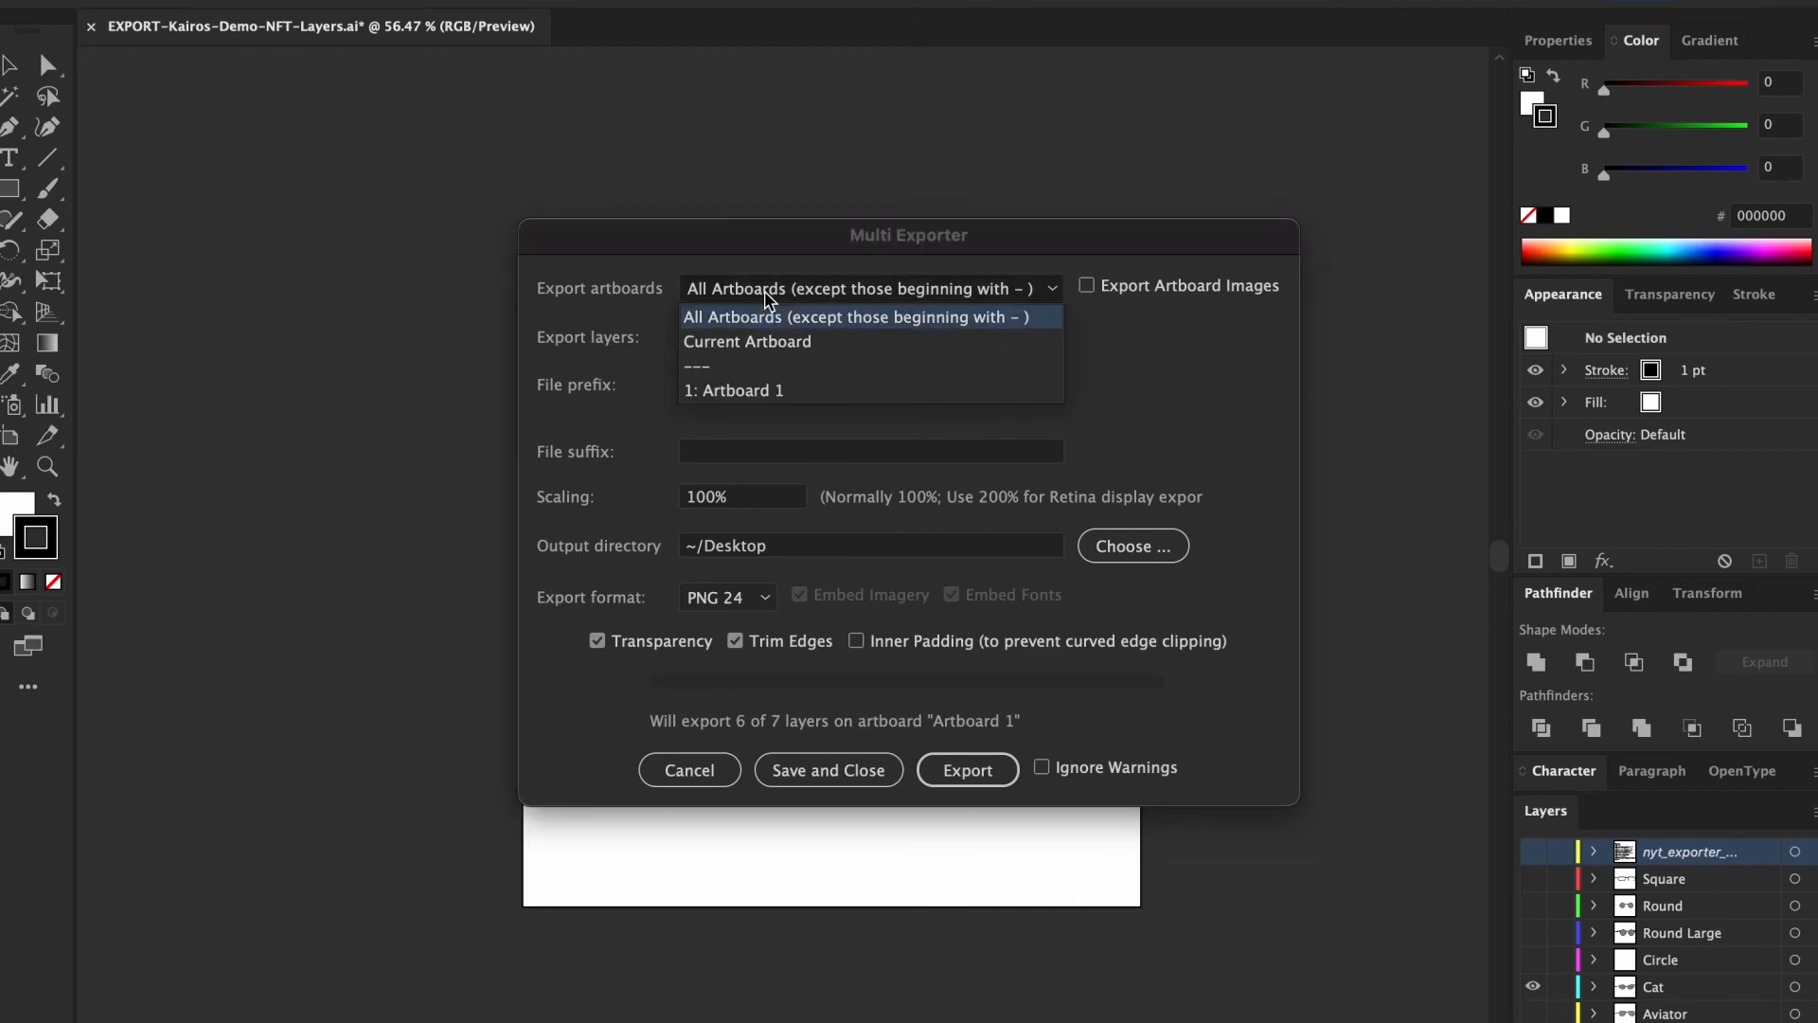
pyautogui.click(733, 389)
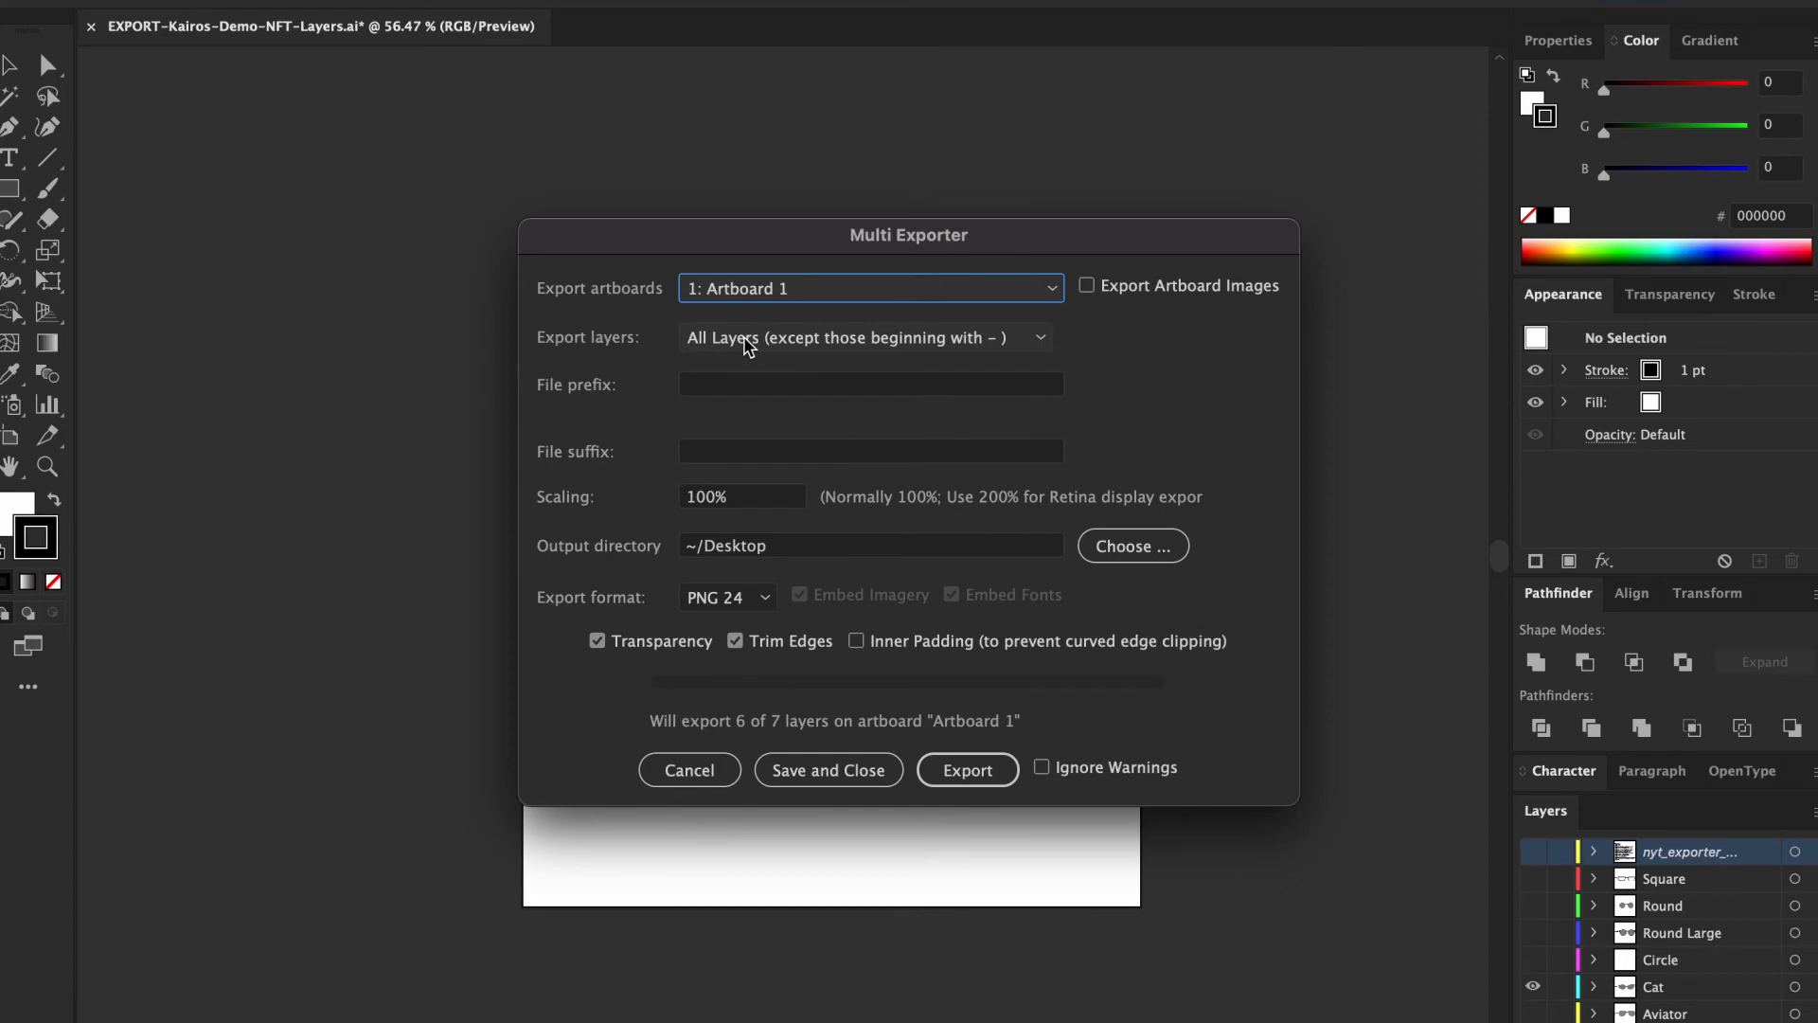
pyautogui.moveTo(863, 545)
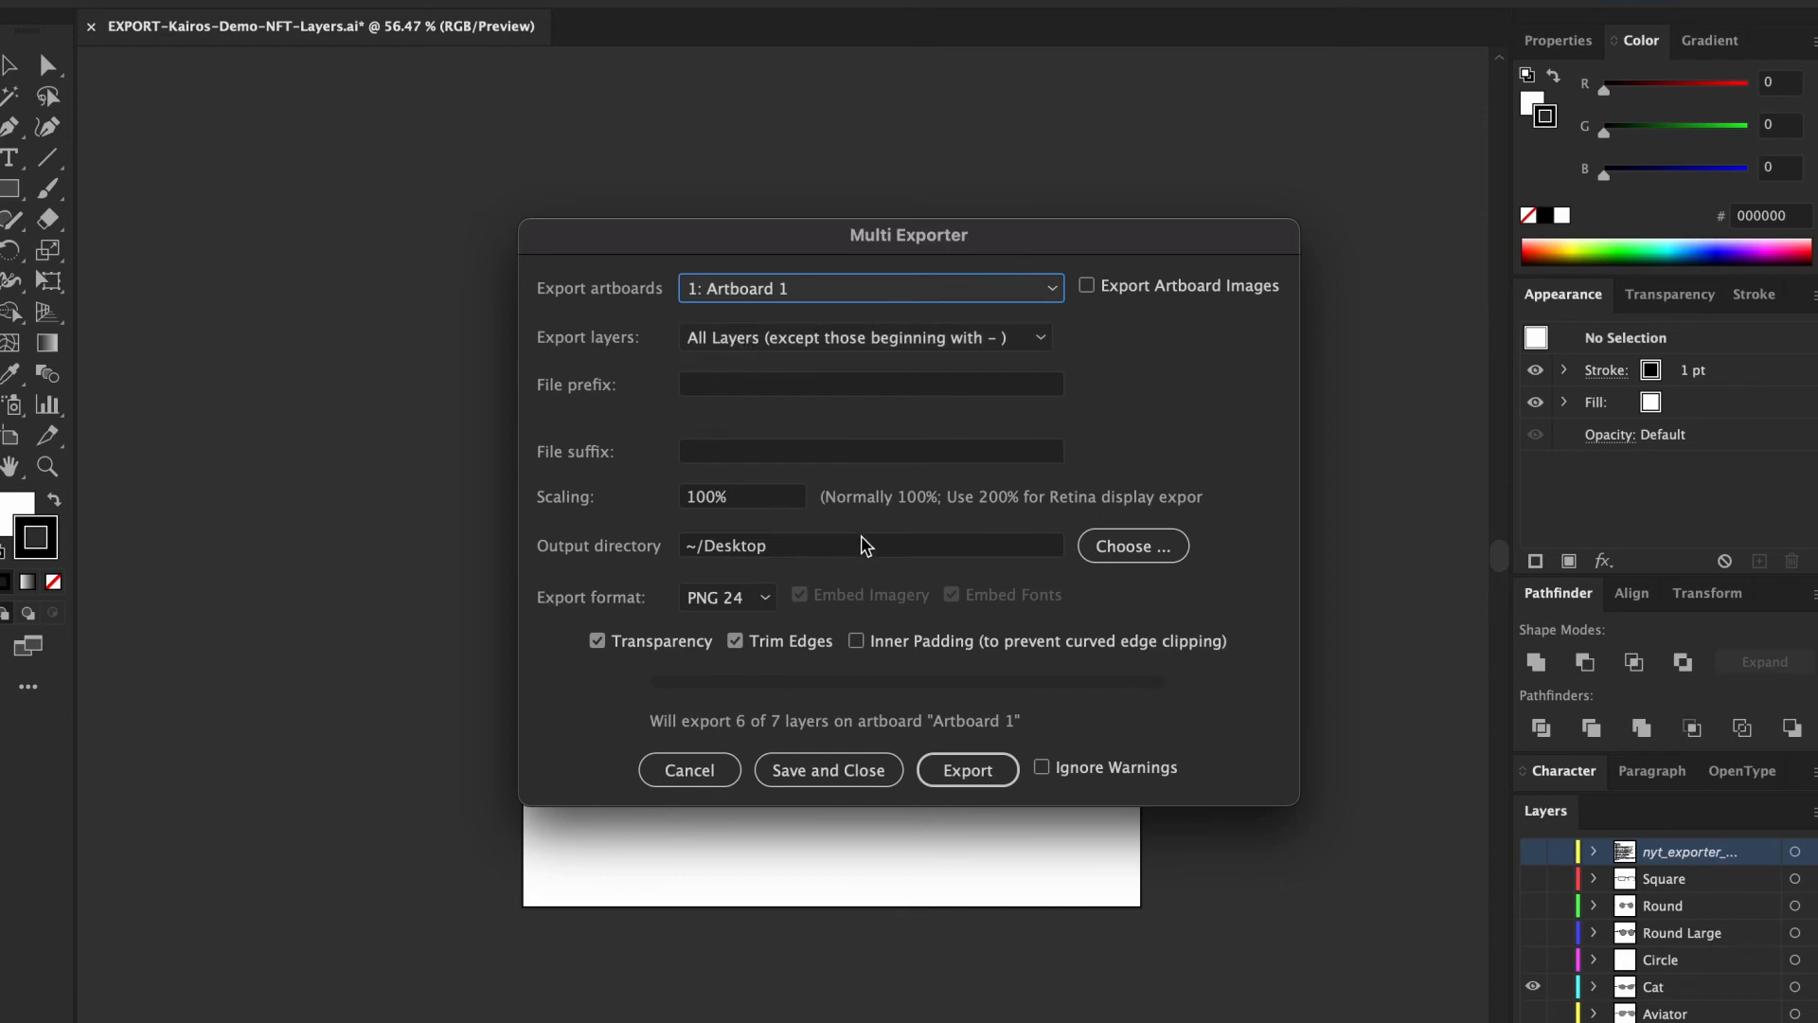
pyautogui.click(1131, 545)
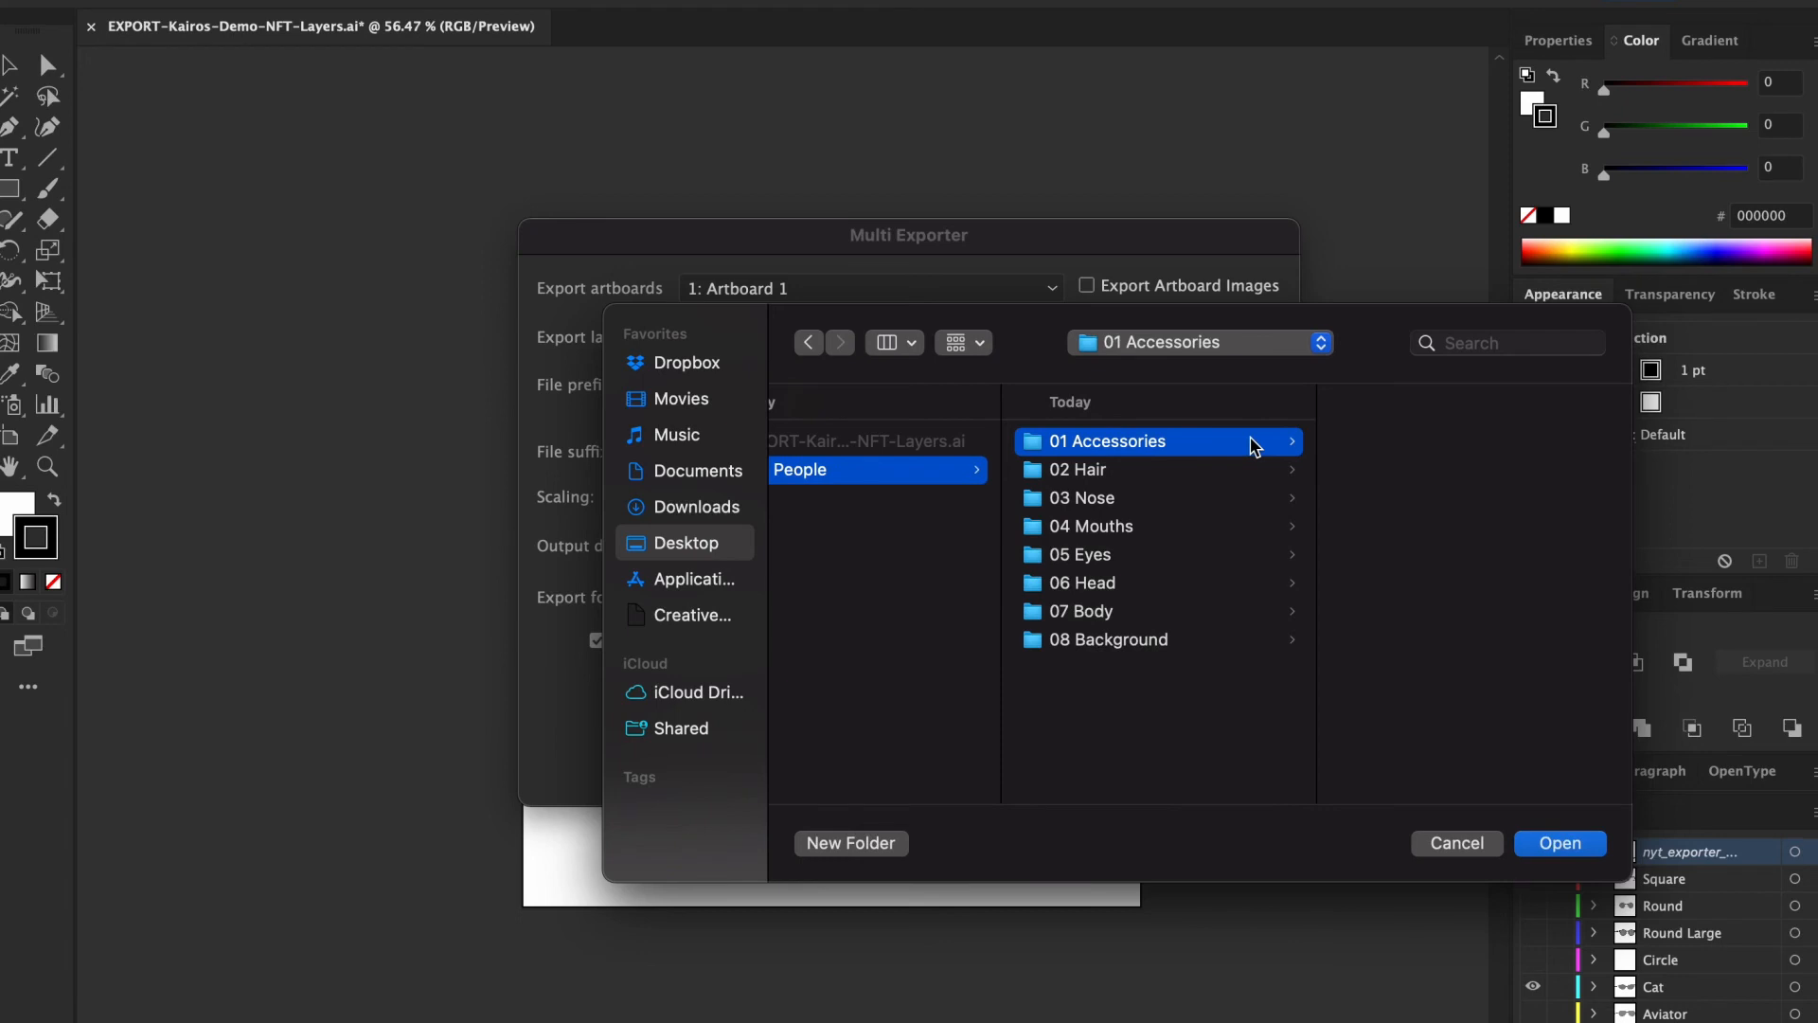
pyautogui.click(1560, 843)
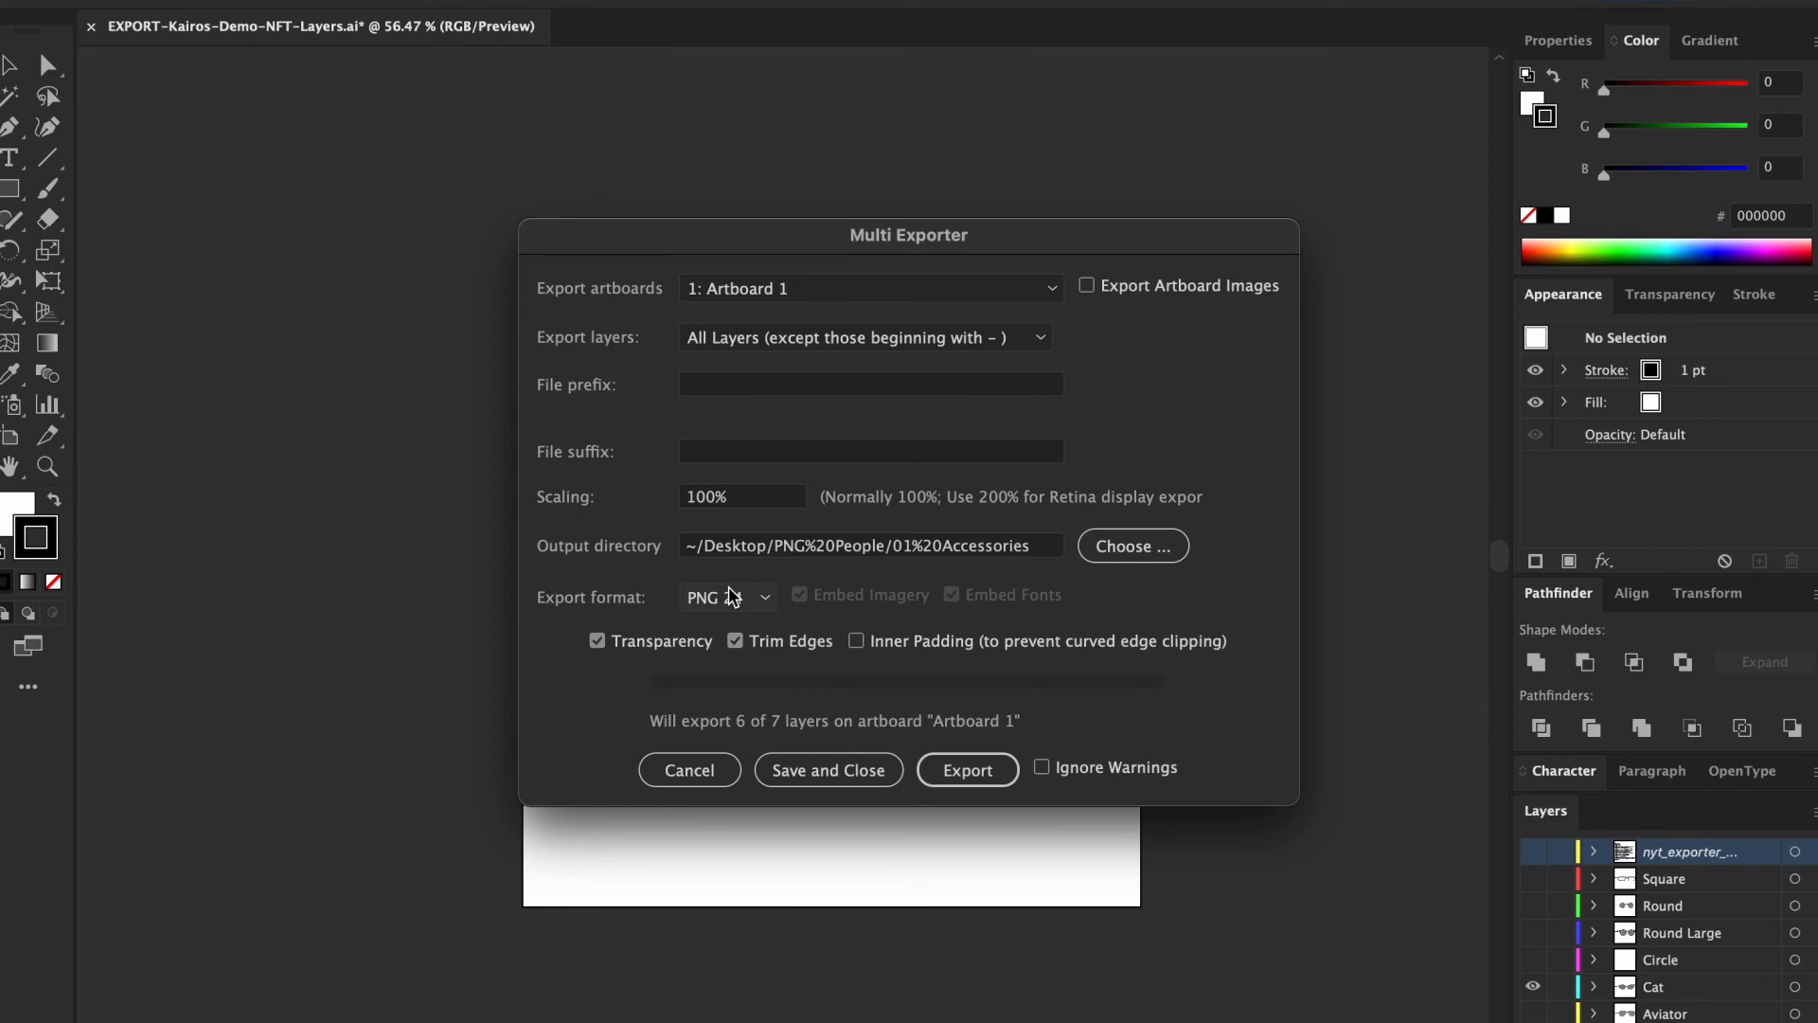
pyautogui.click(725, 596)
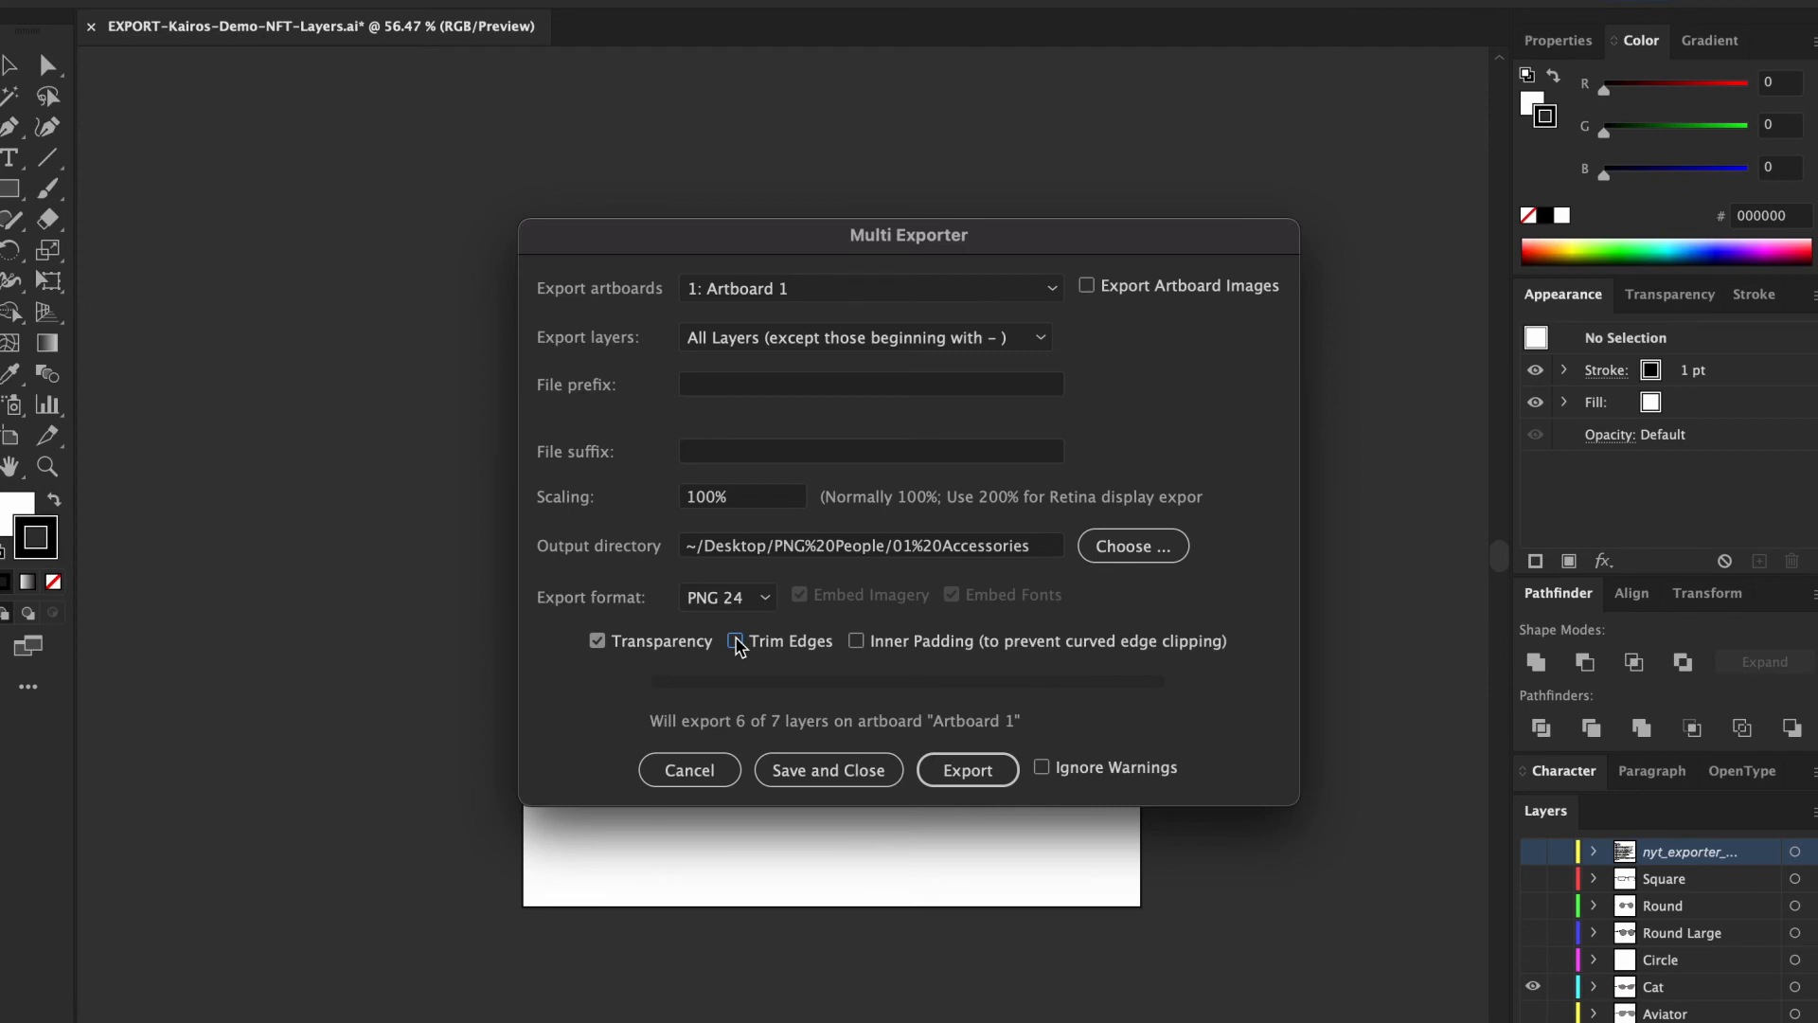
pyautogui.click(737, 641)
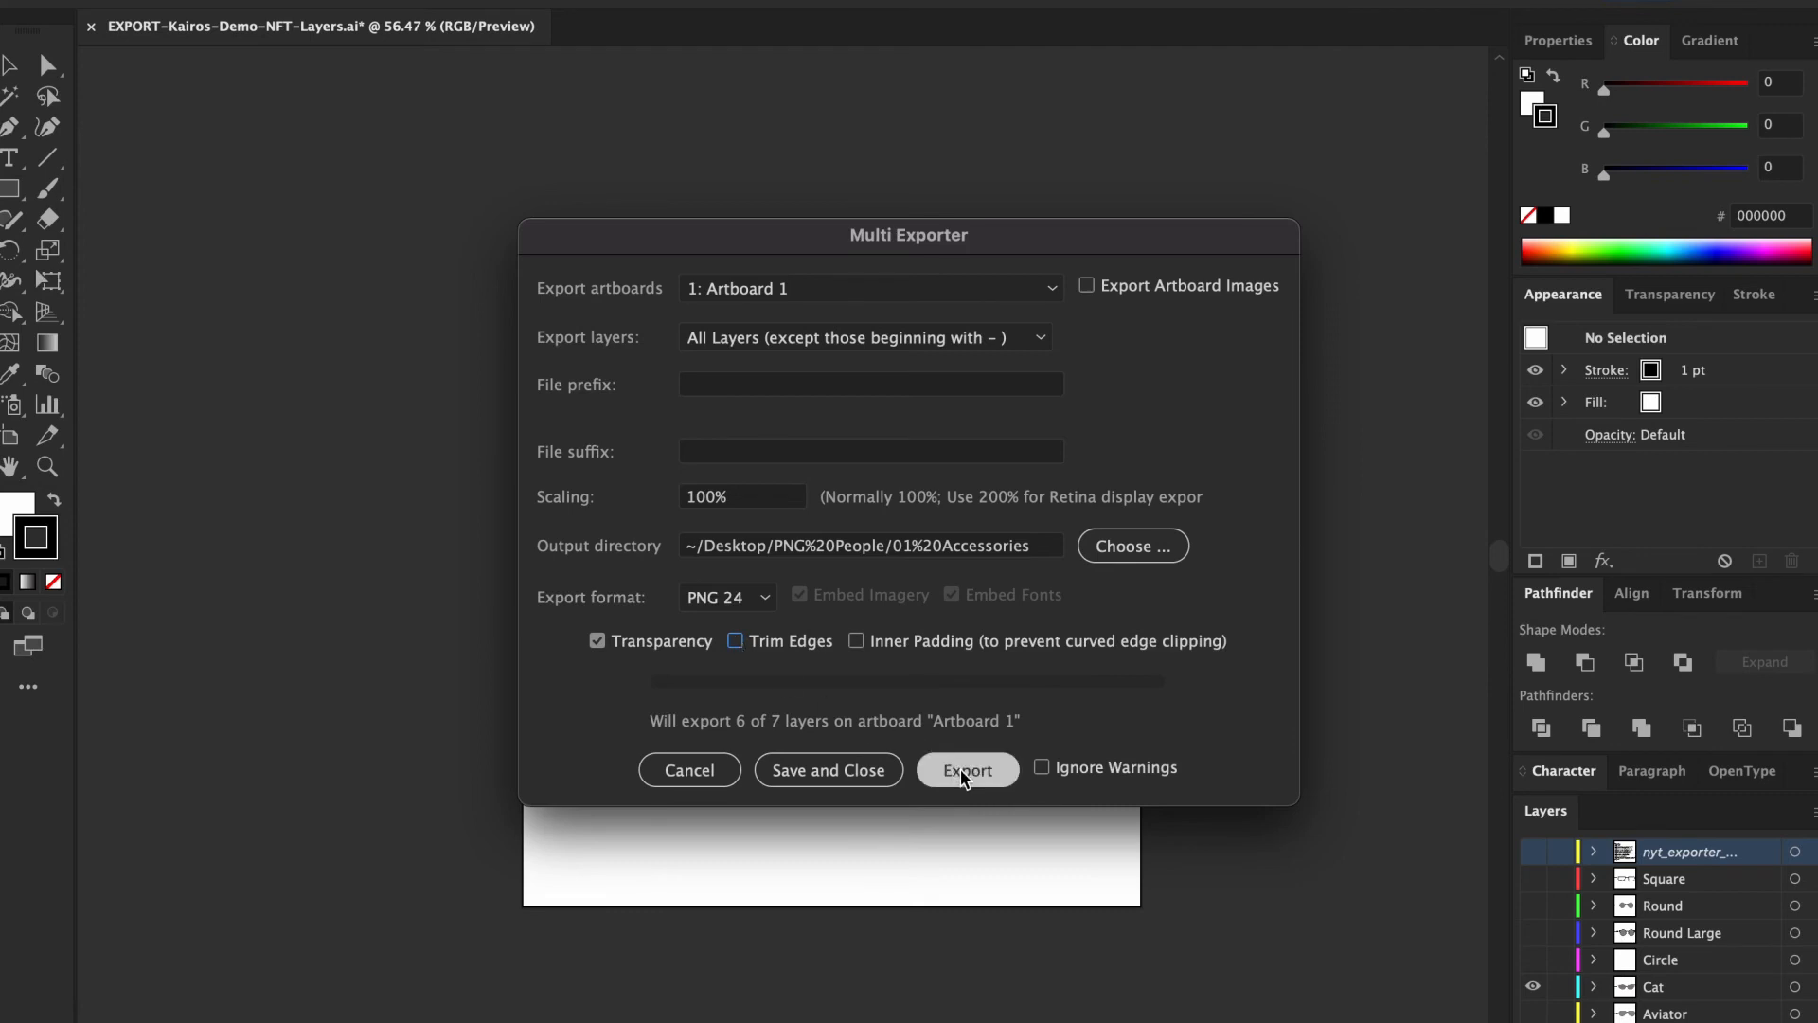
pyautogui.click(966, 769)
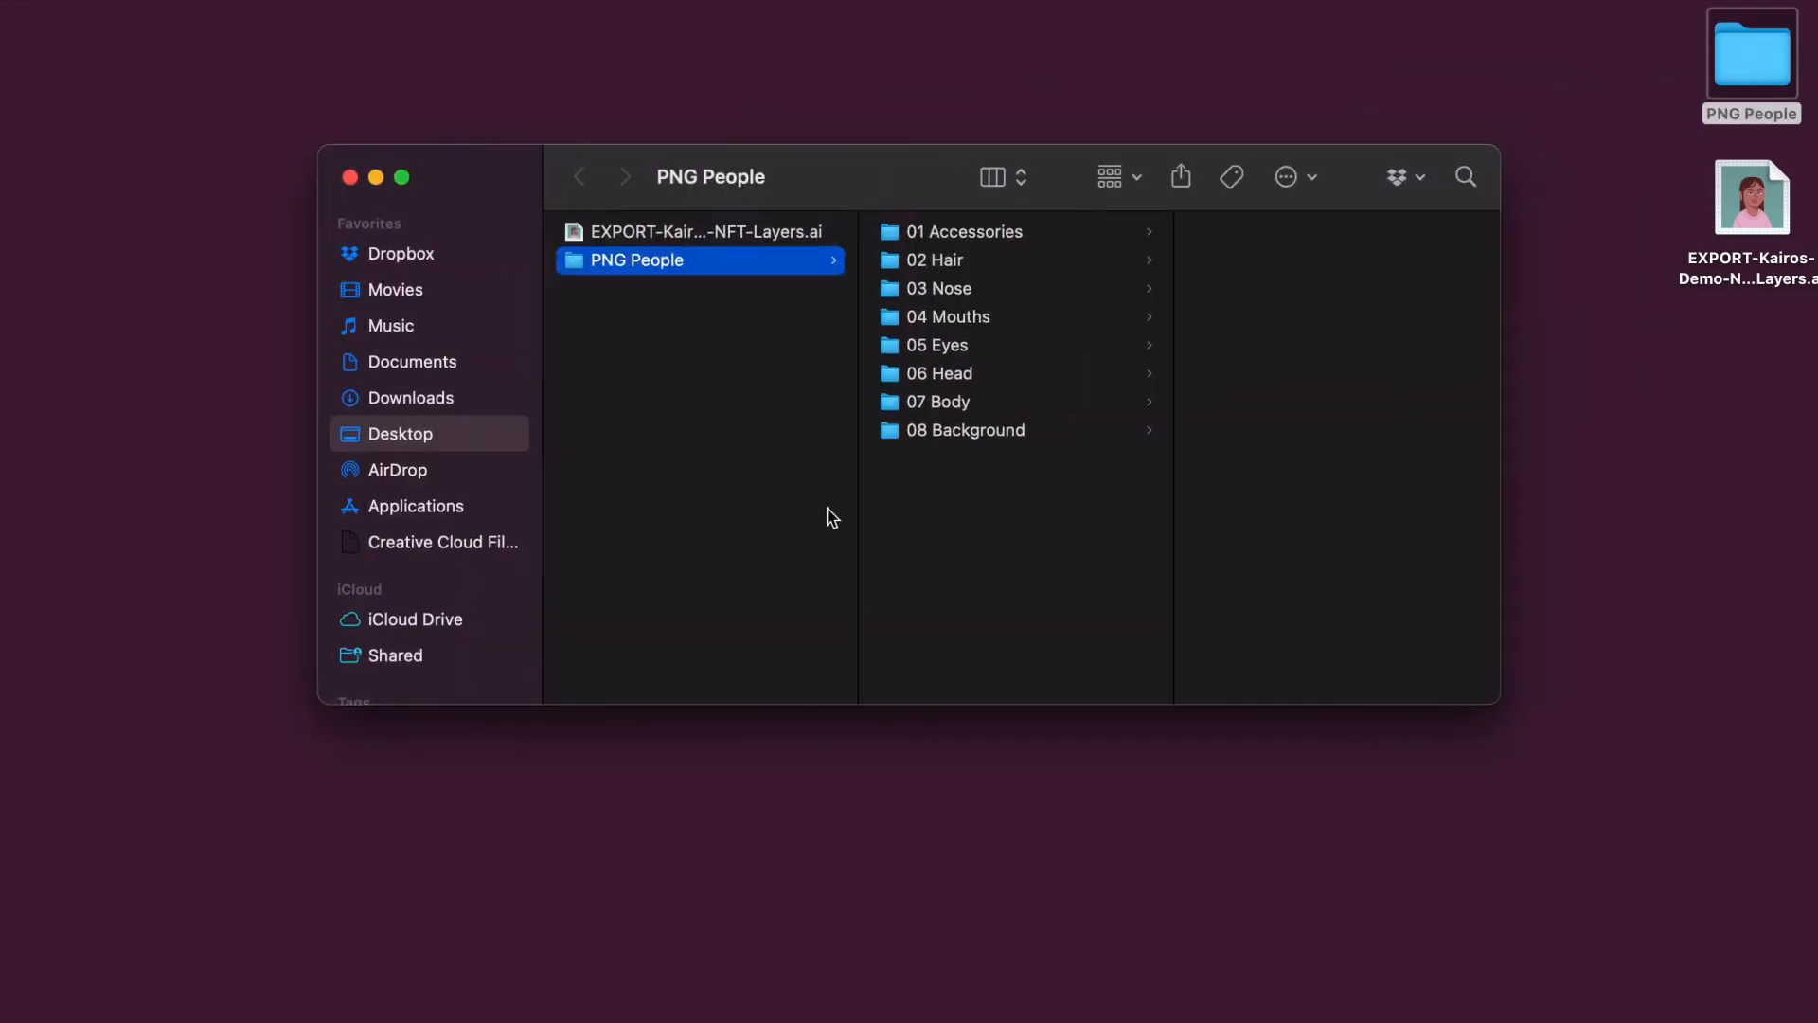
# Open 01 Accessories and preview the exported Aviator.png and Round-Large.png.
pyautogui.click(965, 231)
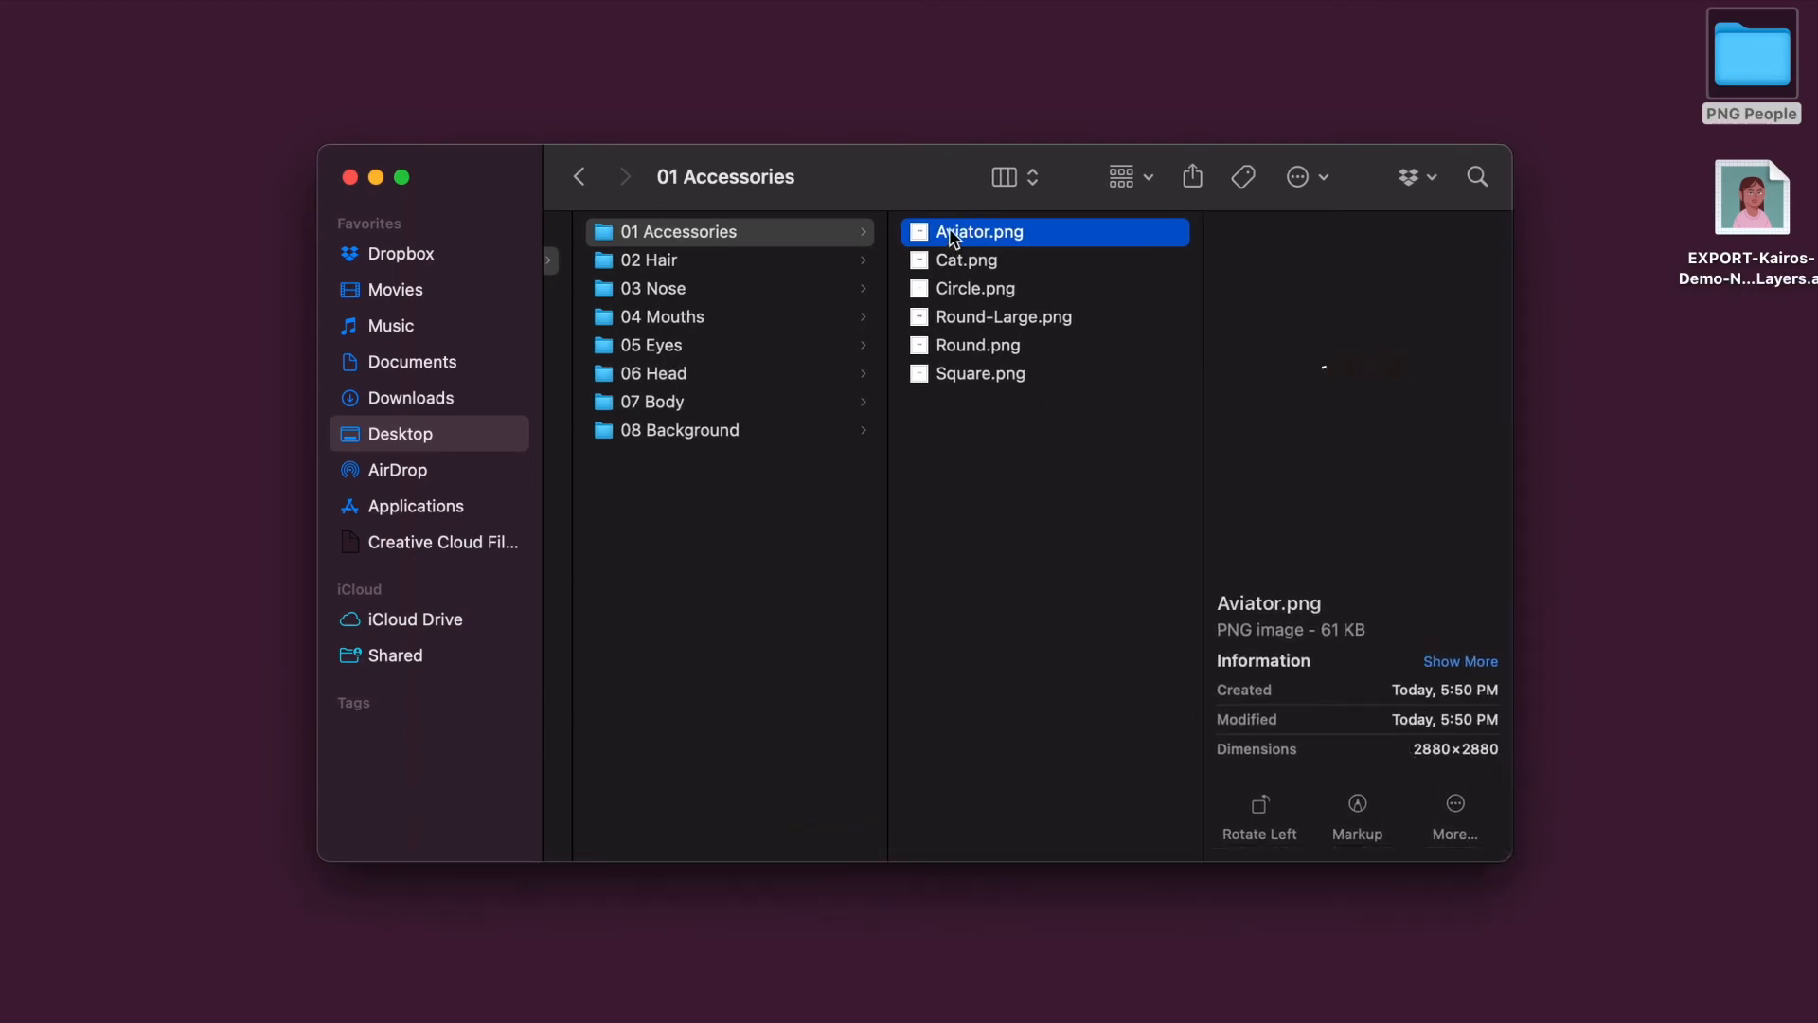
pyautogui.click(1004, 316)
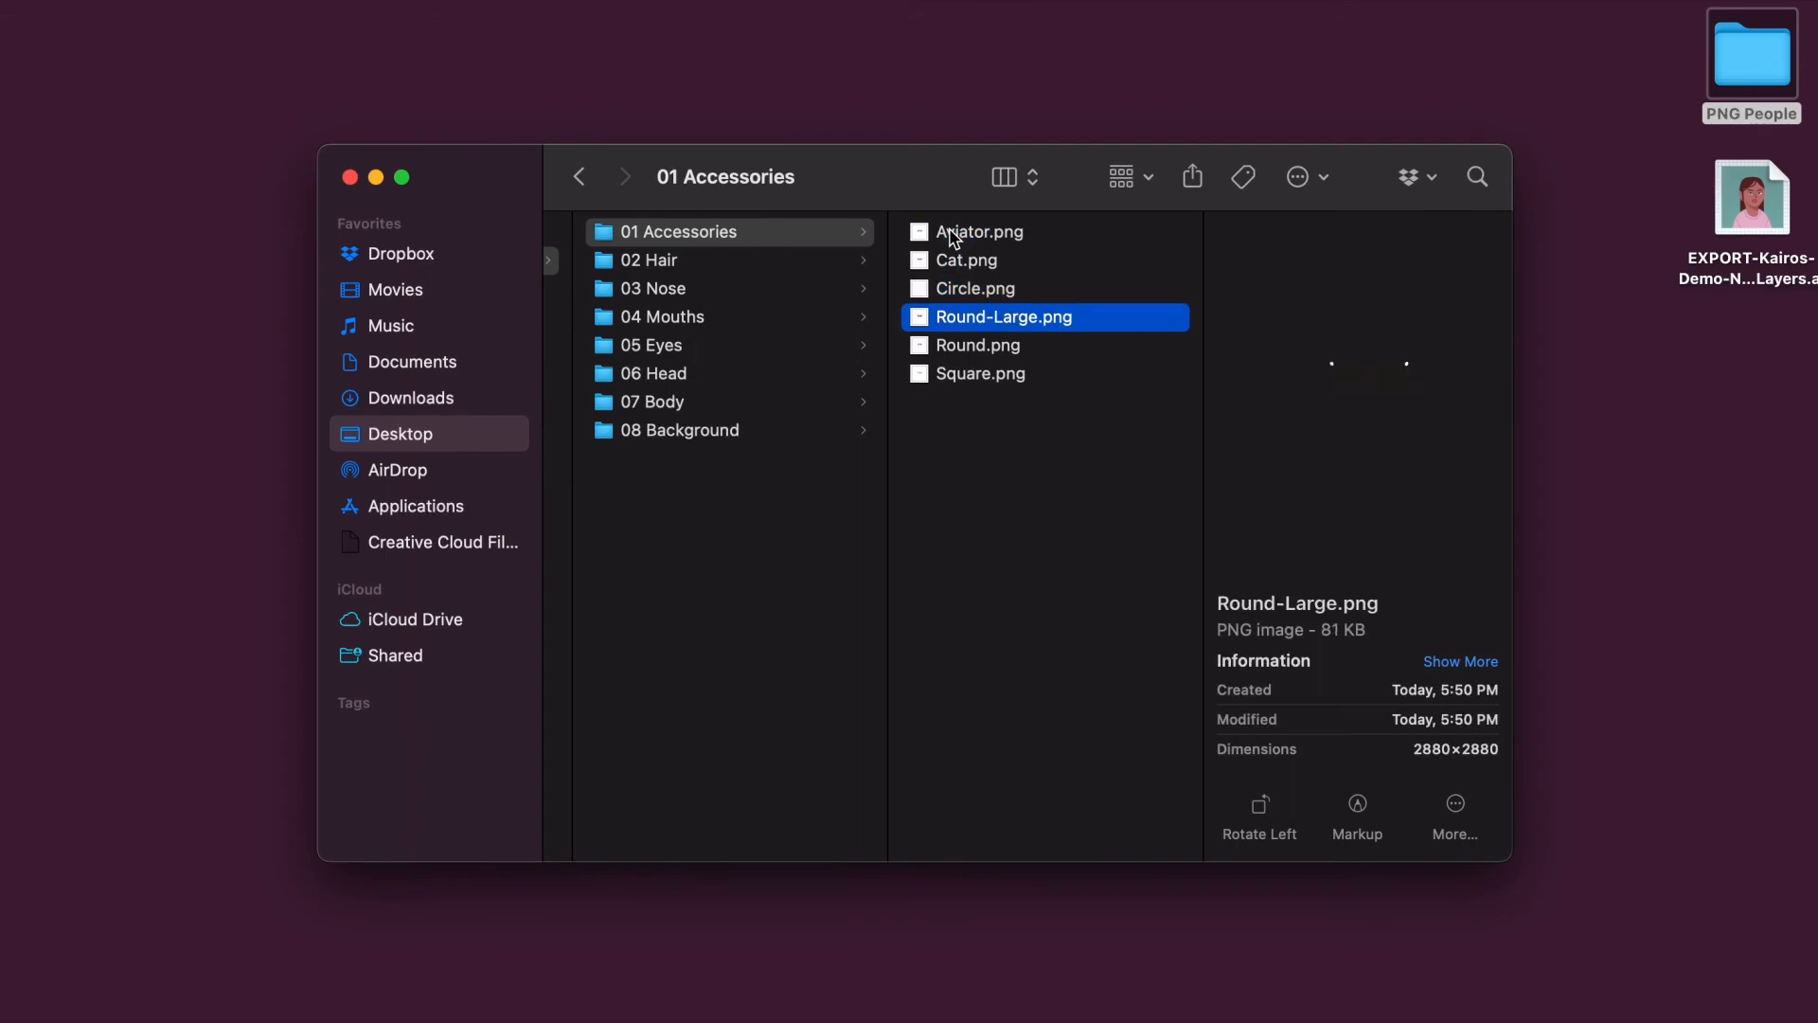
pyautogui.click(980, 373)
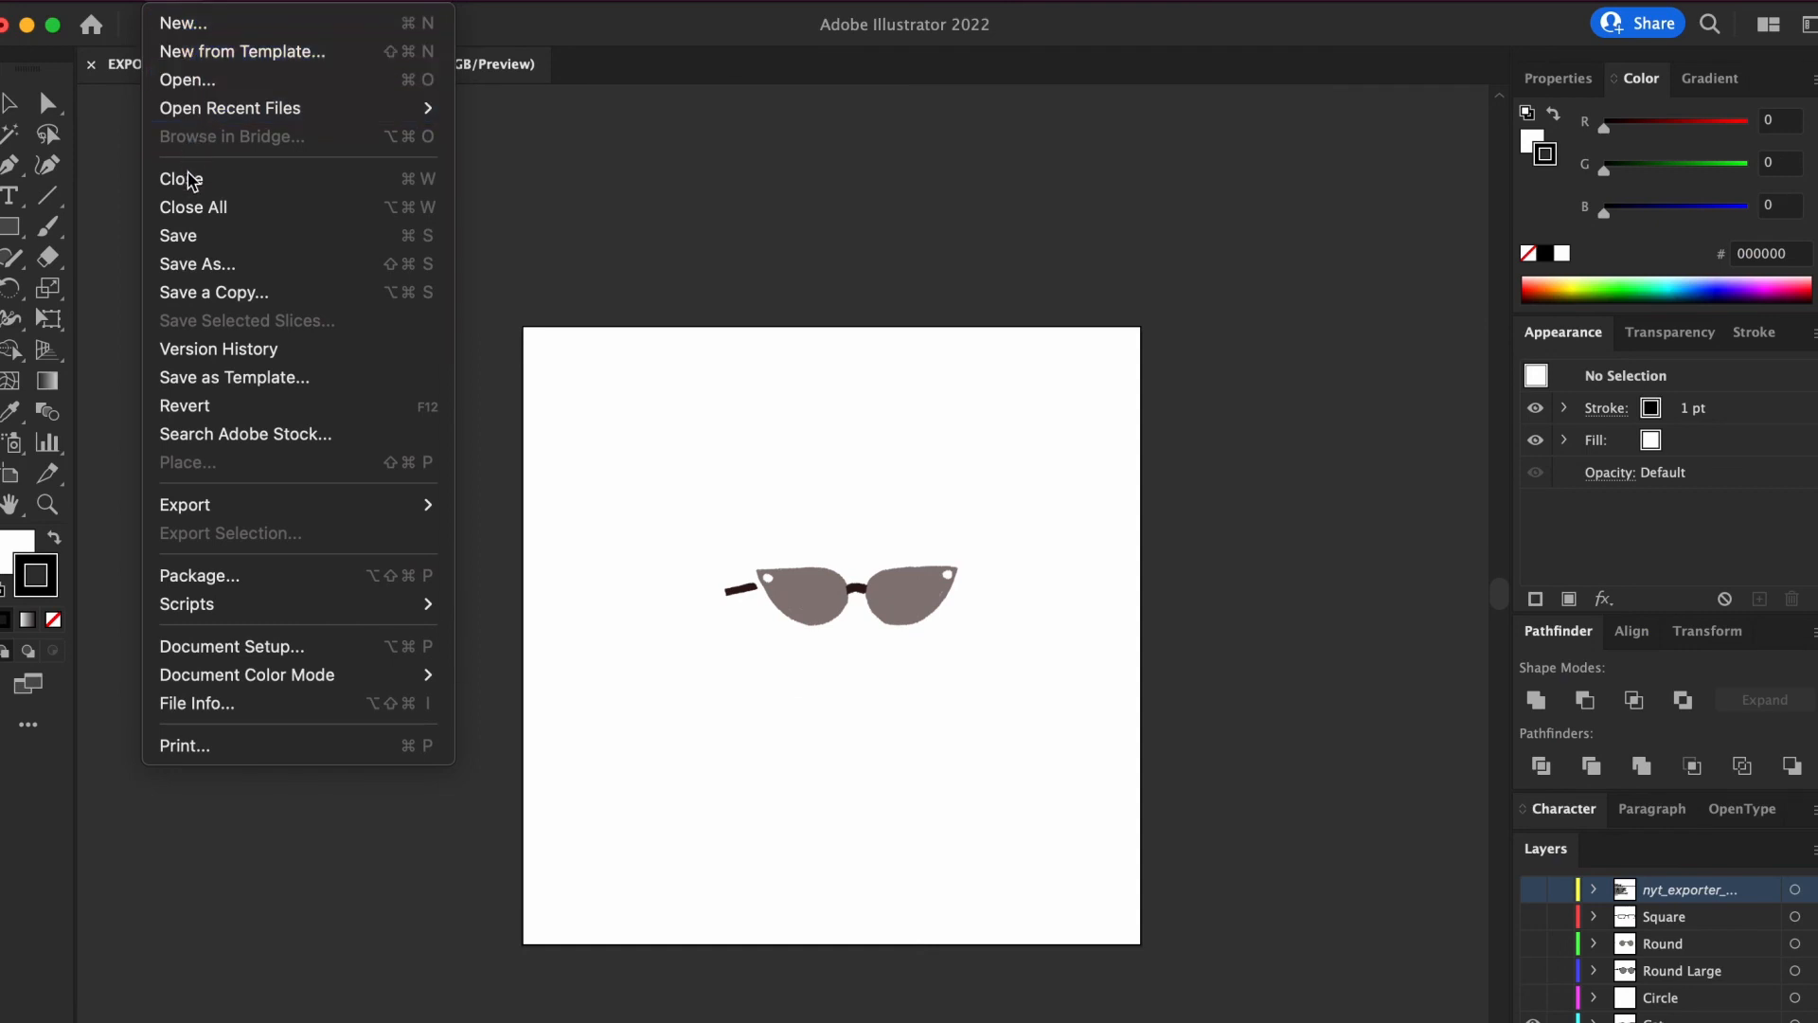
pyautogui.moveTo(217, 406)
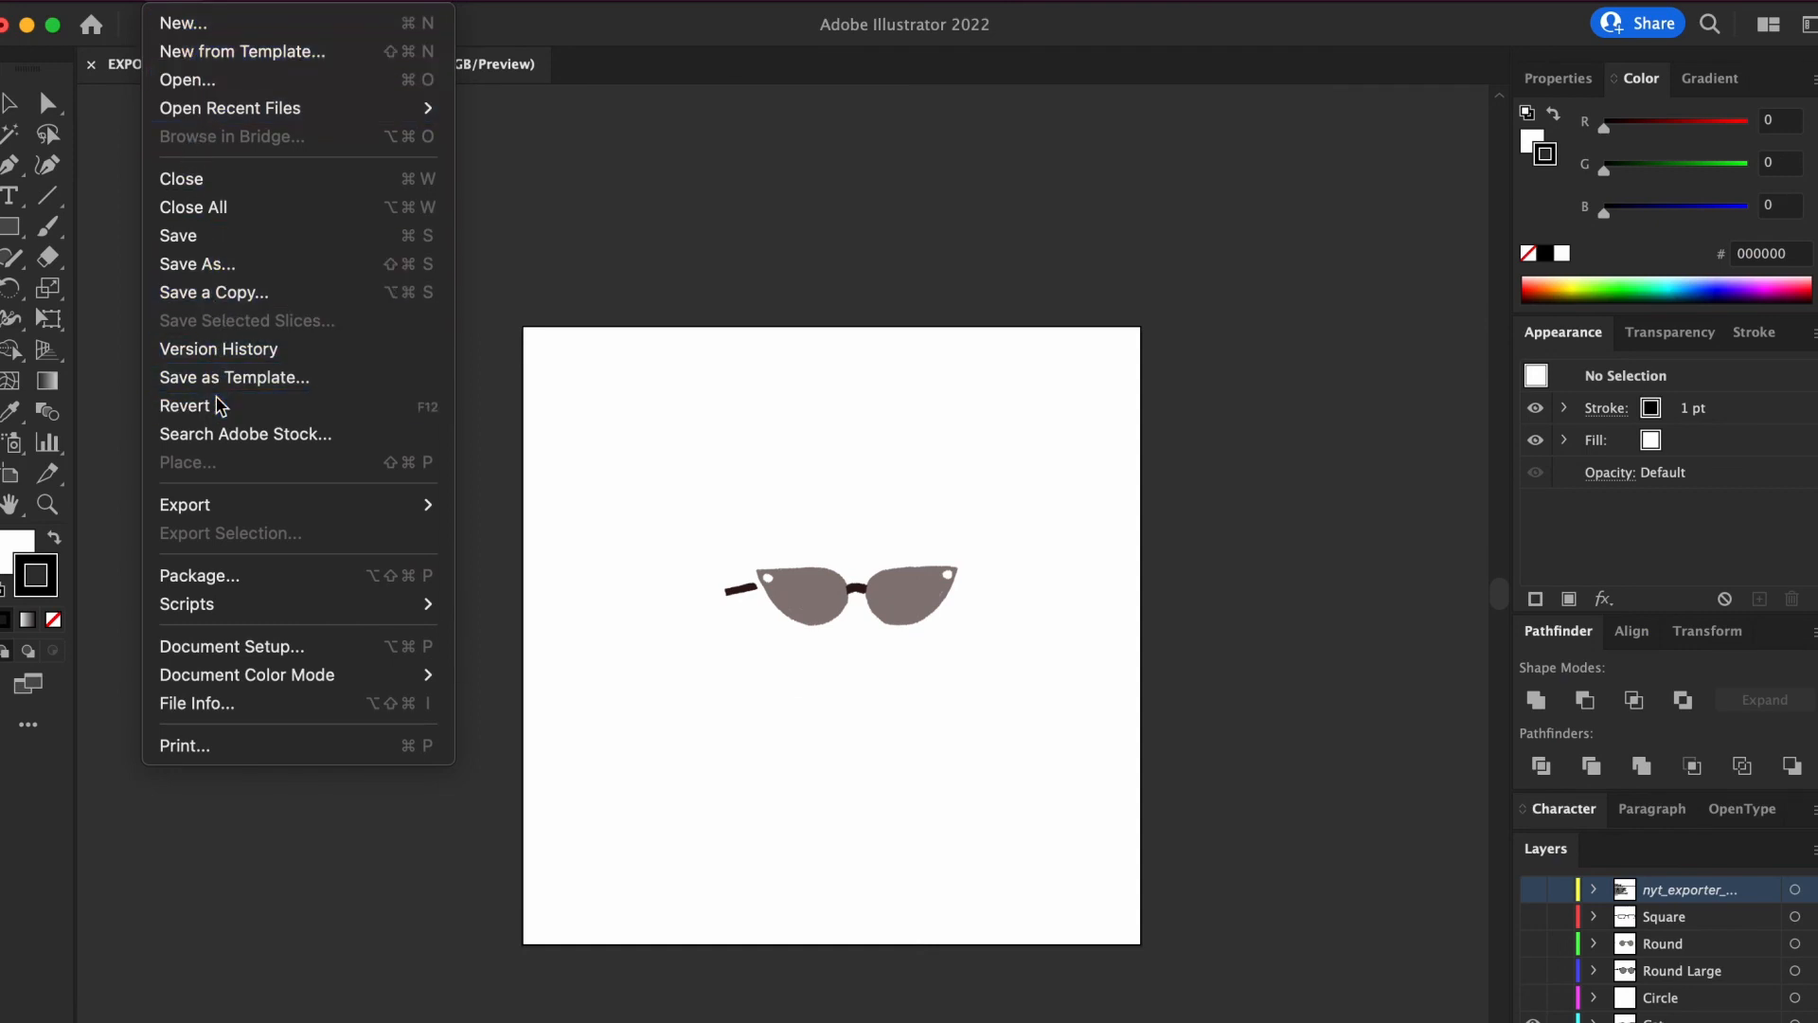
# Revert EXPORT-Kairos-Demo-NFT-Layers.ai to its saved version, discarding the layer deletions.
pyautogui.click(185, 407)
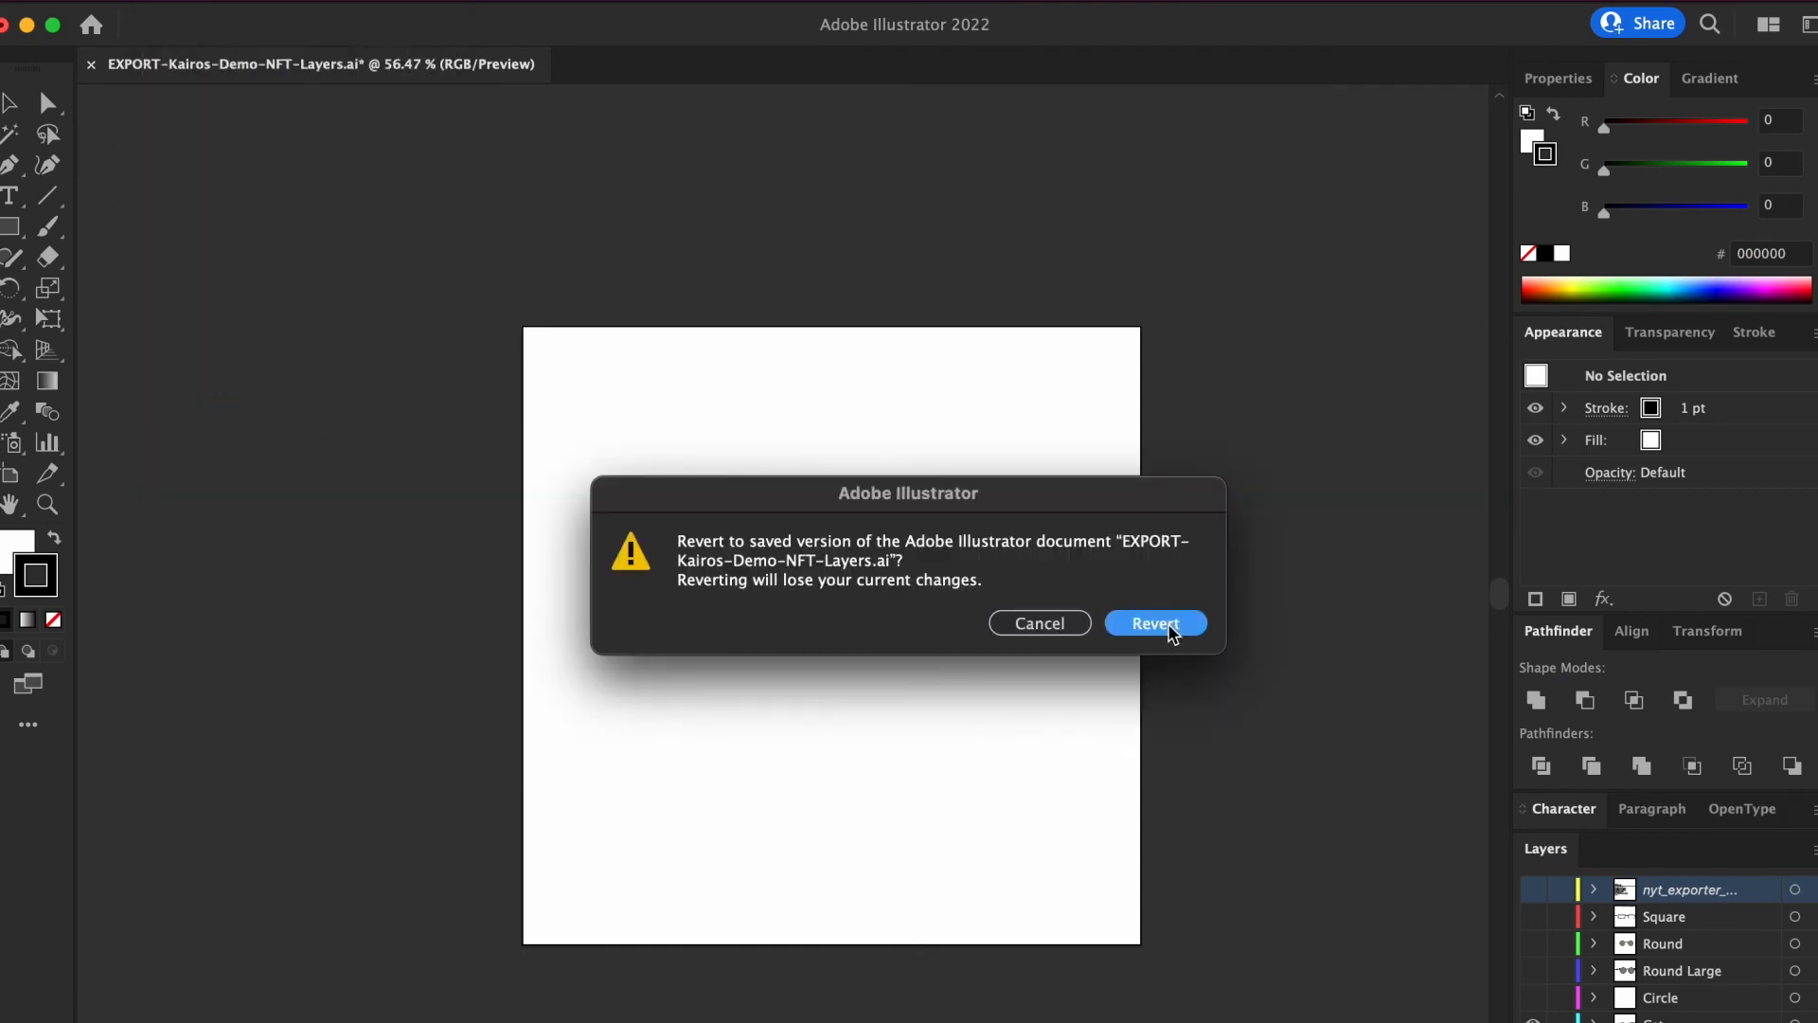
pyautogui.click(1153, 624)
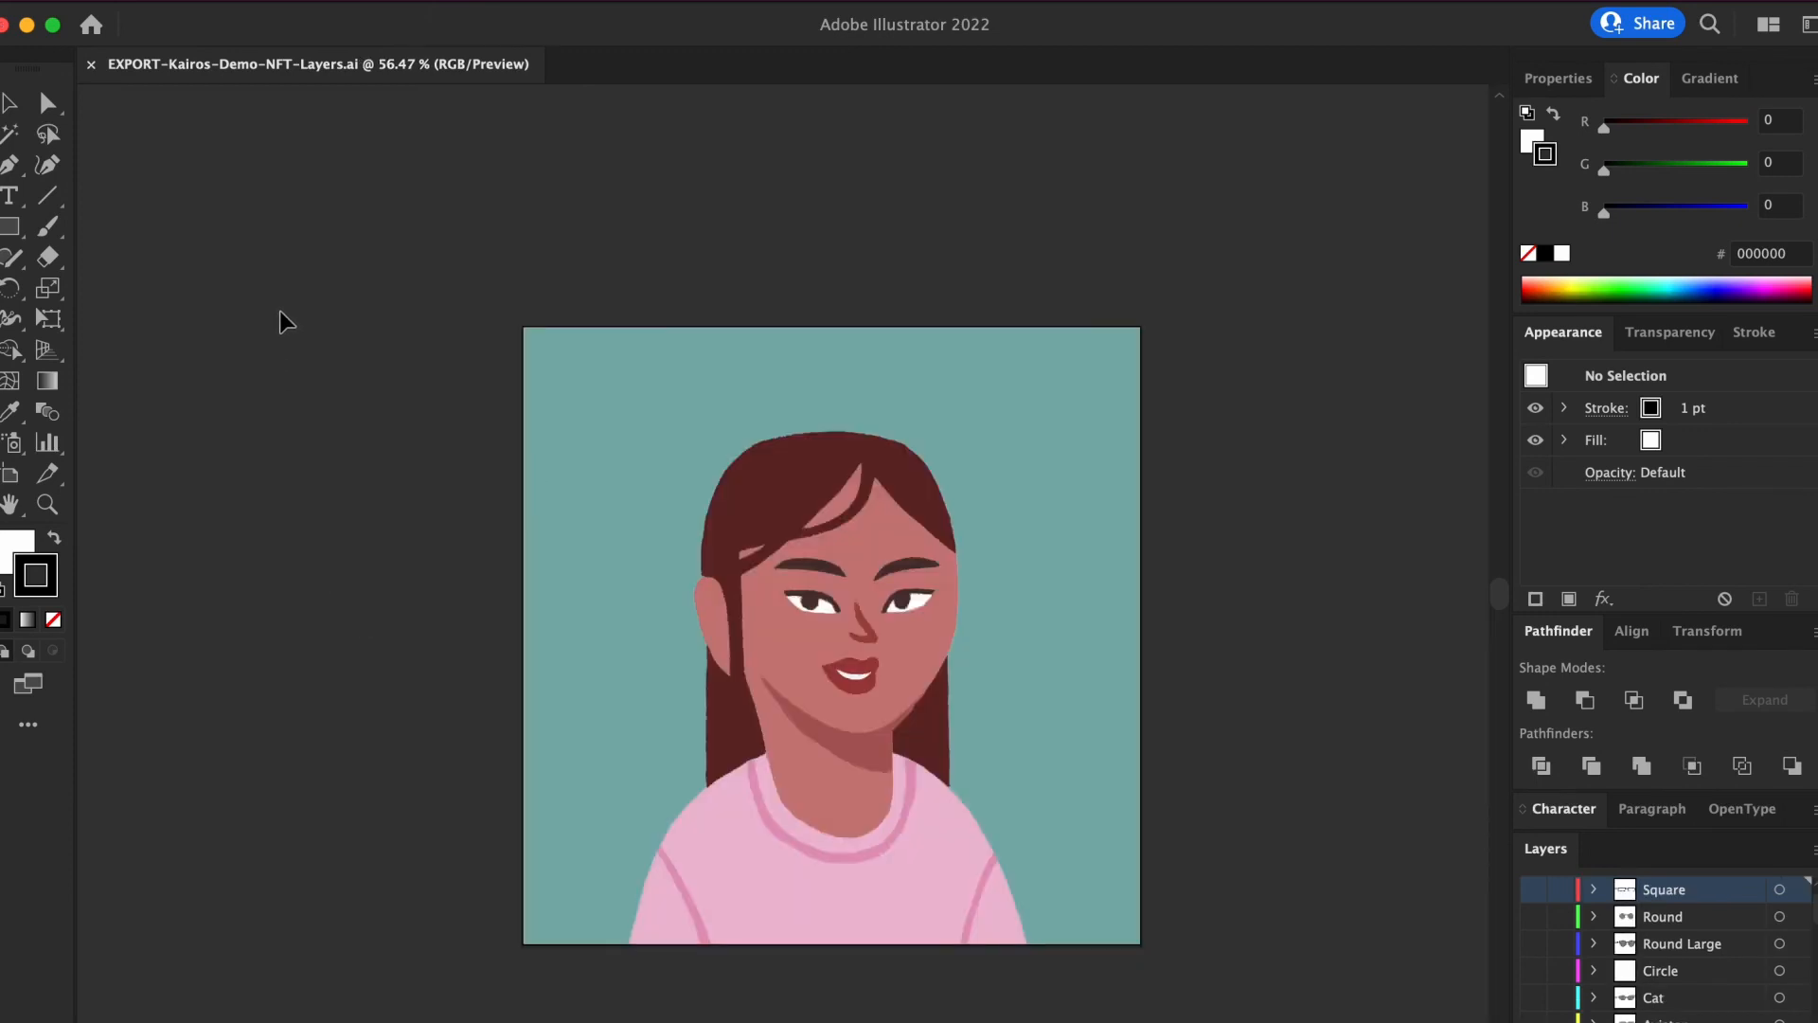
pyautogui.moveTo(1004, 697)
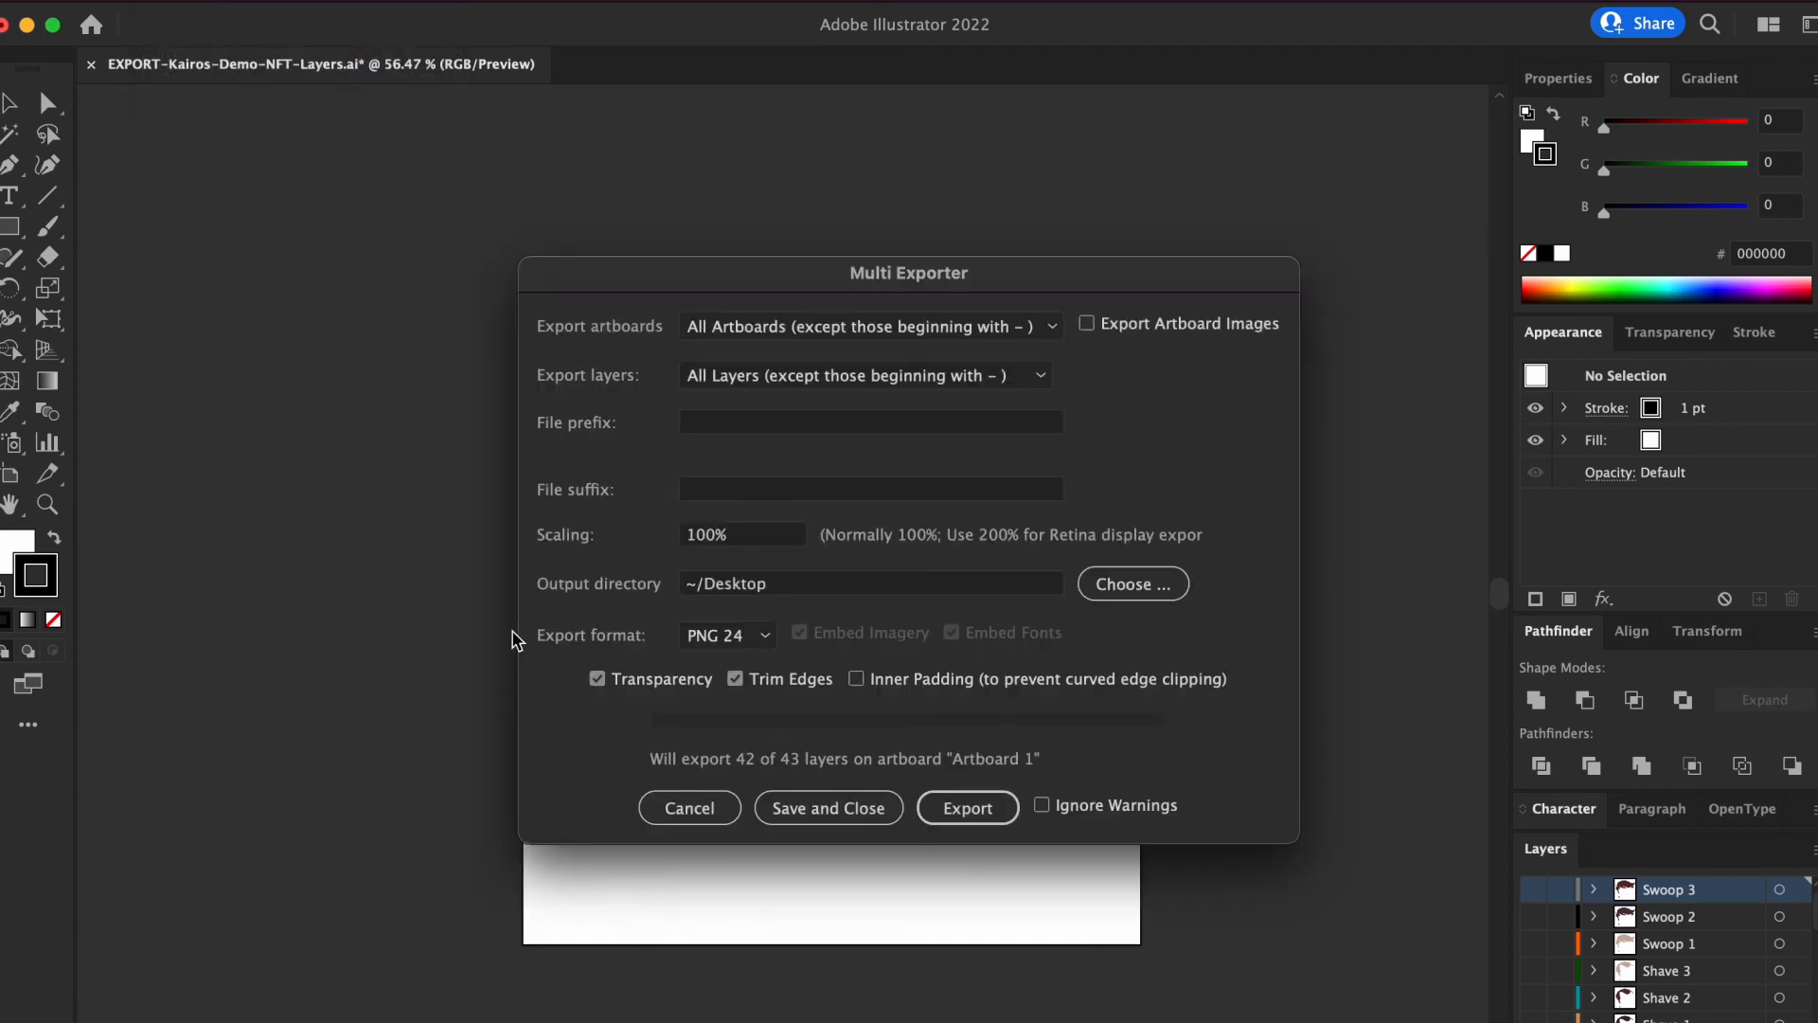
# Export the hair layers as PNGs, then delete the exported layers.
pyautogui.click(967, 807)
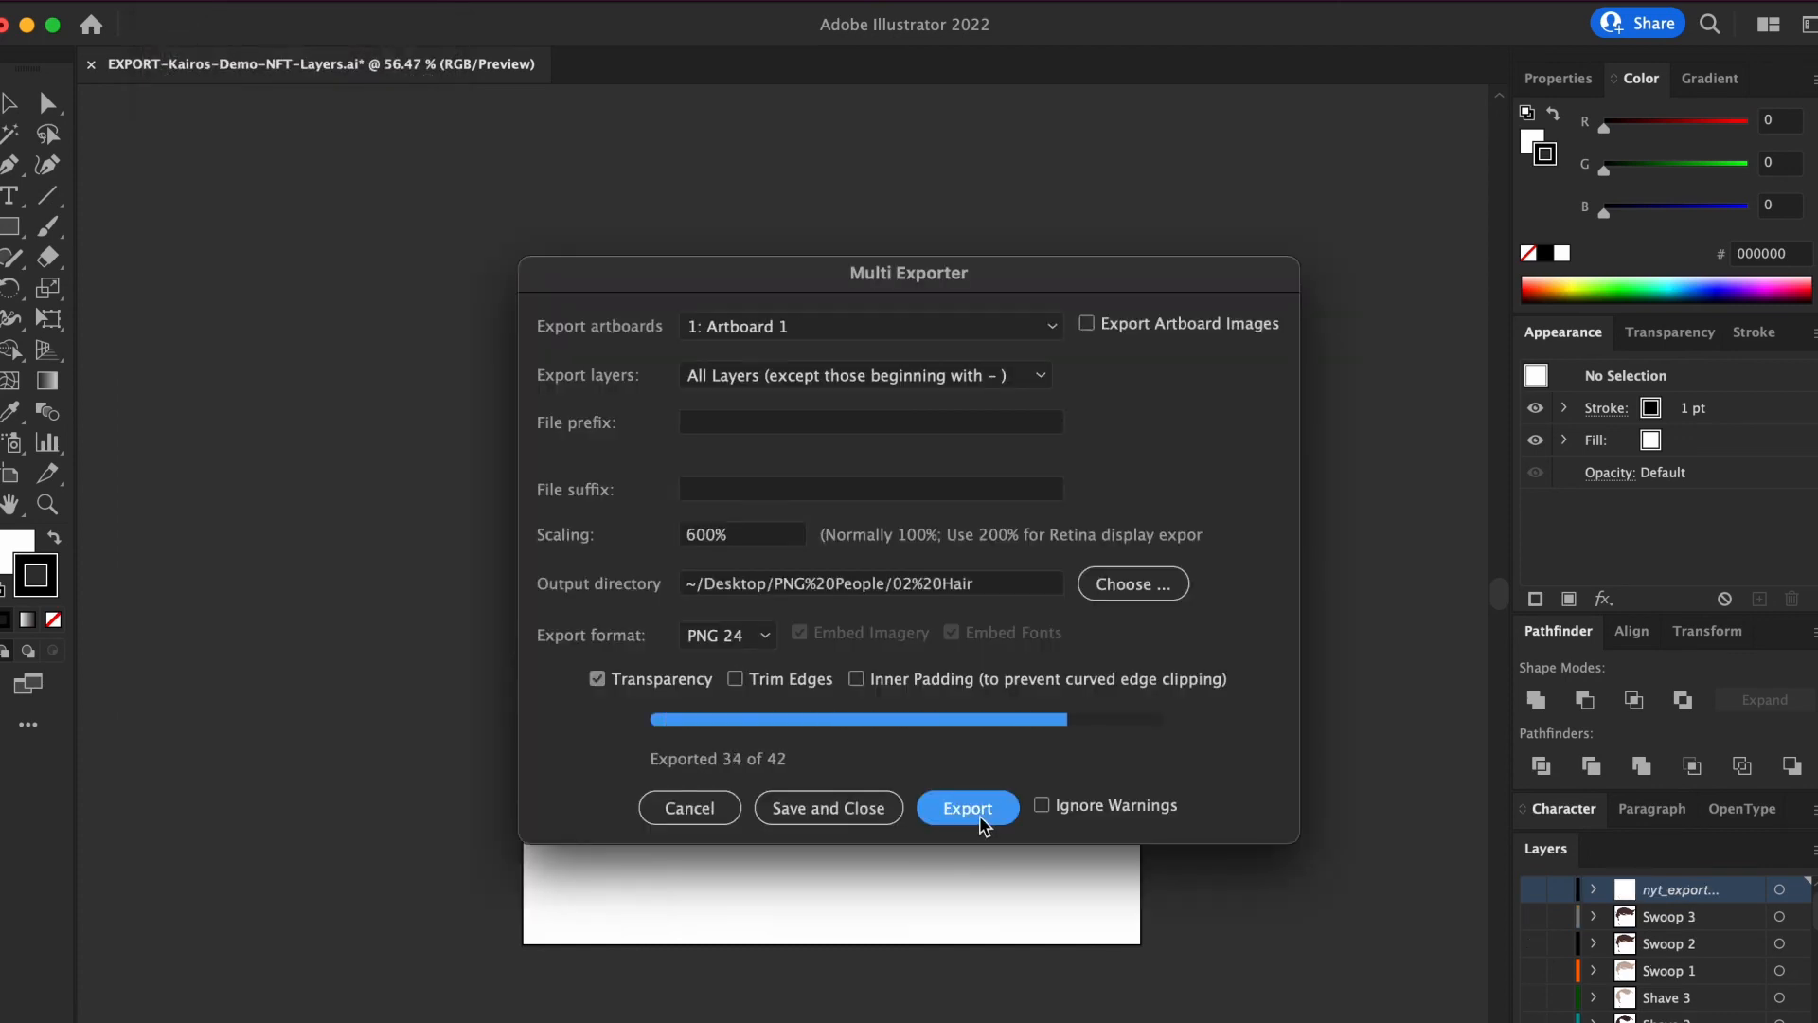
pyautogui.click(966, 807)
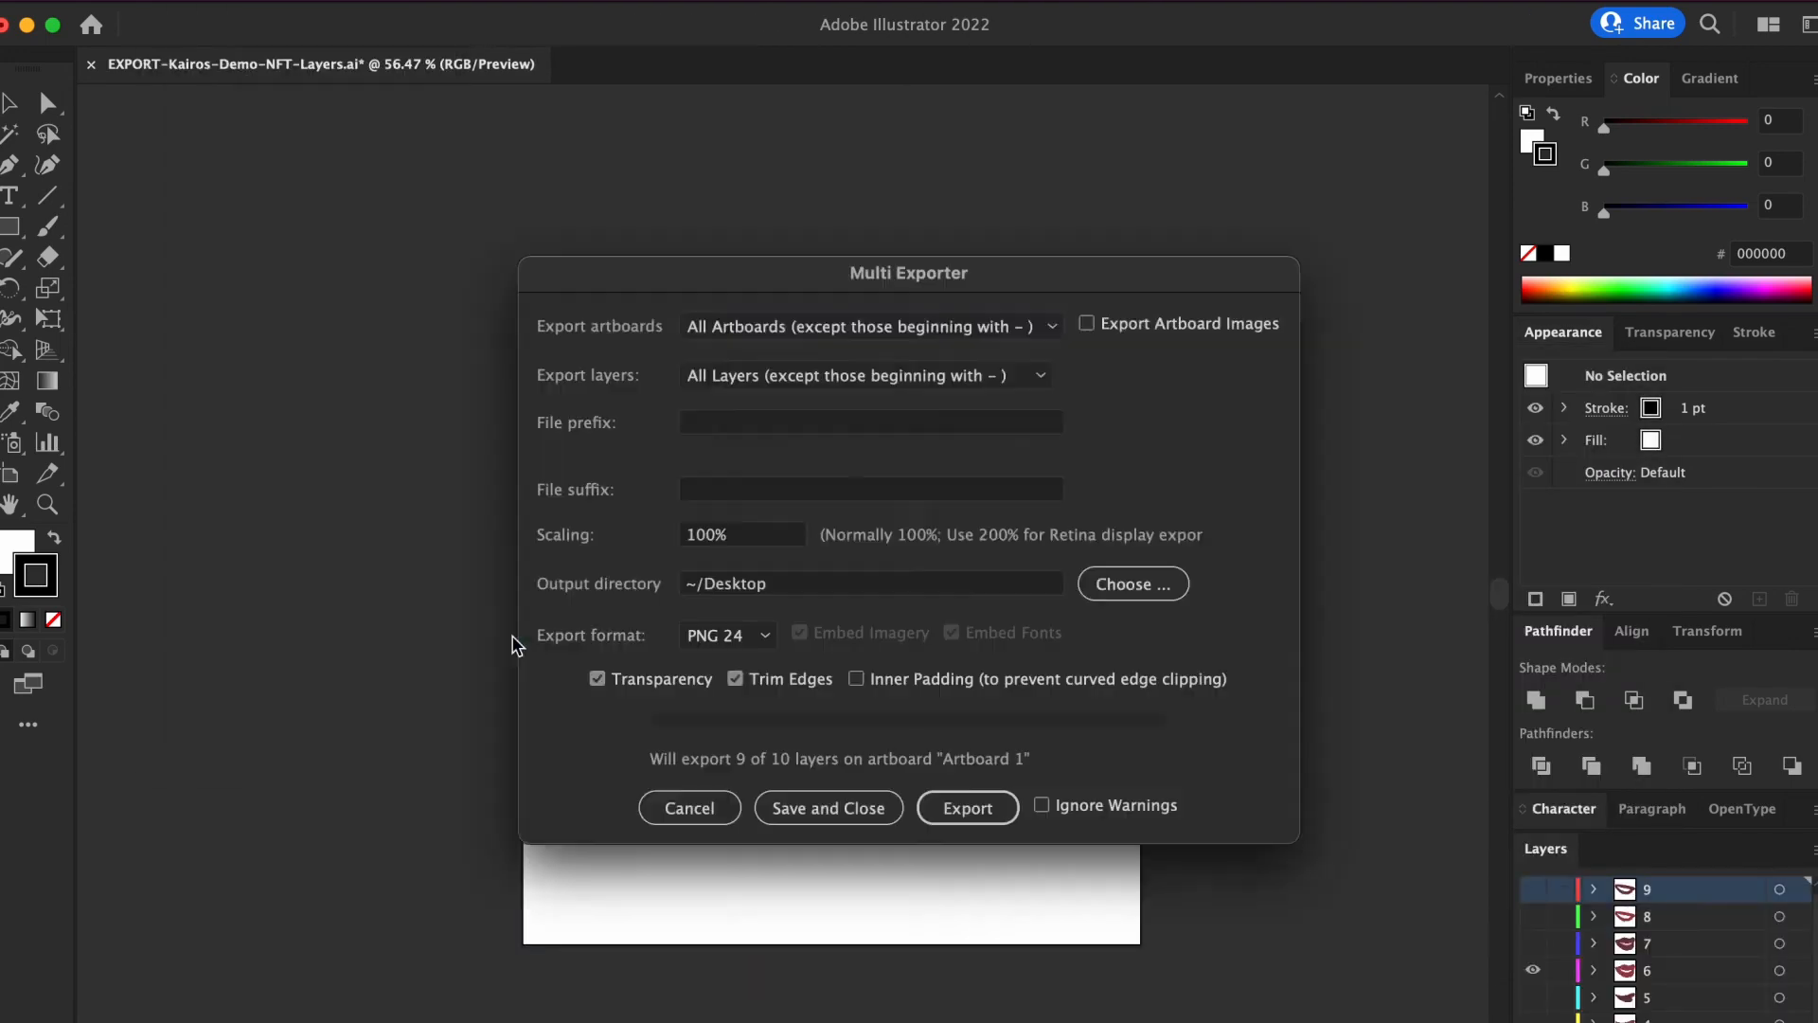
pyautogui.click(967, 808)
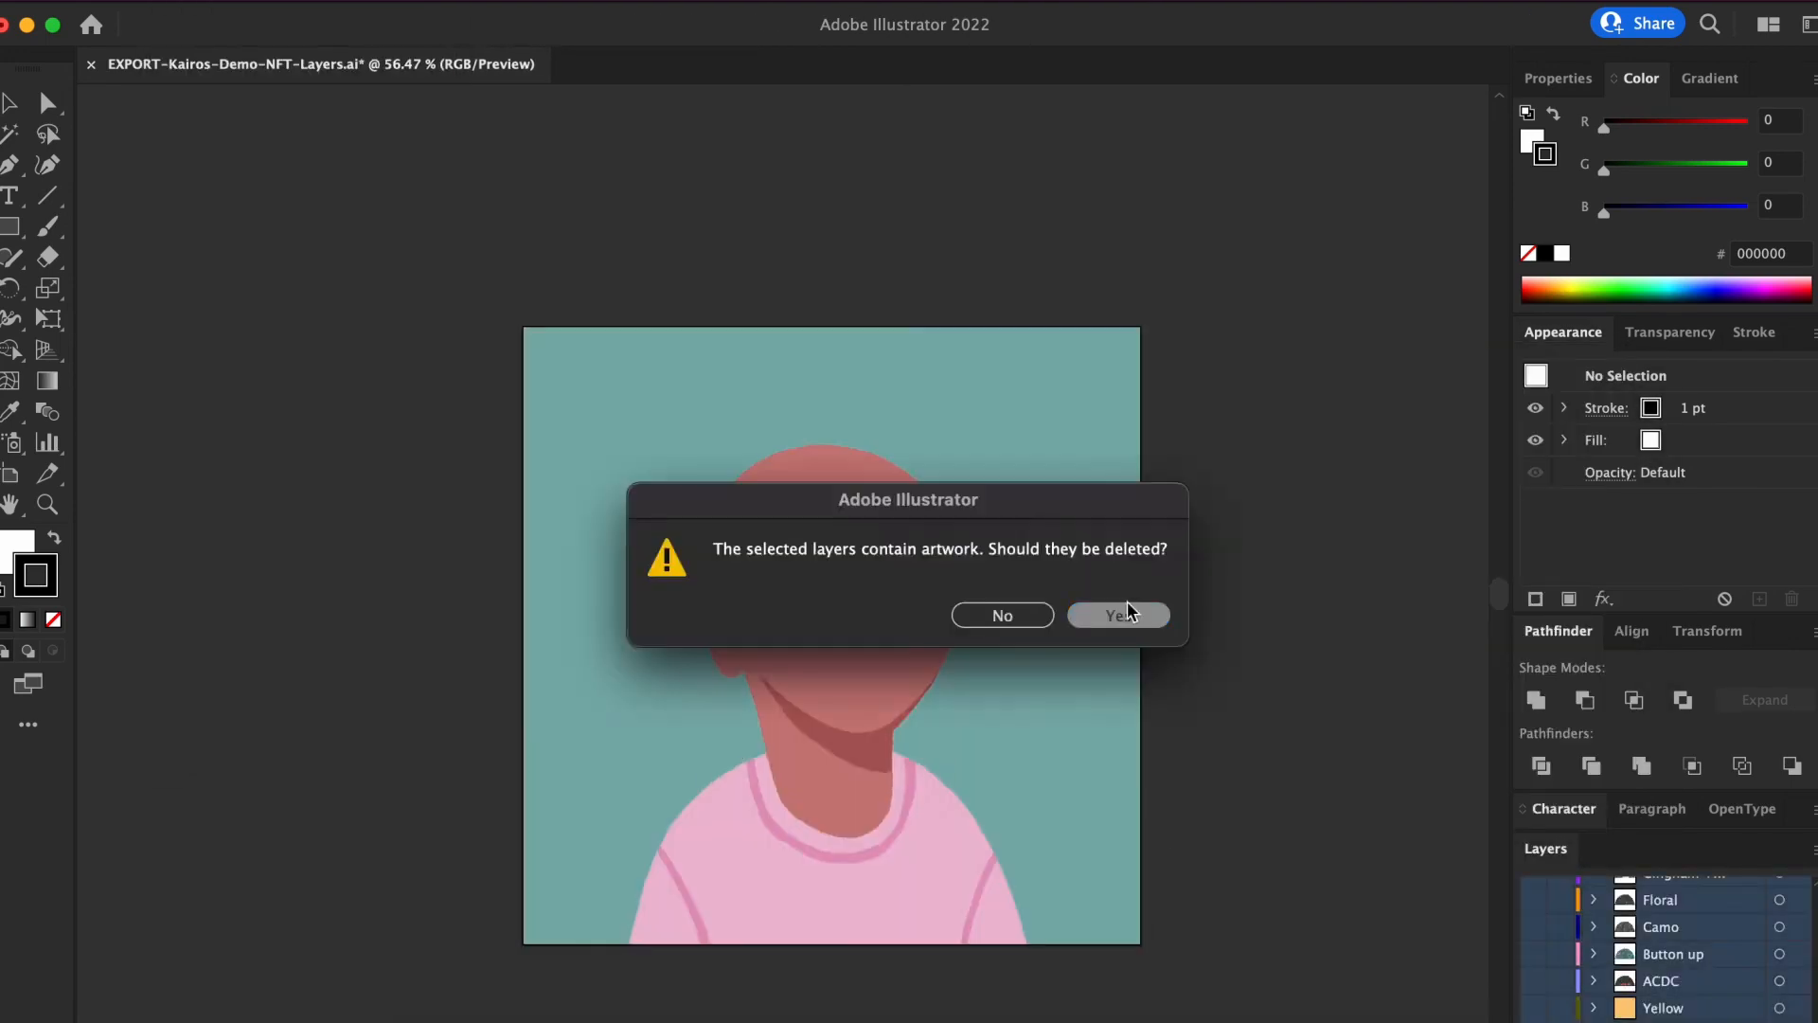
pyautogui.click(1116, 615)
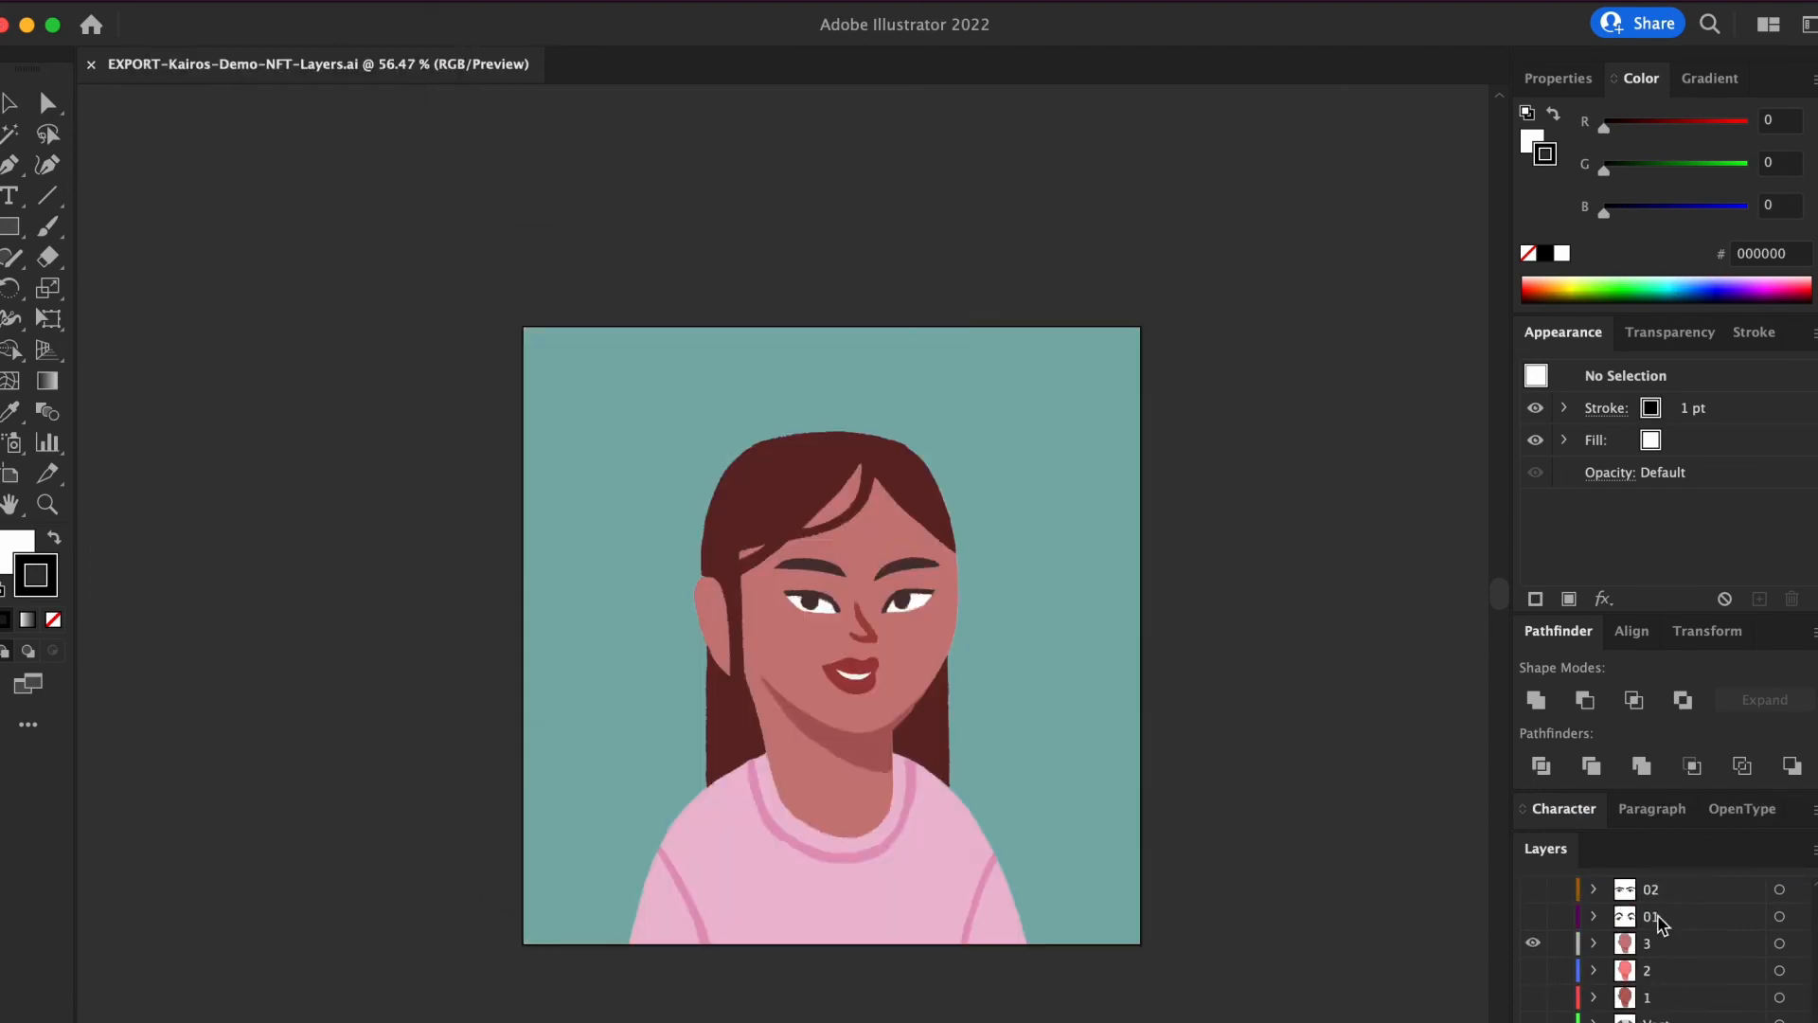
# Export the body layers, then the four background layers into 08 Background.
pyautogui.scroll(-3)
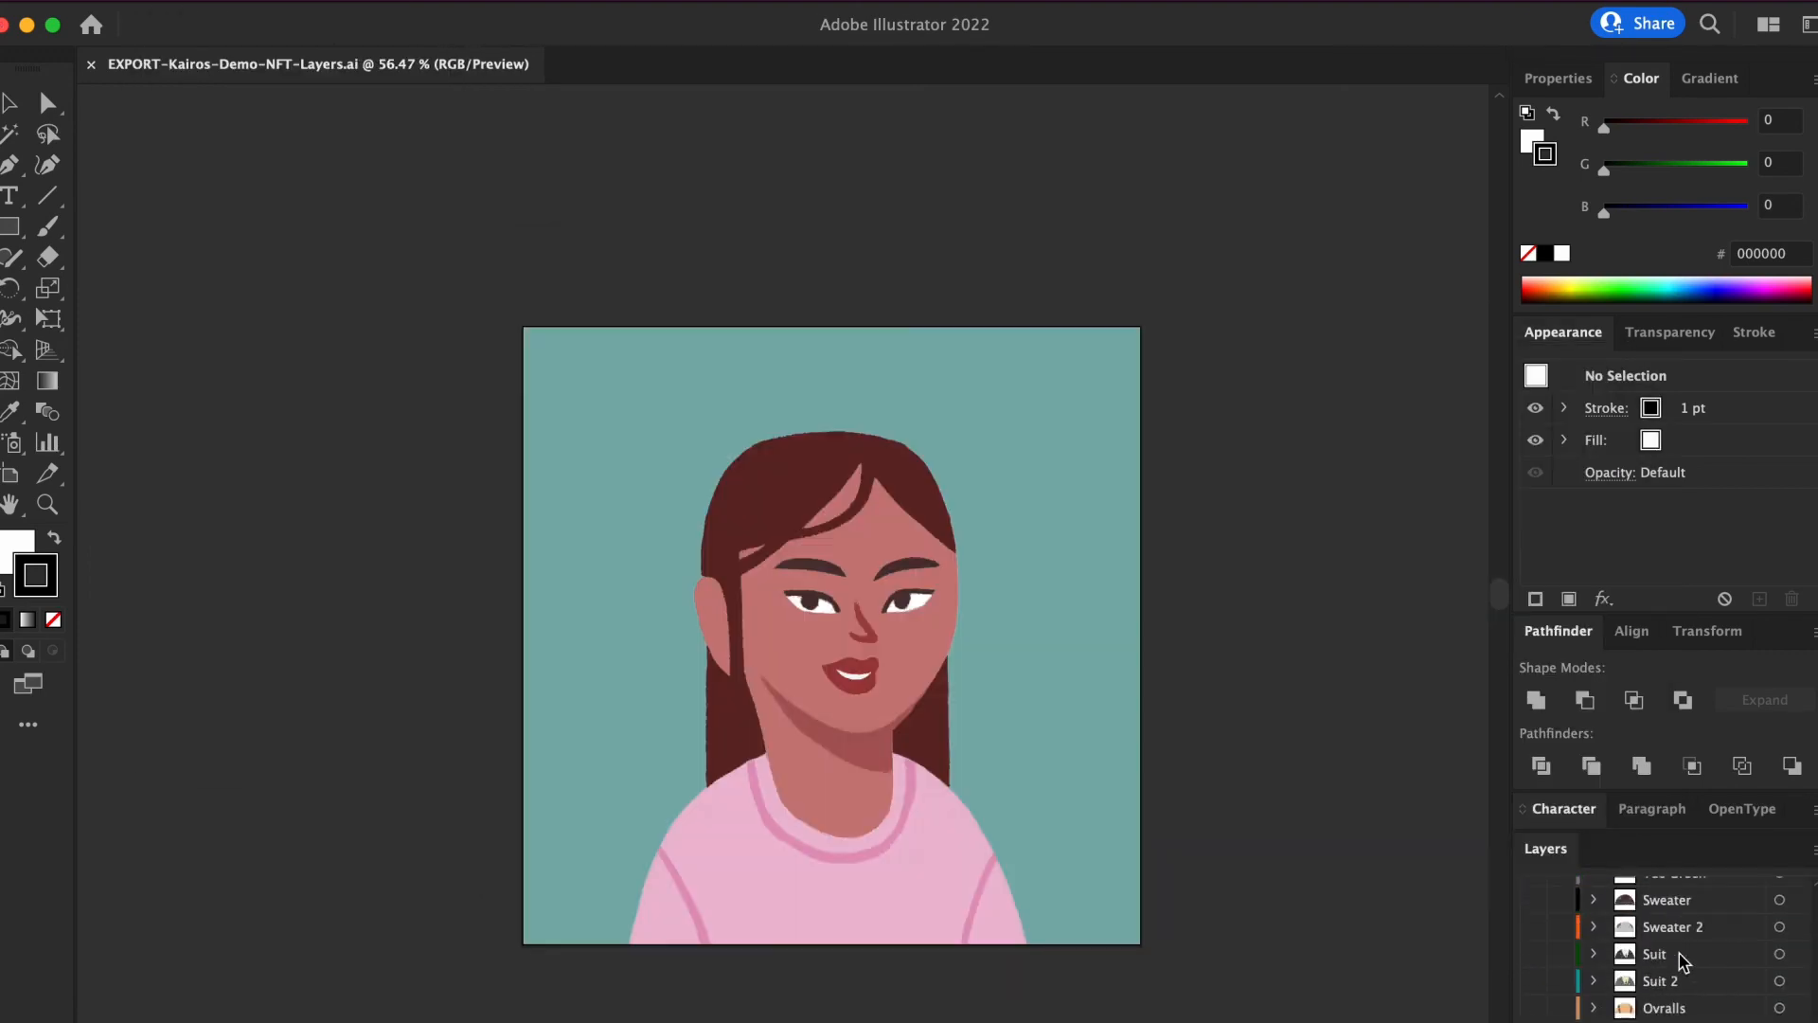
pyautogui.scroll(-3)
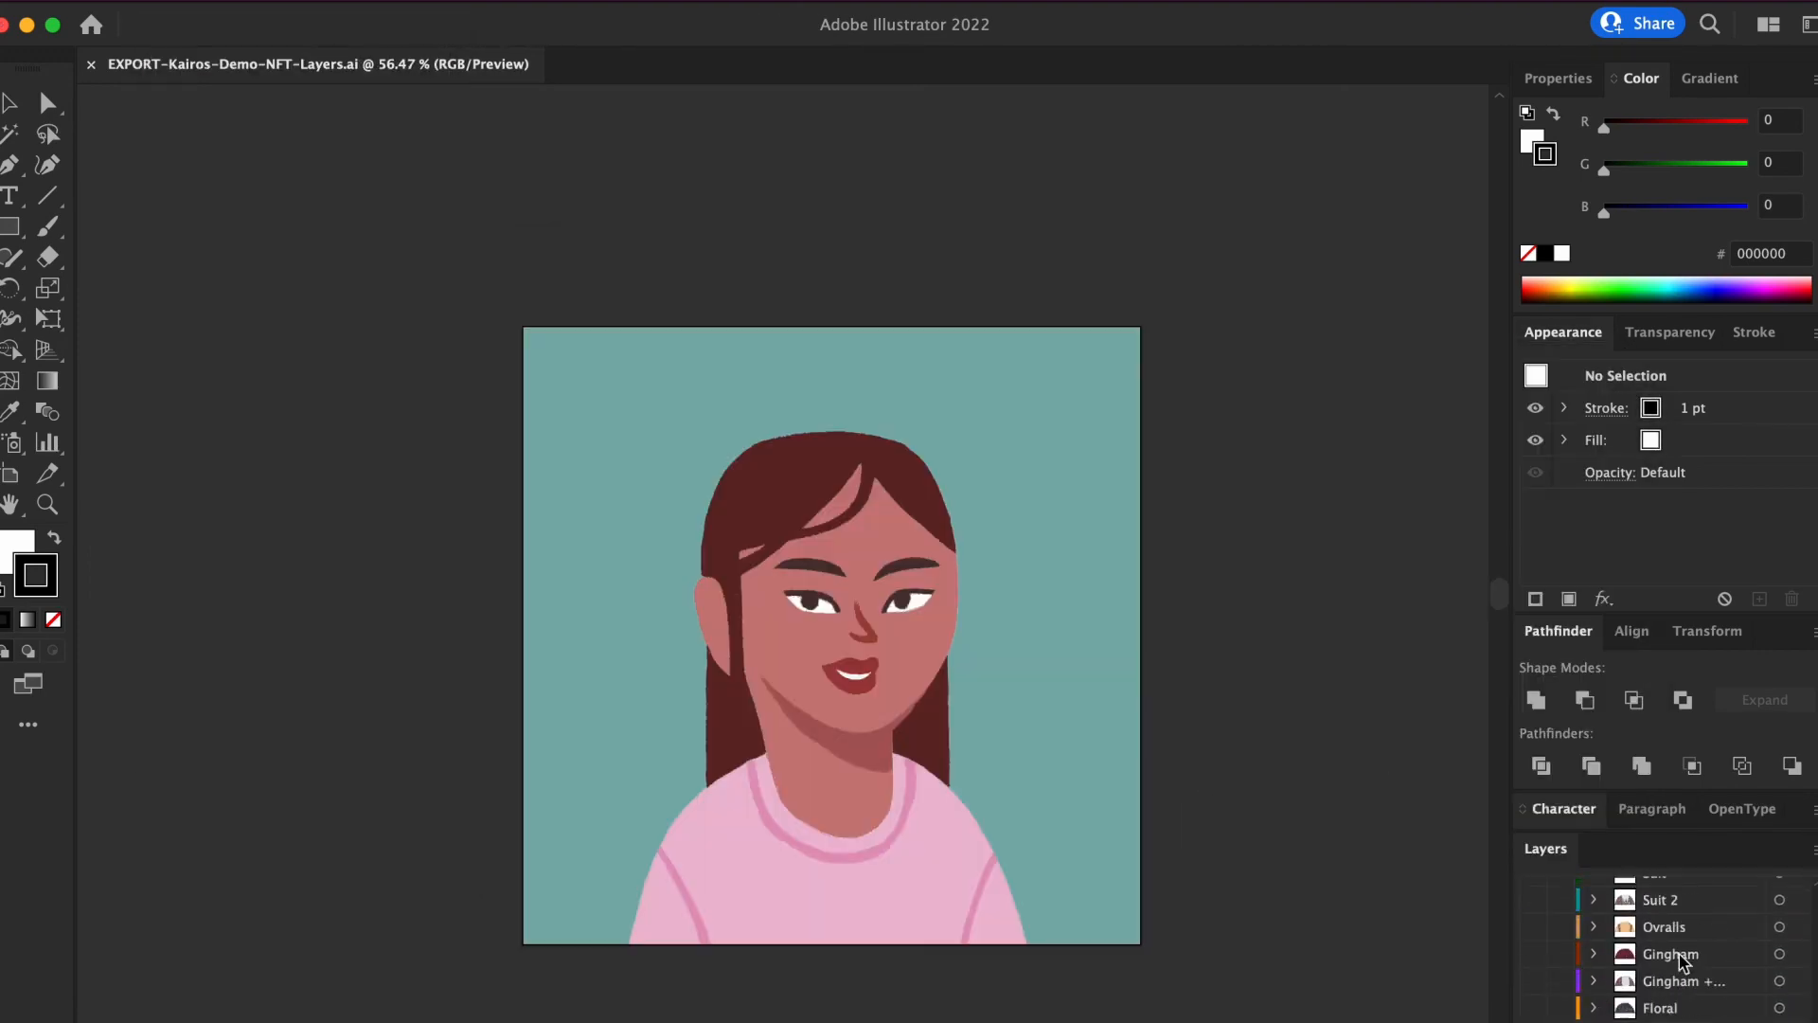
pyautogui.click(967, 807)
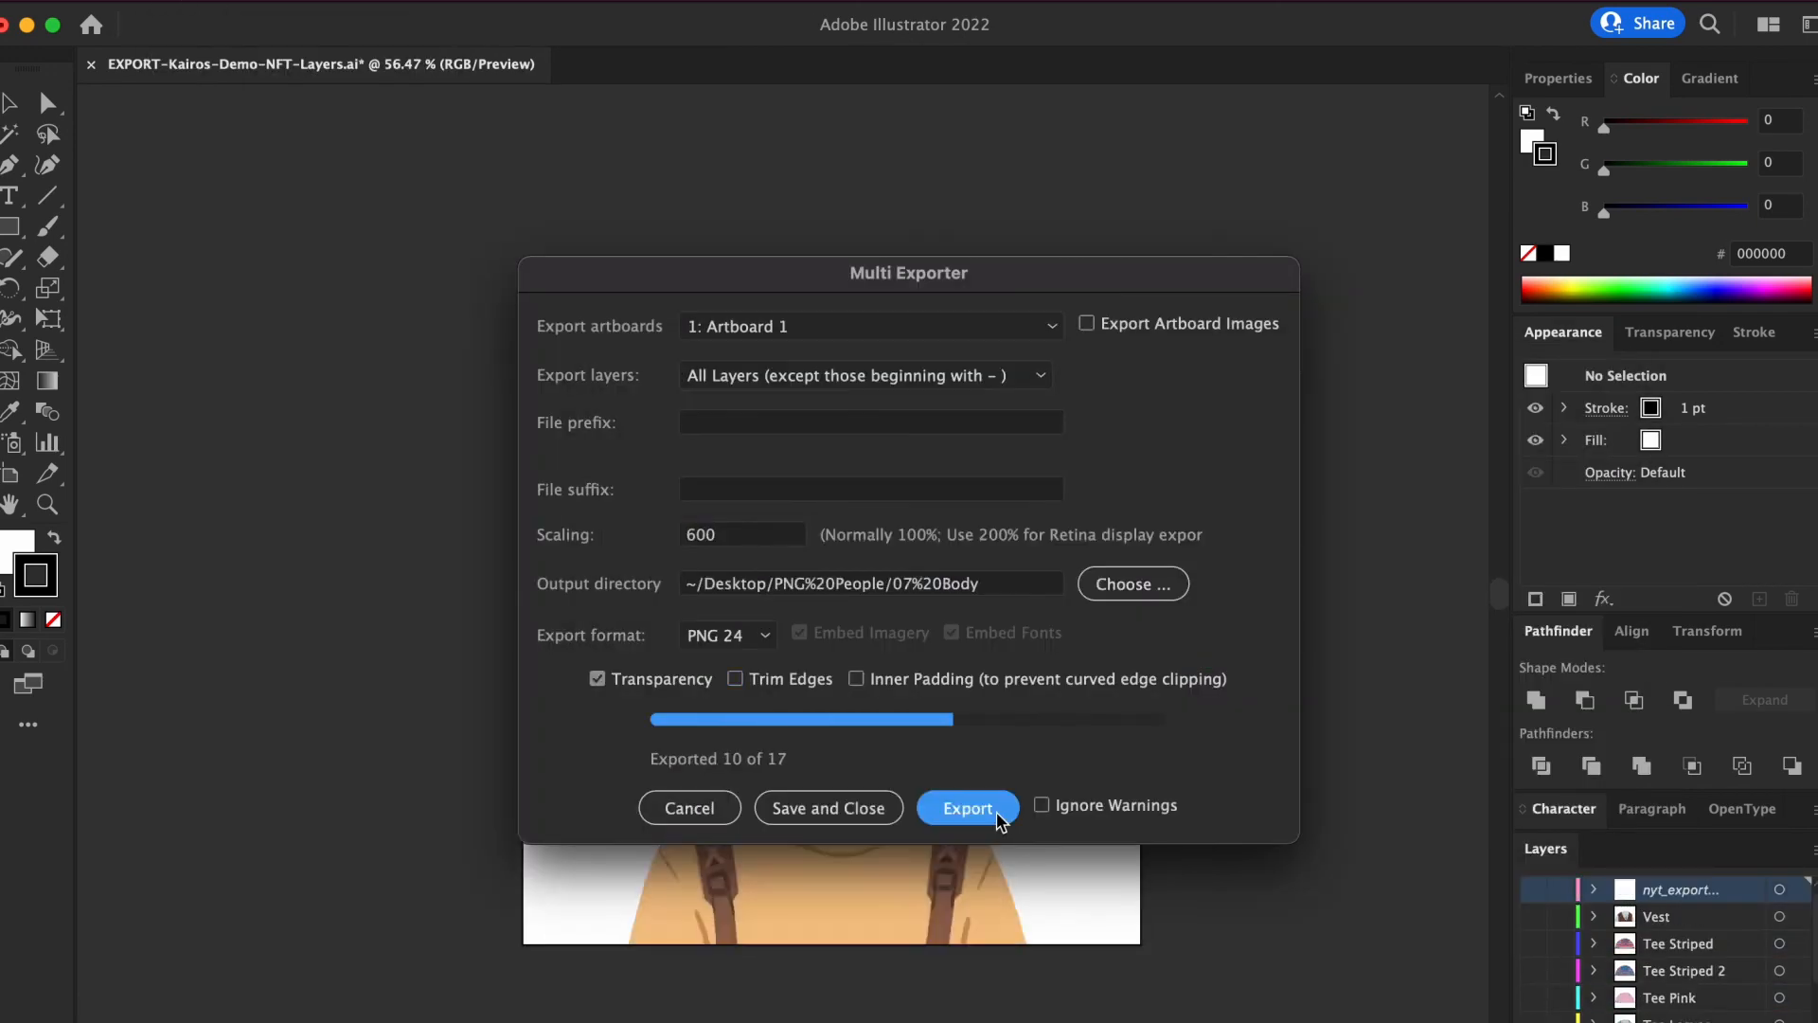
pyautogui.click(967, 807)
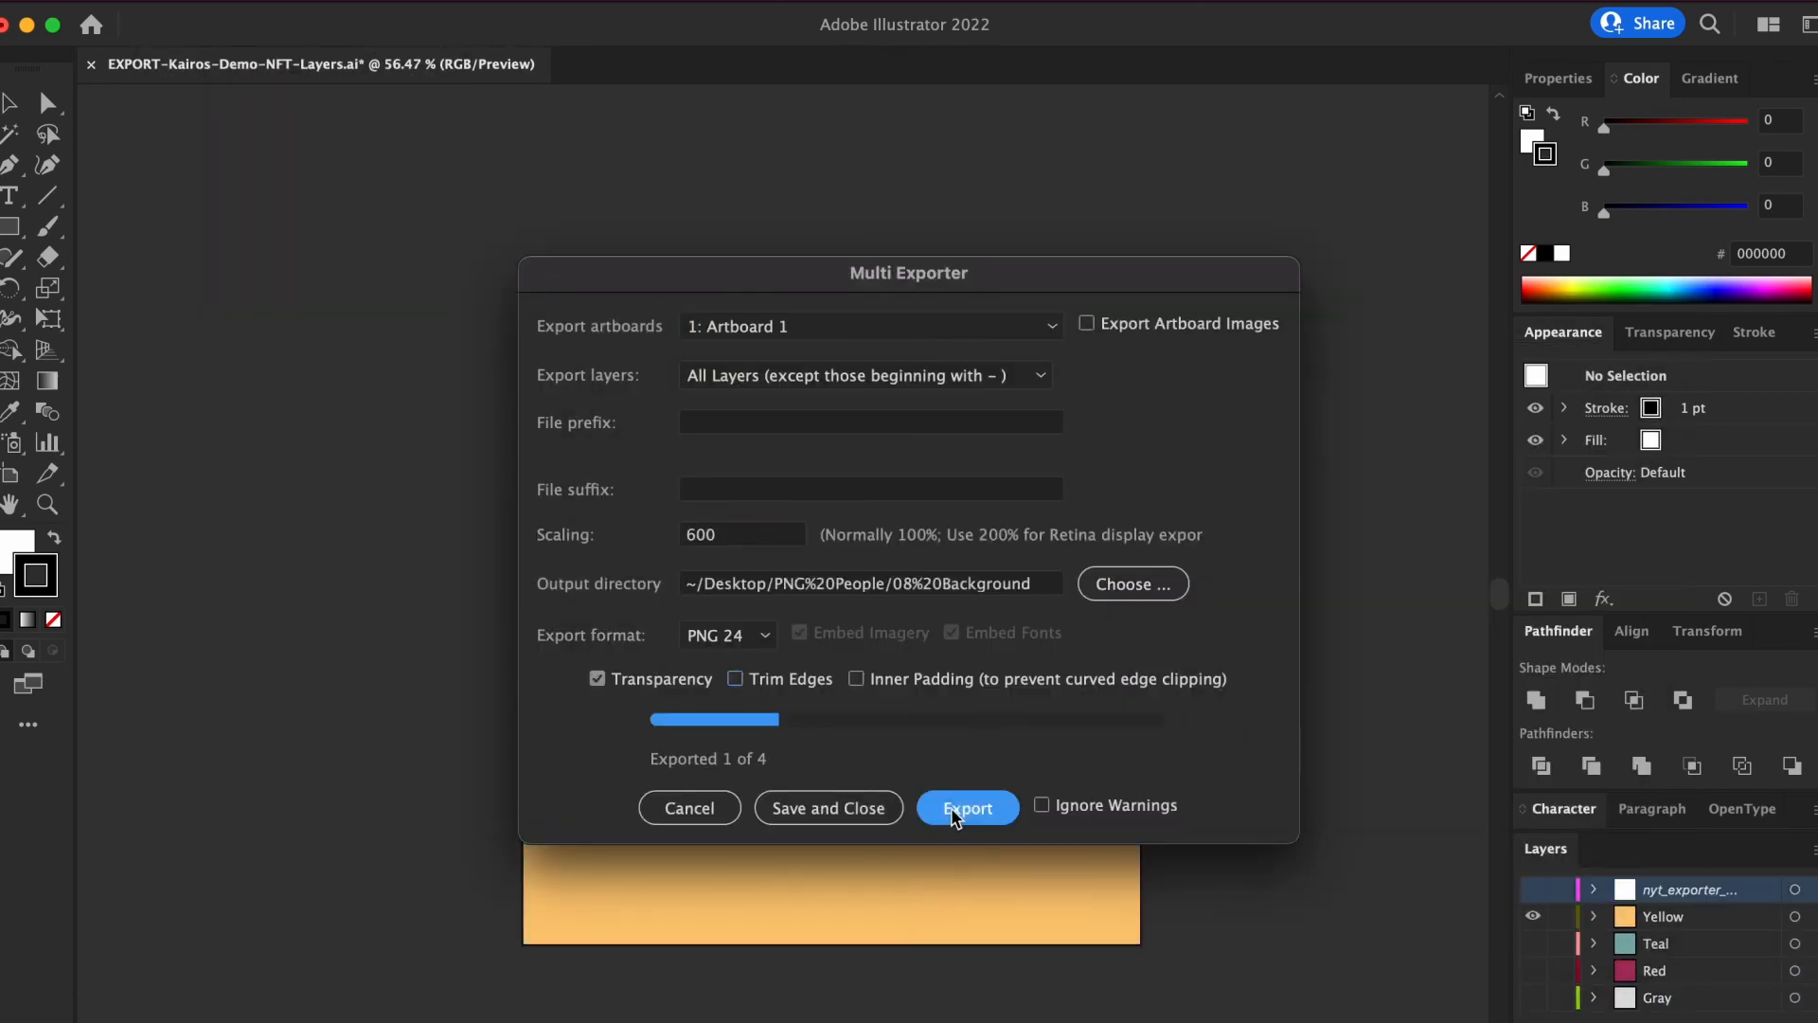